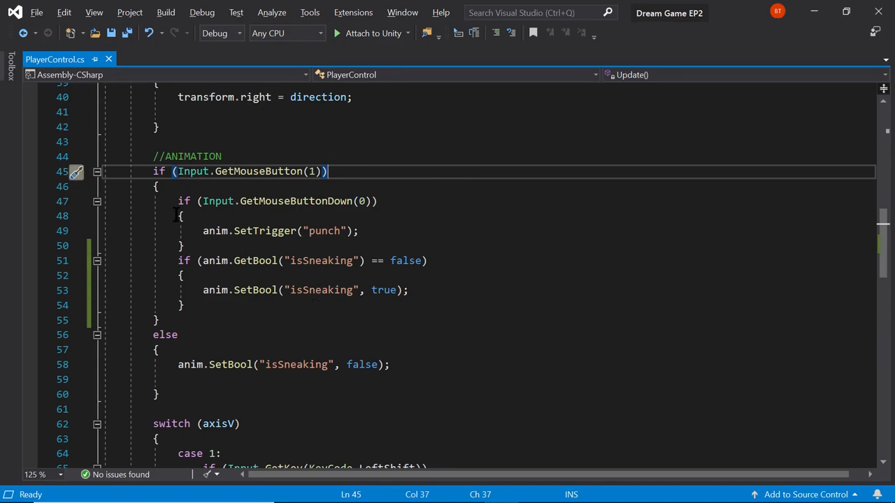
mouse_move(264, 231)
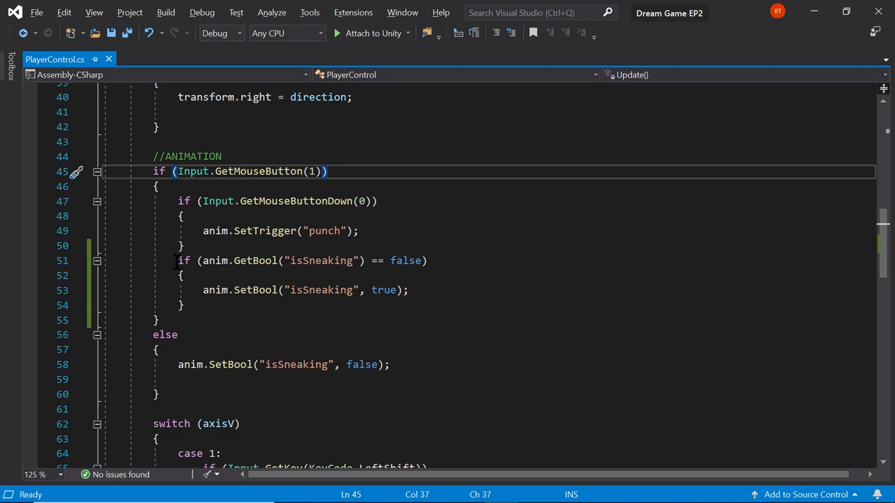
mouse_move(266, 260)
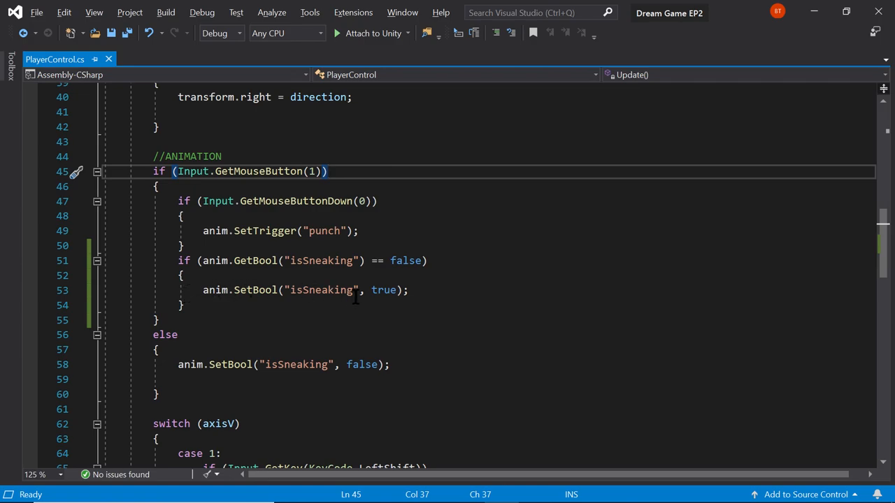
Step: Inspect the Punch state and enlarge the Upper Body layer's graph over the Console
click(327, 171)
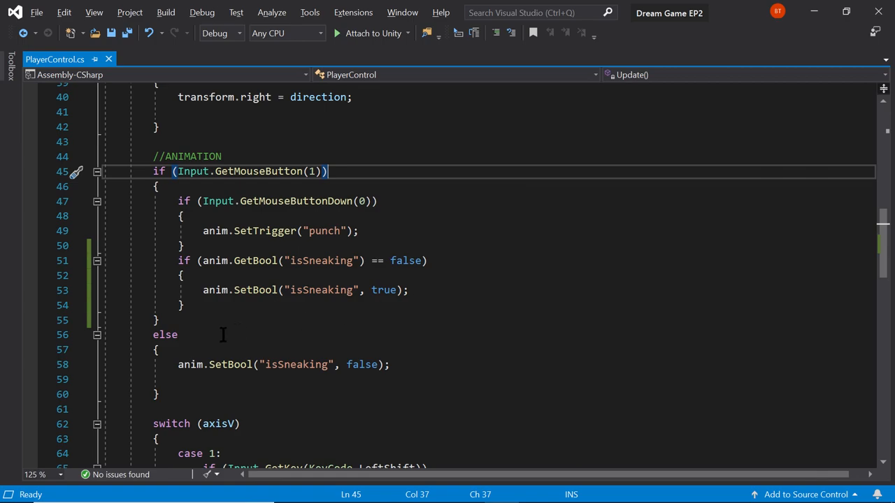
mouse_move(305, 240)
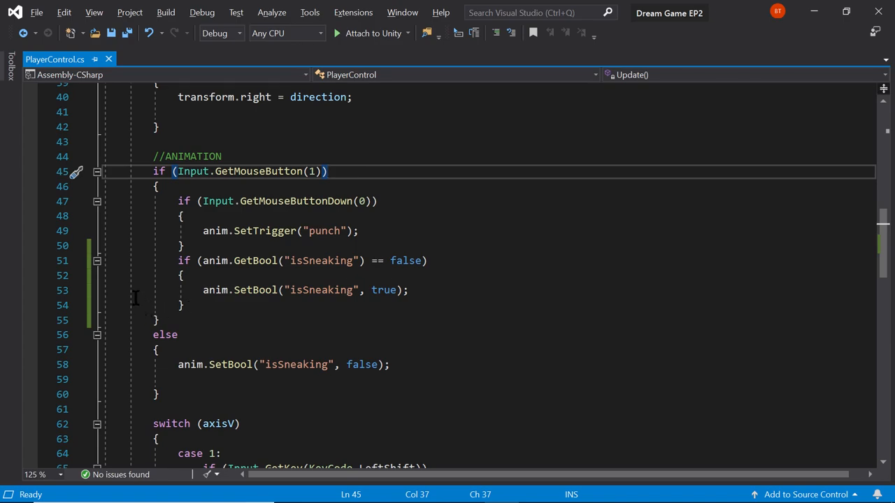
click(327, 171)
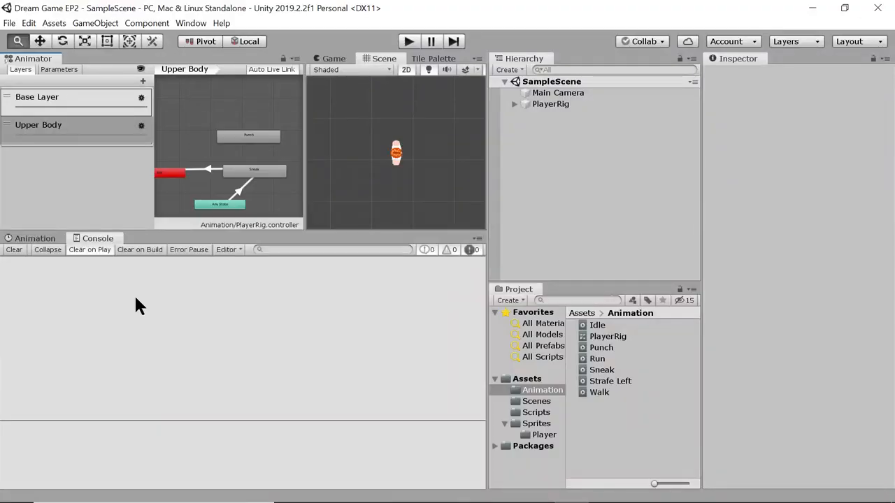
mouse_move(198, 187)
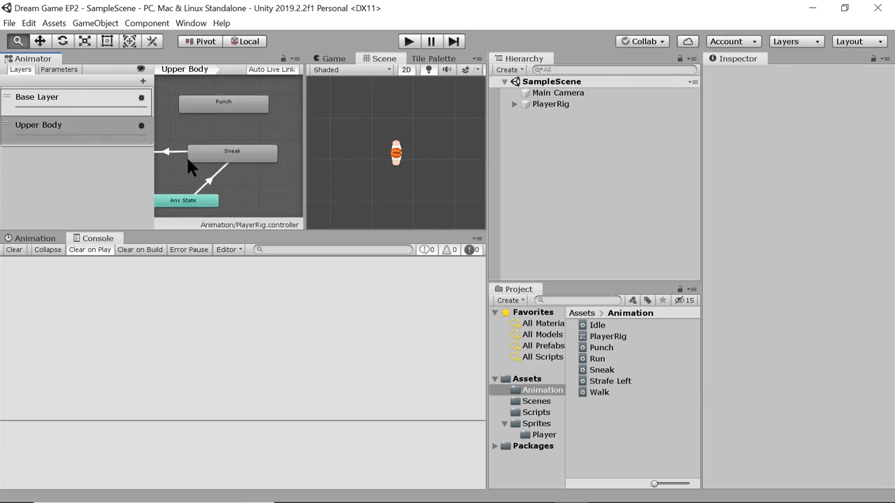
click(252, 126)
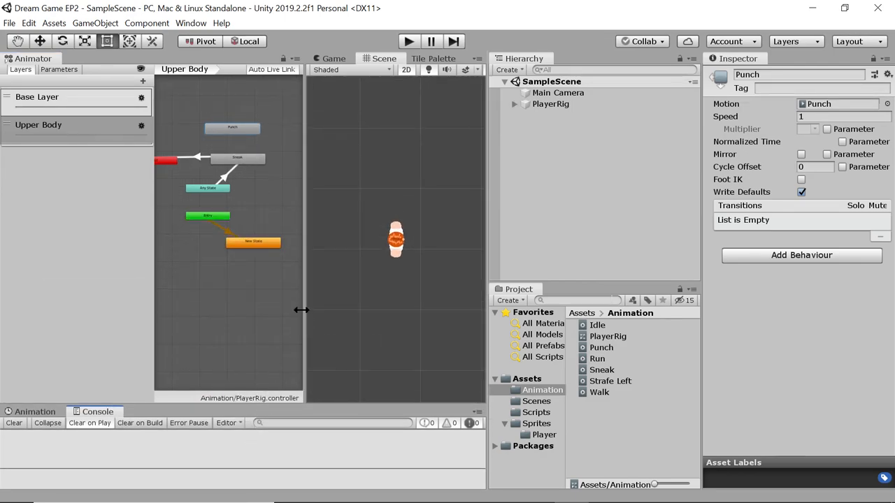
click(39, 124)
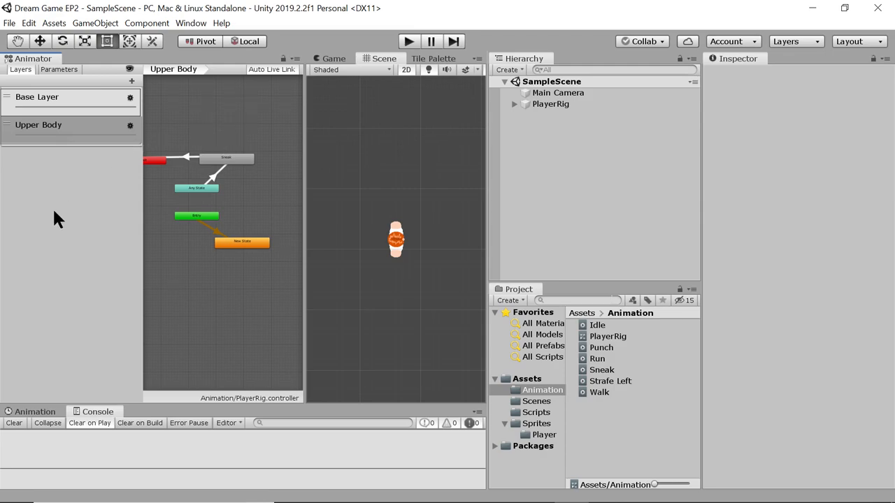
mouse_move(39, 84)
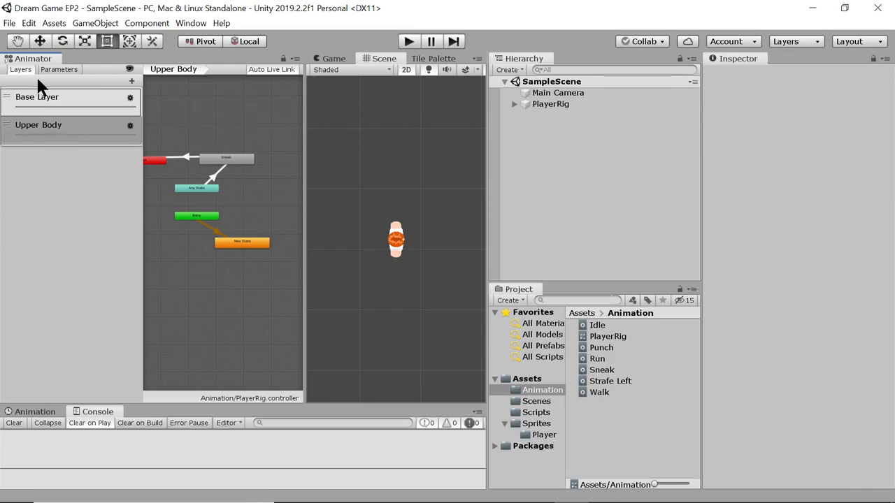
Step: Add an animator layer named Combat and browse to the Animation assets for the Punch clip
click(132, 81)
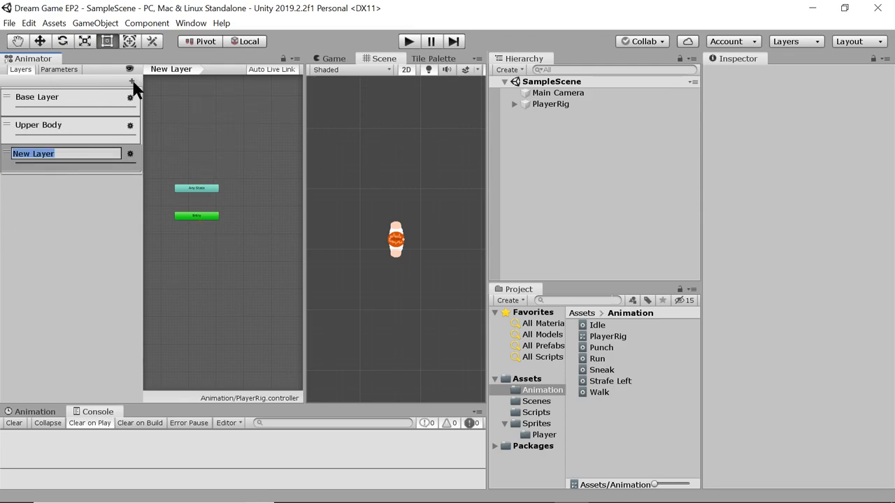
mouse_move(73, 185)
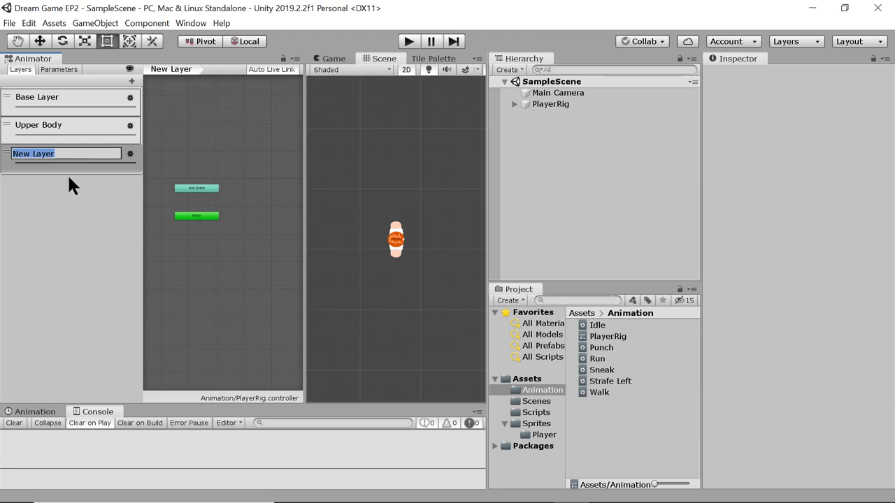
text(C)
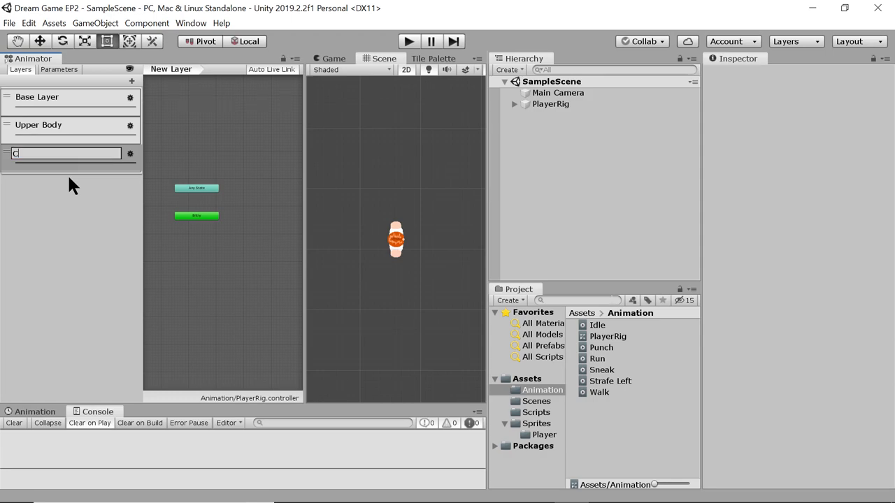
text(ombat)
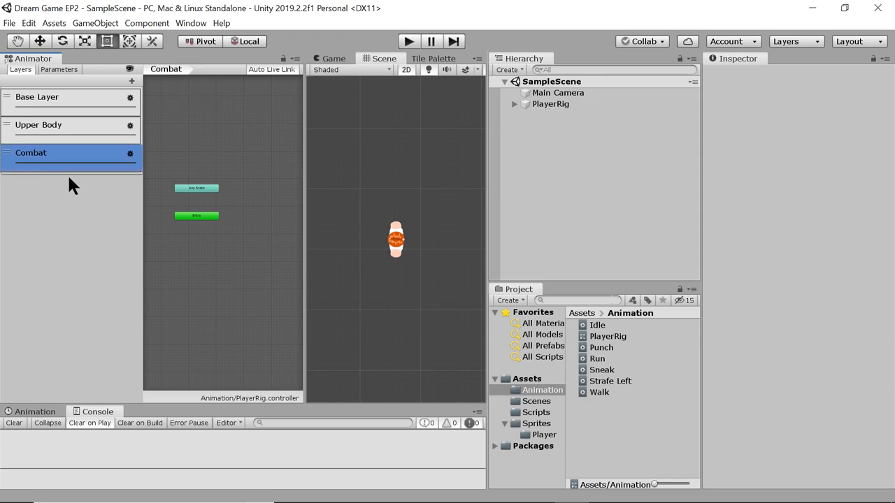
click(130, 152)
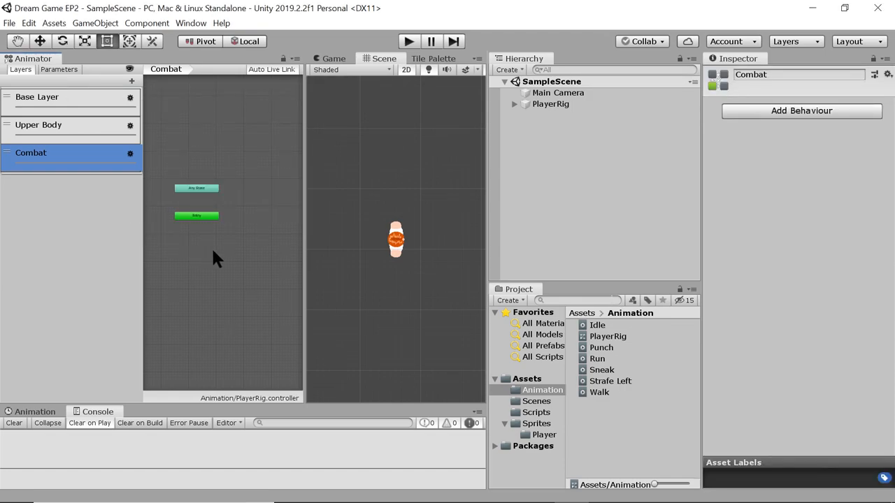
click(526, 378)
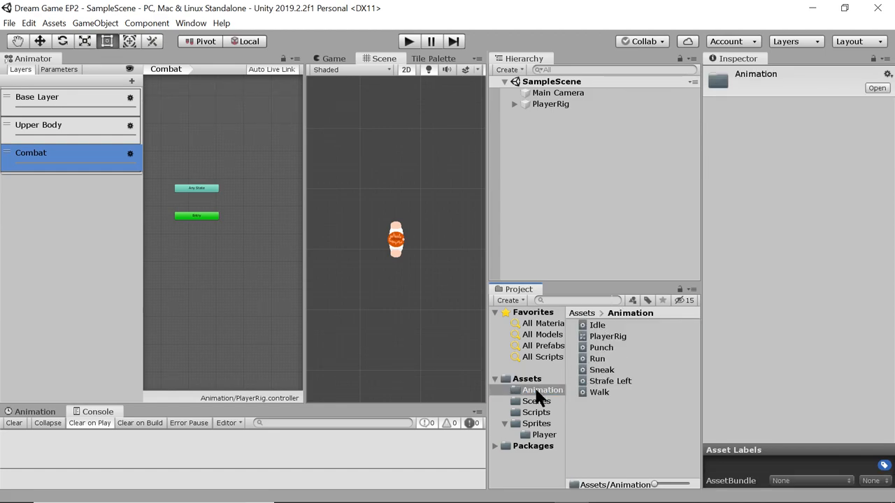
mouse_move(600, 358)
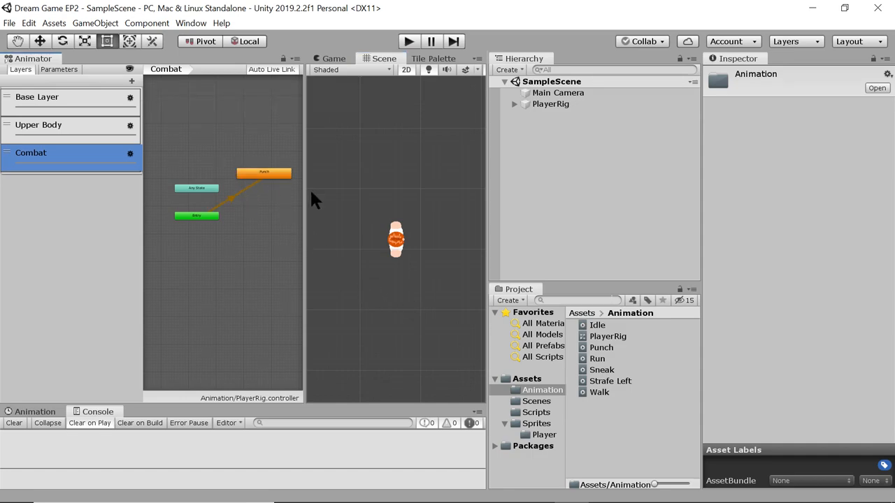
Step: Create an empty default state in the Combat layer and place it below Entry
right_click(196, 238)
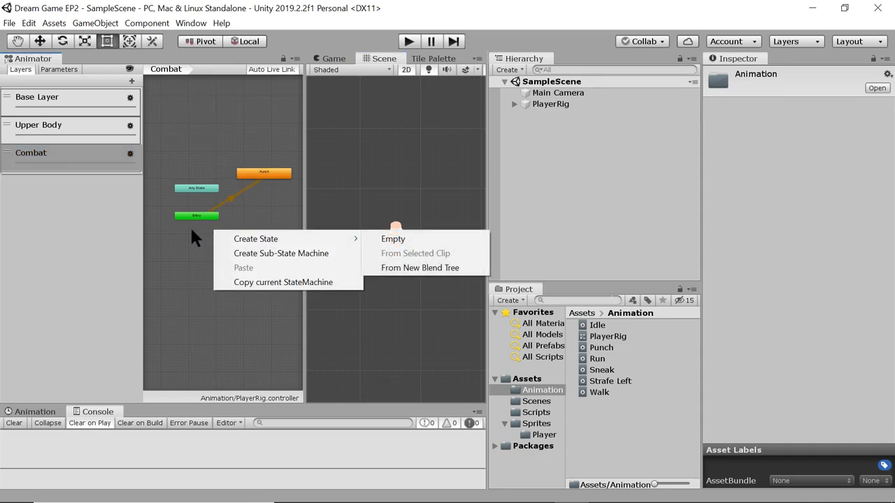
mouse_move(233, 240)
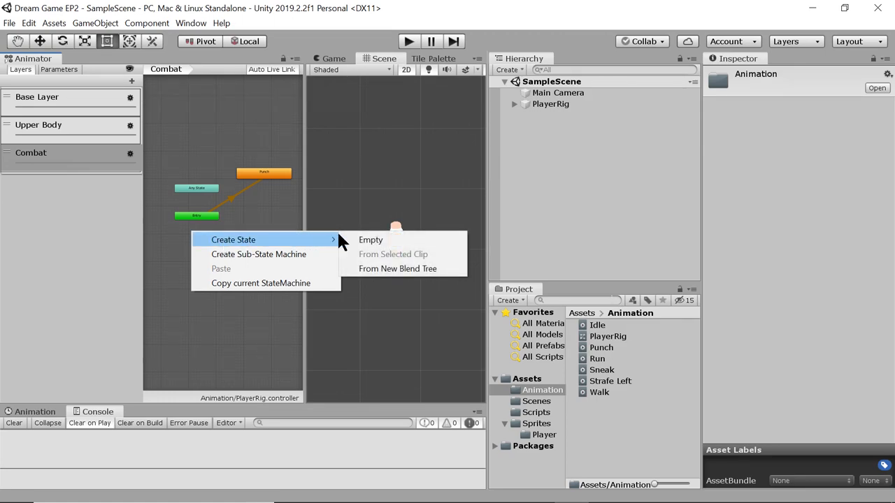
click(369, 241)
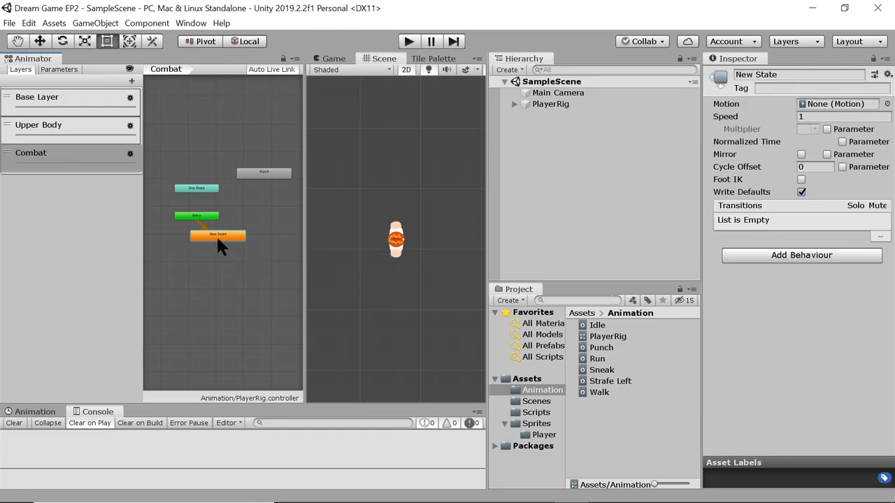
drag(218, 235, 196, 229)
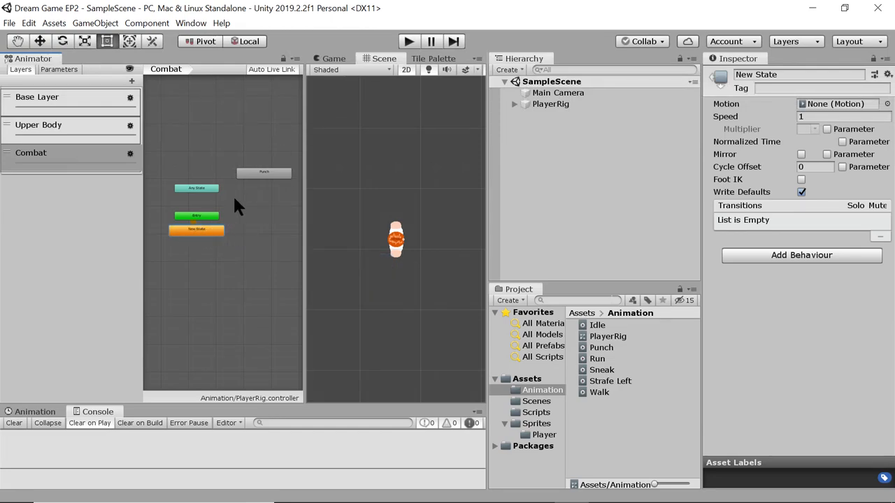
mouse_move(199, 199)
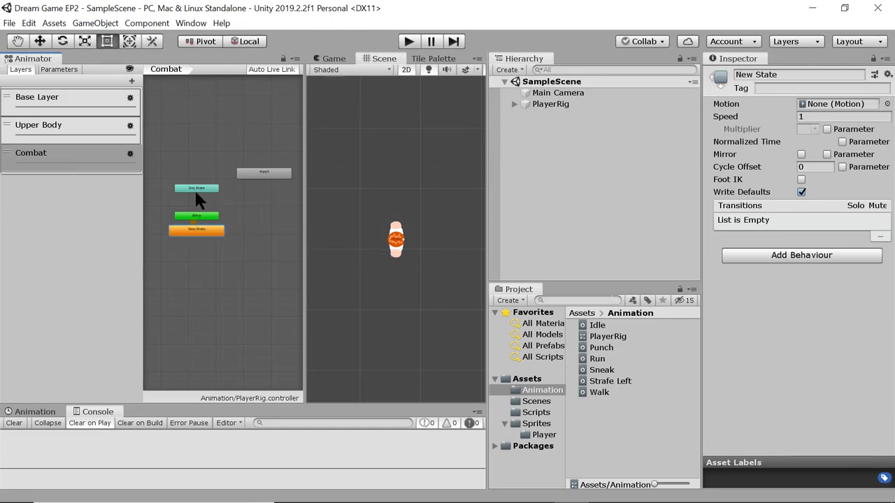
Step: Make an Any State-to-Punch transition with the condition punch
click(196, 187)
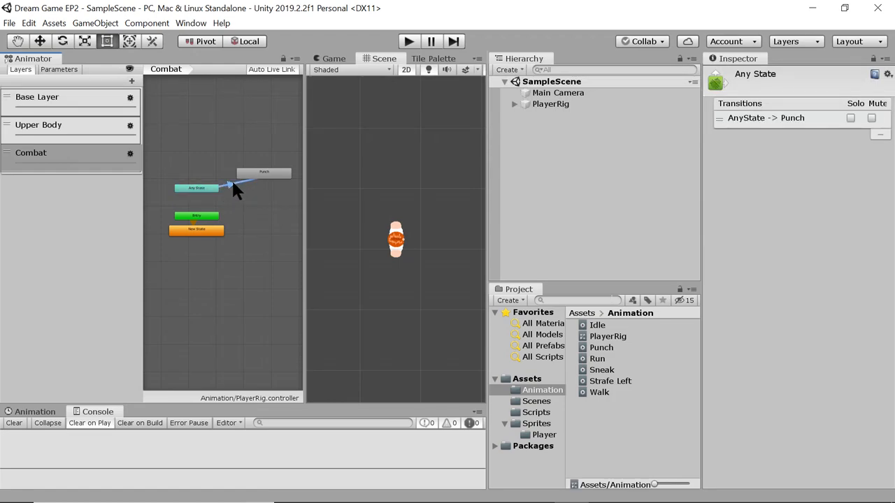
click(231, 184)
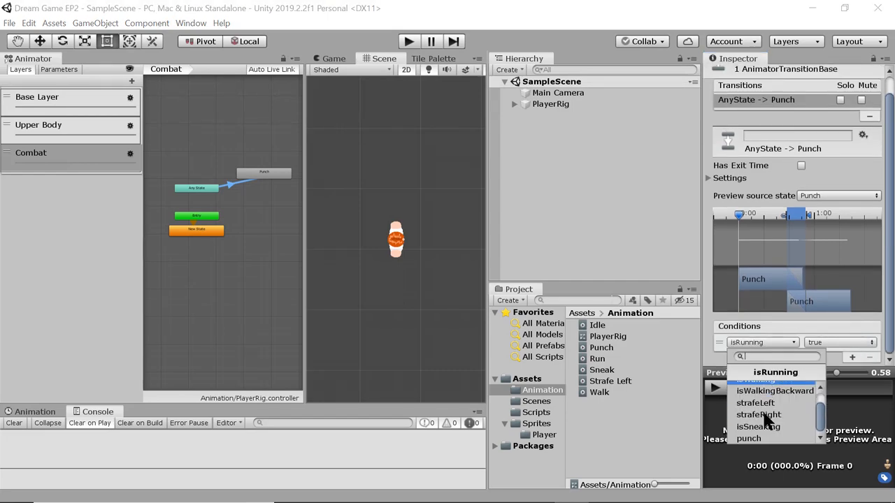
click(748, 439)
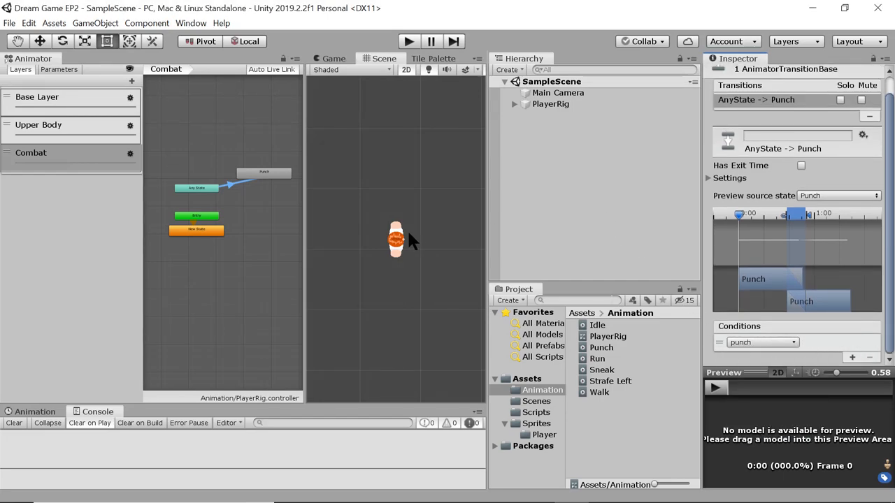
mouse_move(358, 302)
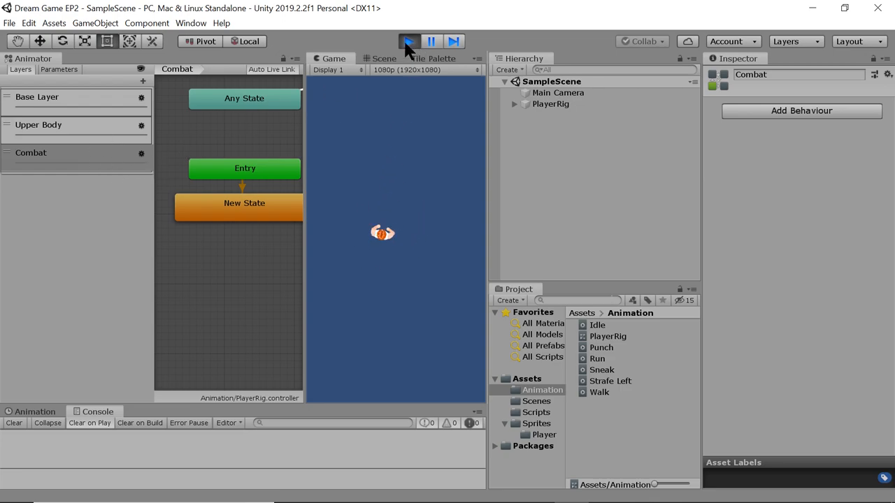
Step: Stop the scene and add a Punch-to-Exit transition in the Combat layer
click(383, 59)
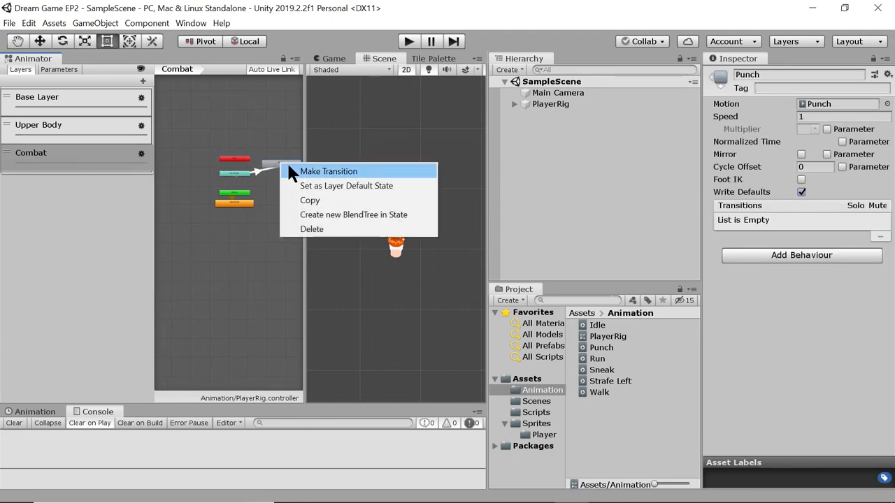
click(327, 171)
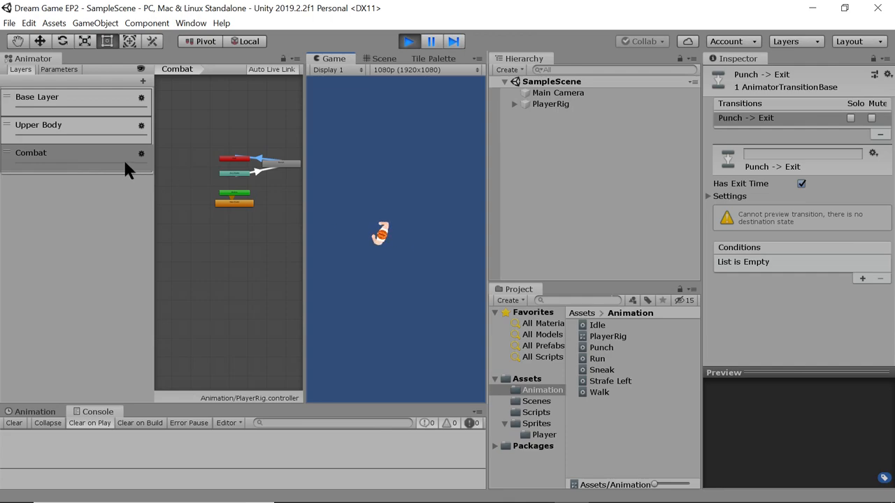
Step: Show the Base Layer's state graph zoomed out and stop the running scene
click(40, 124)
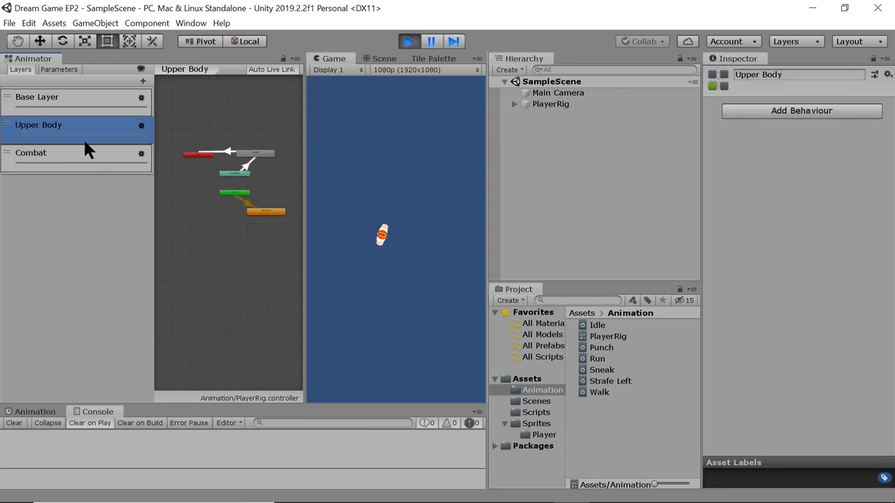
click(36, 98)
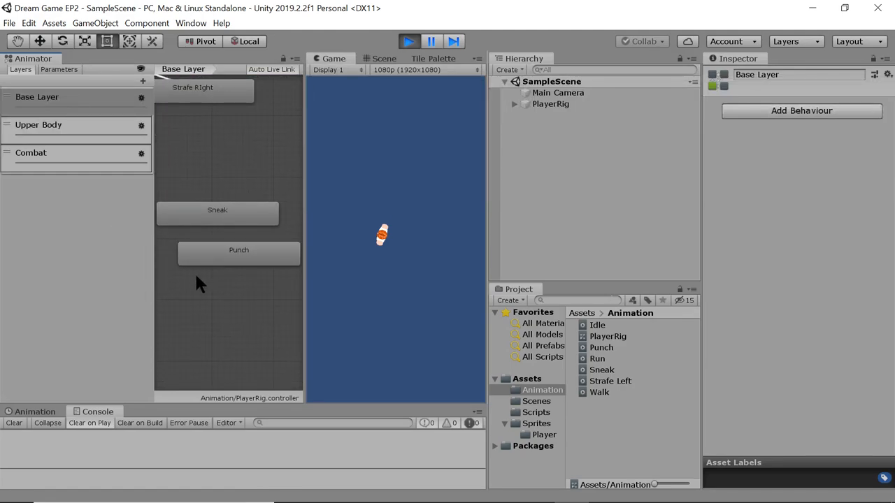
click(238, 250)
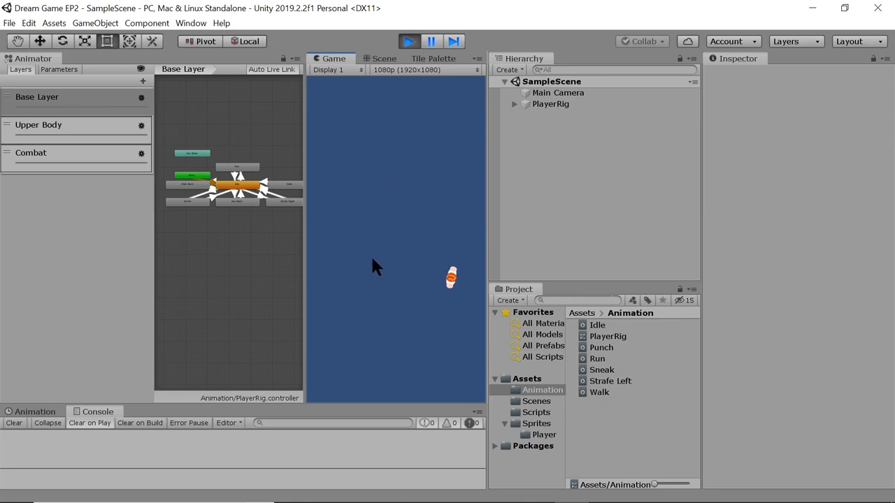
click(381, 59)
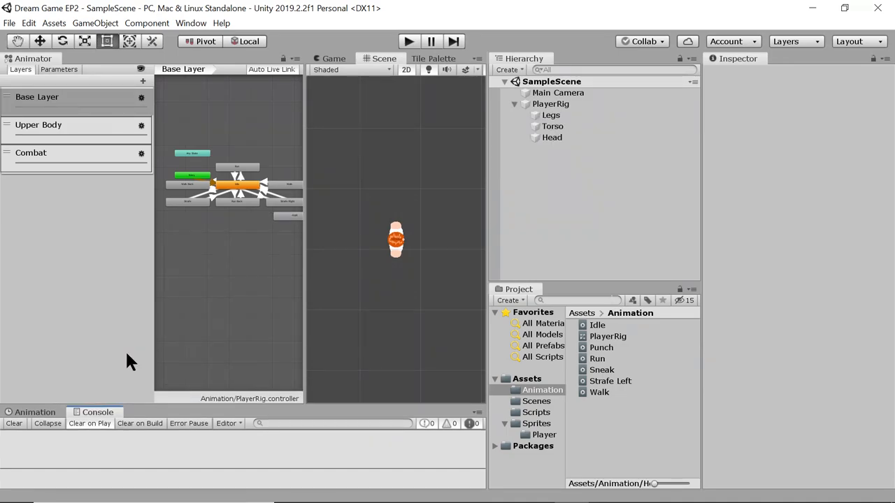
mouse_move(212, 369)
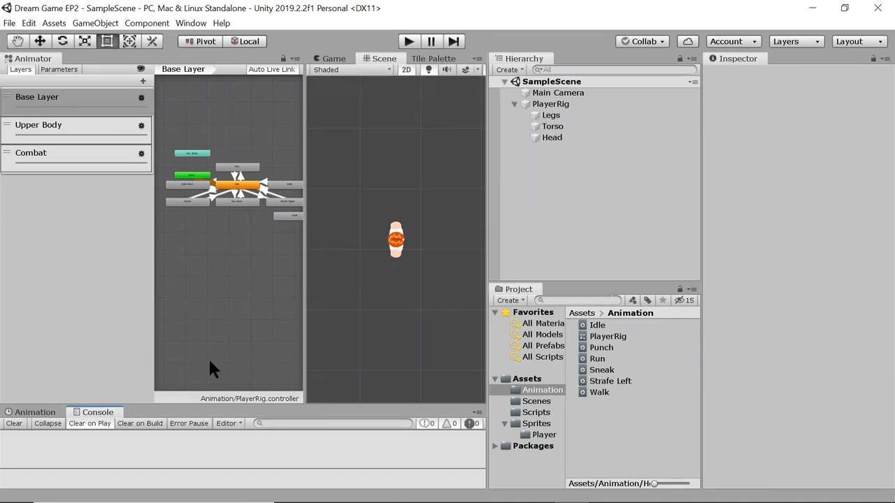
mouse_move(142, 350)
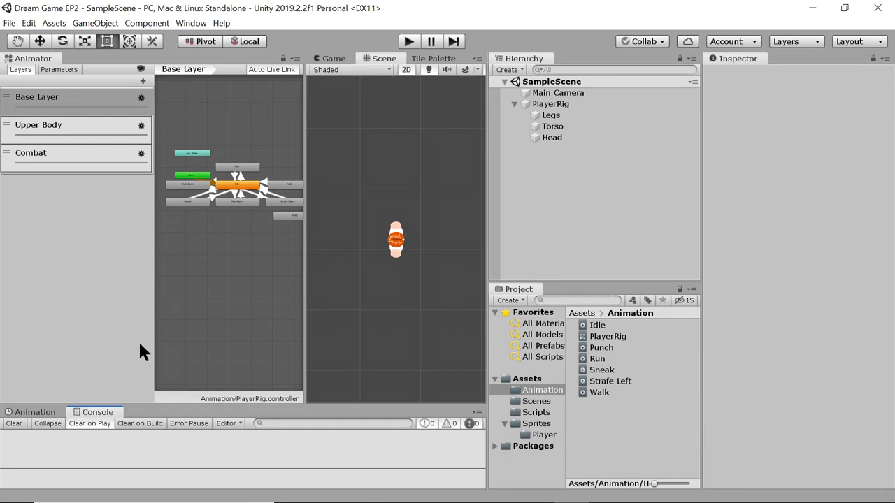
Step: Show PlayerRig's Idle clip in the Animation timeline and expand its clip list
click(33, 411)
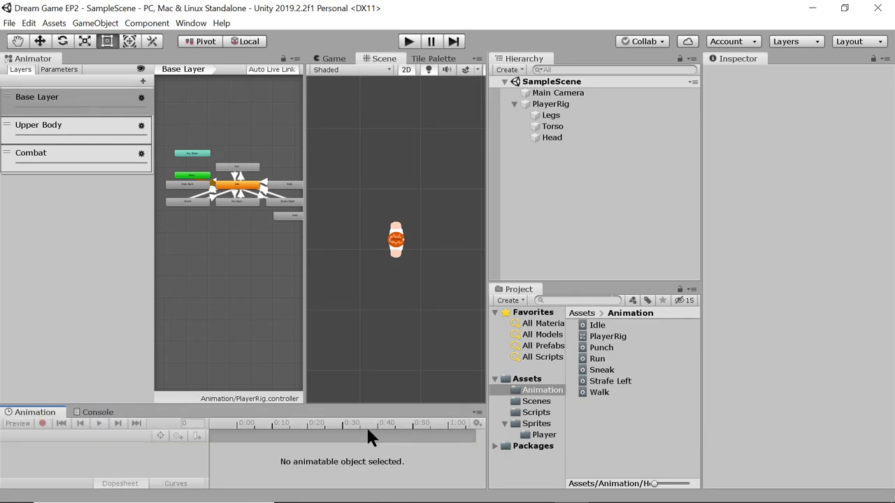
mouse_move(587, 168)
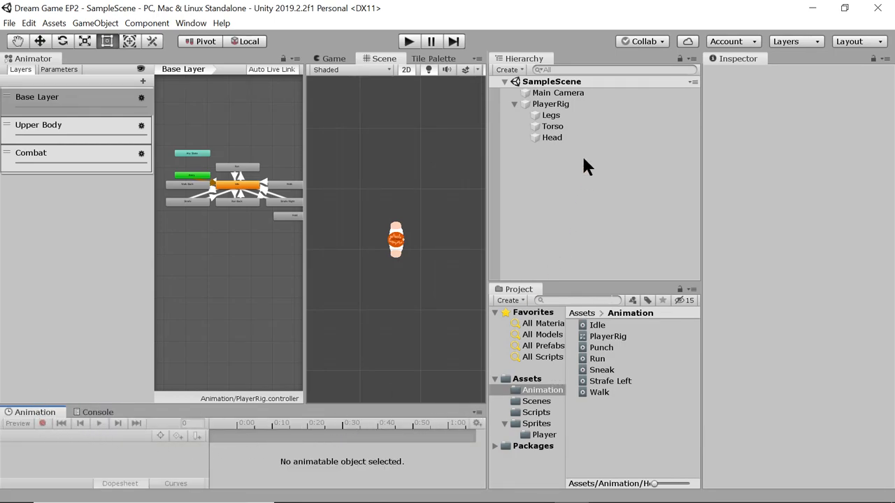
click(551, 103)
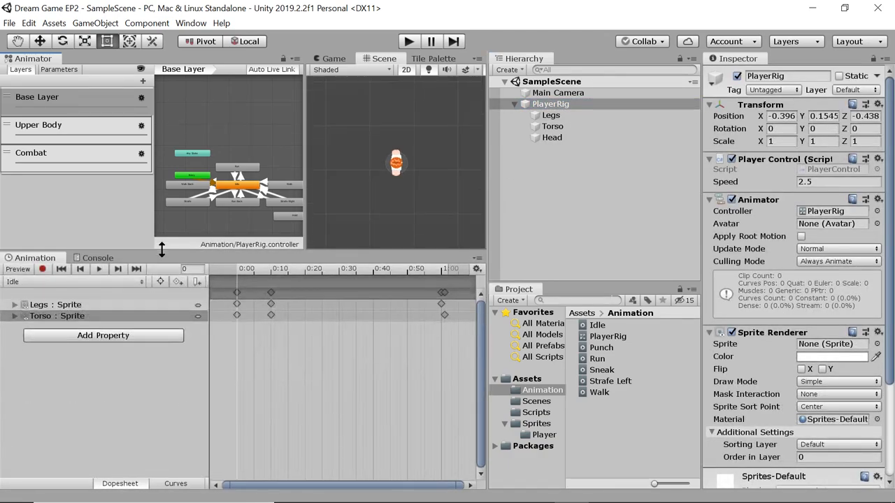
click(73, 281)
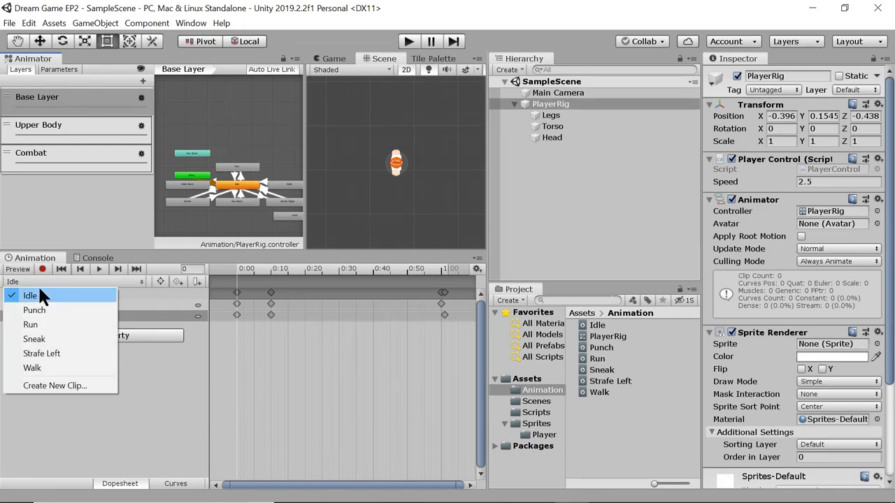
Step: Create and save a new empty animation clip named Hold for PlayerRig
click(54, 386)
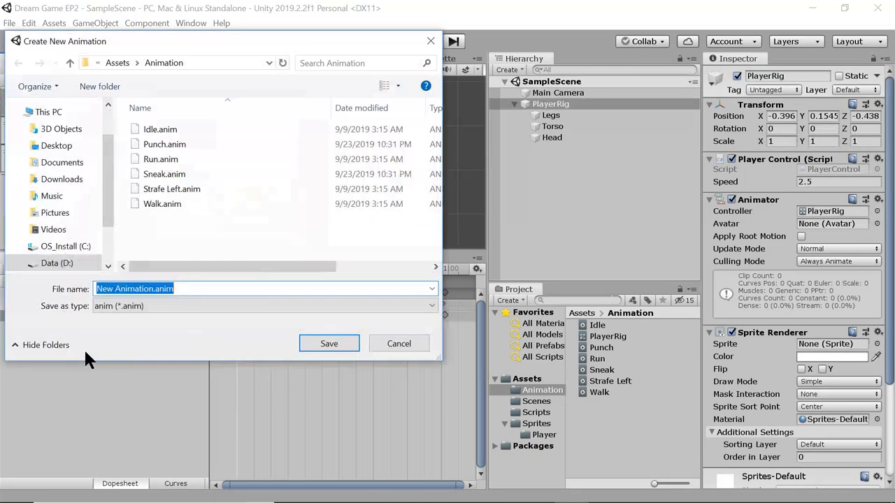
text(Ho)
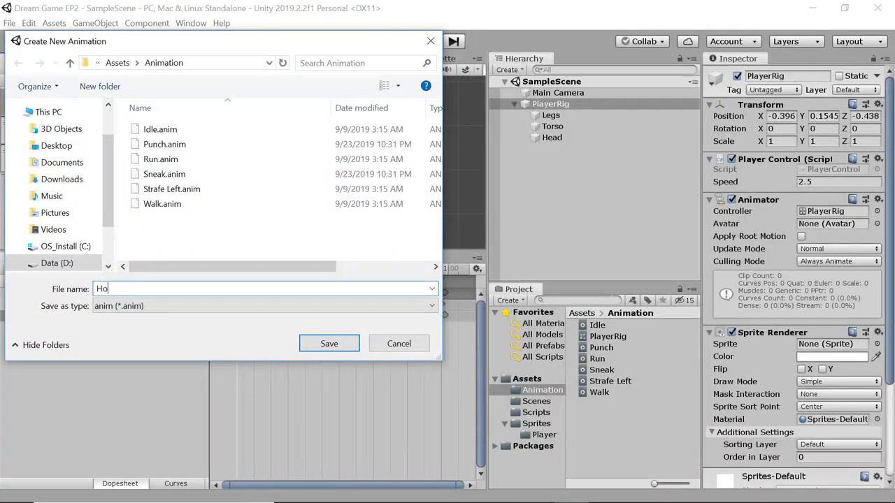
click(329, 344)
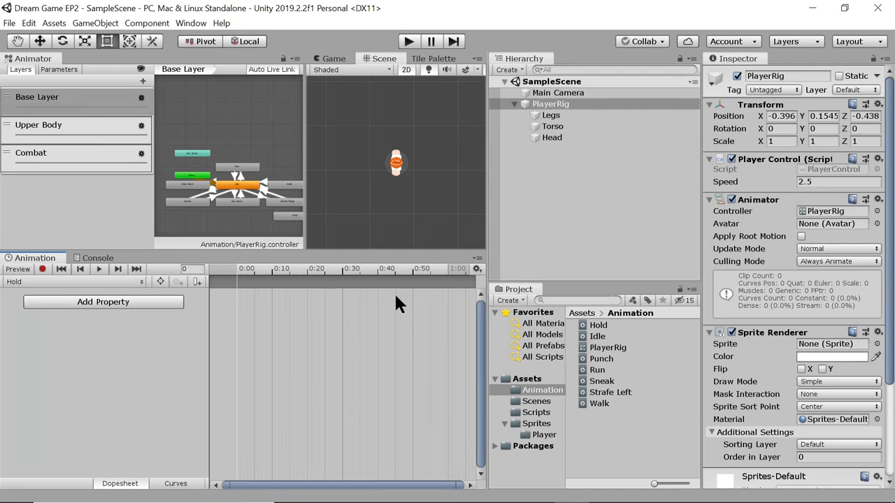
mouse_move(553, 397)
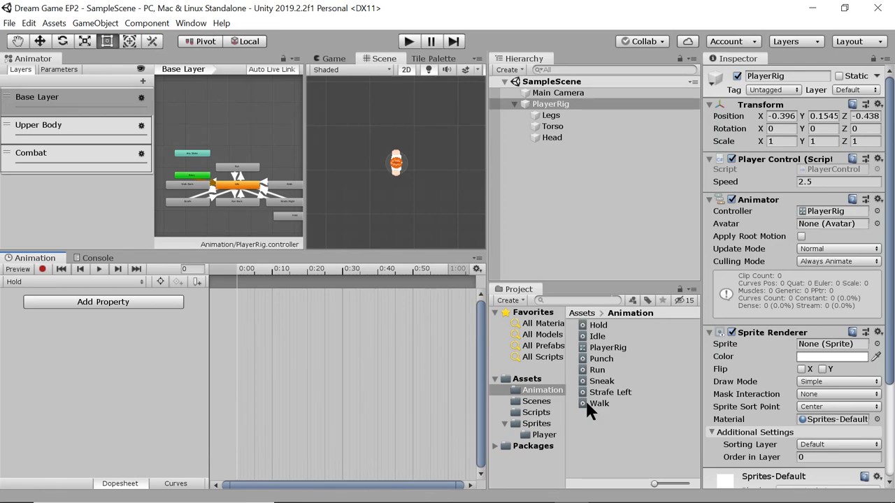
Step: Pick the Torso_Interact sprite from Sprites/Player and key it onto PlayerRig's Torso in the Hold clip
click(537, 411)
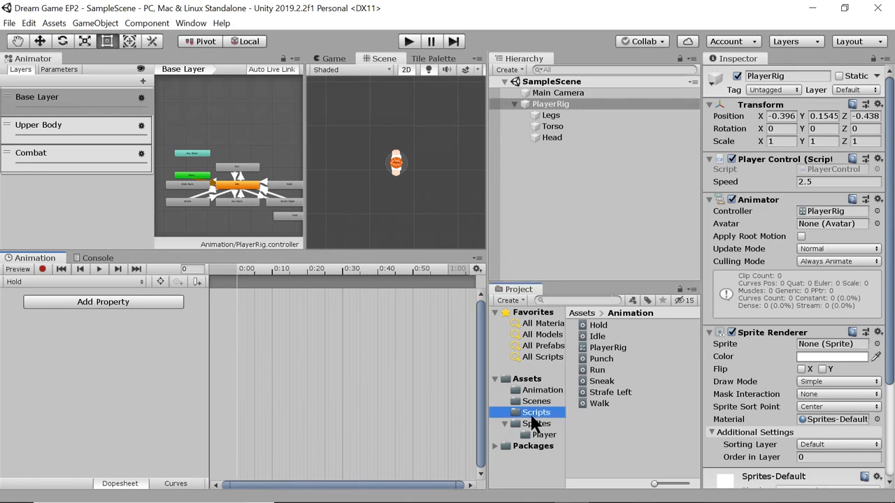
click(544, 433)
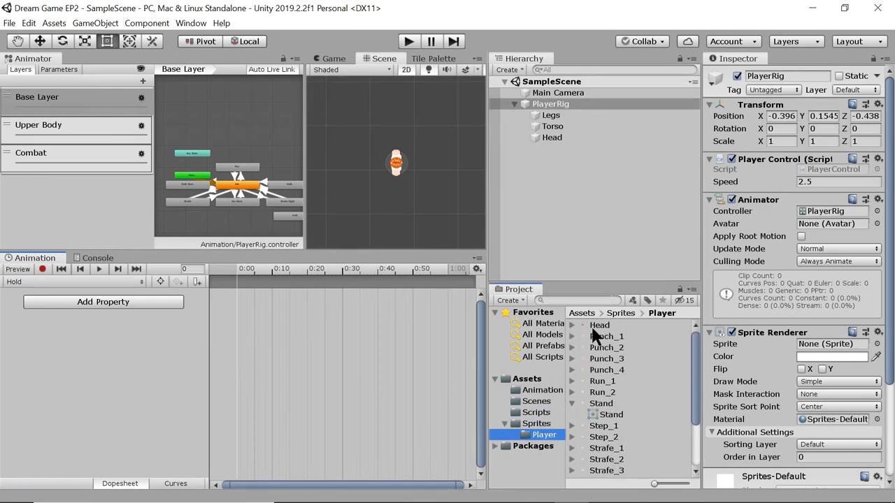
scroll(down, 3)
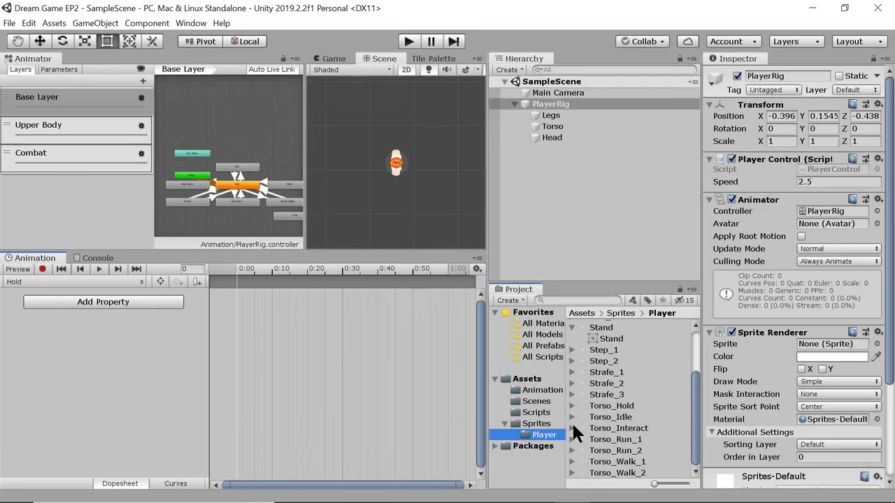
click(618, 428)
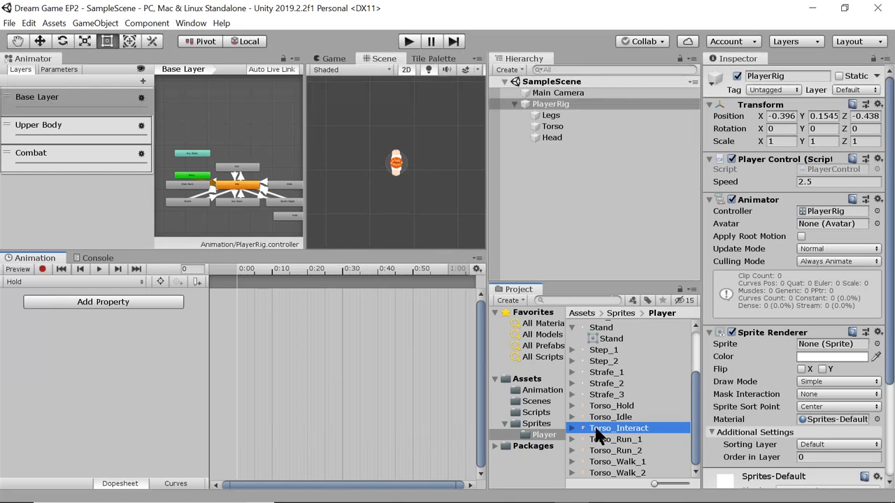
click(618, 427)
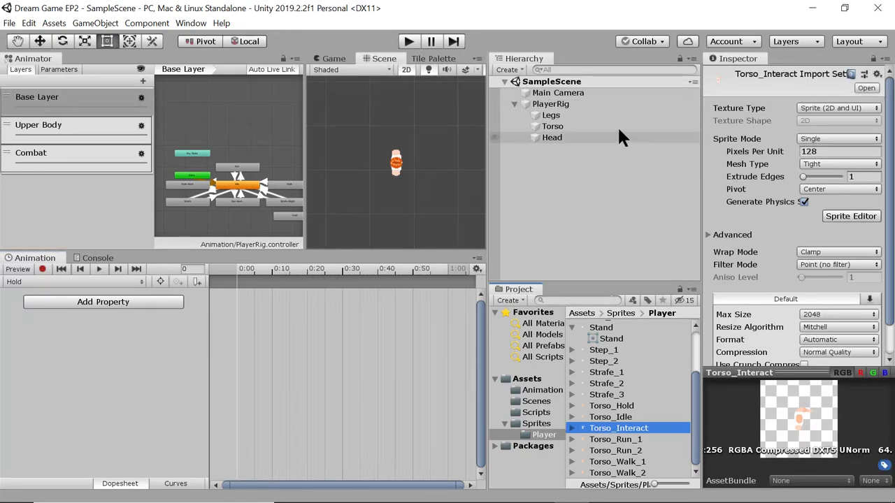
click(553, 125)
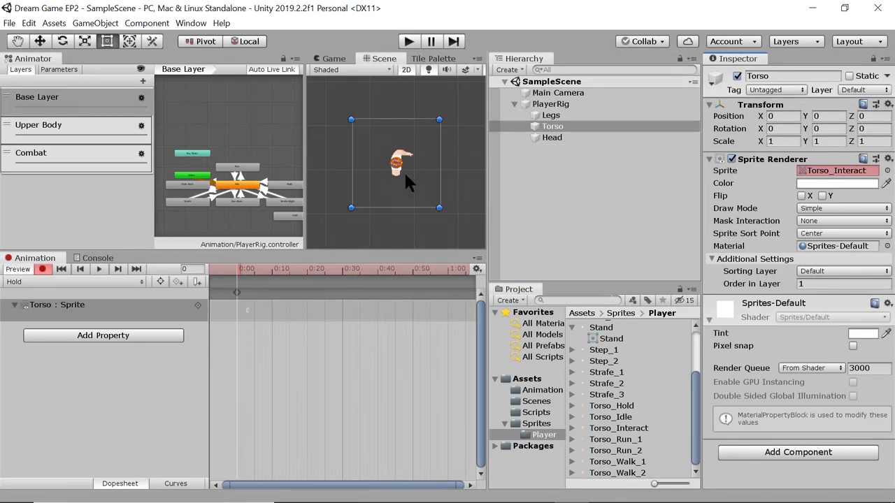
mouse_move(604, 413)
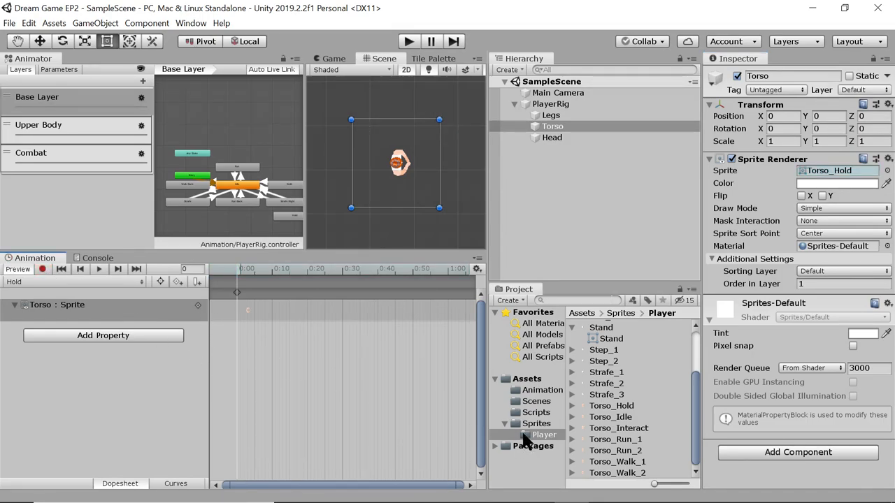
Step: Untick Loop Time on the Hold clip so it plays once
click(543, 390)
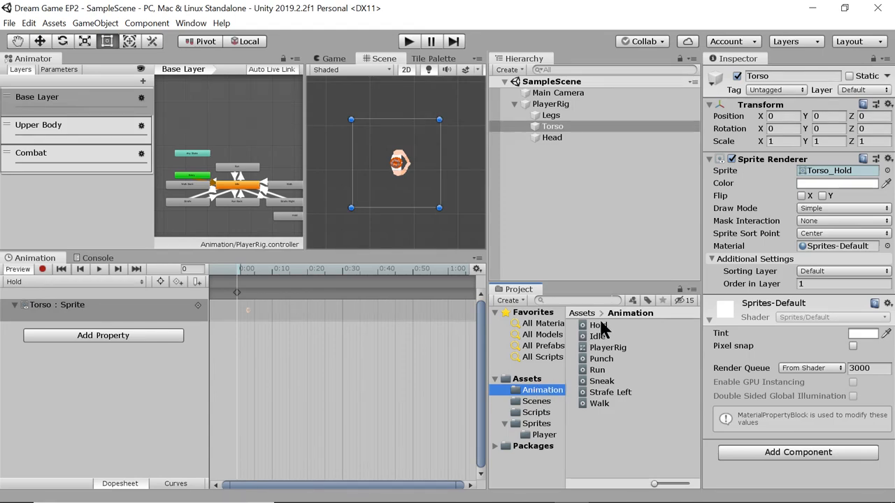
click(599, 325)
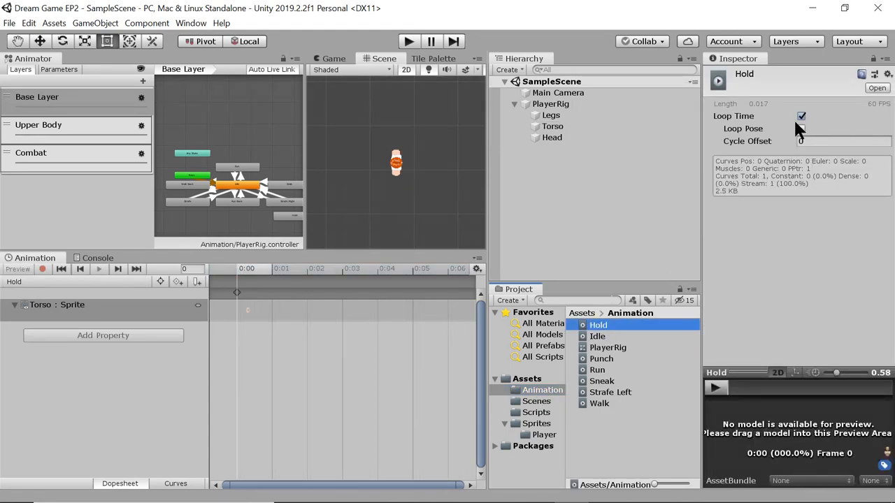
click(801, 116)
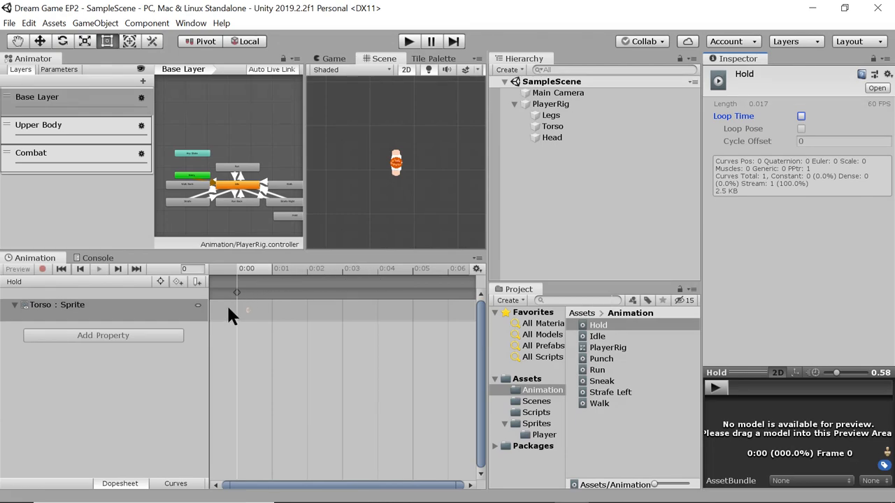
click(39, 126)
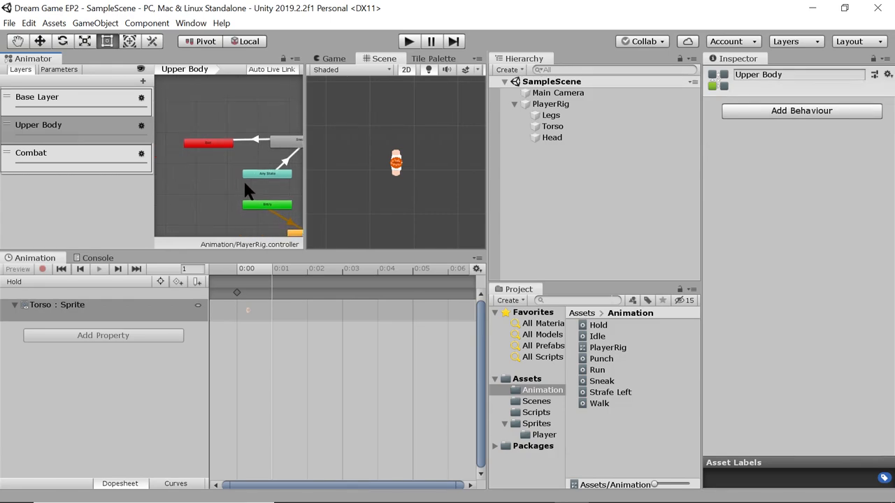
mouse_move(231, 194)
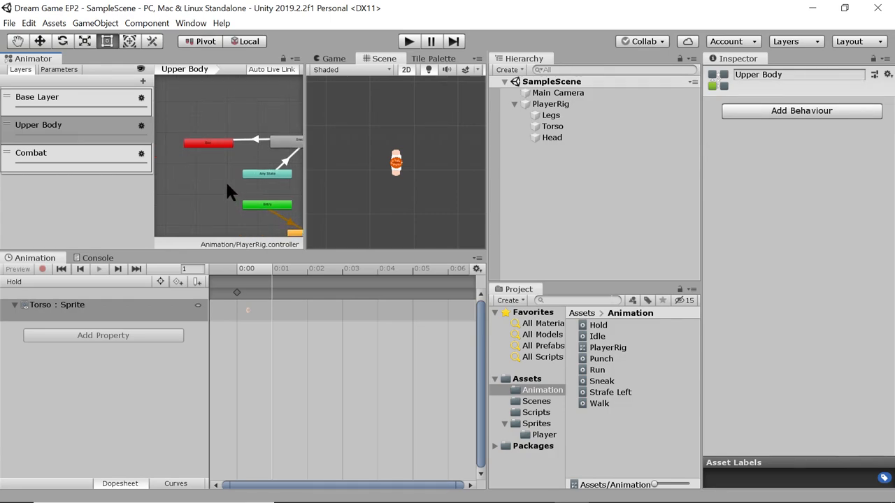
Step: Place a Hold state in the Upper Body graph and connect Any State to it
right_click(224, 193)
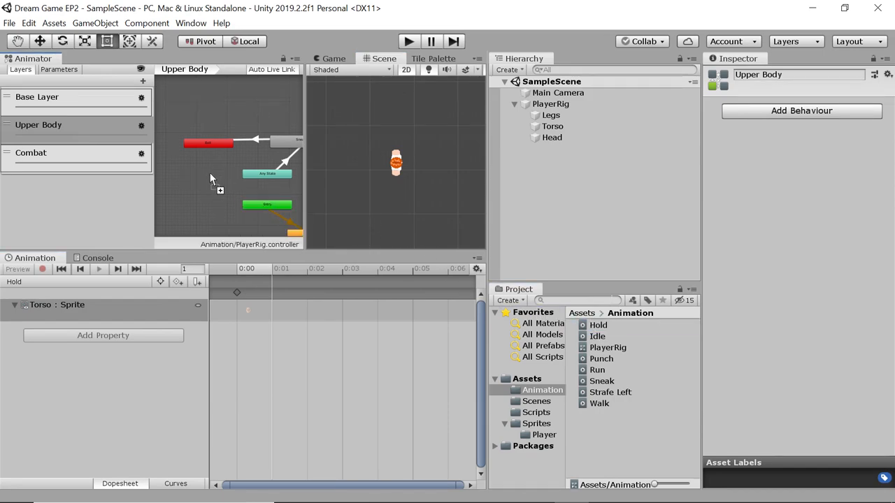
click(243, 180)
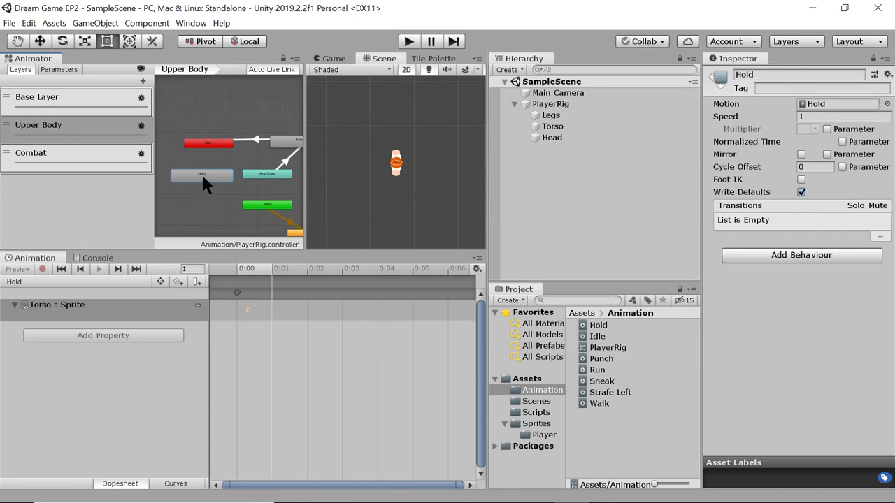
right_click(201, 175)
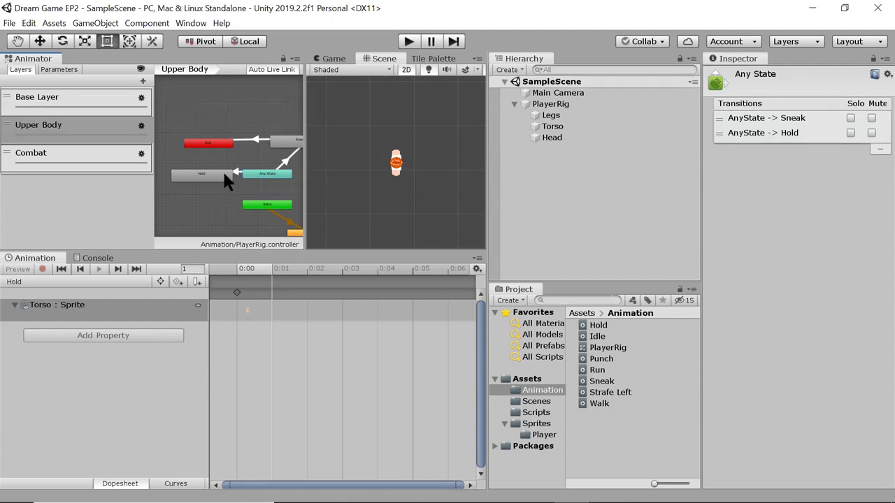
click(198, 173)
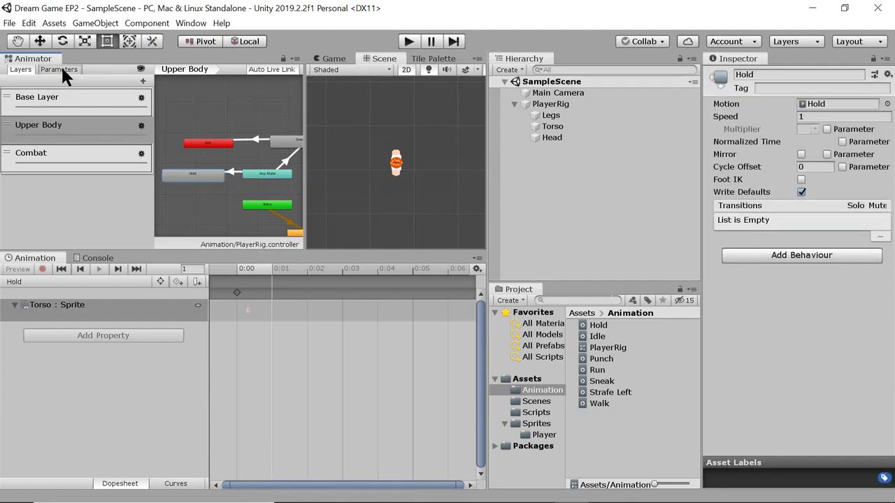
Step: Add a Bool parameter isHolding and use it as the Any State-to-Hold transition condition
click(59, 70)
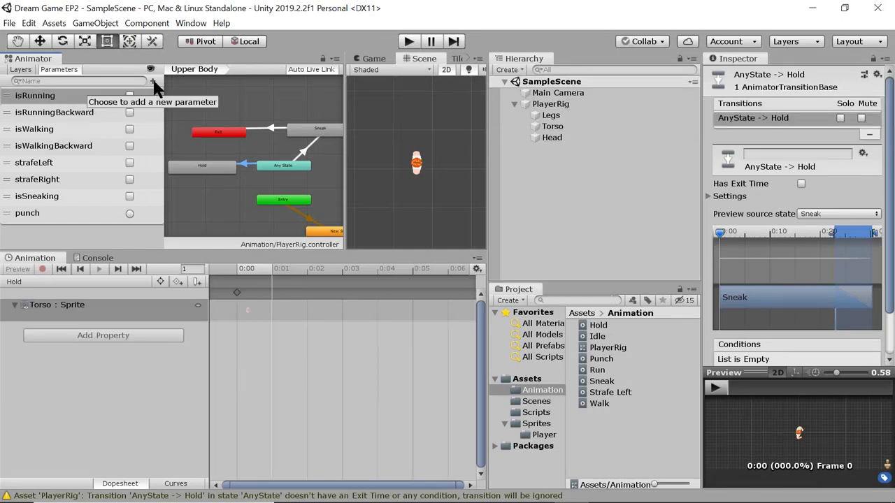
click(152, 81)
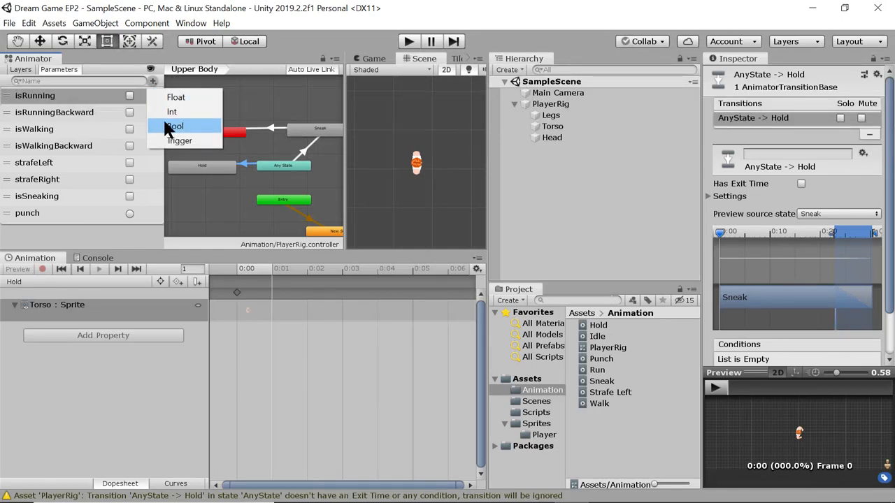
click(174, 125)
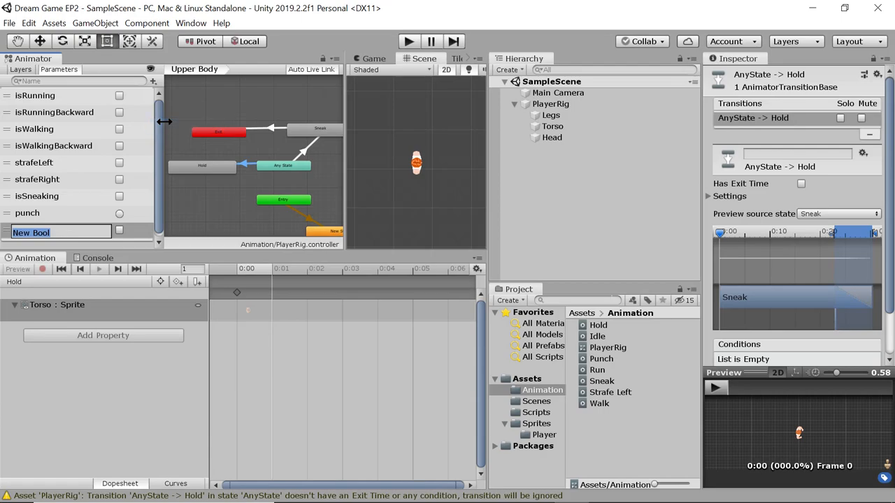
text(isHolding)
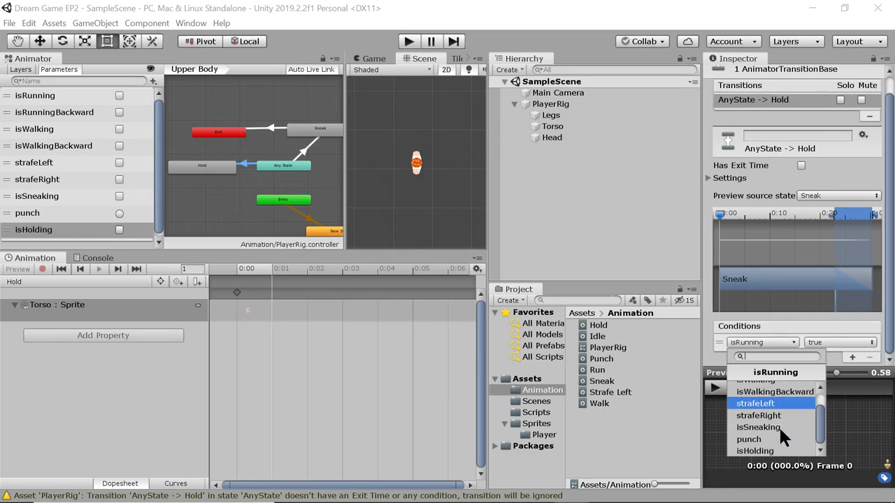
click(755, 451)
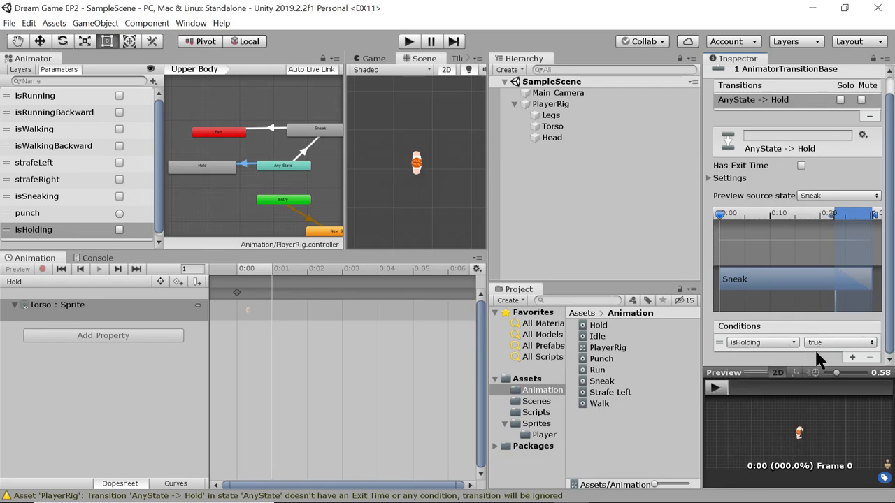
mouse_move(716, 249)
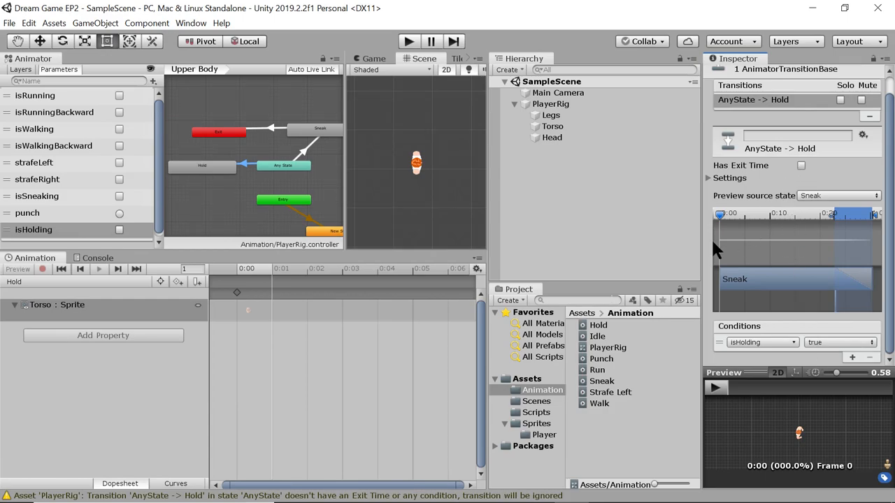
mouse_move(727, 371)
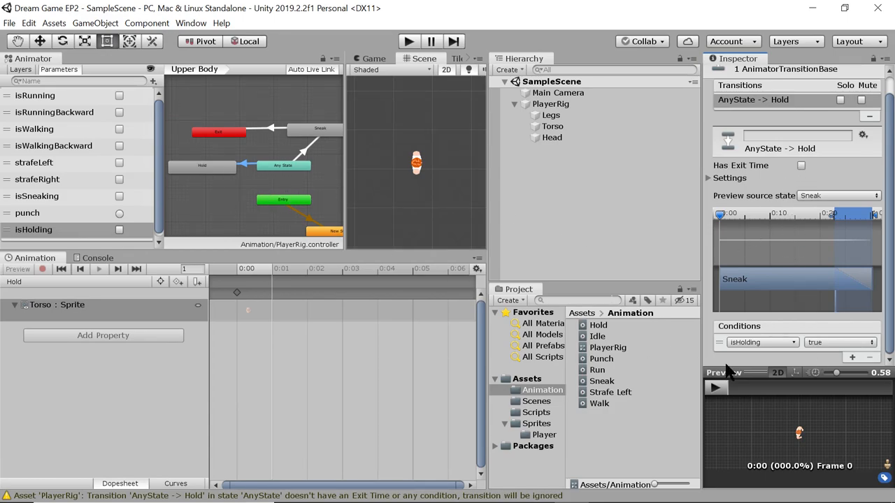
mouse_move(485, 254)
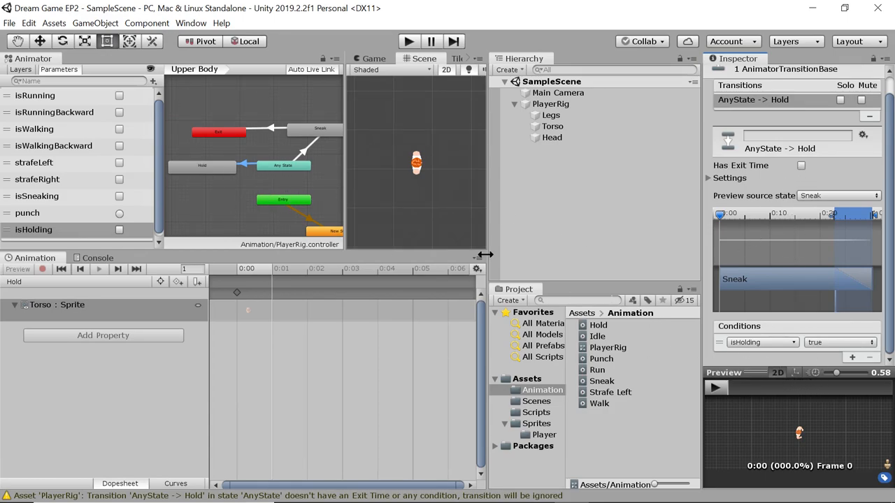
mouse_move(216, 175)
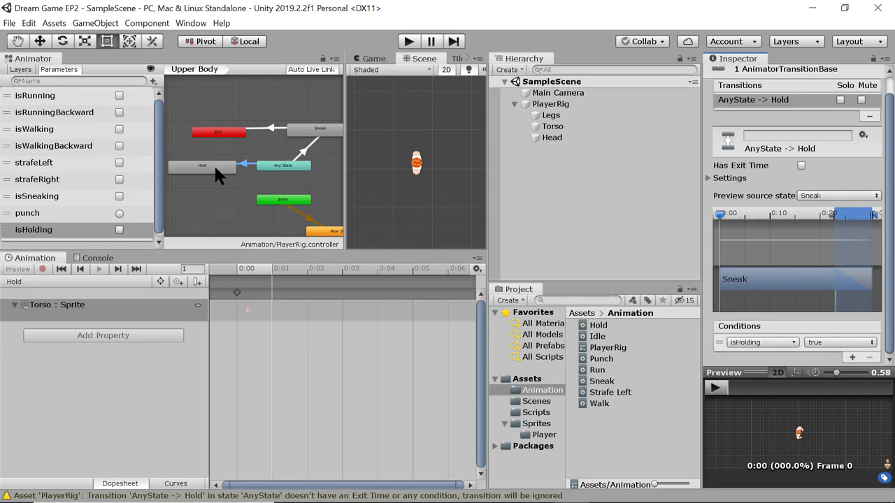
Step: Make a transition from the Hold state to the Exit node
click(201, 165)
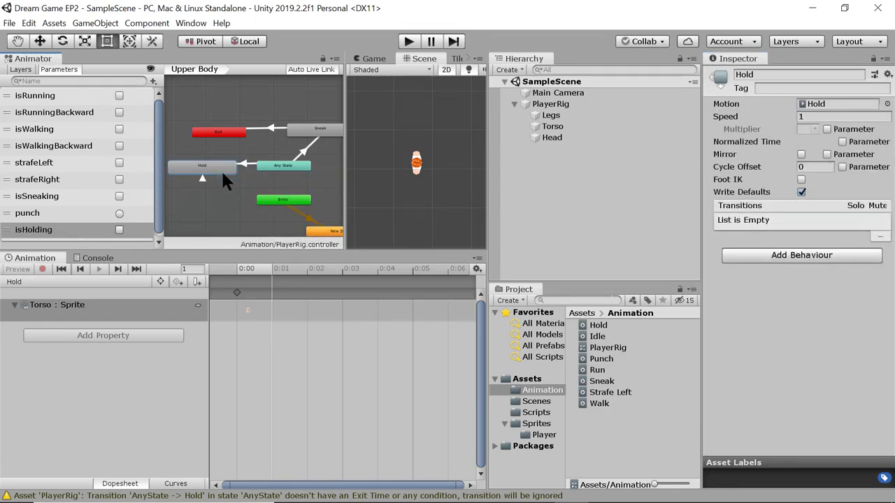
click(202, 165)
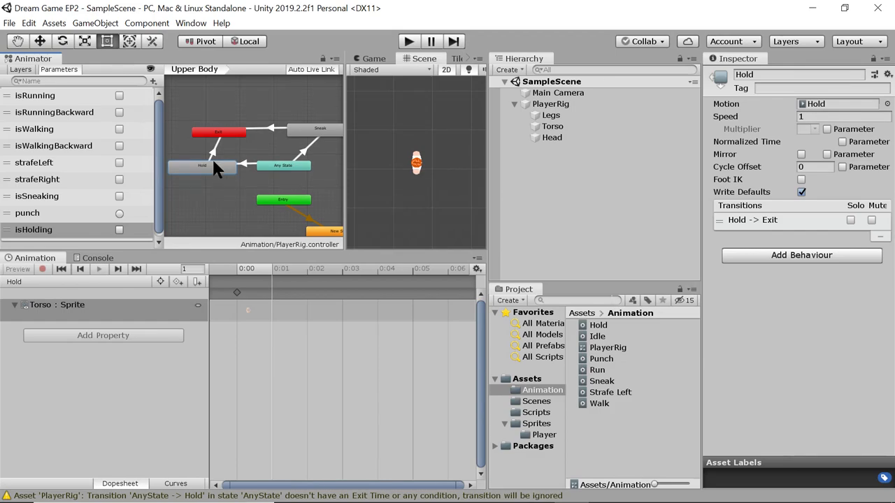
click(238, 142)
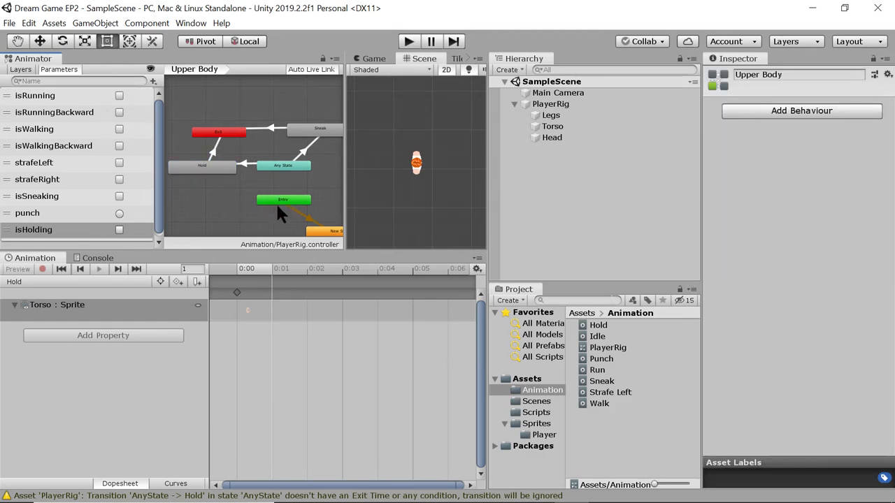
mouse_move(100, 232)
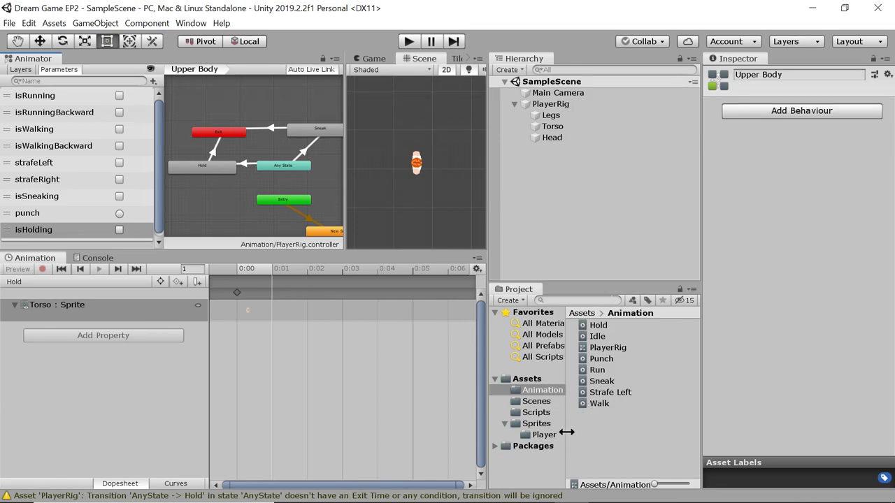
mouse_move(335, 318)
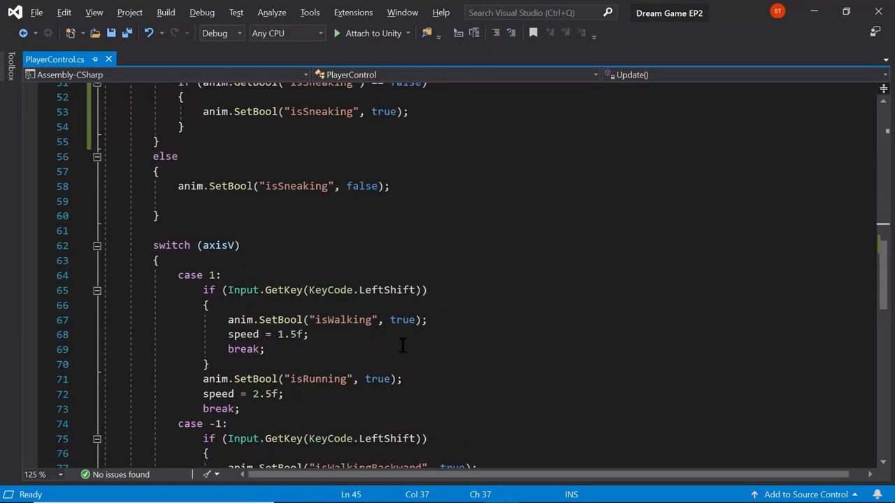
Step: Declare an 'int weaponType;' field in PlayerControl
scroll(up, 3)
text(bool sneakin = false;)
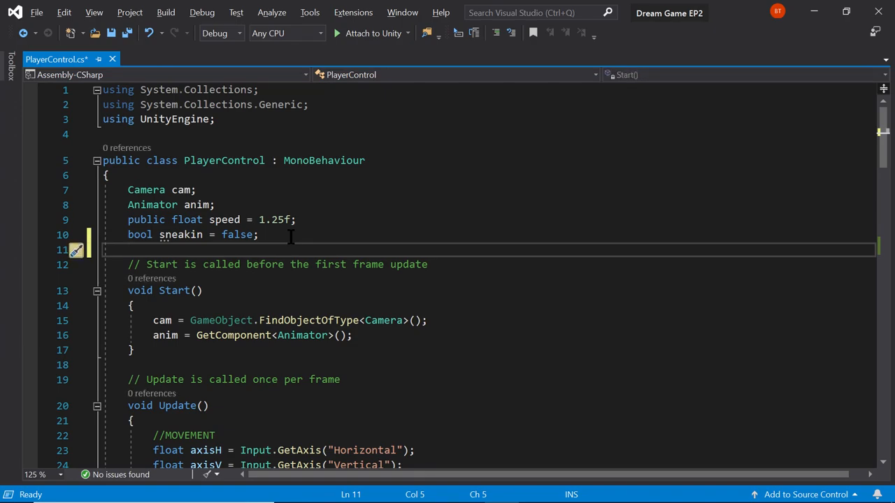
text(int)
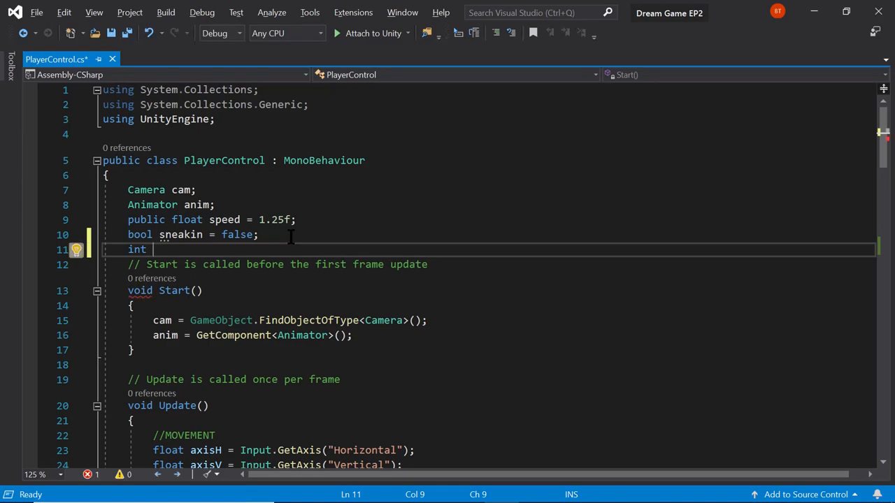
text(weaponT)
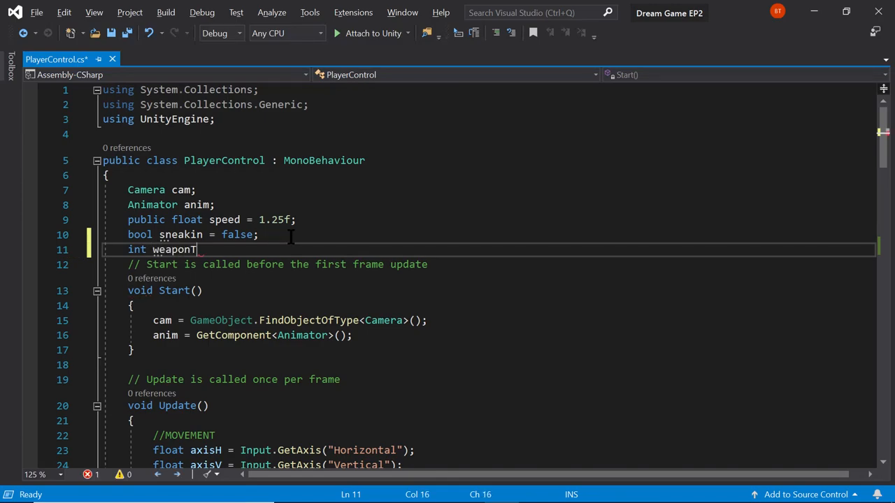
text(ype)
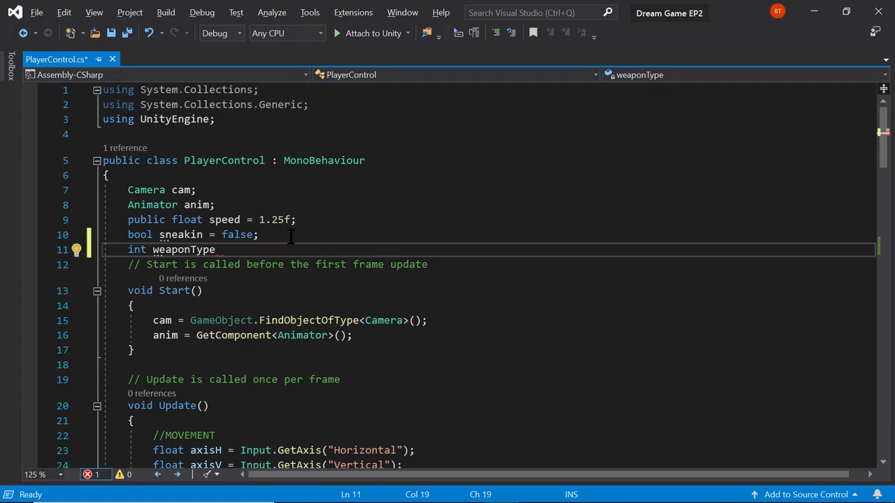
text(;)
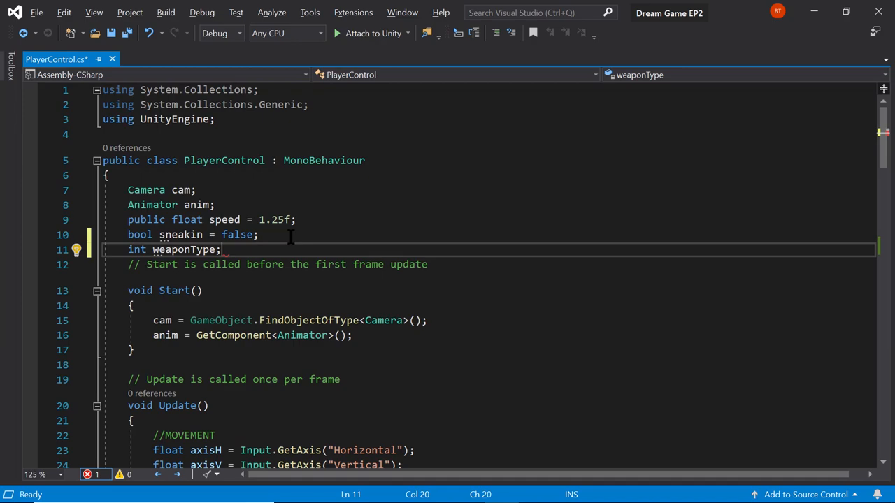
Step: Initialise weaponType to 0 inside Start()
click(352, 336)
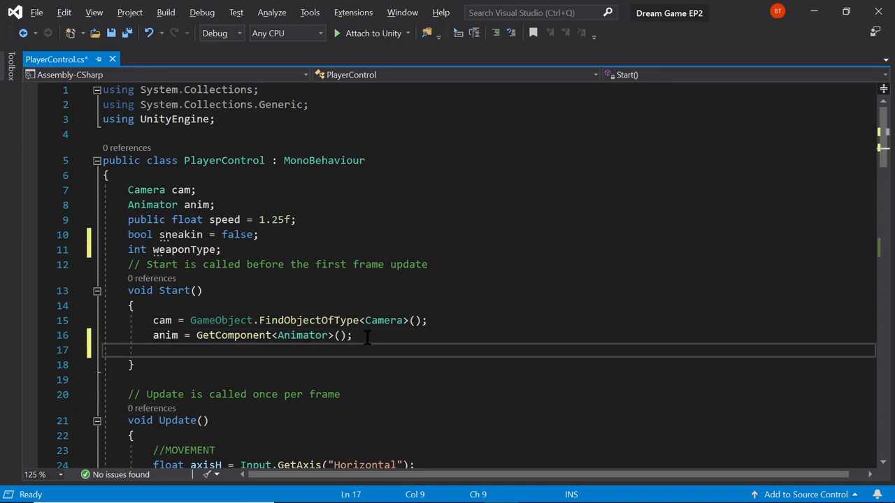
text(we)
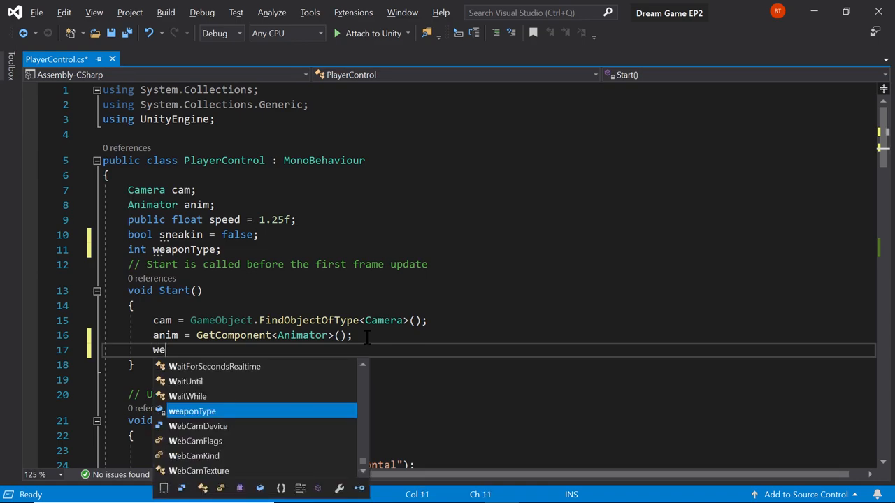
text(aponType)
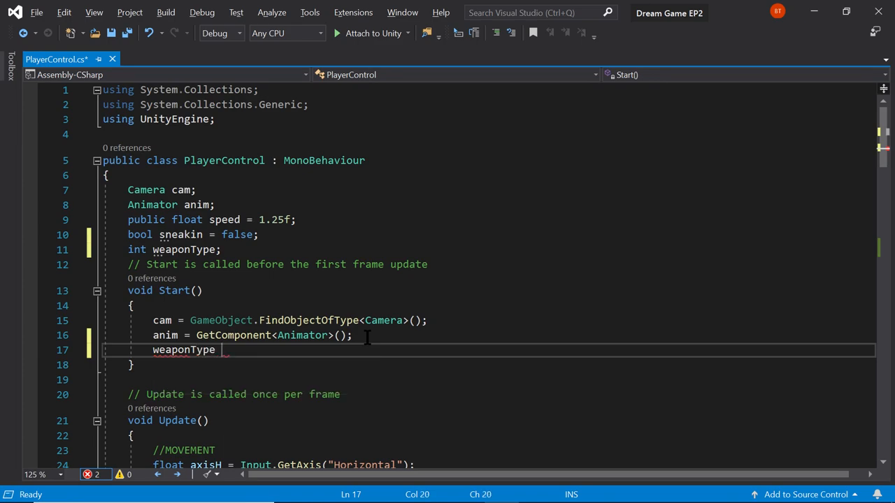
text(= -)
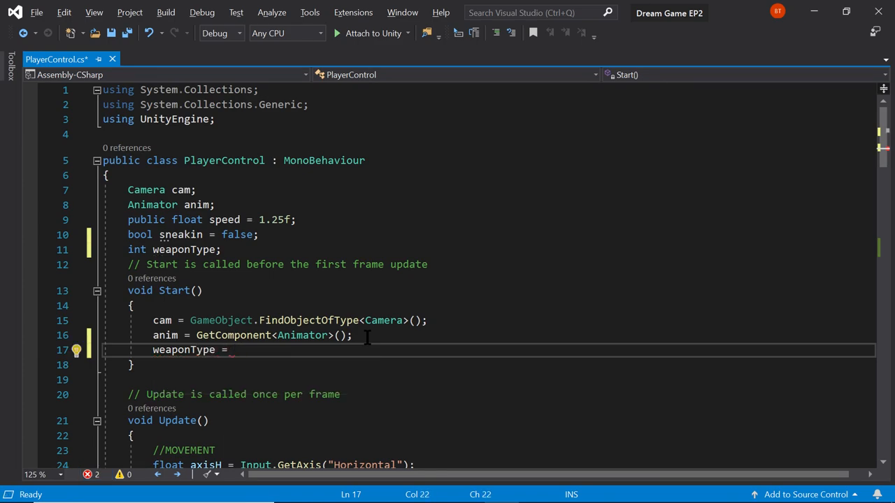
text(0;)
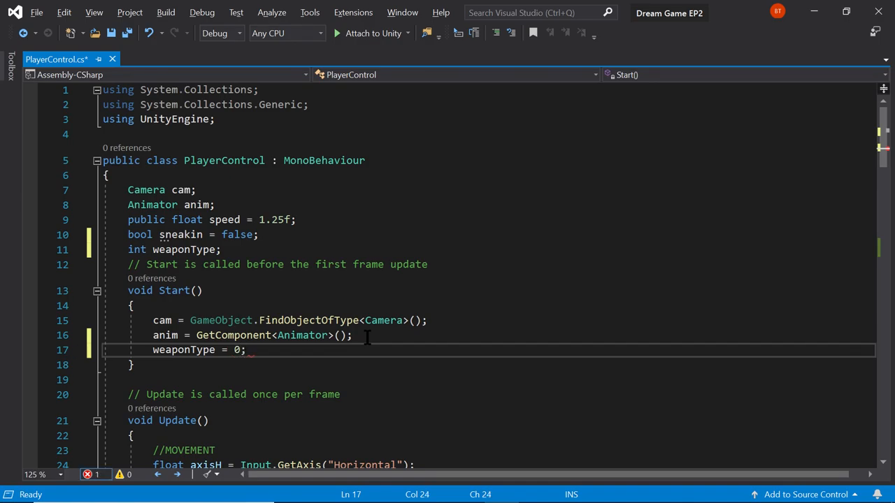
Step: Start a weaponType switch with case 0 (no weapon) ending in break
scroll(down, 3)
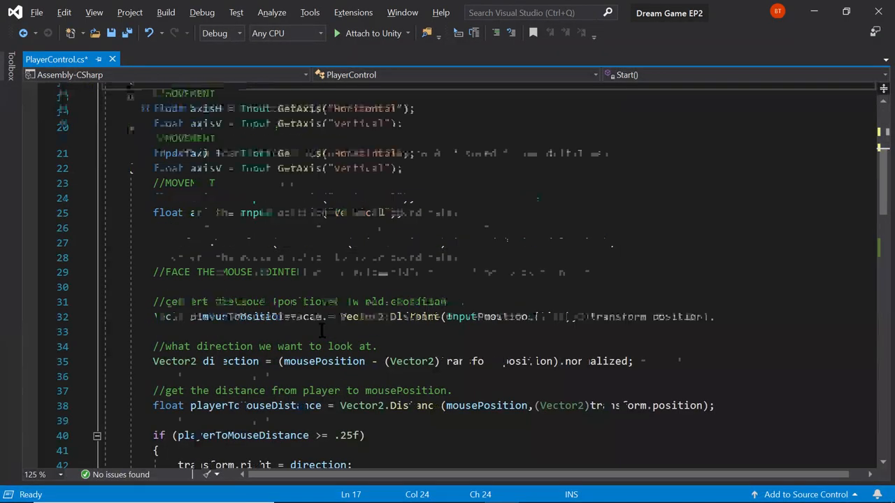
scroll(down, 3)
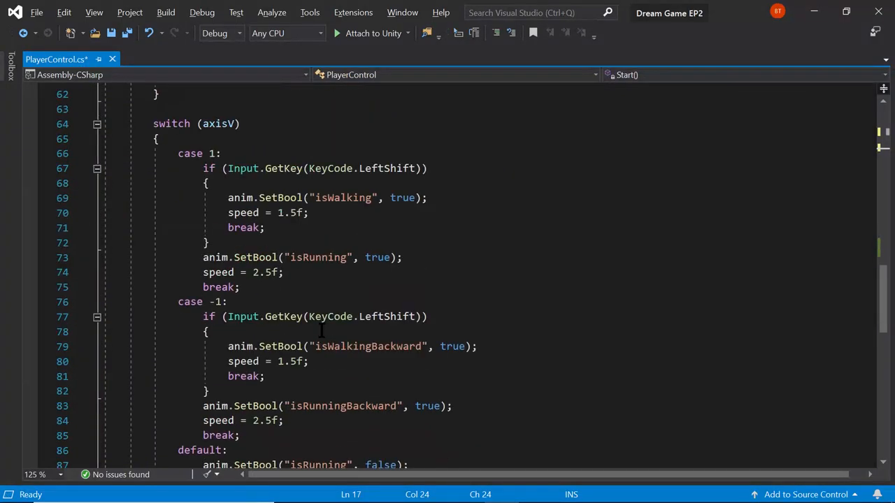
scroll(down, 3)
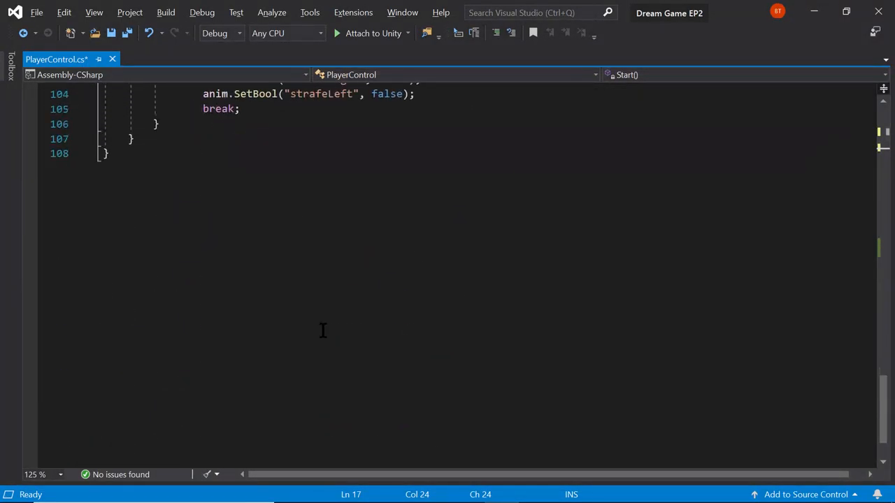
scroll(up, 3)
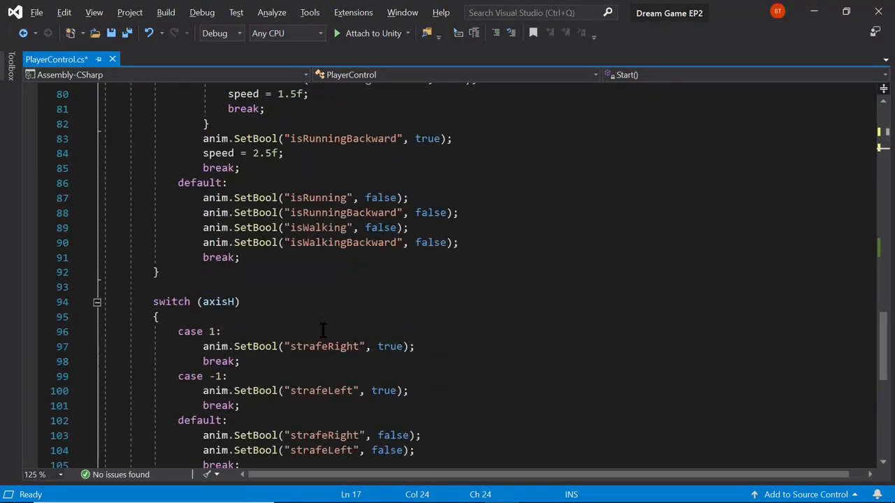
scroll(up, 3)
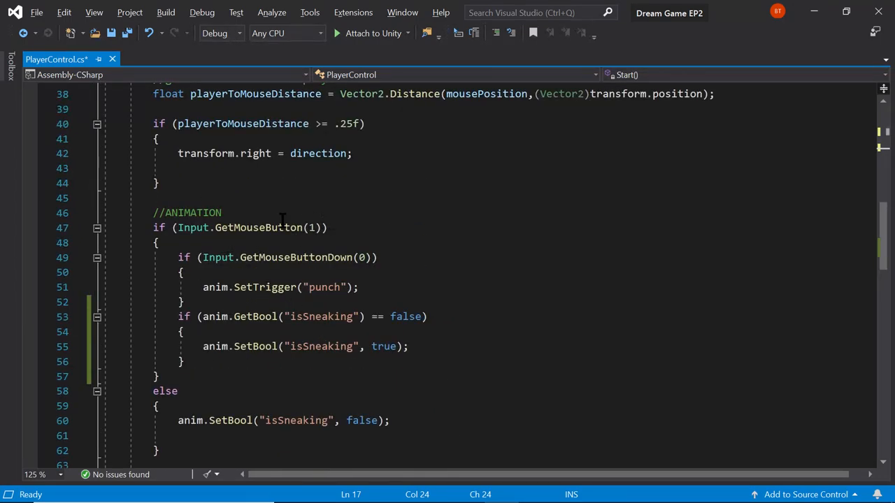
click(280, 258)
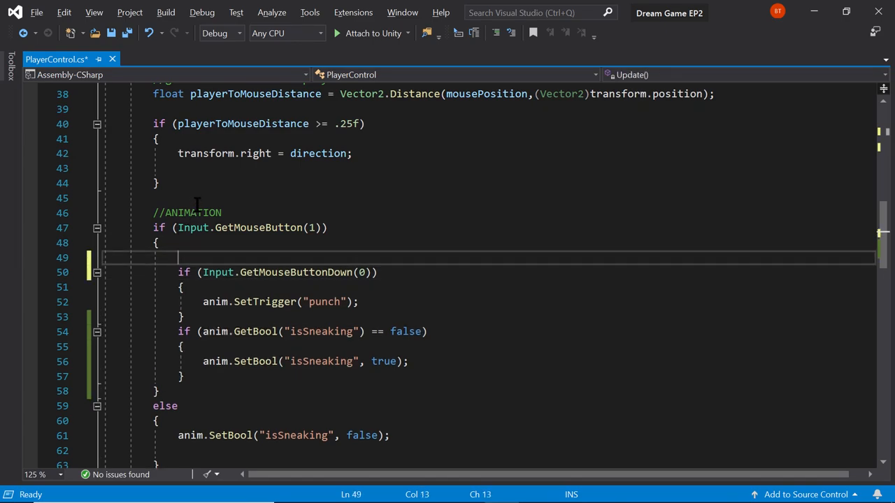
text(if)
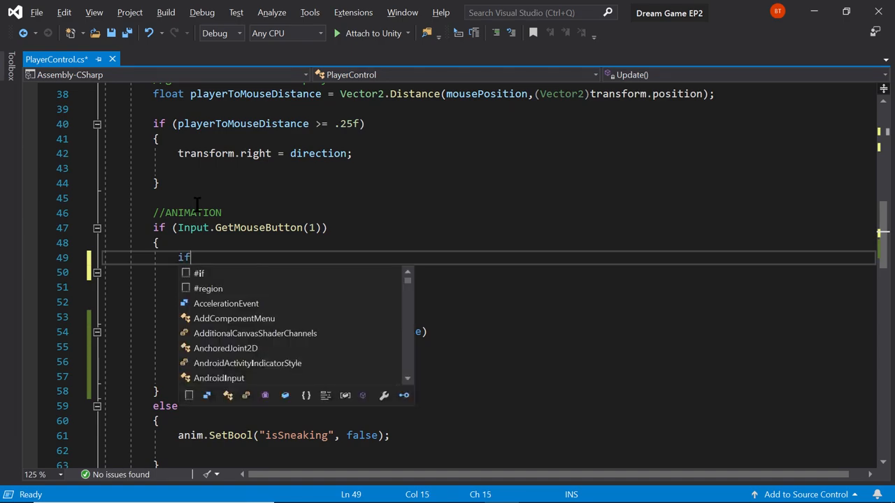
text((weaponType)
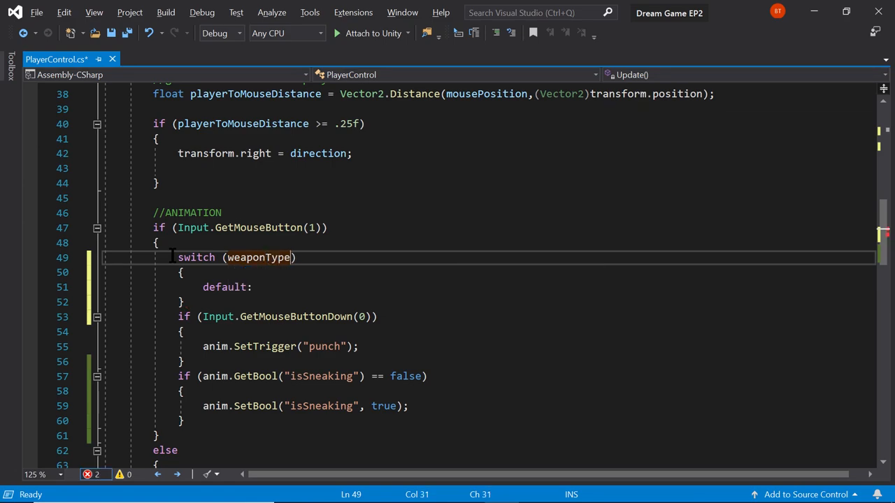
double_click(258, 257)
text(break;)
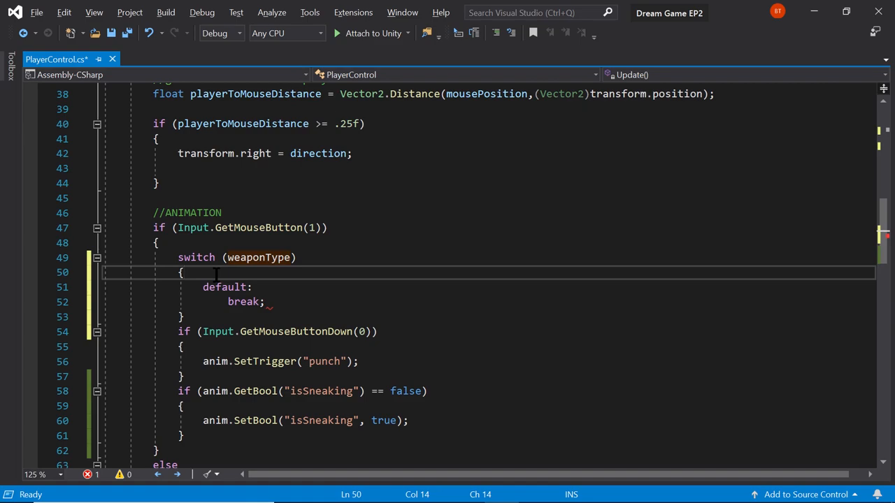
text(case 0:)
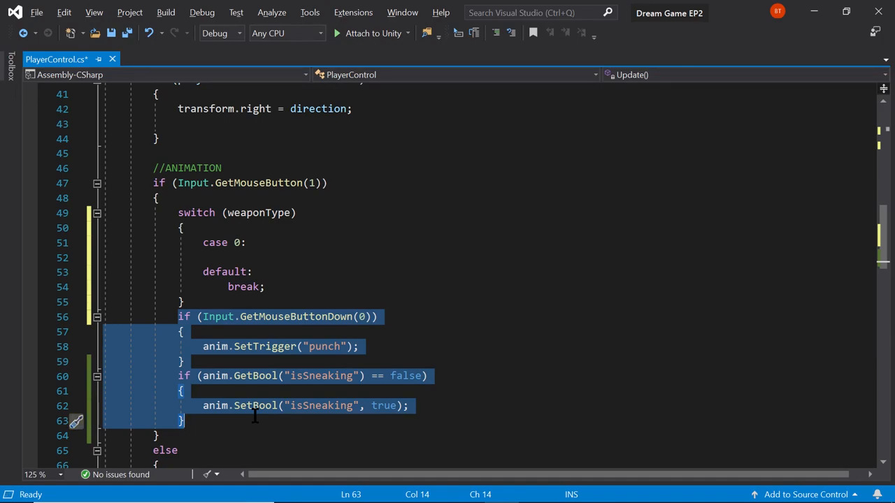
mouse_move(264, 411)
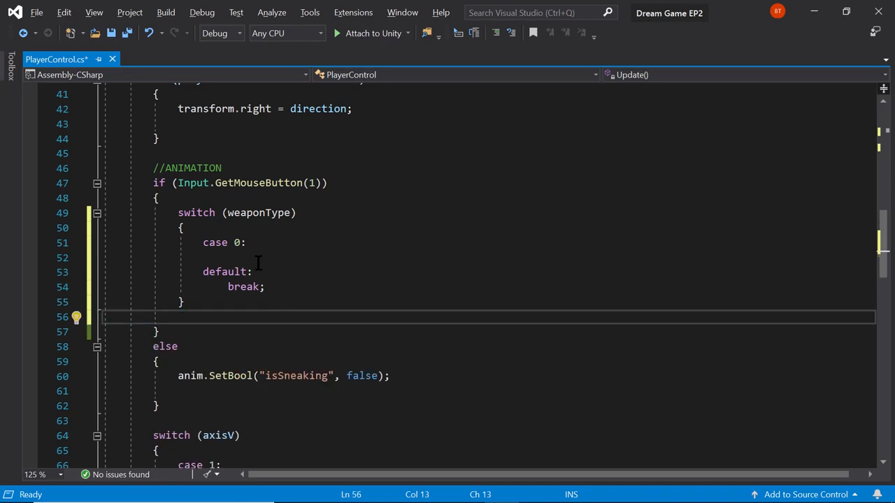
click(254, 258)
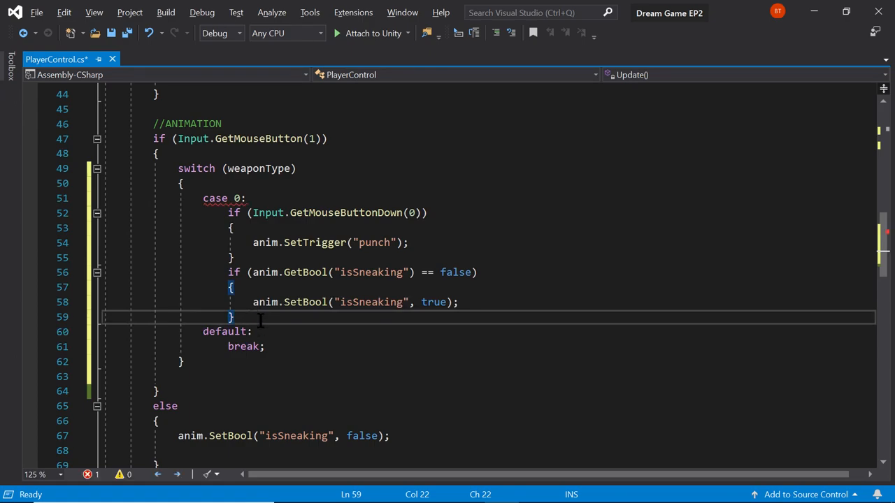
text(break;)
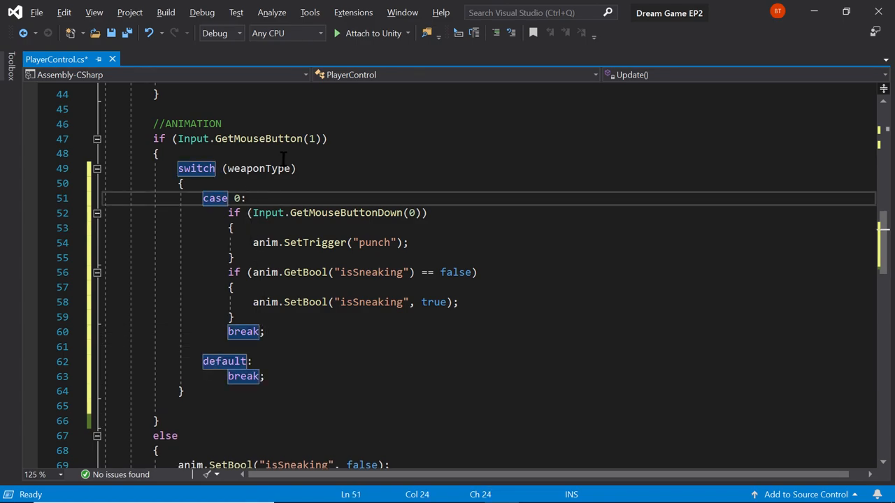
text(//)
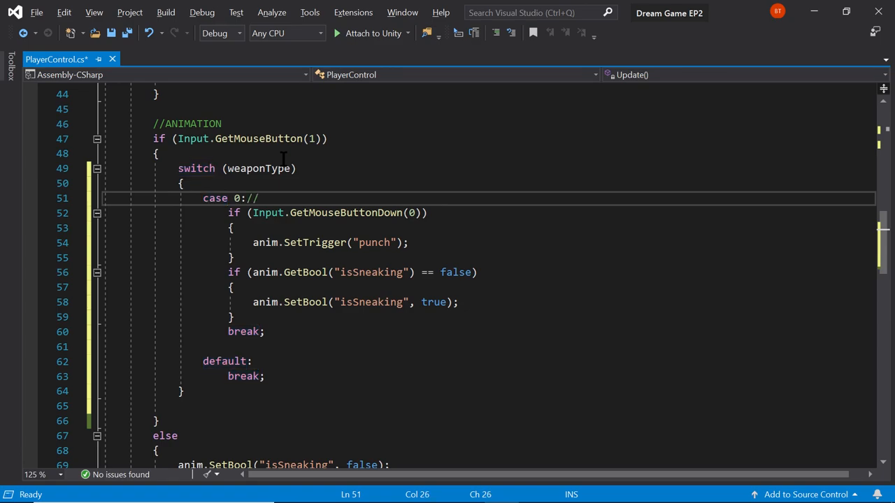
text(No weapon)
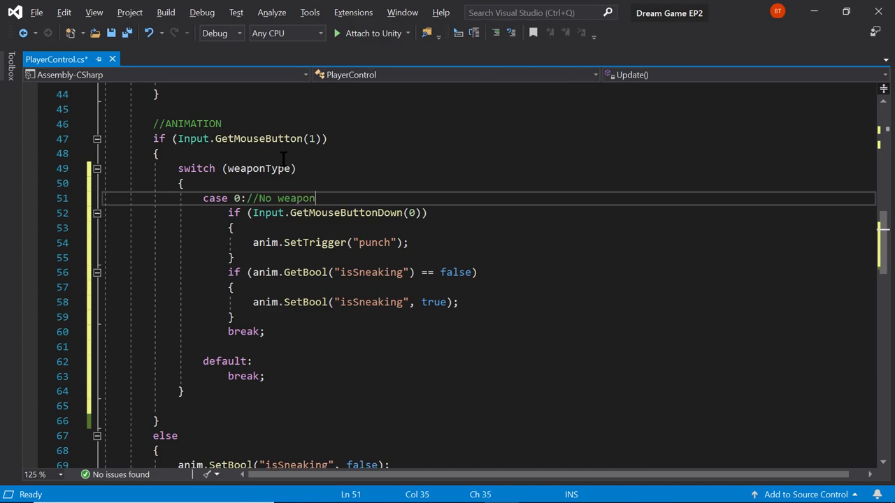
mouse_move(277, 320)
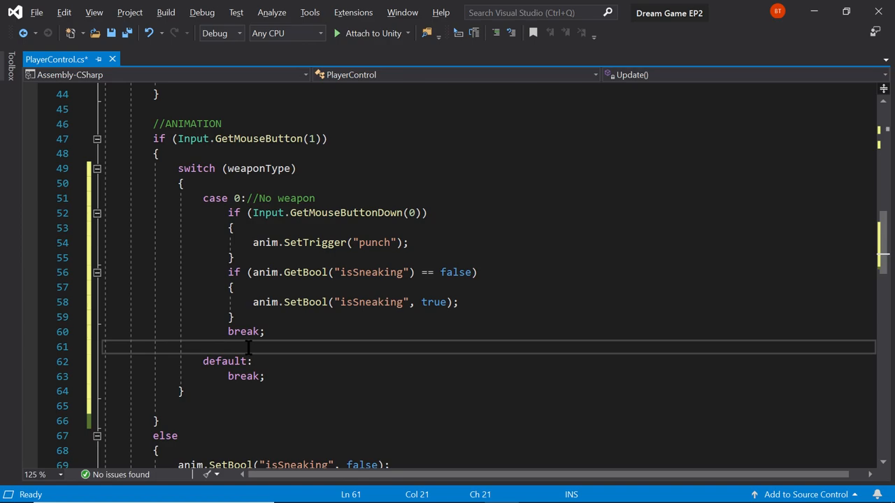
Step: Add case 1 //Melee weapon and case 2 //Pistol, each with break
text(case)
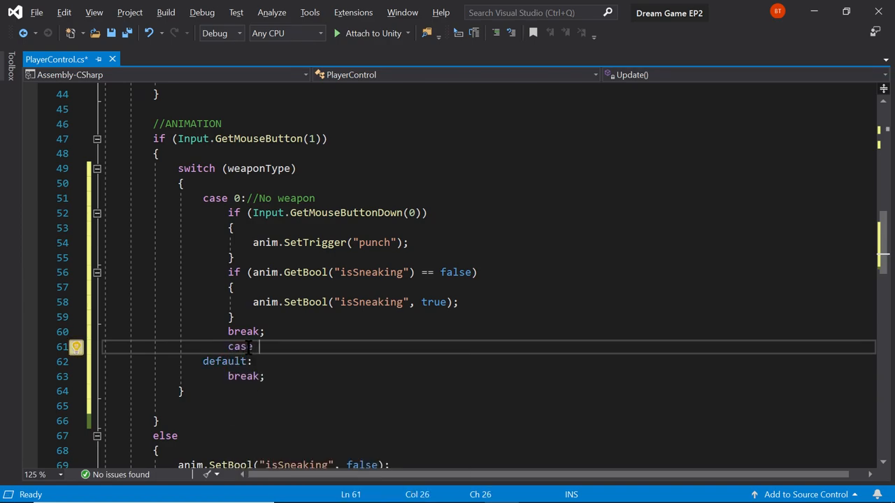
text(1:)
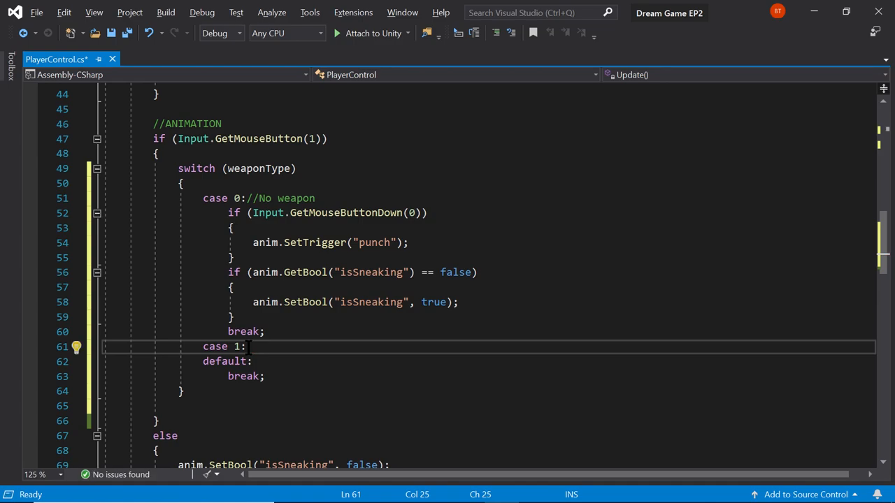
text(//Melee)
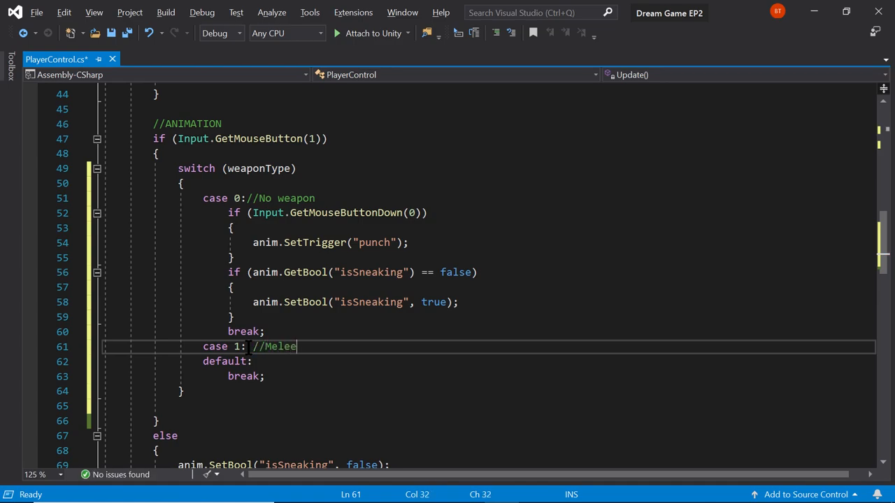
text(weapon)
text(case 2)
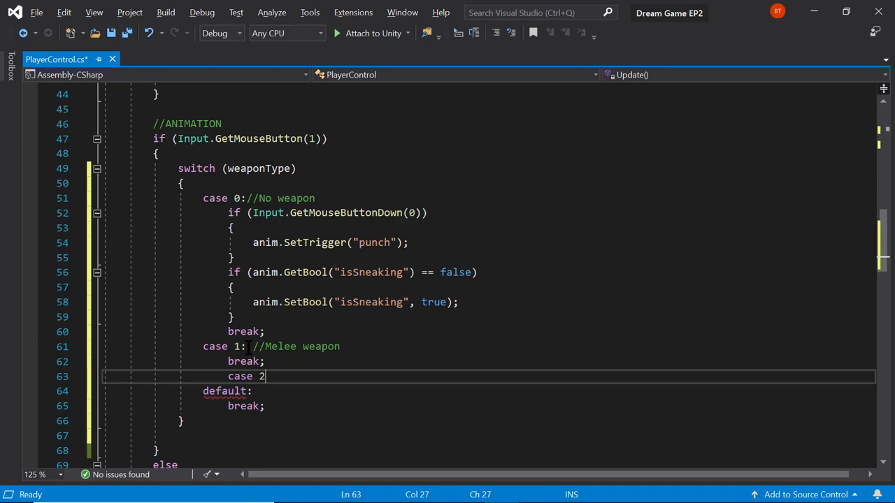
text(: //)
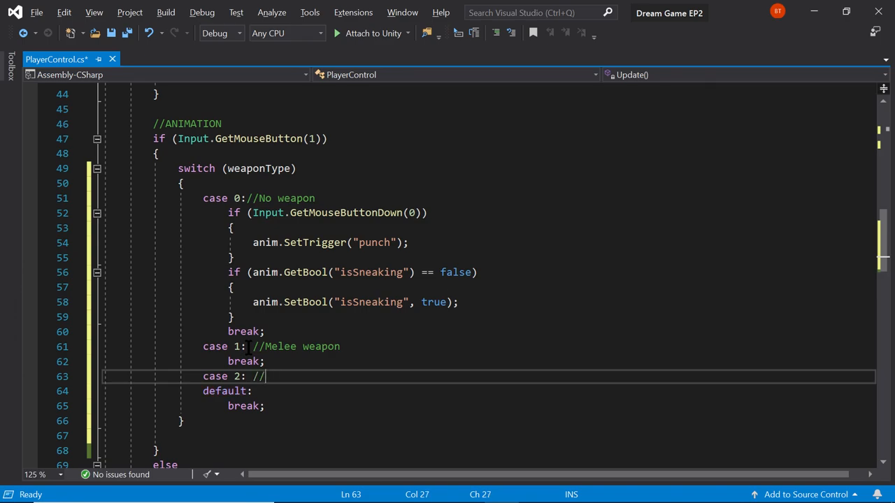
text(Pistol)
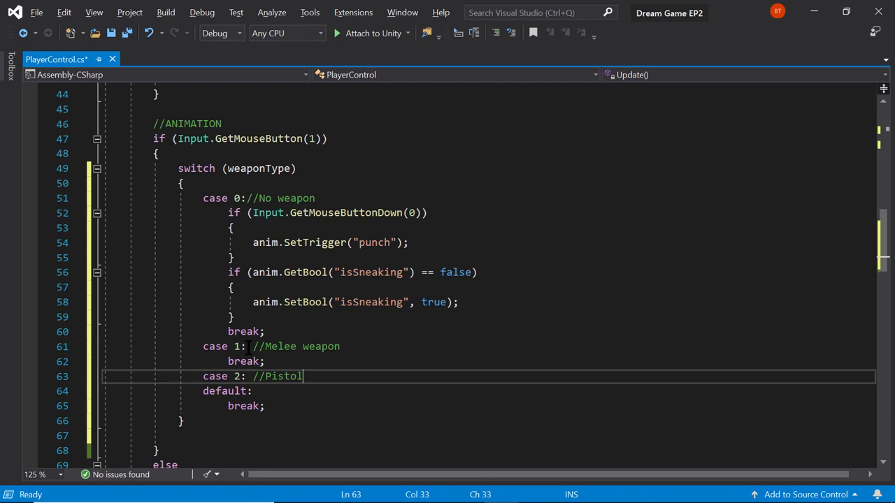
text(break;)
text(case 3:)
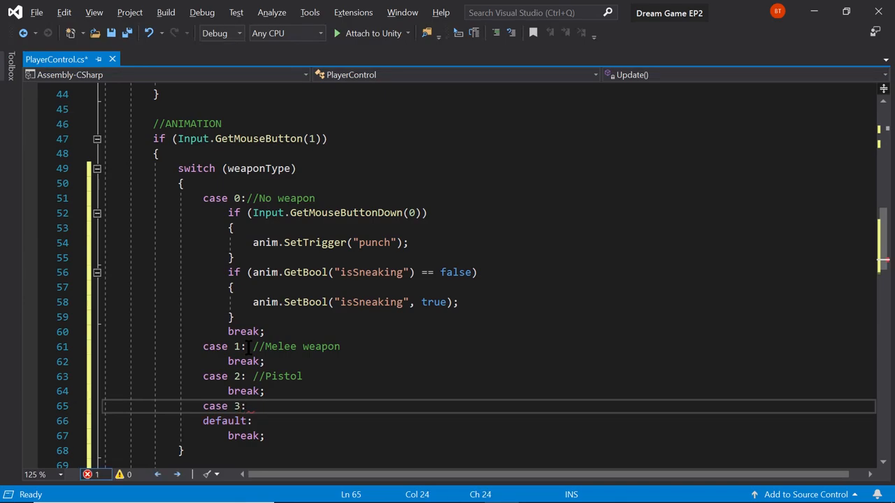
Step: Add case 3 //Rifle and case 4 //Heavy to the switch
text(//)
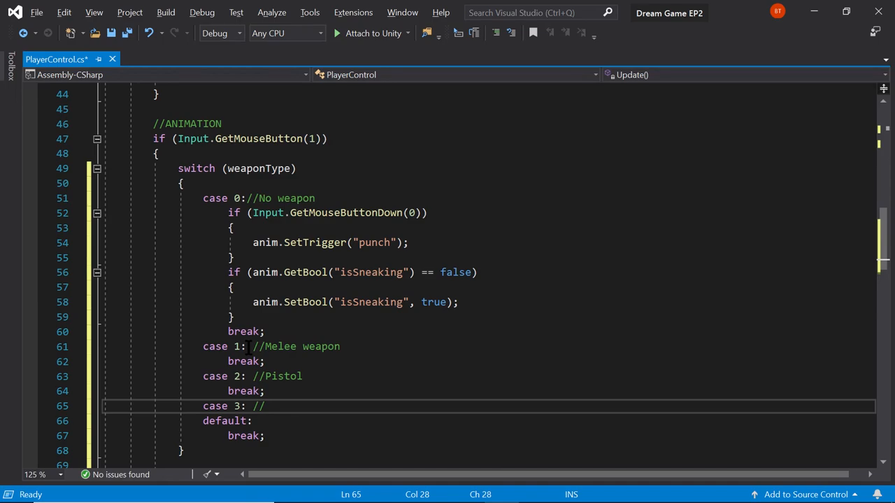
text(S)
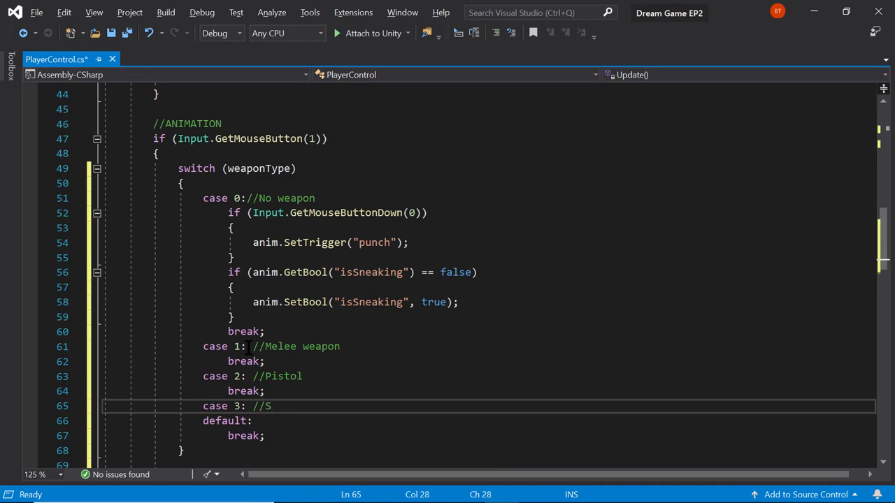
text(R)
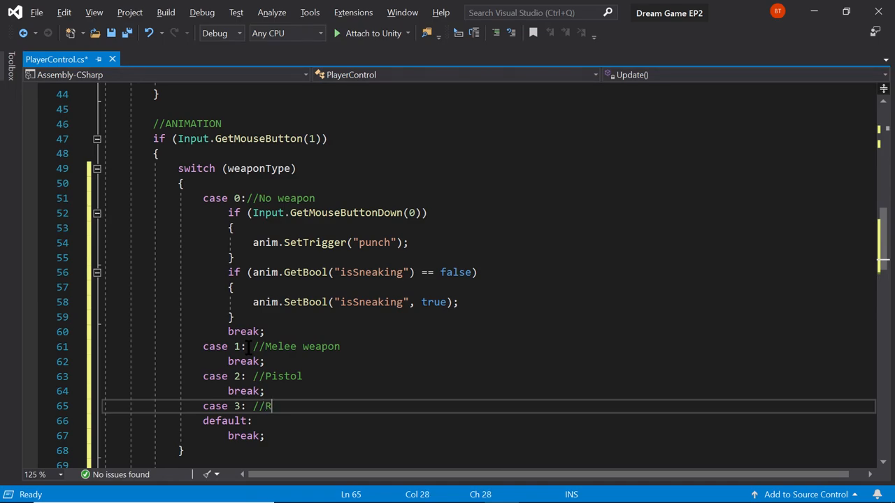
text(ifle)
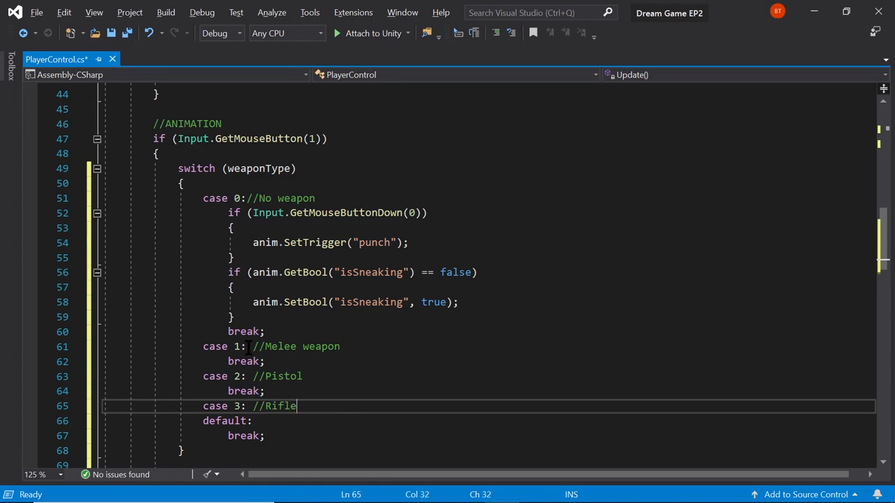
text(cas)
text(break;)
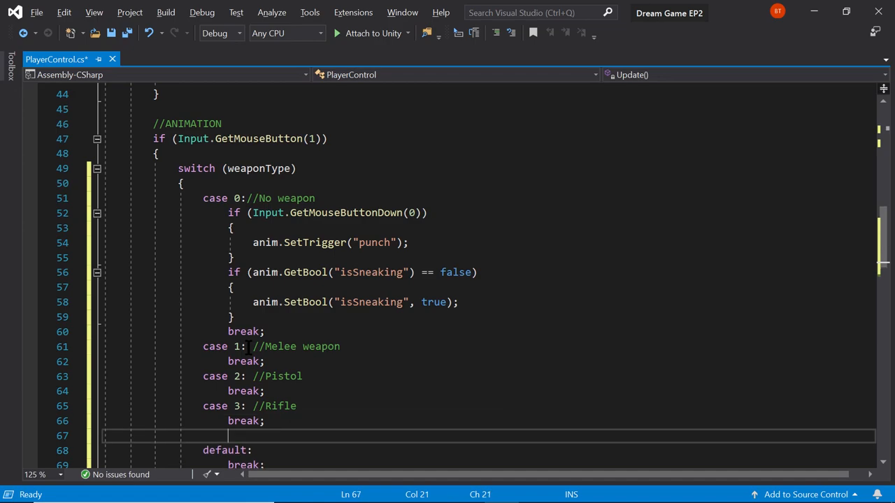
text(case 4)
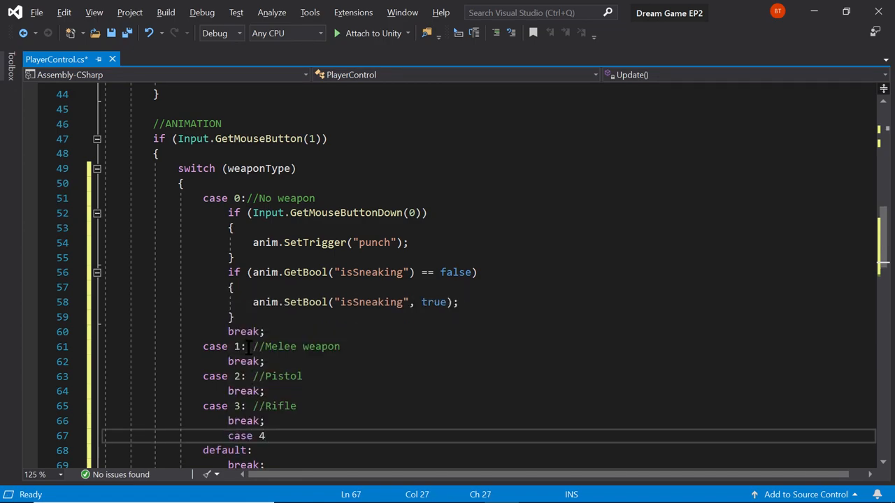
text(:)
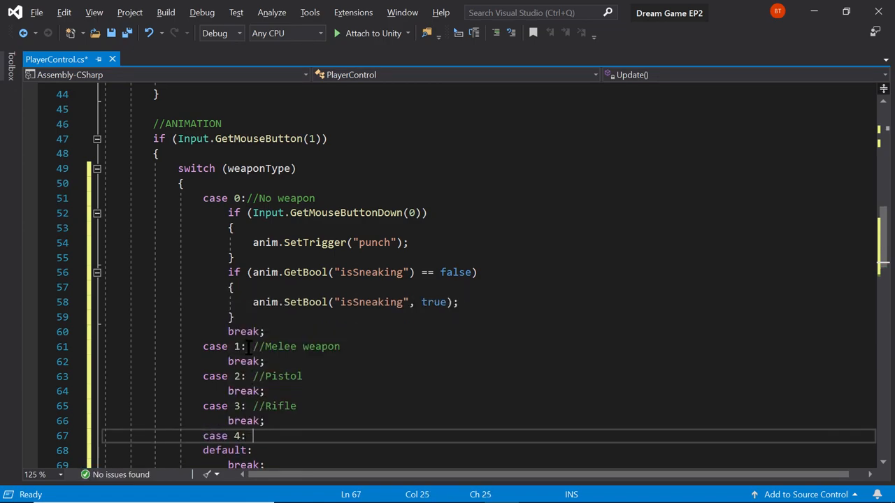
text(//)
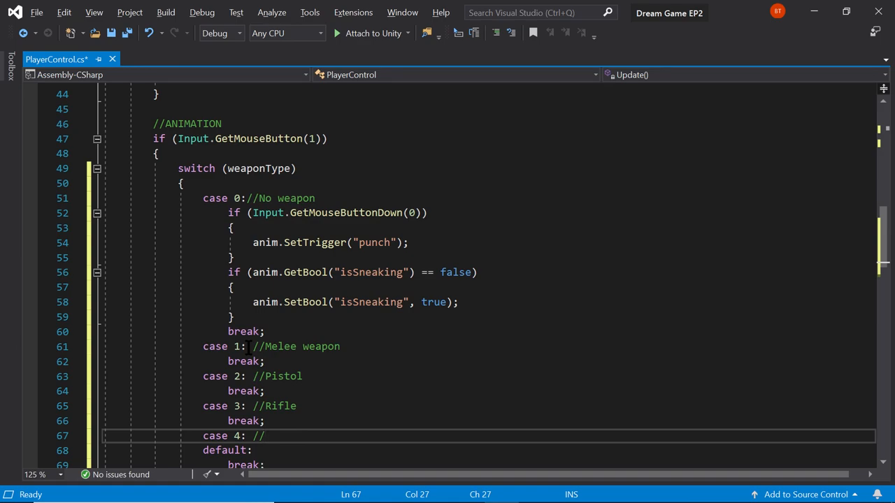
text(Heacy)
text(break;)
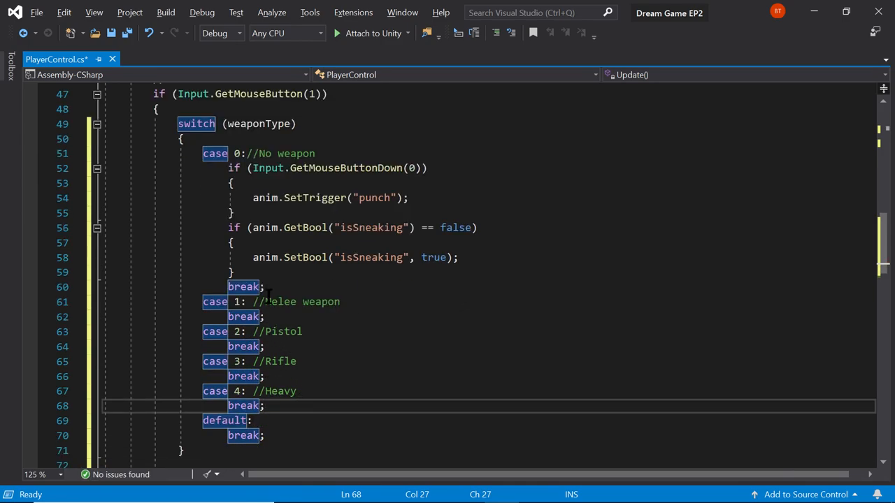
Step: Copy the isSneaking check into the pistol case, rename it to isHolding, and save the script
click(303, 331)
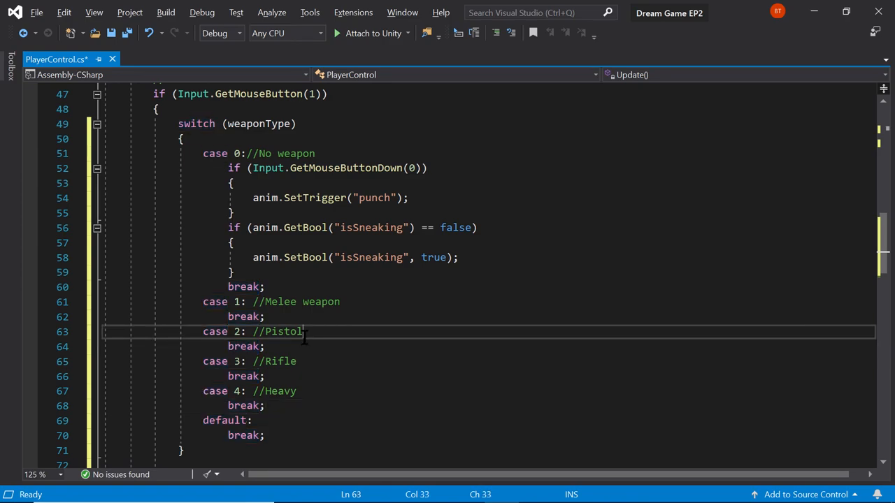
key(enter)
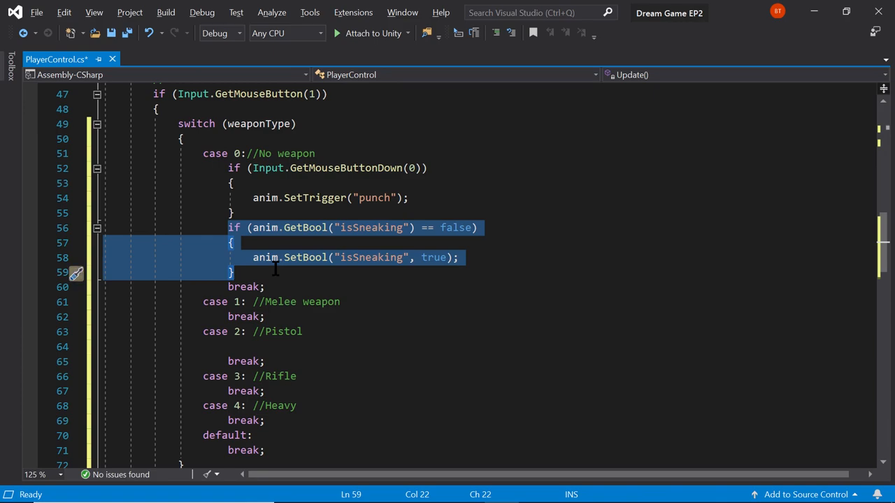
click(248, 347)
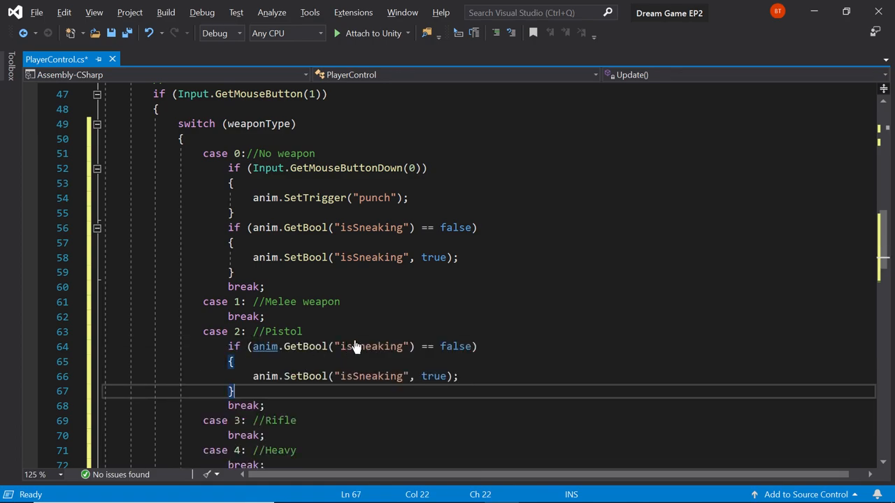
double_click(369, 347)
text(Ho)
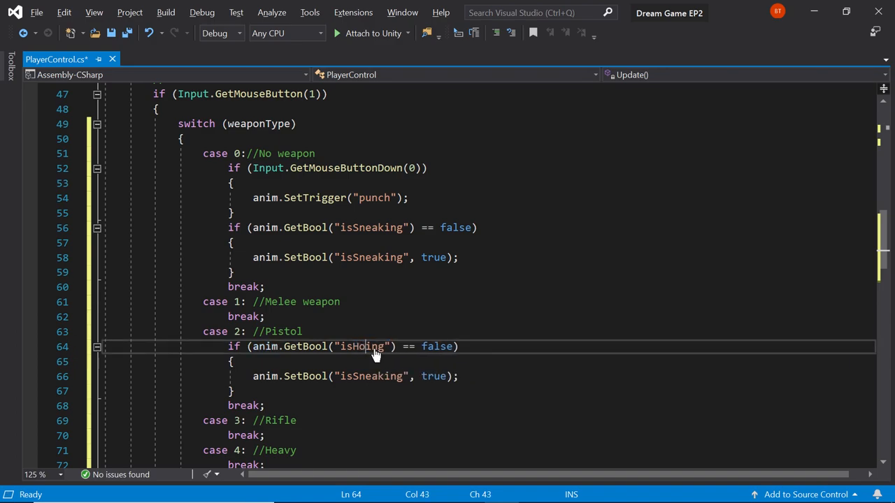
text(ld)
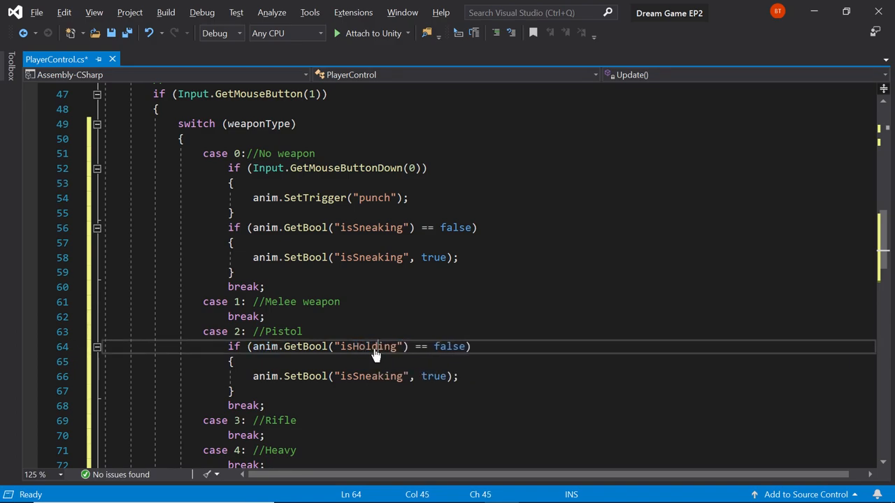
double_click(374, 376)
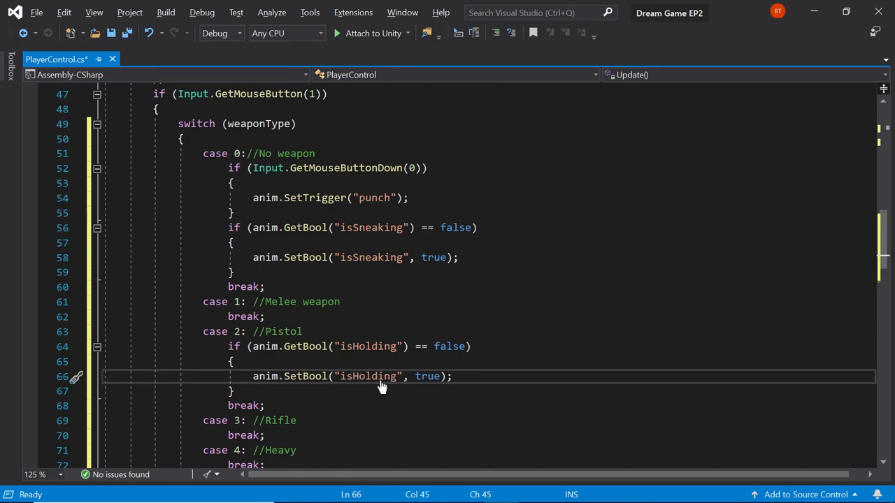
click(235, 391)
text(`)
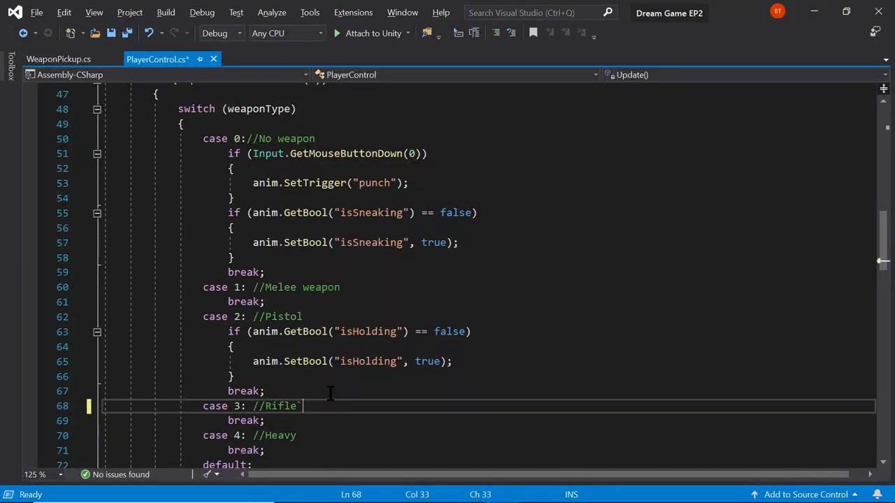
key(Backspace)
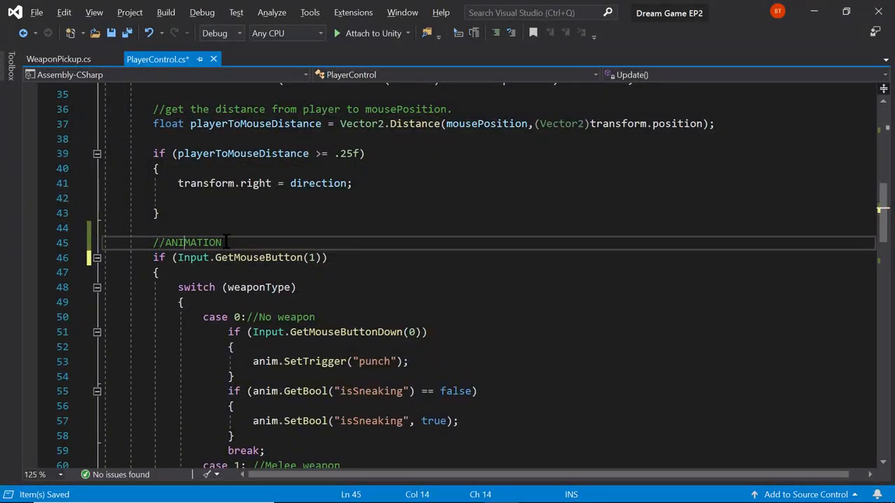
Step: Insert an empty if block on a new line under the ANIMATION comment
click(222, 243)
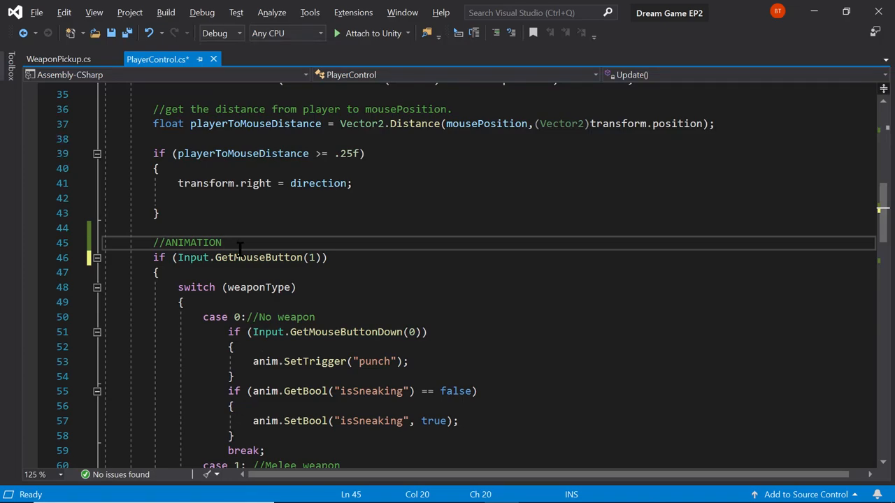
key(Enter)
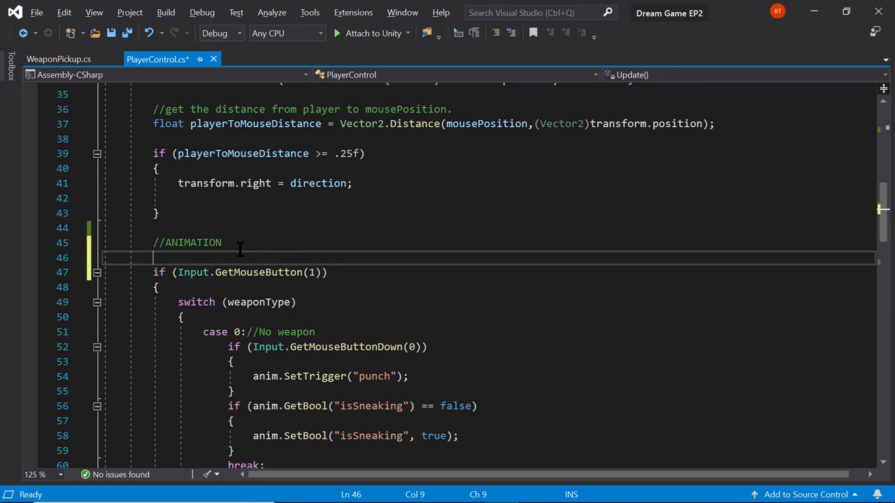
text(if)
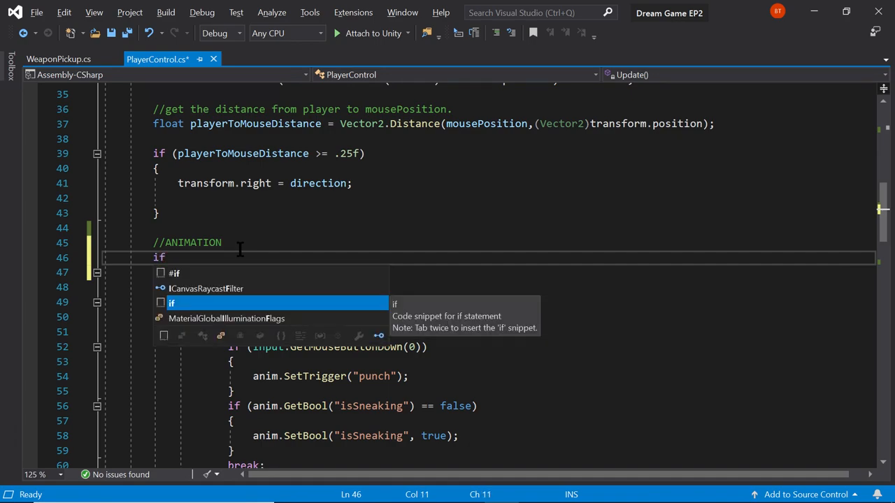
text(true))
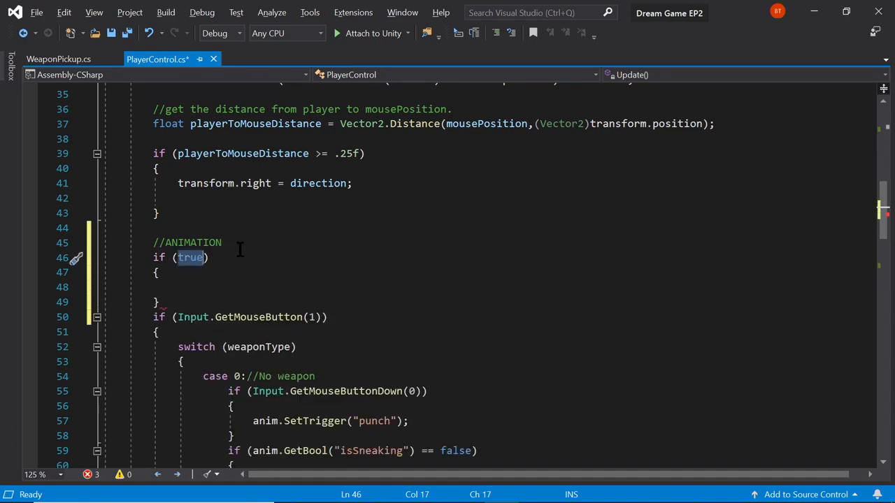
Step: Fill the condition with Input.GetKeyDown(KeyCode...) toward the keypad plus key
text(Input.g)
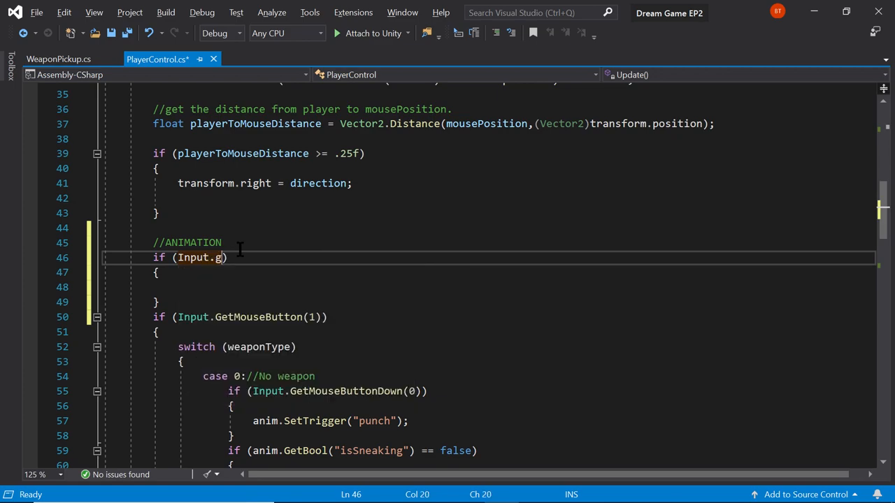
text(etKey)
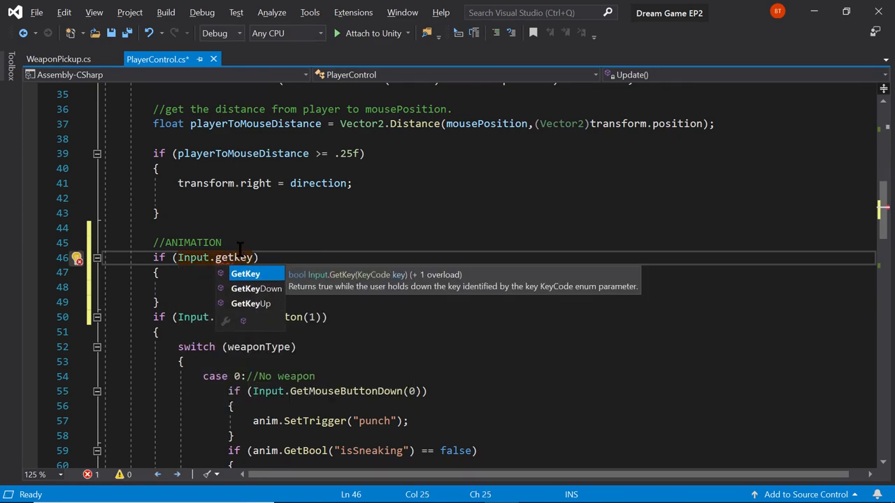
text(d)
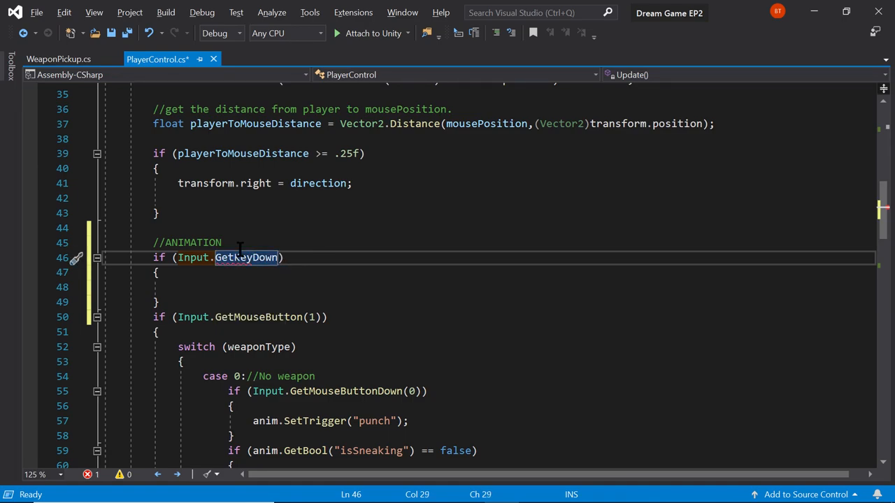
text(())
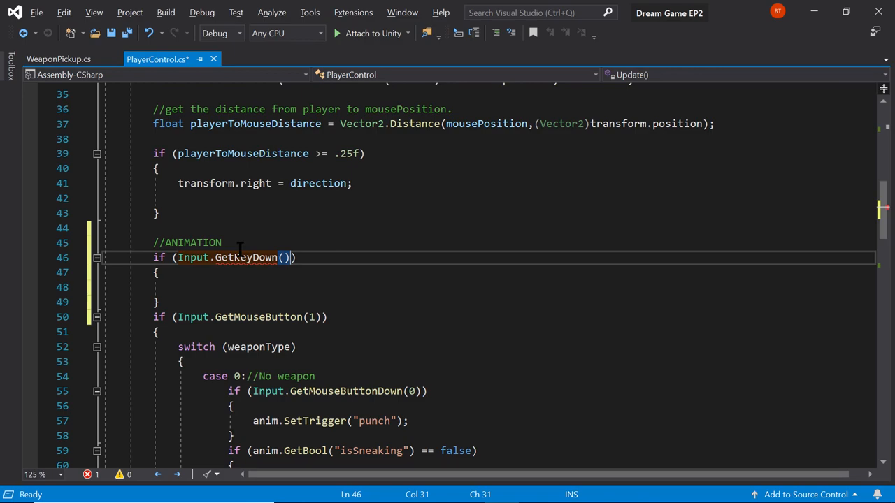
text(K)
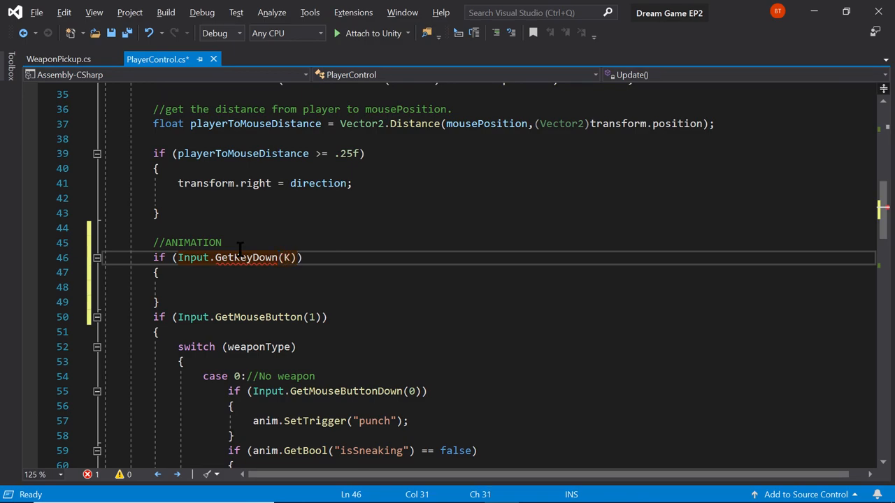
text(KeyCode.)
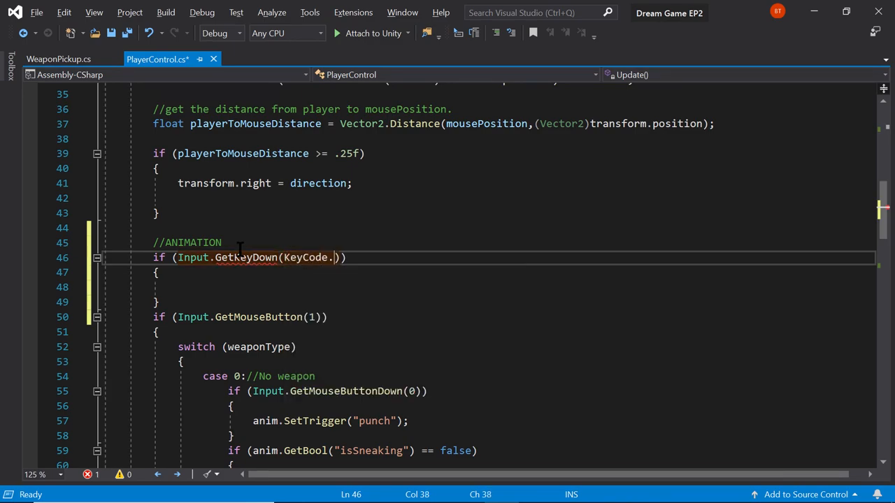
text(n)
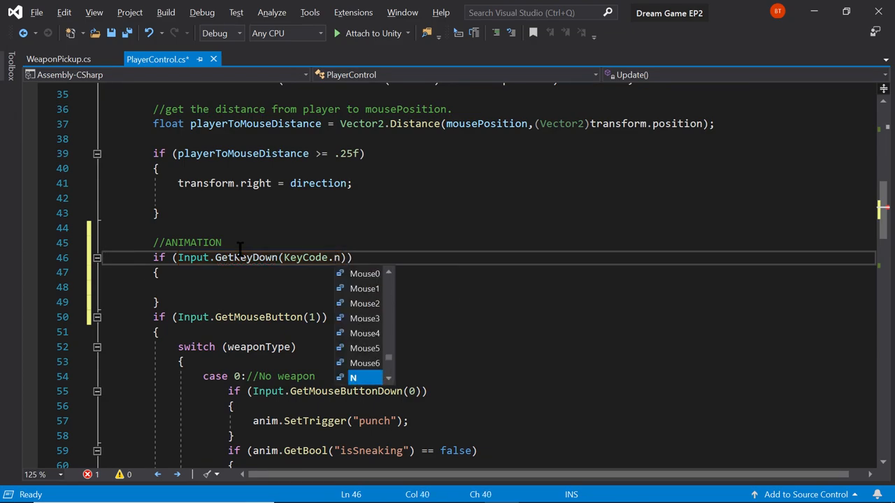
text(u)
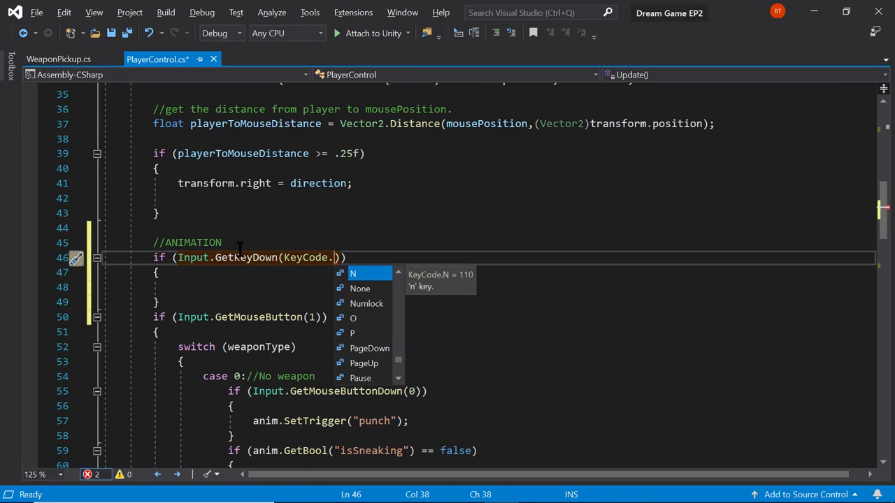
text(0)
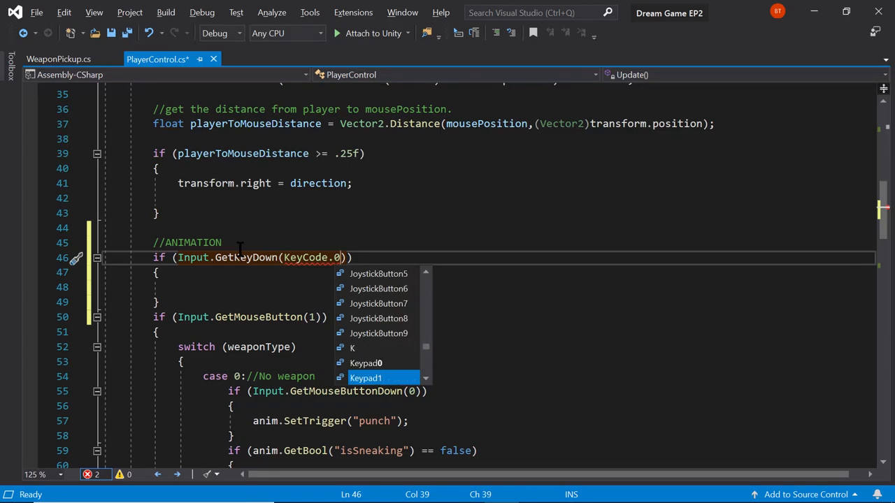
scroll(down, 3)
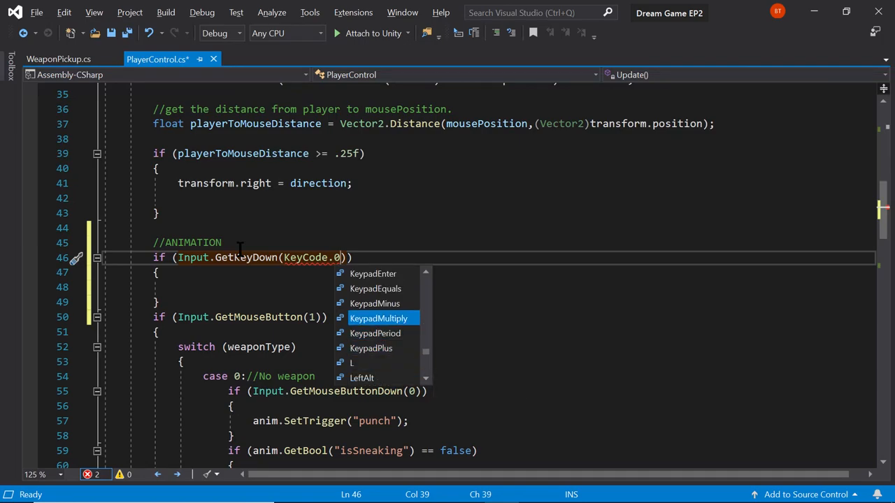
mouse_move(375, 303)
text(KeypadPlus)
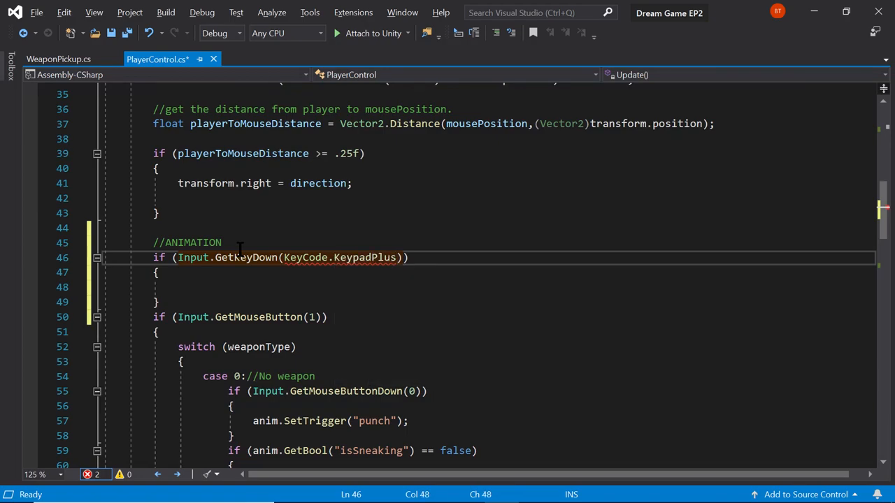
Step: Change the key to KeyCode.C and increment weaponType in that block
double_click(364, 257)
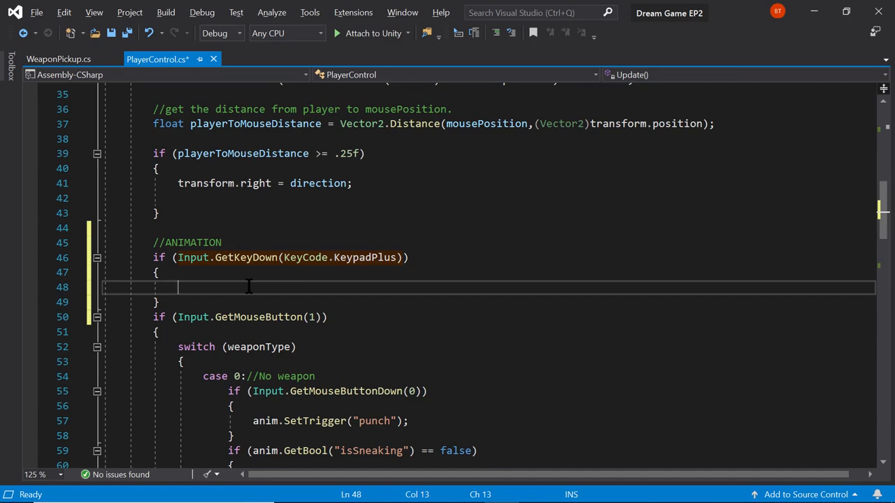
mouse_move(319, 272)
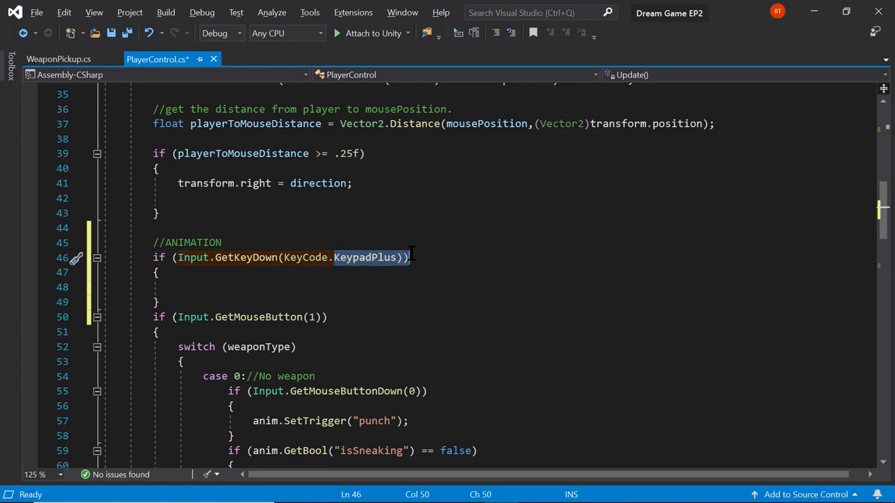
mouse_move(364, 257)
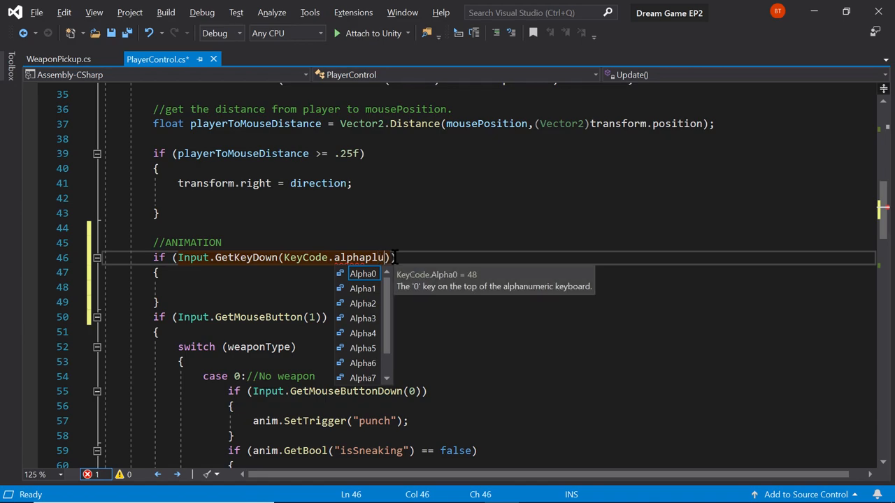
text(s)
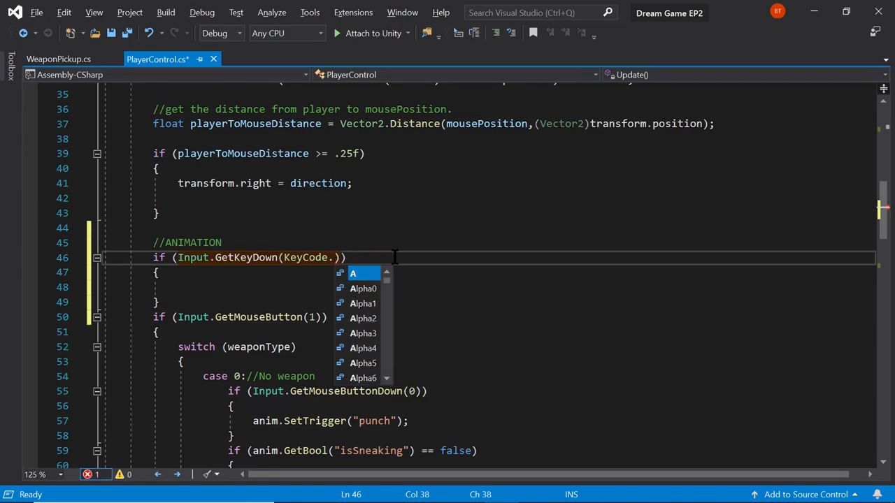
mouse_move(352, 273)
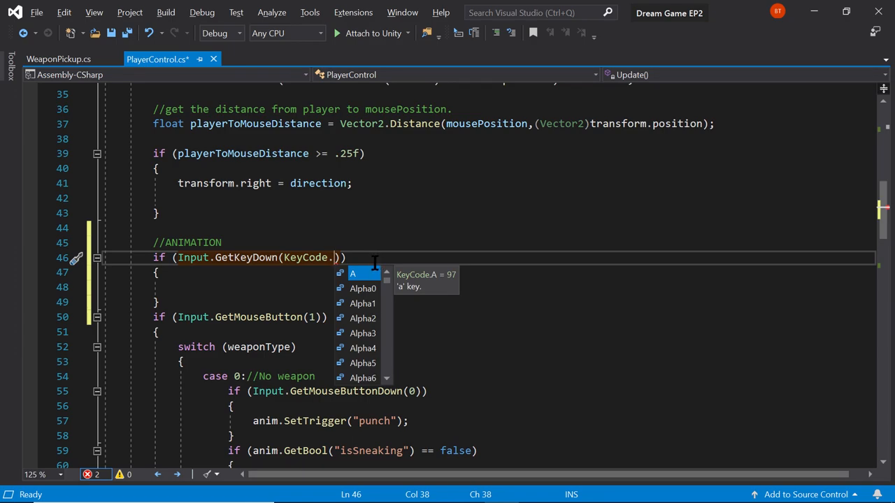
text(c)
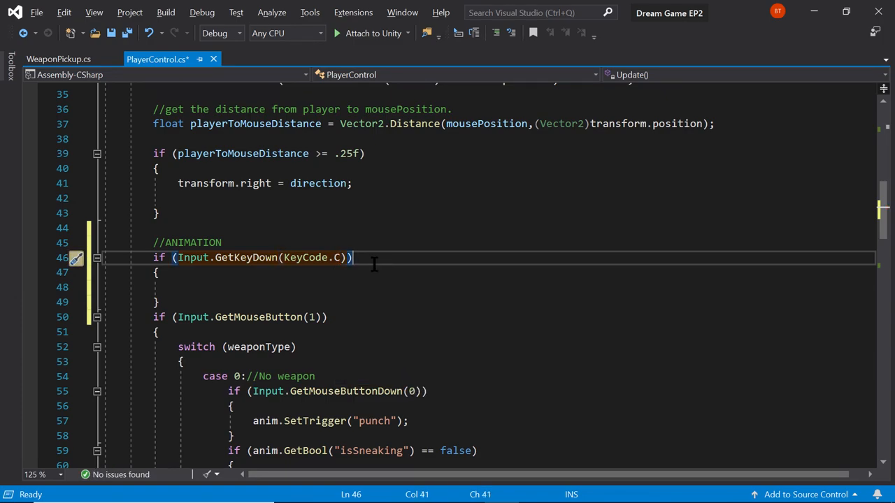
key(enter)
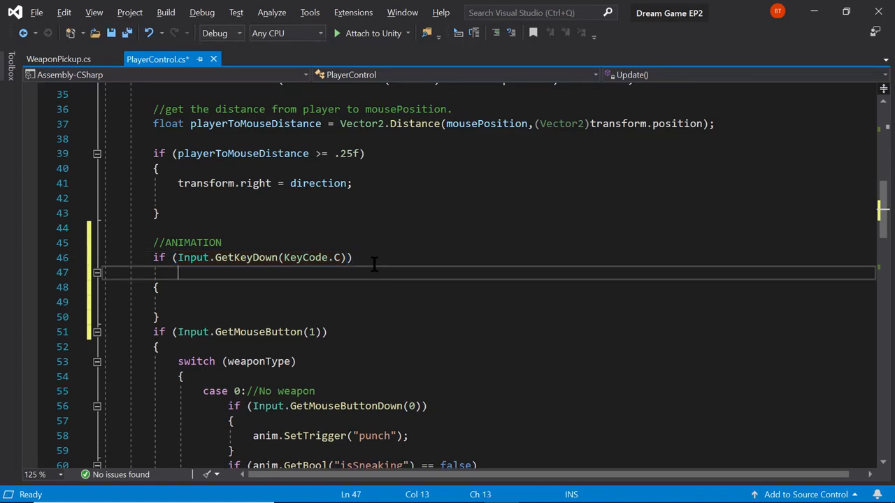
key(Backspace)
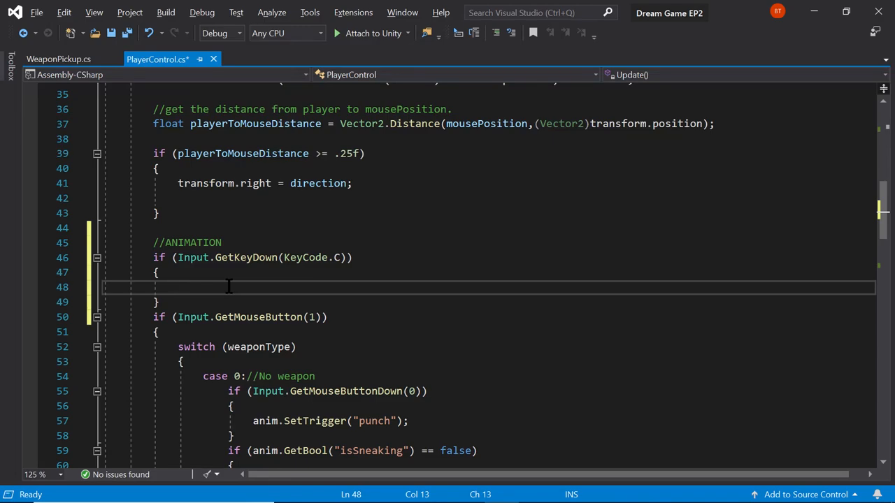
text(wea)
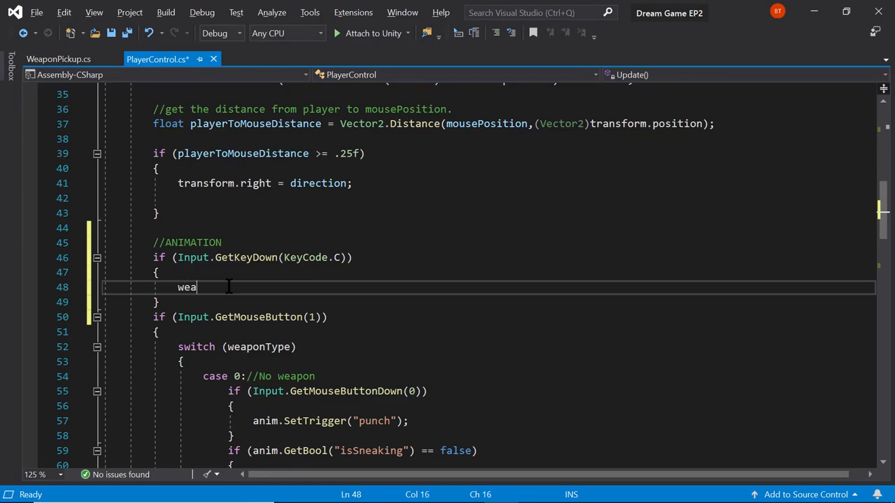
text(pontype)
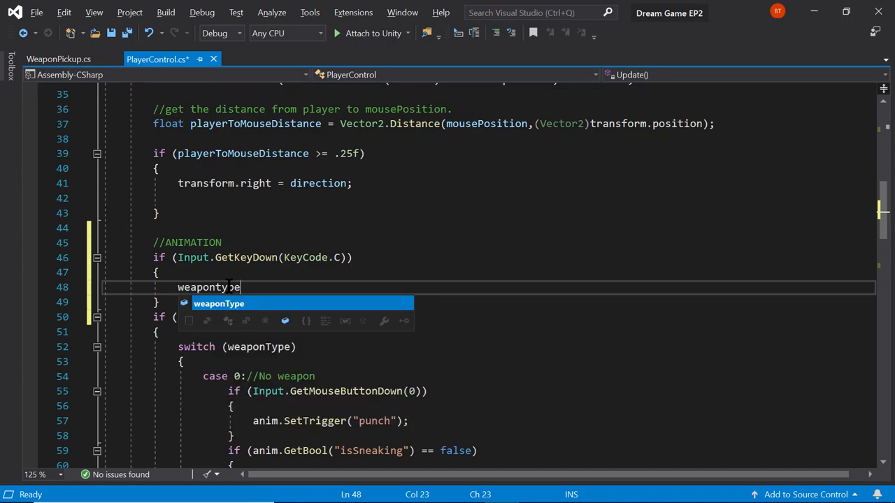
text(++;)
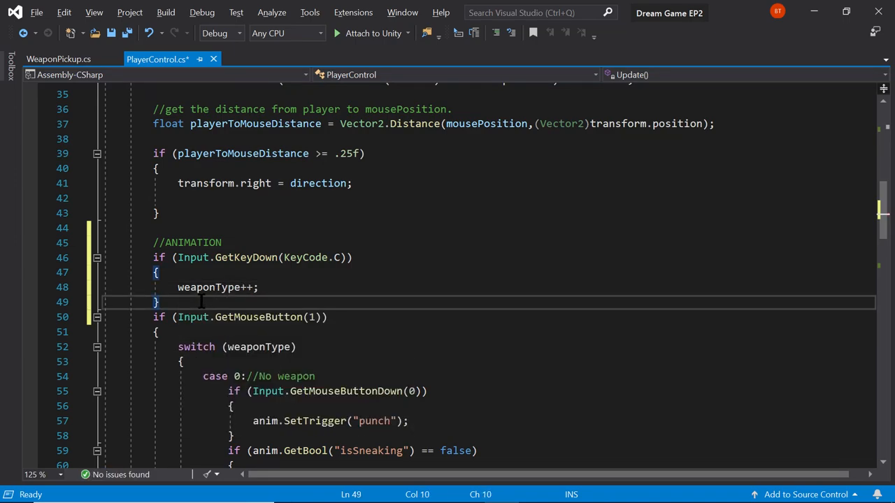
Step: Add an if block for KeyCode.Z that decrements weaponType, then save
key(Enter)
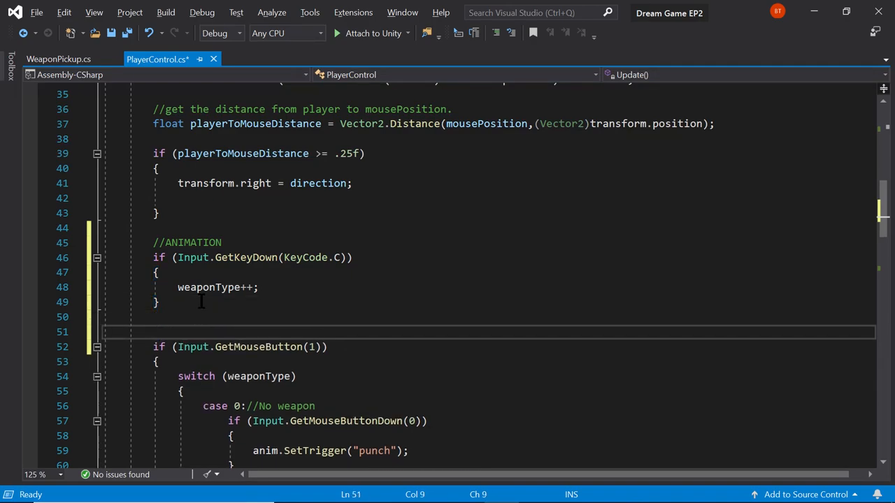
text(if (Input.GetKeyDown(KeyCode.C)
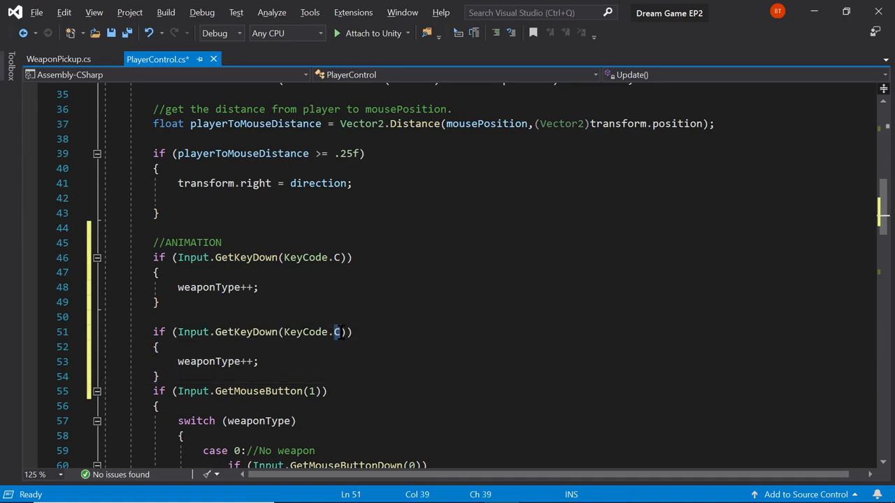
mouse_move(335, 333)
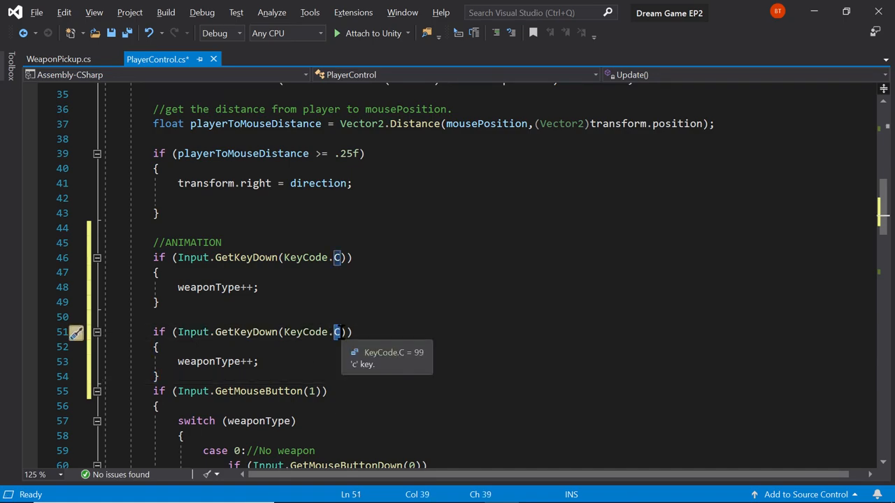
text(Z)
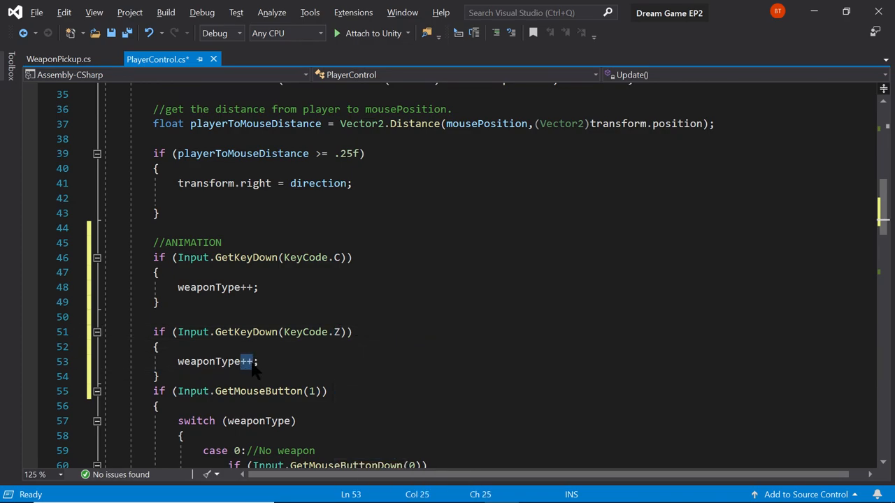
text(--)
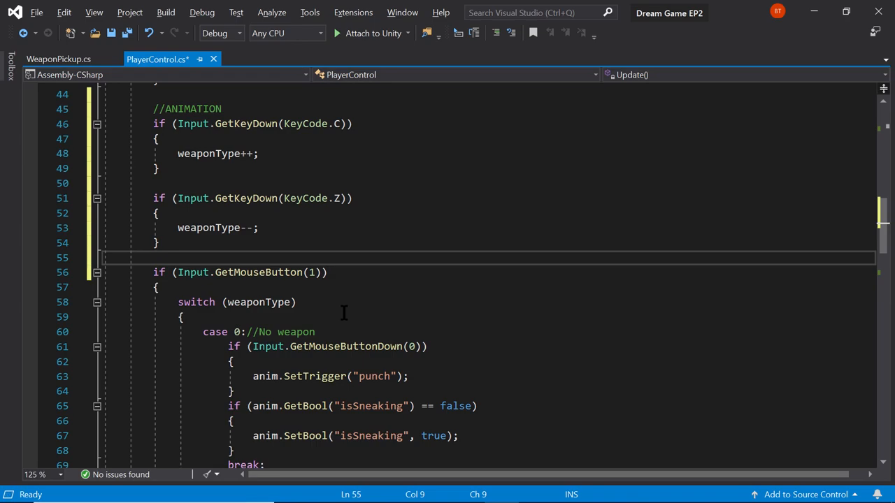
key(alt+tab)
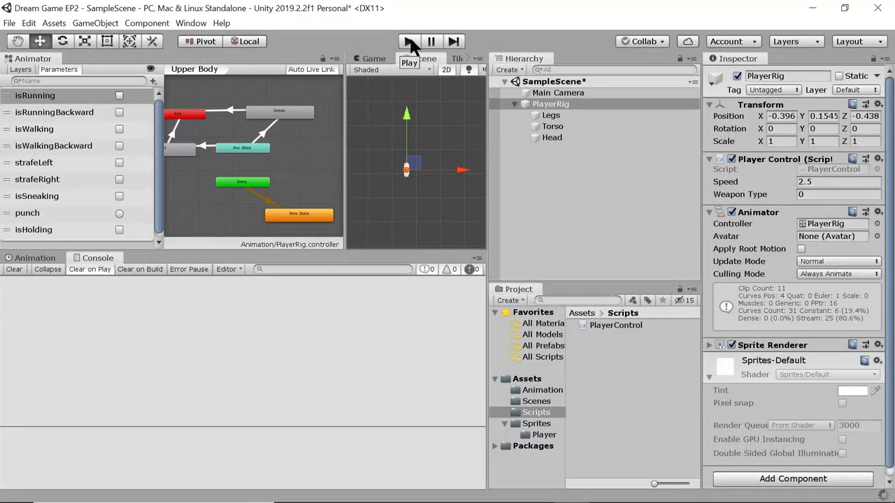
Step: Run the scene, show the Game view and focus it to test weapon switching with C
click(422, 58)
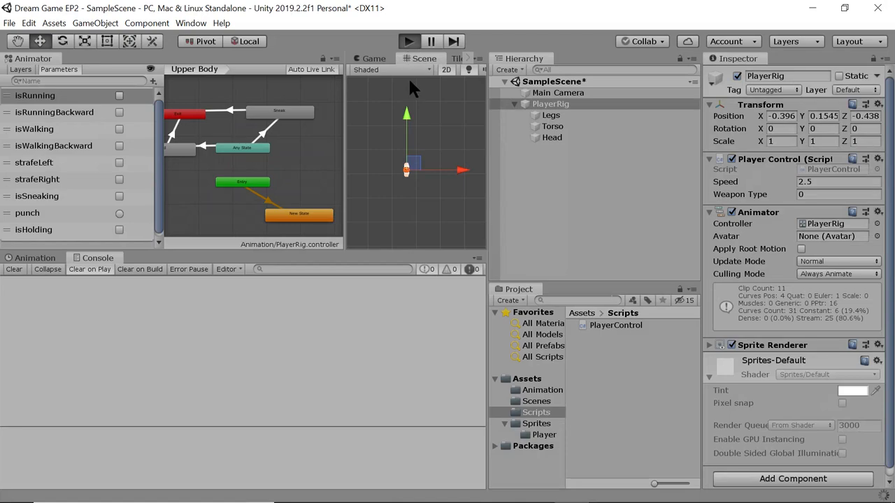
mouse_move(414, 111)
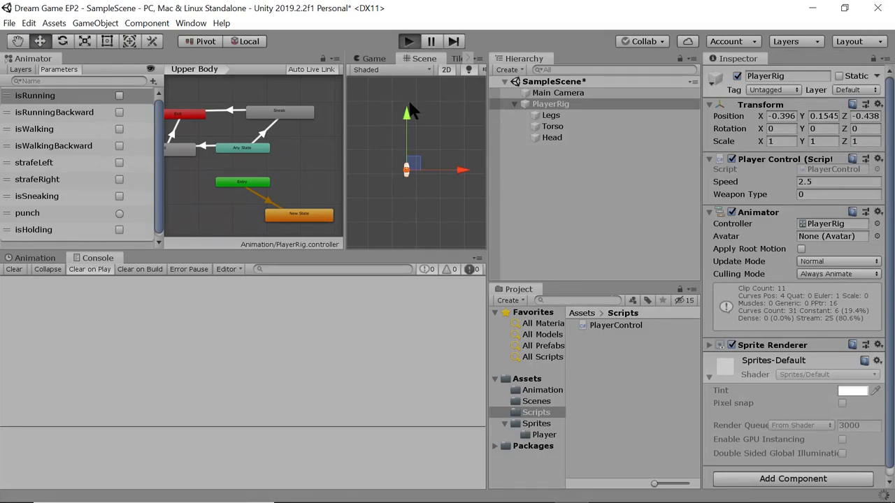
mouse_move(781, 215)
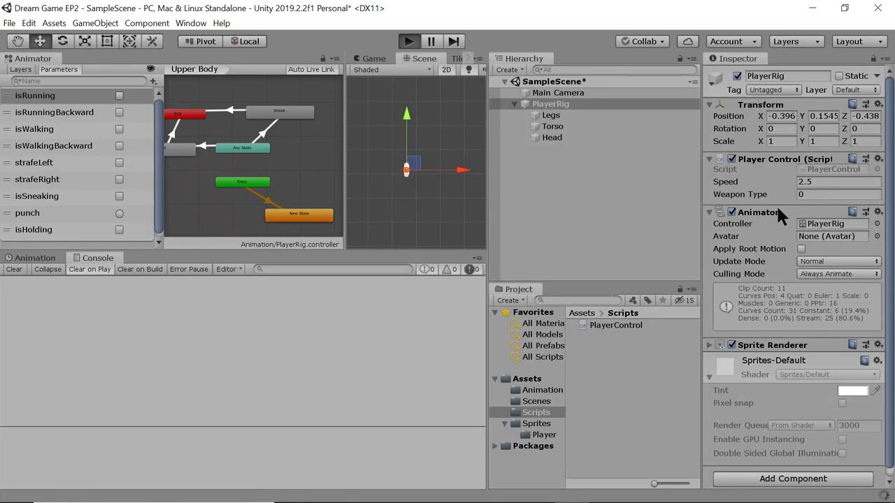
mouse_move(744, 199)
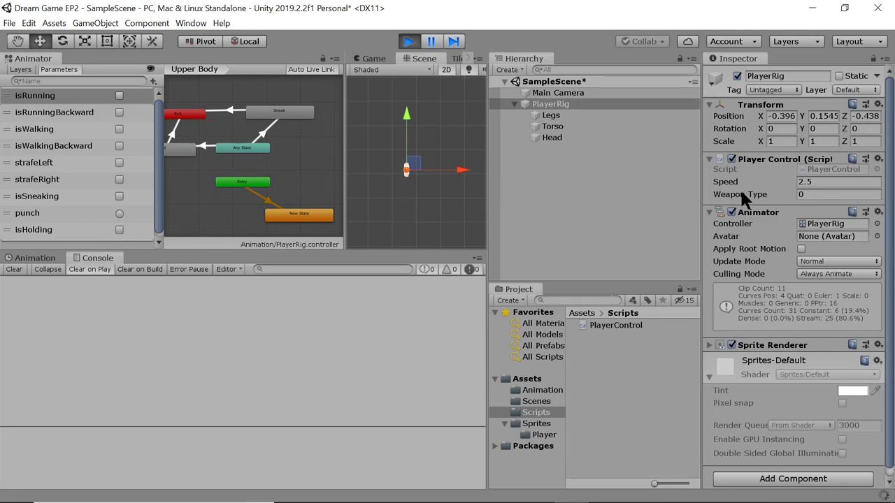
click(372, 59)
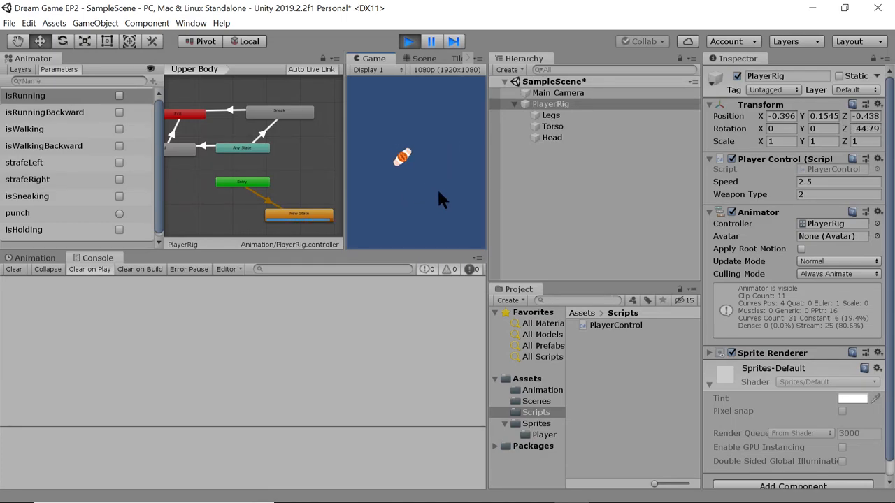
click(119, 229)
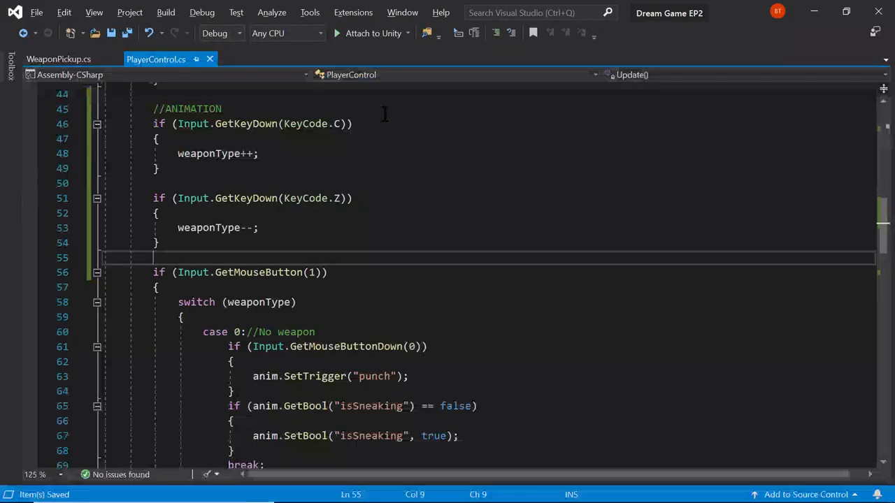
Step: Add anim.SetBool("isHolding", false); in the else branch after the isSneaking line
scroll(down, 3)
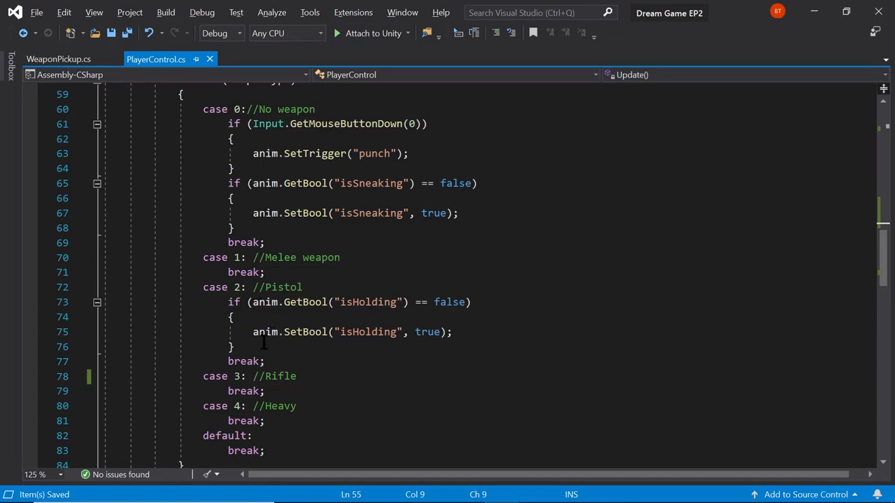
click(233, 347)
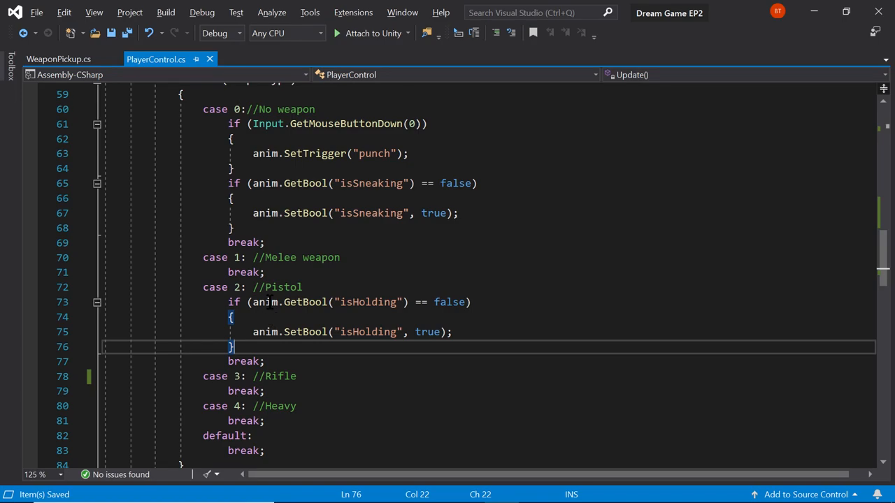
mouse_move(233, 346)
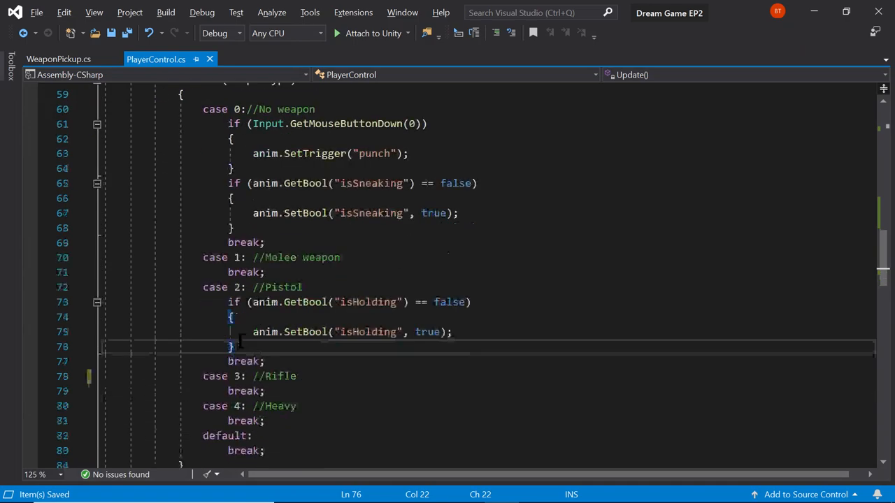
scroll(down, 3)
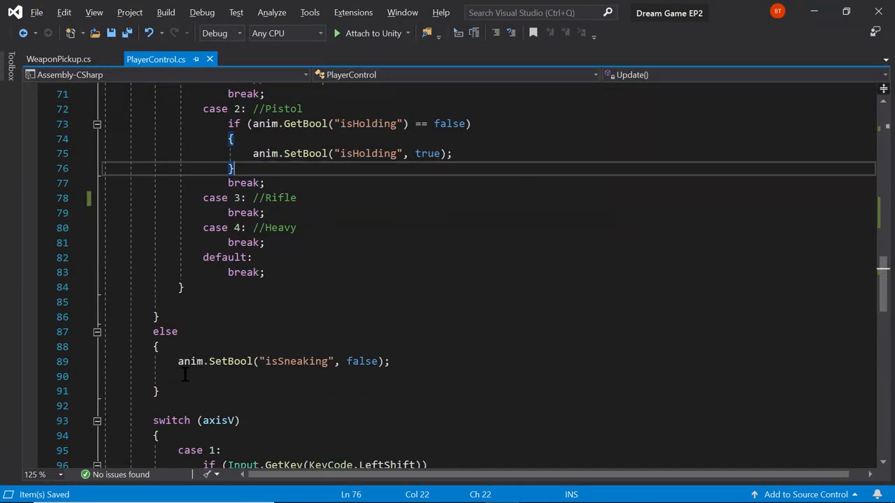
click(185, 376)
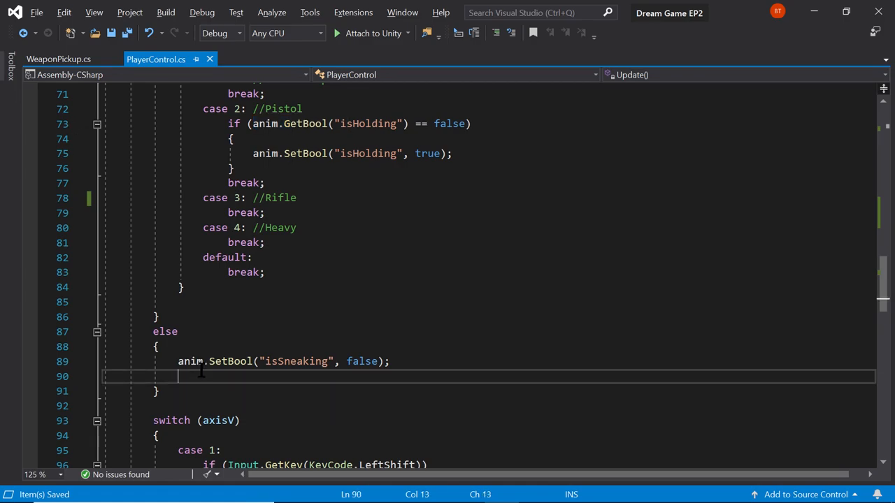
text(anim.S)
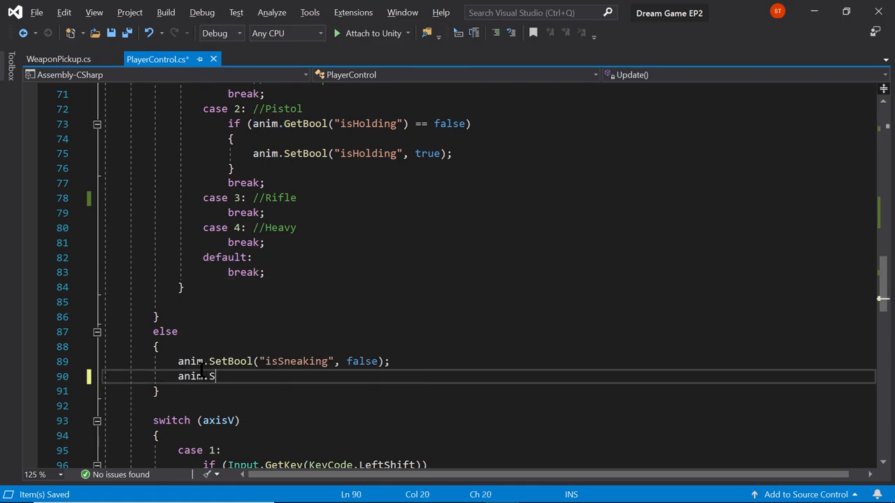
text(etBool)
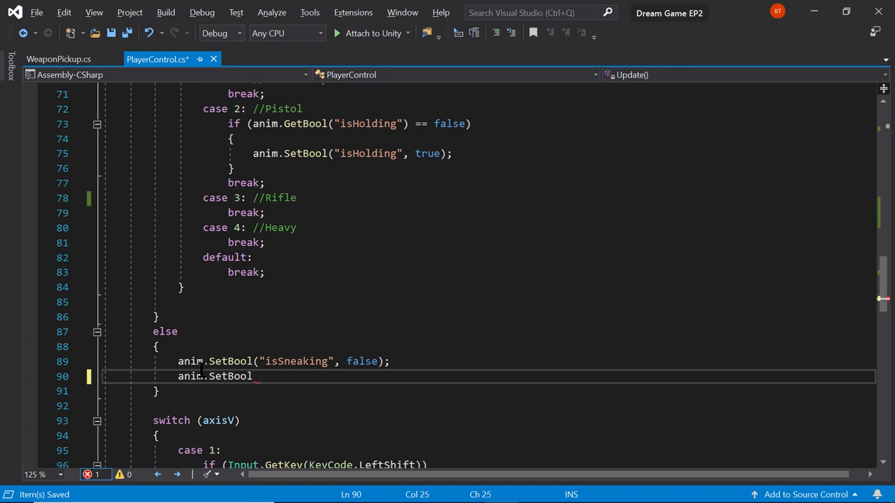
text(())
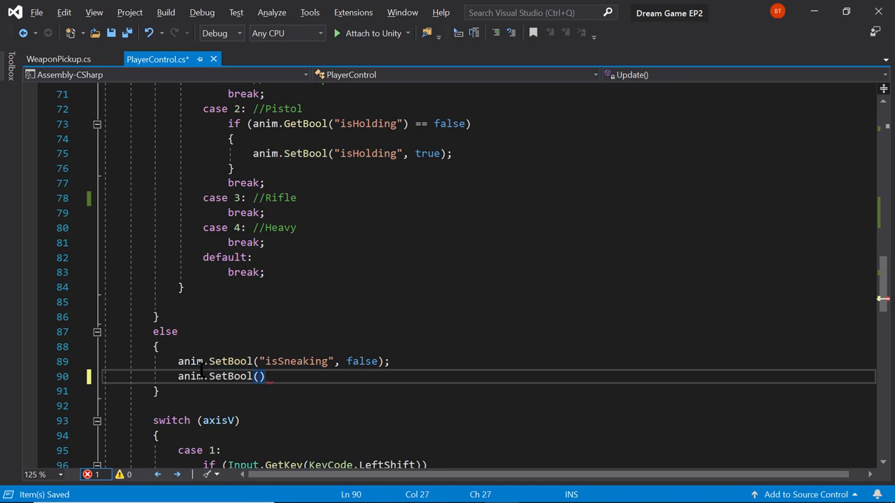
text(;)
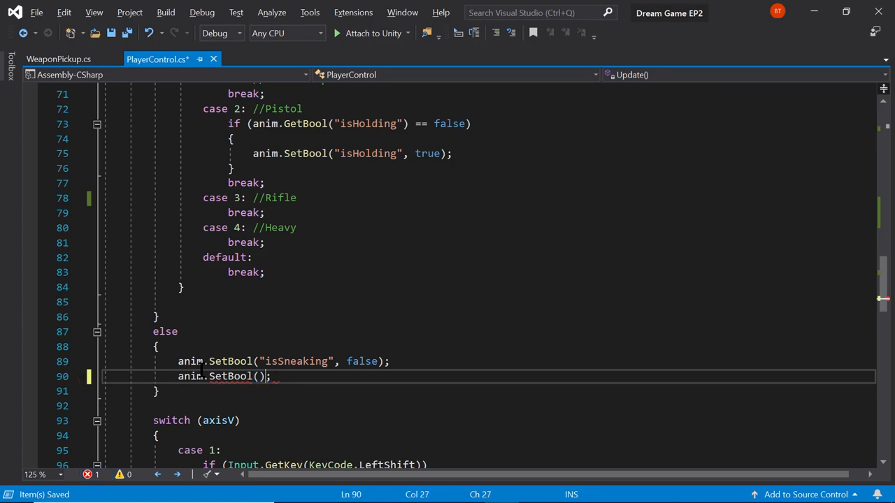
text(")
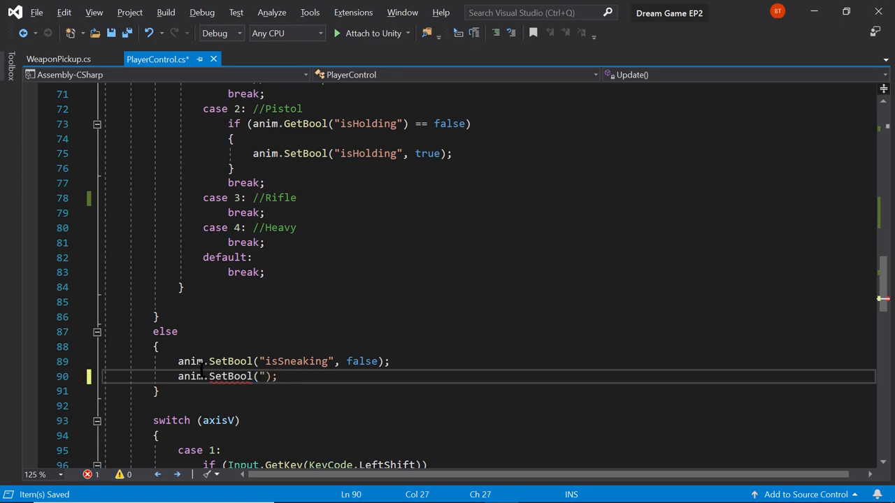
text(isHolding)
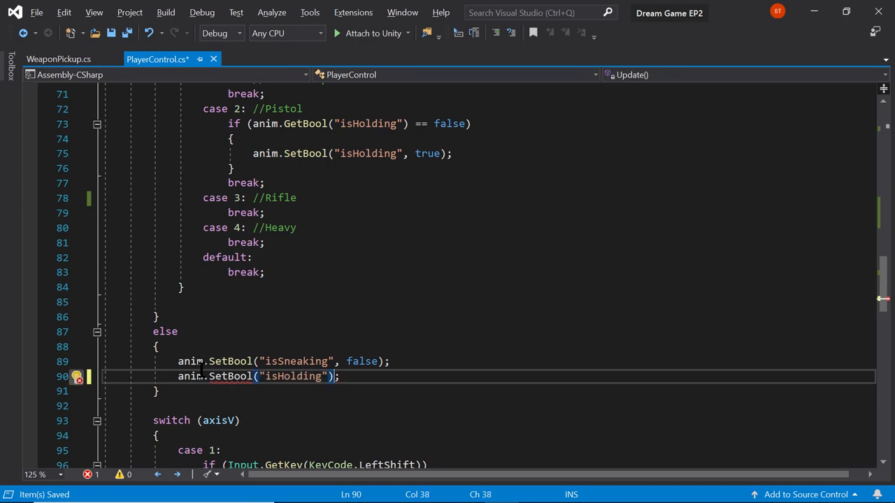
text(, fal)
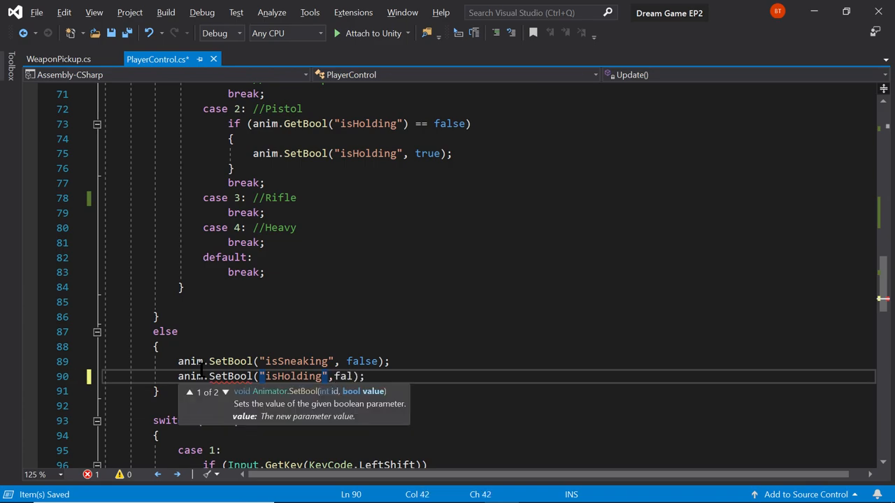
text(se)
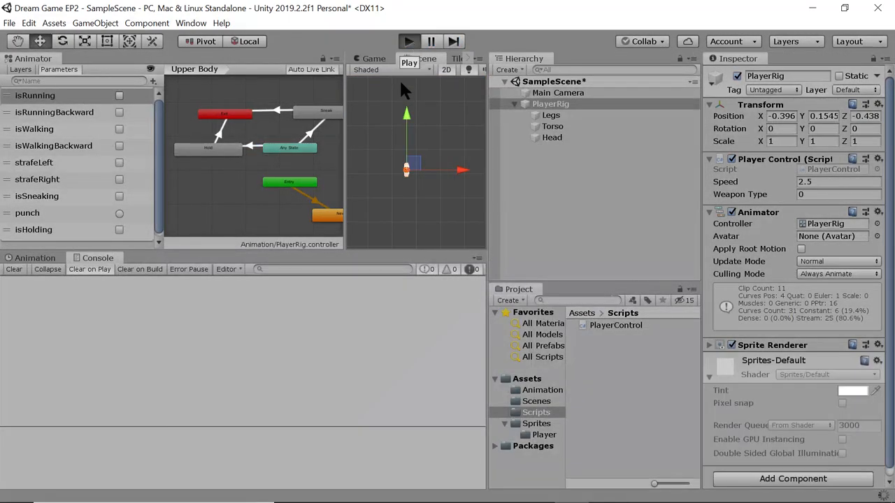
click(408, 42)
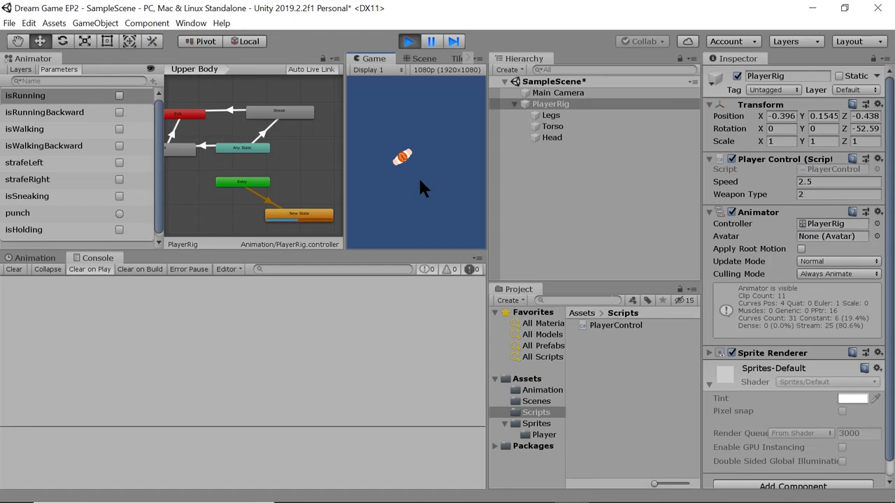
click(118, 229)
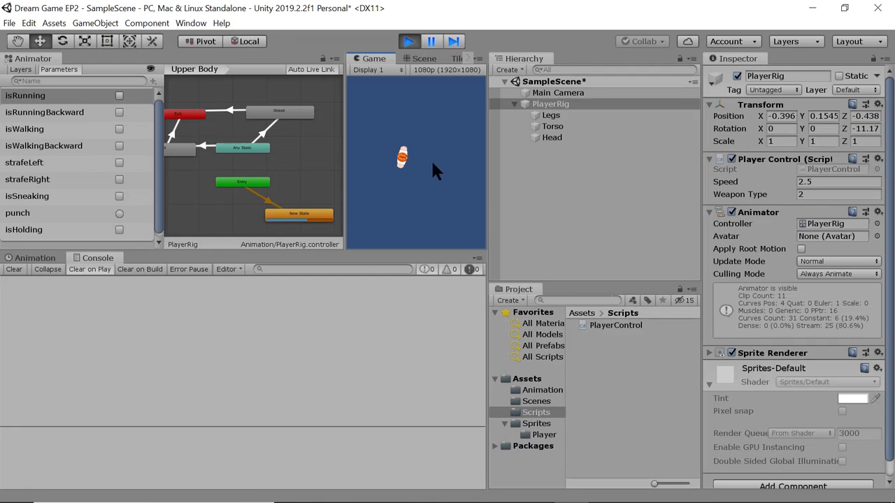
click(119, 195)
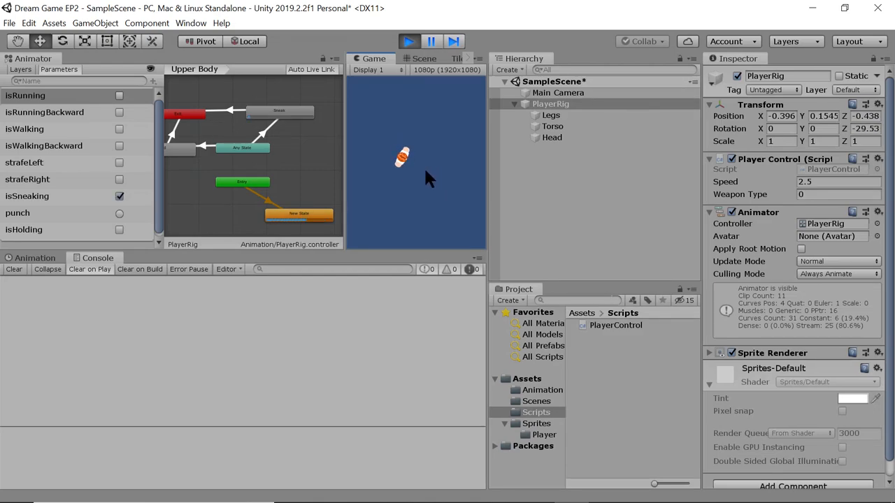
click(119, 229)
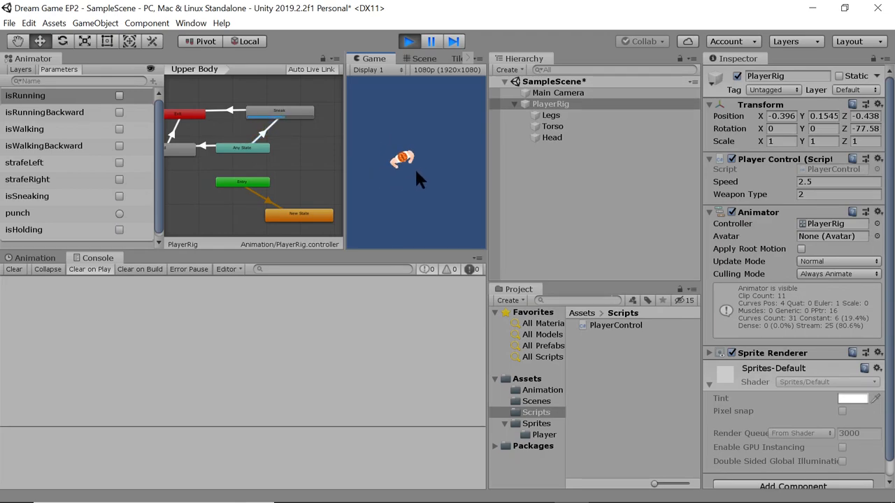
click(119, 229)
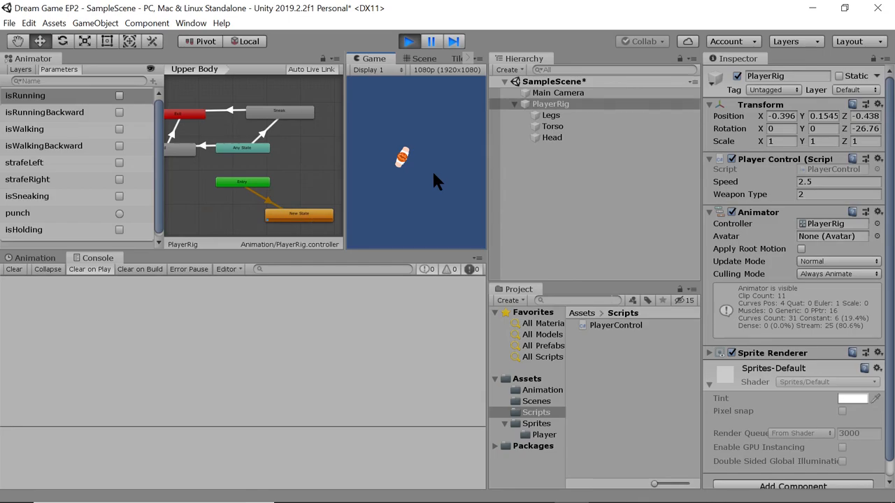
click(408, 42)
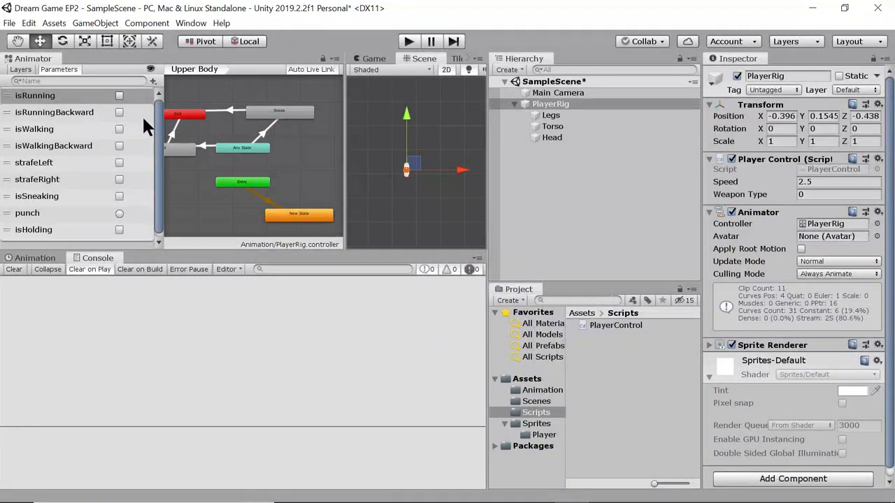
mouse_move(28, 31)
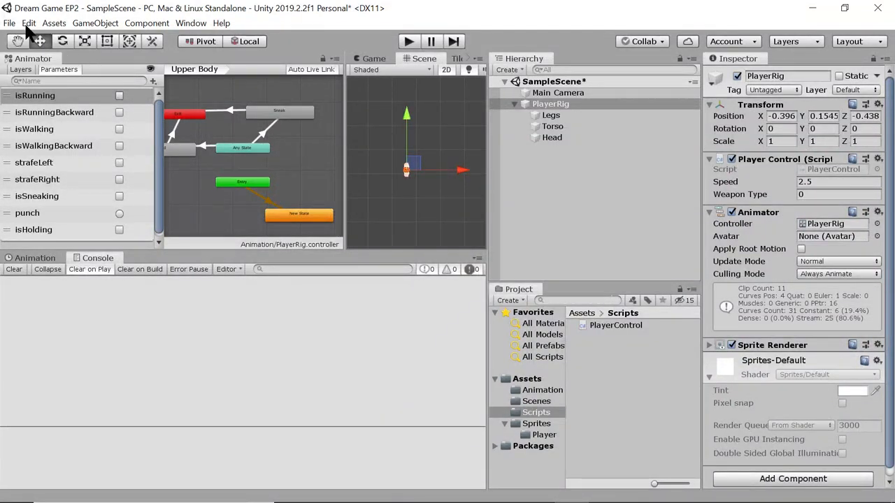
mouse_move(95, 22)
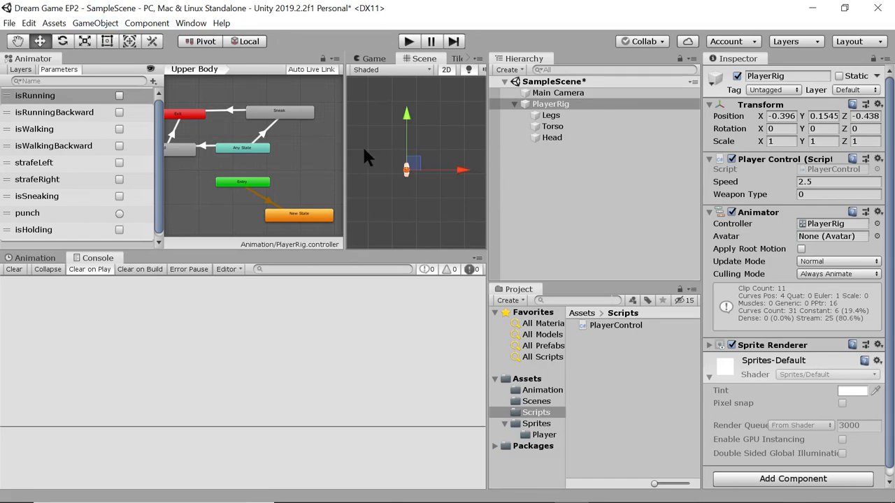
Step: Set the Torso Sprite Renderer's sprite to Torso_Hold instead of Torso_Idle
click(552, 126)
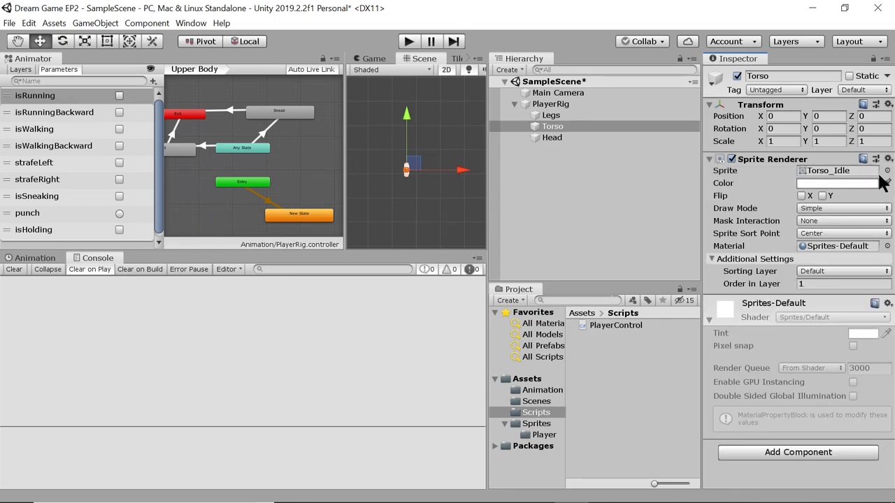
click(886, 170)
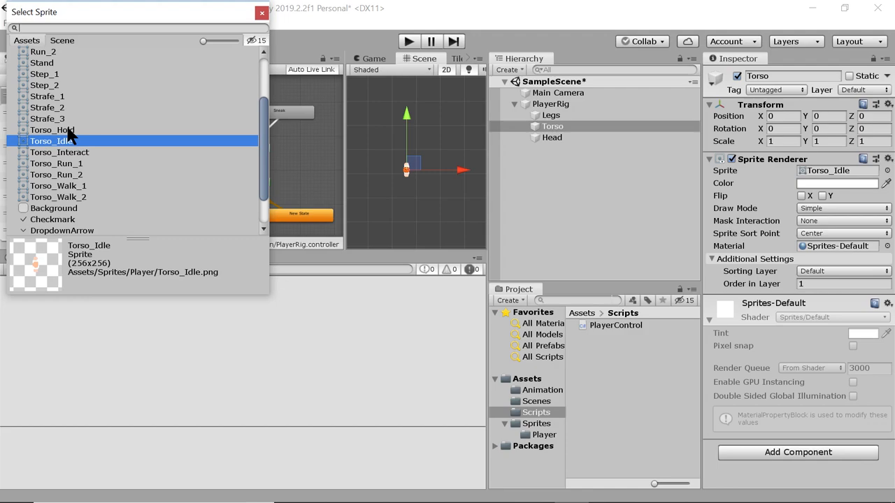
click(51, 130)
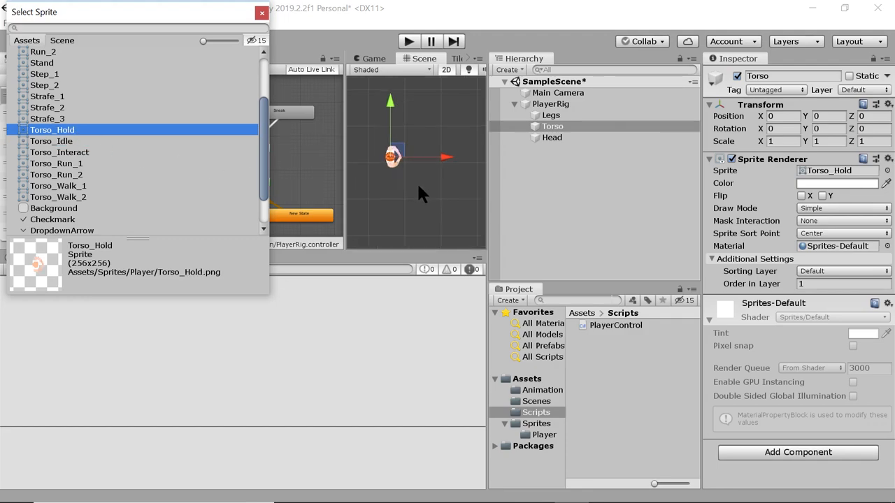
click(261, 12)
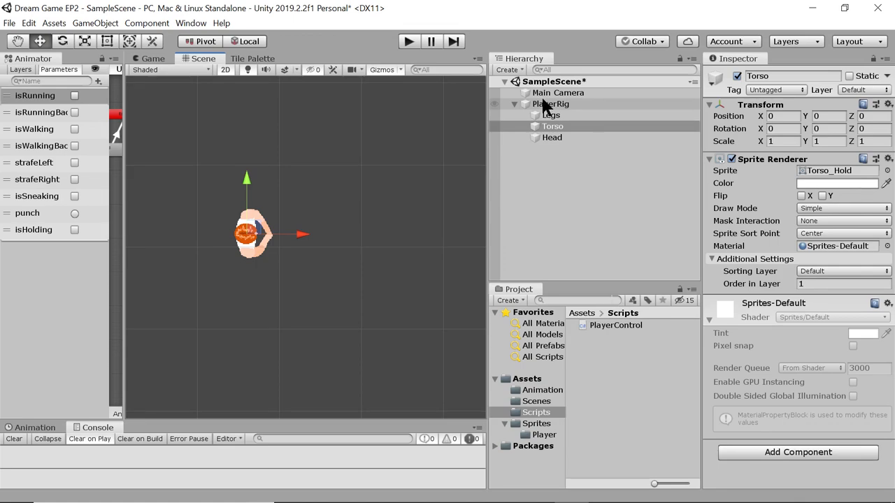
Step: Create an empty child under Torso and rename it WeapSpawn
right_click(552, 126)
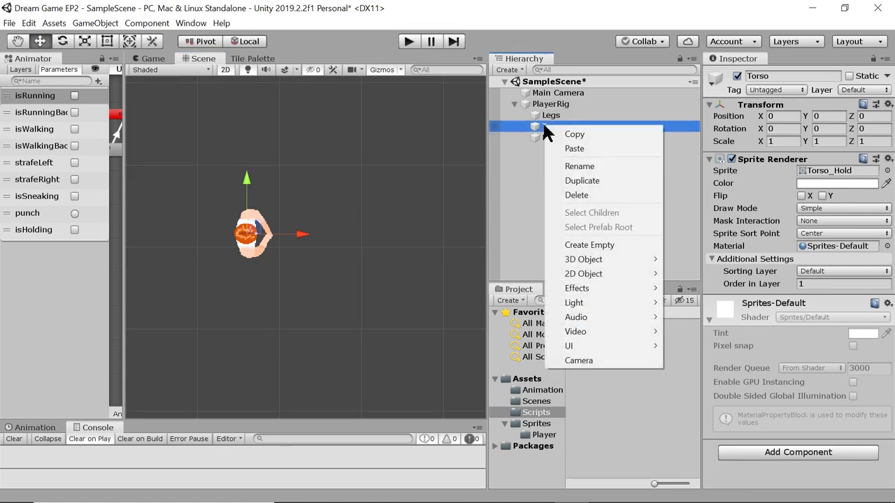
mouse_move(583, 272)
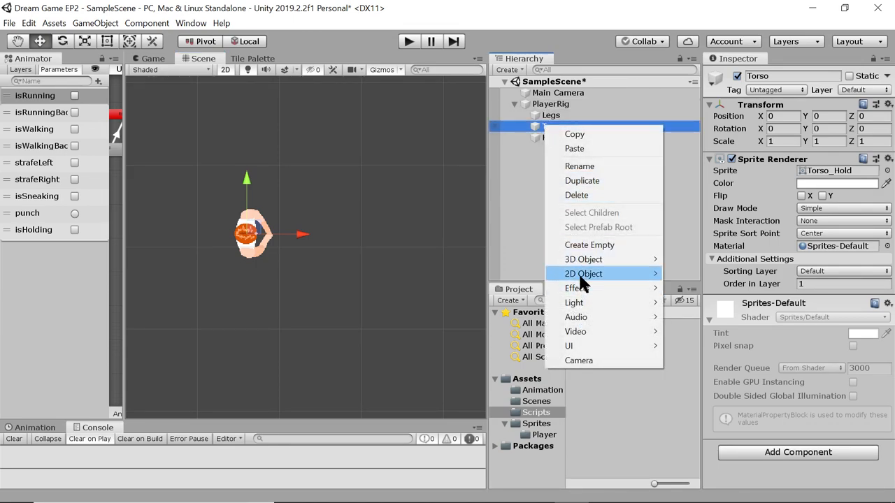
mouse_move(583, 273)
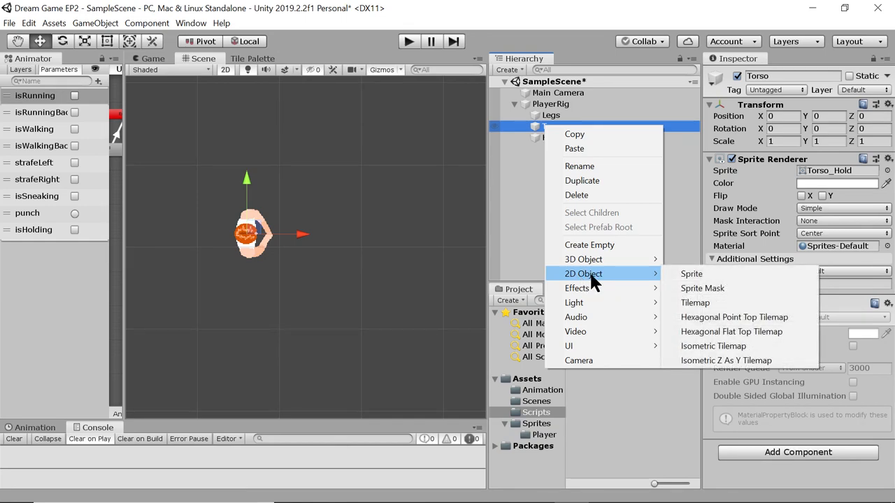
mouse_move(589, 244)
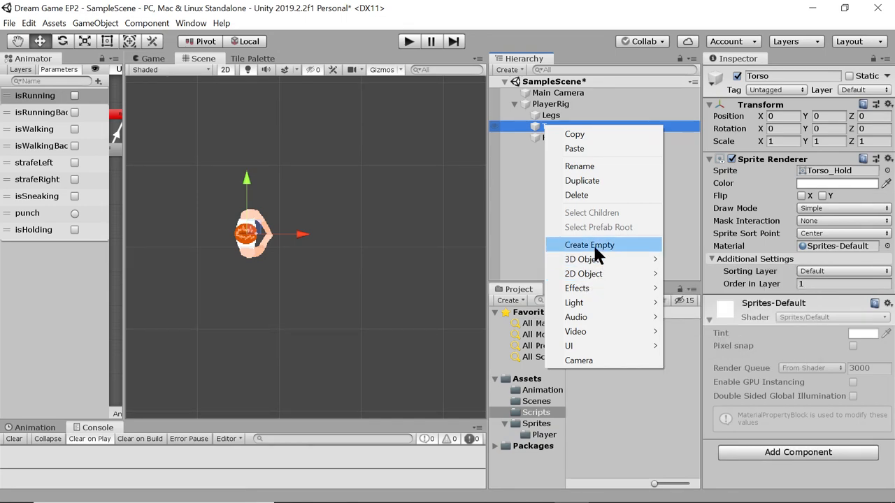
click(590, 245)
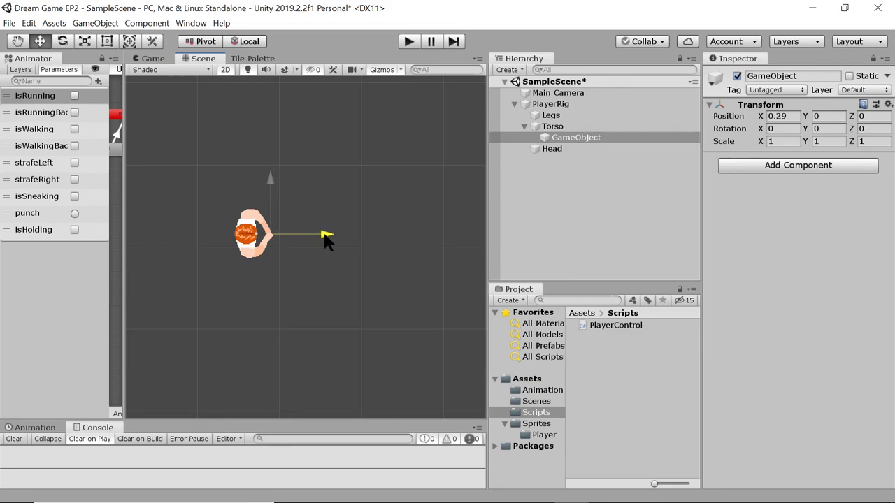
click(576, 137)
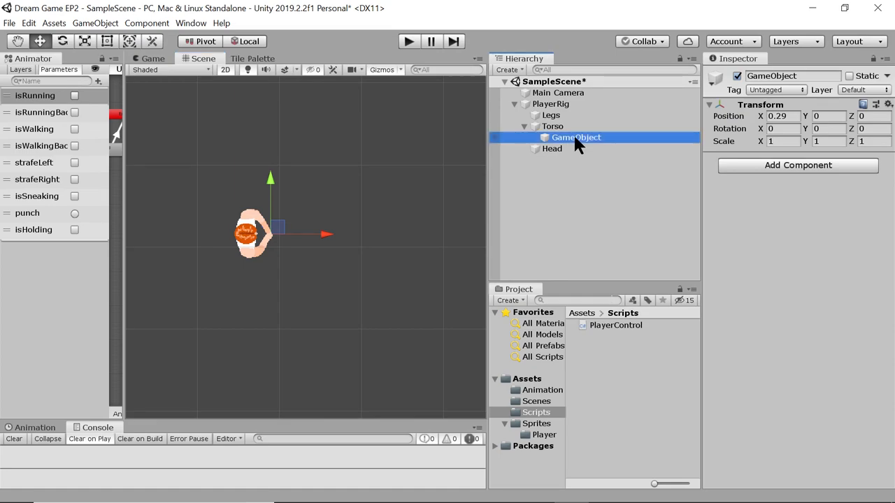
double_click(576, 139)
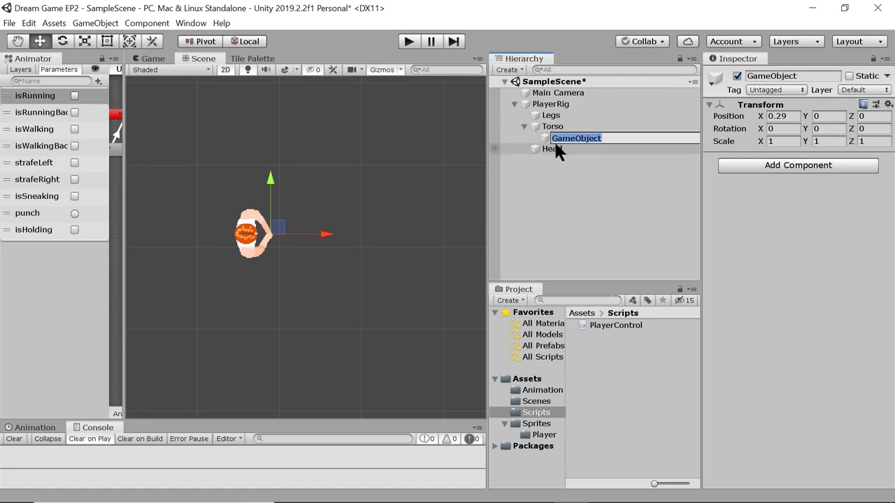
text(W)
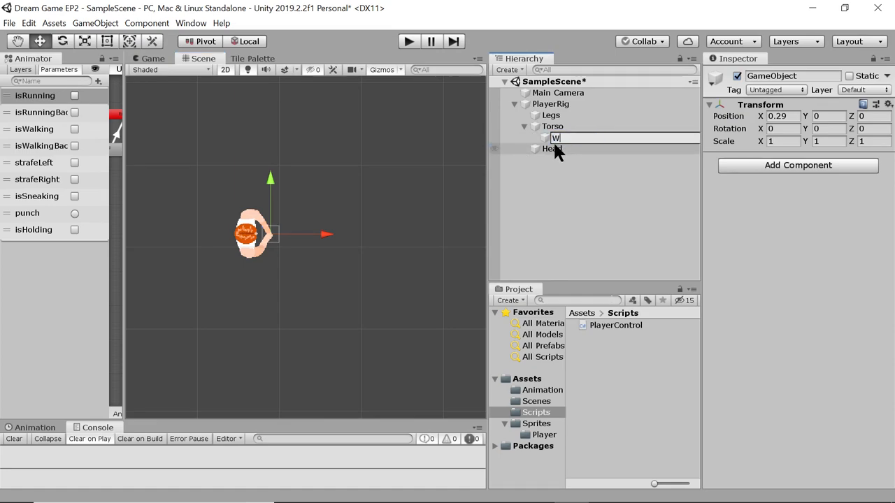
text(eap)
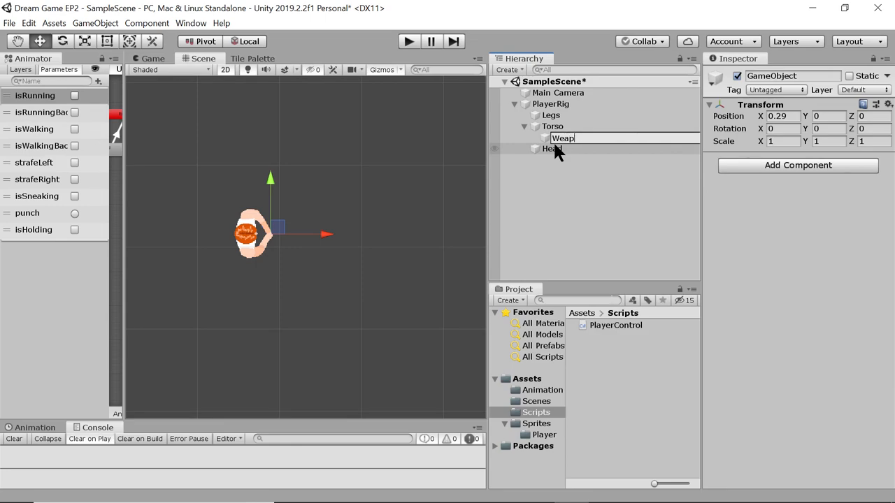
text(Spawn)
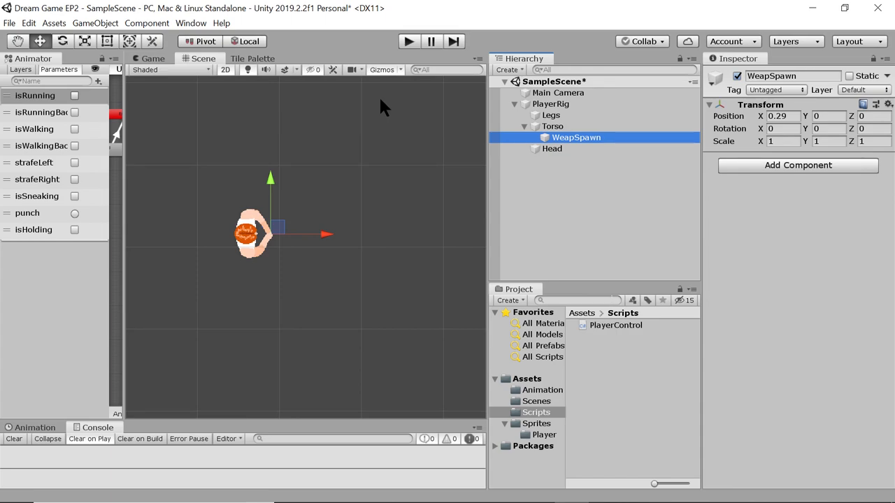
Step: Add a child sprite under WeapSpawn using InputFieldBackground, scaled into a 1.35 by 0.45 bar
right_click(576, 137)
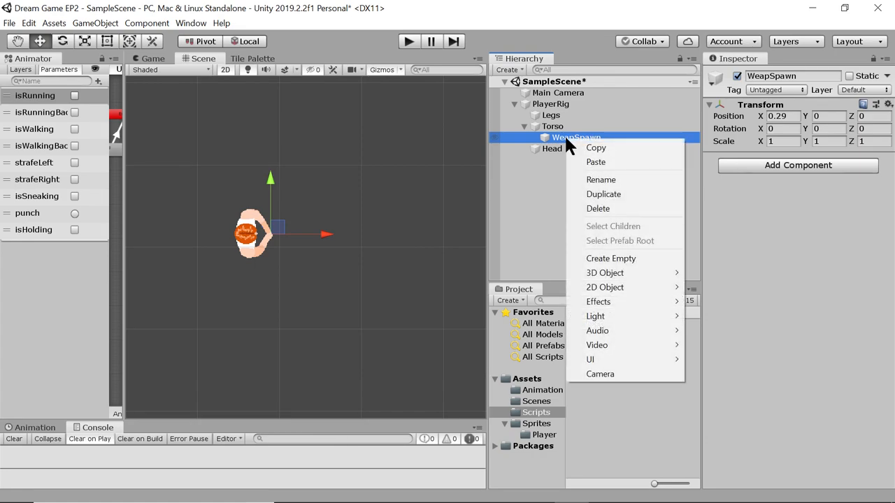
mouse_move(604, 288)
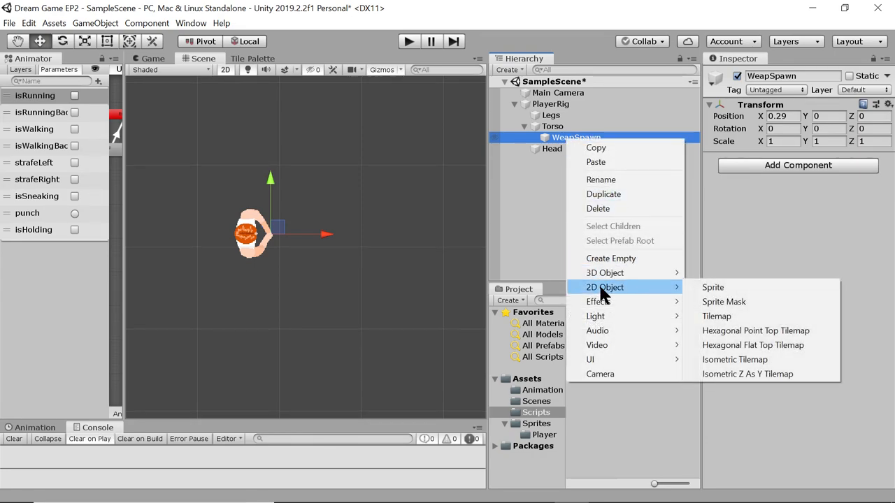
click(713, 286)
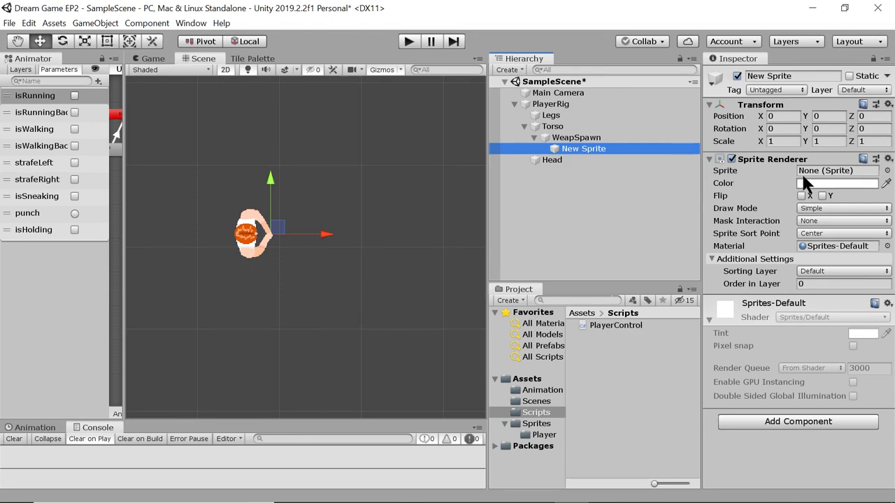
mouse_move(794, 305)
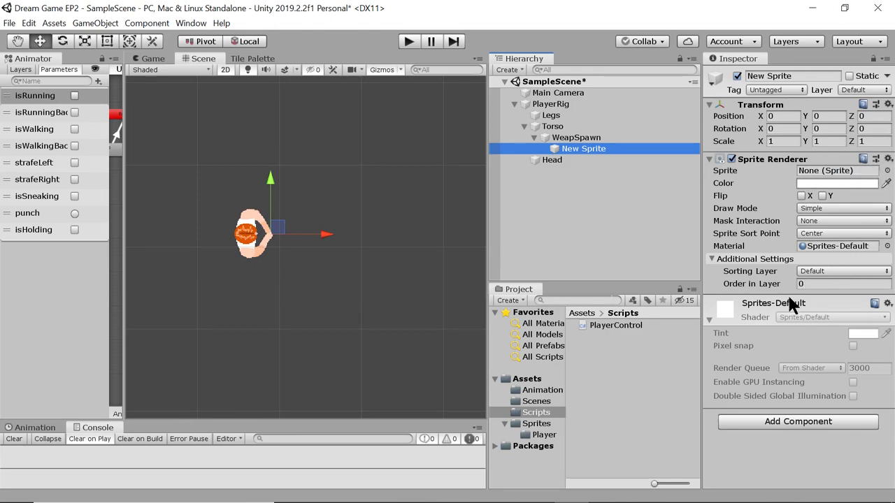
mouse_move(853, 262)
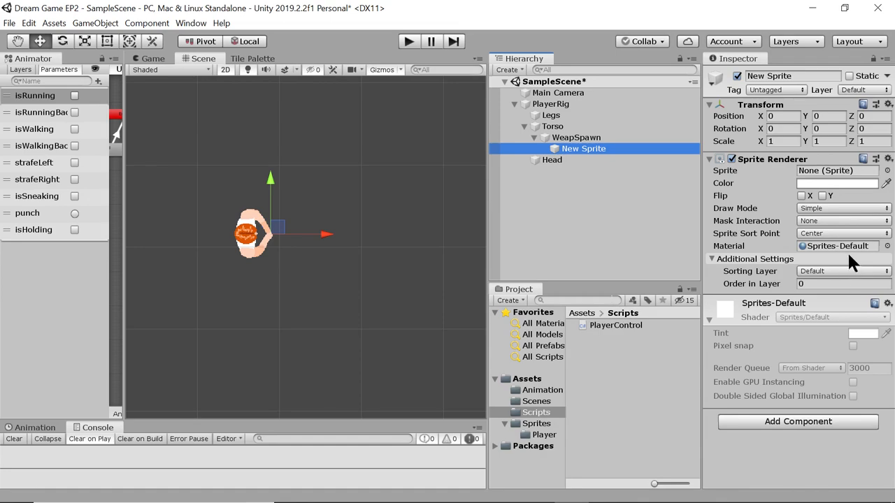
click(888, 171)
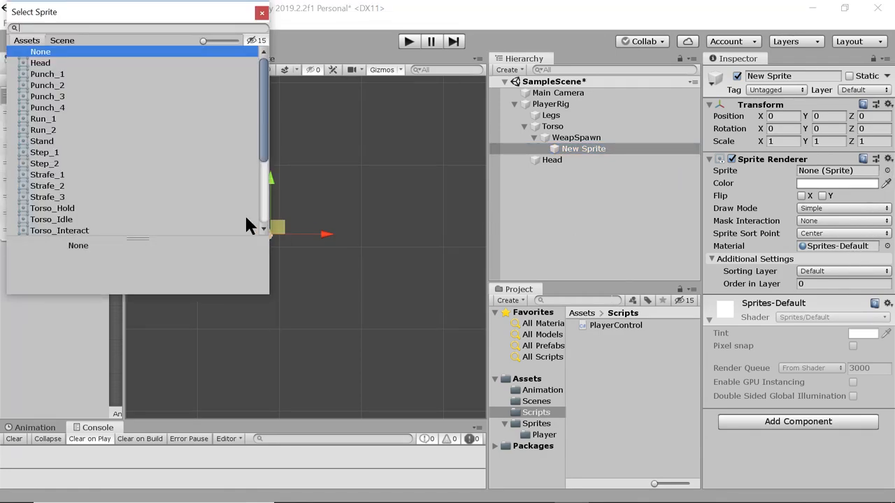
scroll(down, 3)
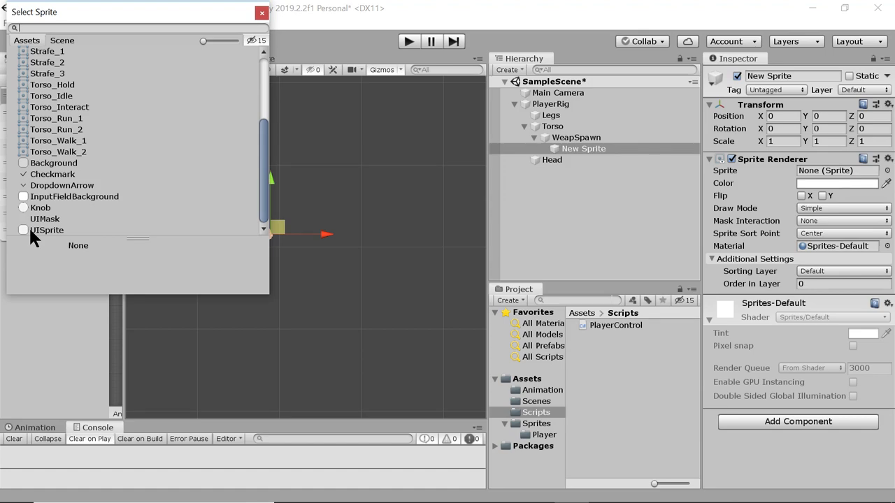
mouse_move(49, 221)
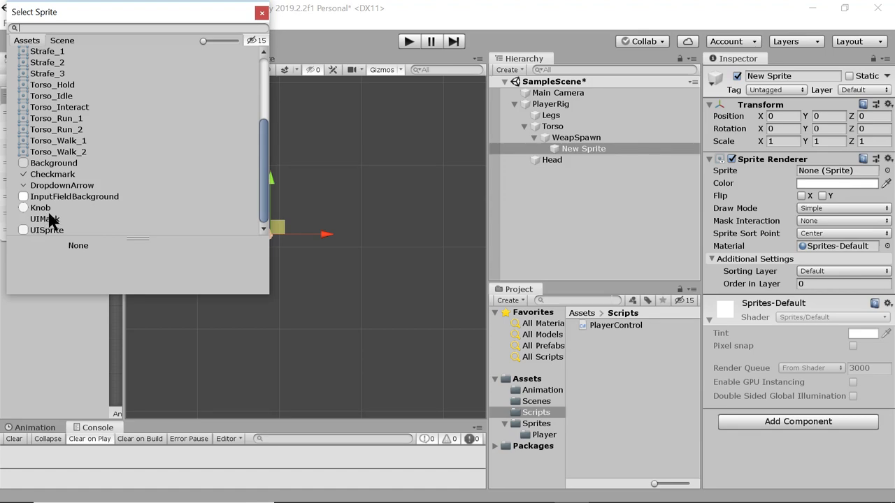
mouse_move(67, 210)
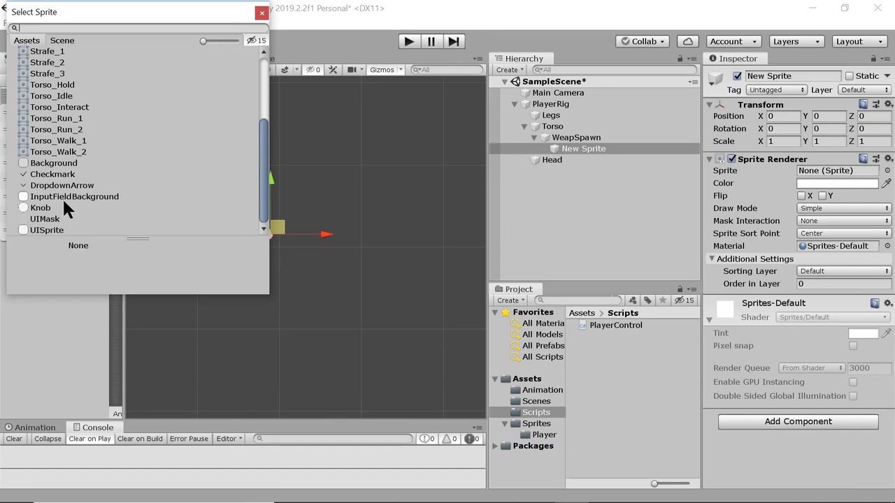
click(75, 196)
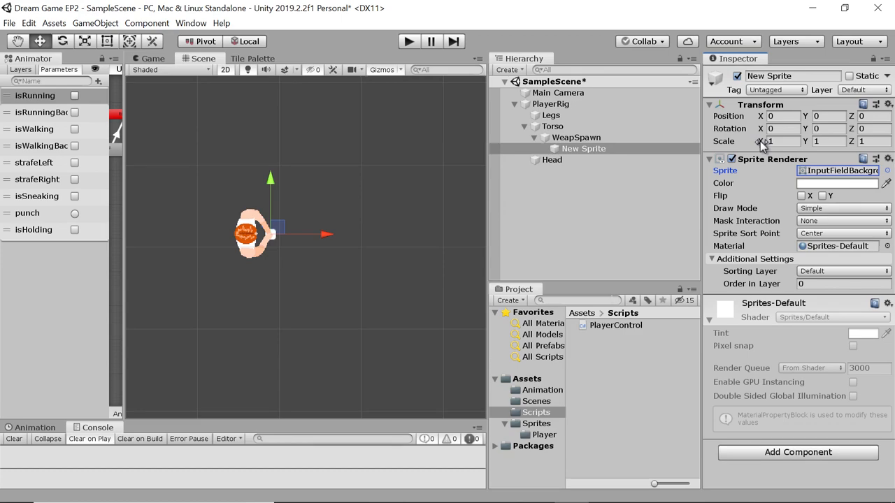
drag(771, 141, 804, 141)
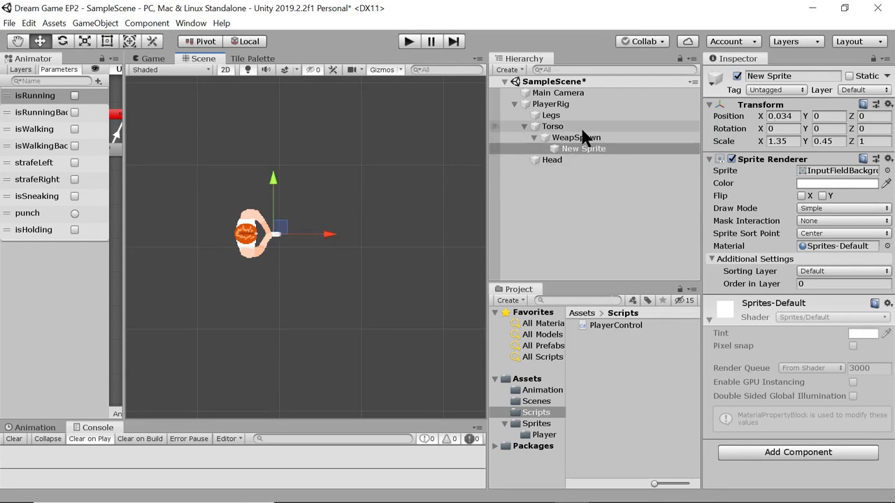
Step: Nest the sprite in a new empty object Gun under WeapSpawn and rename it GunSprite
right_click(576, 137)
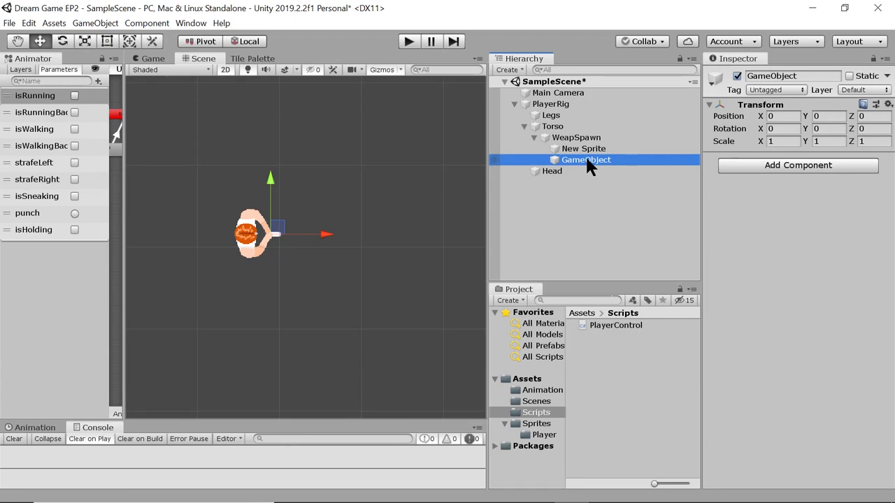
click(583, 148)
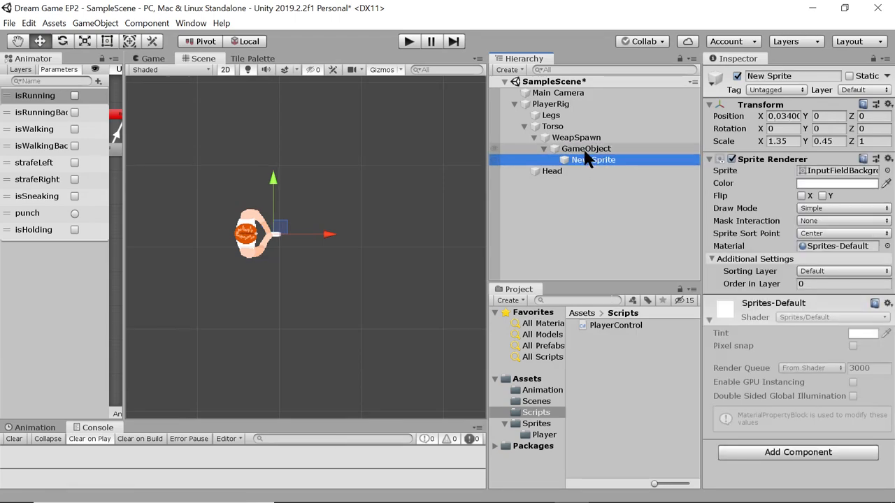
click(585, 148)
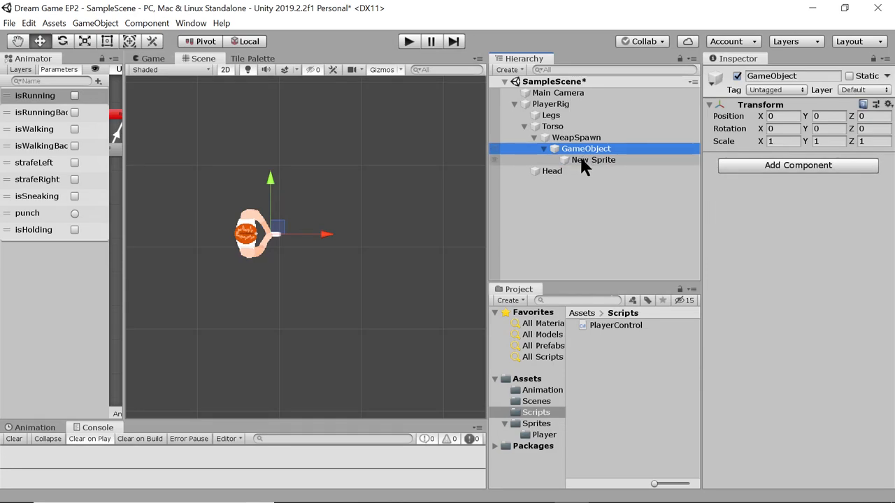
click(593, 159)
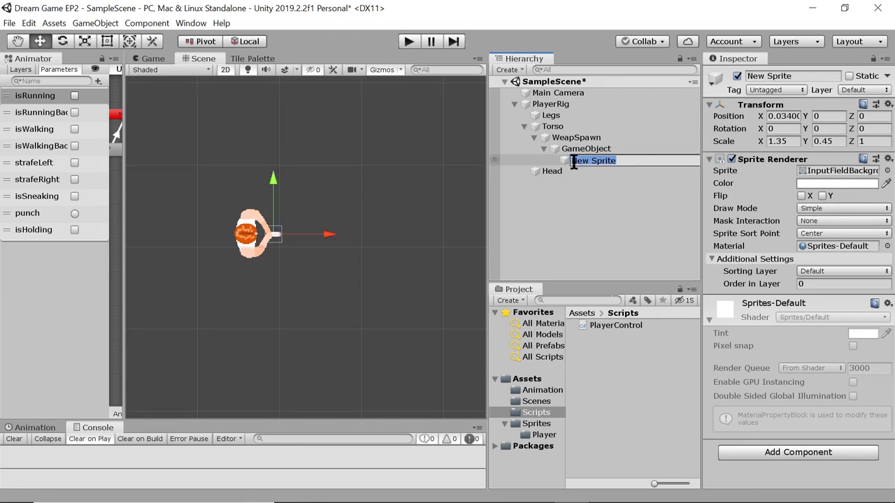
text(GunSprite)
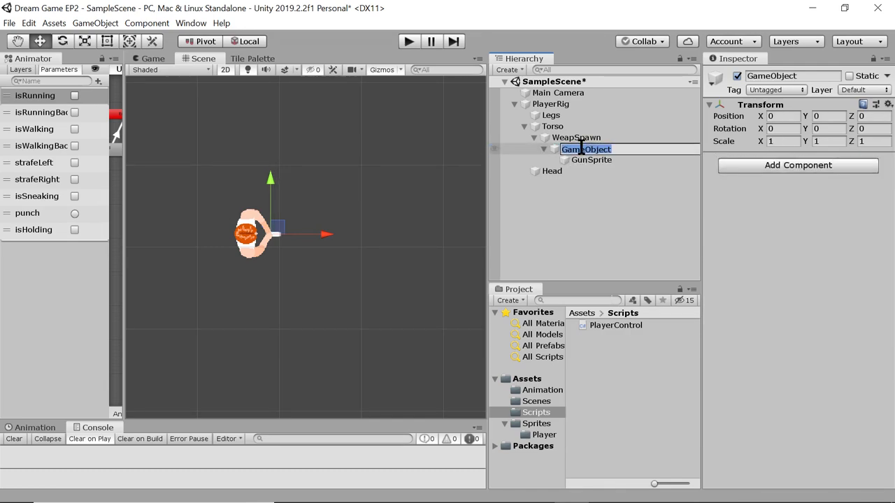
text(Gun)
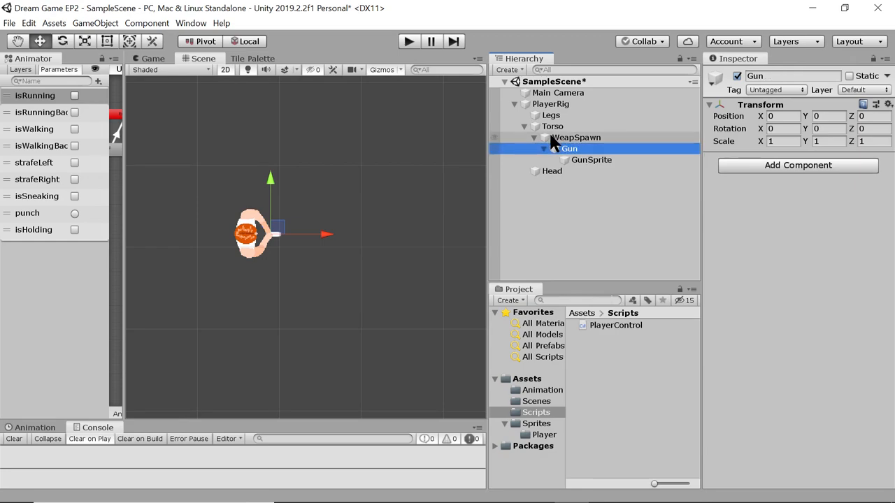
Step: Give GunSprite Order in Layer 2 and a grey 6F6F6F tint
click(576, 137)
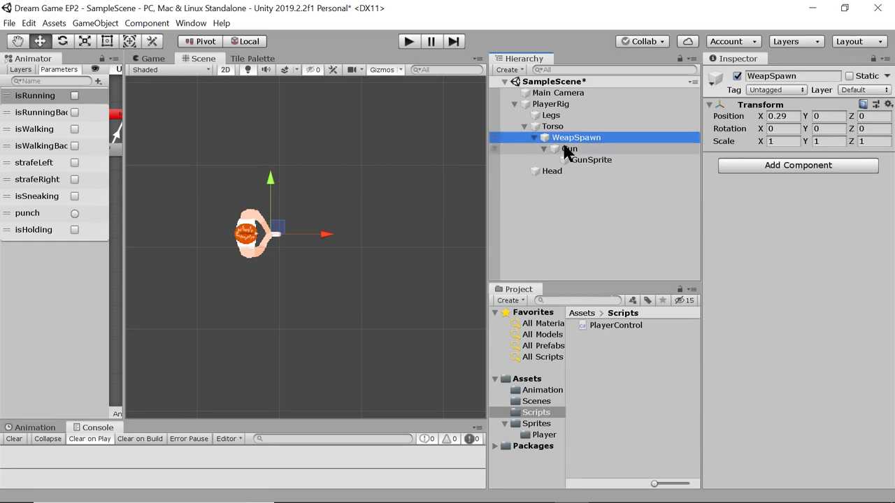
click(591, 160)
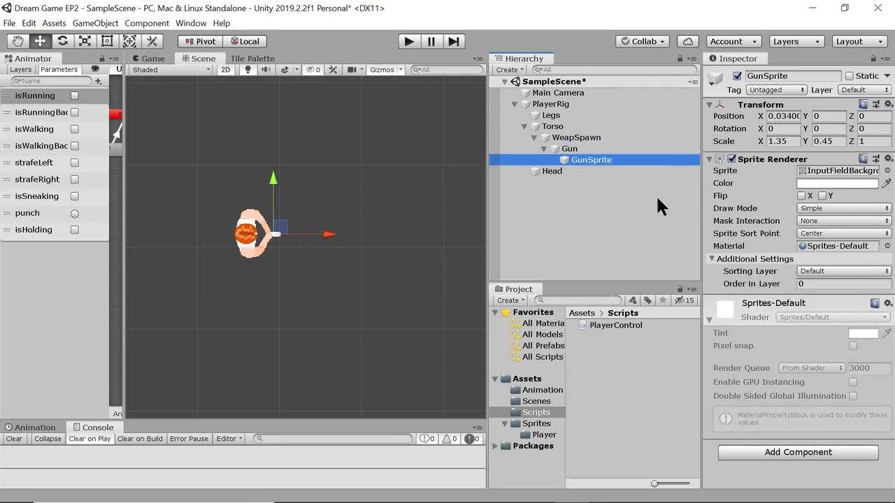
click(842, 284)
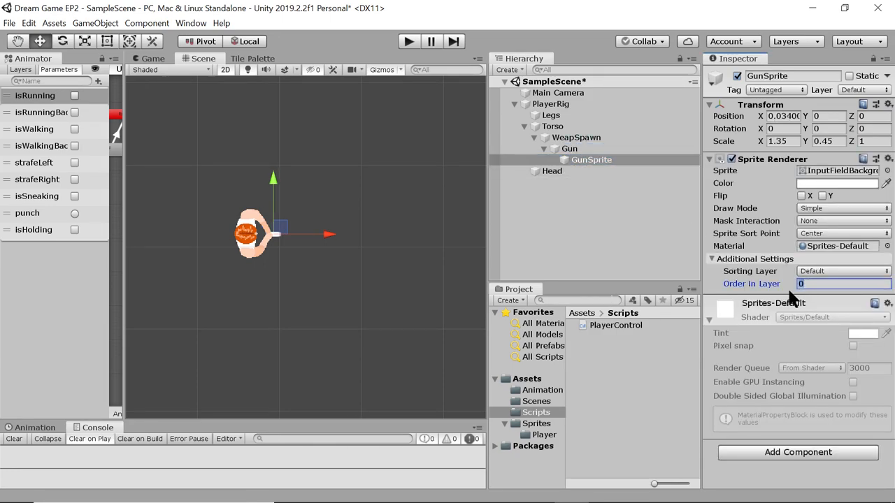
text(2)
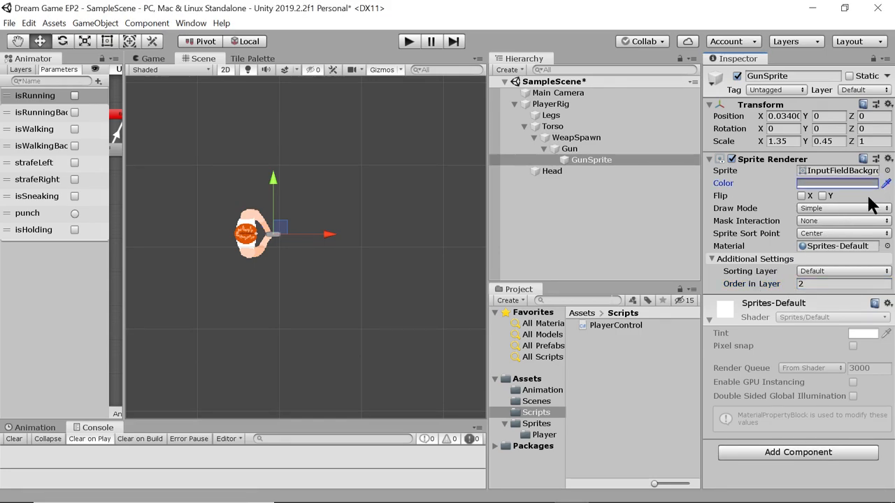
click(836, 181)
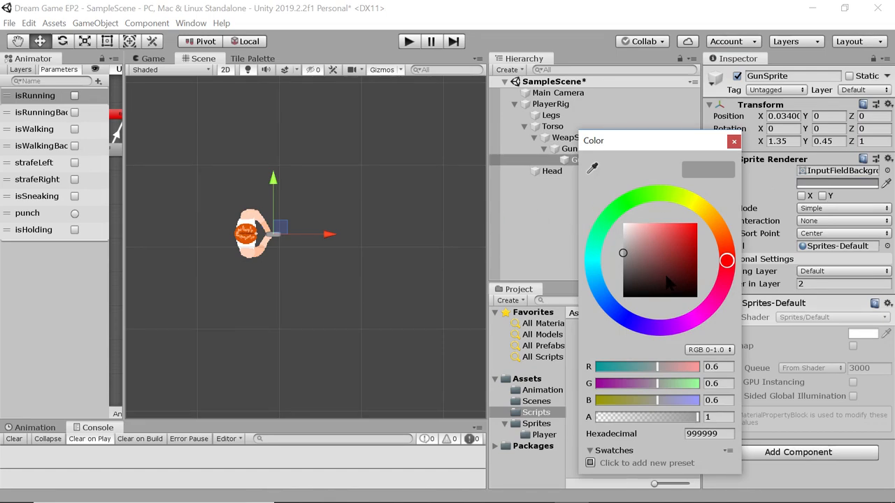
click(623, 272)
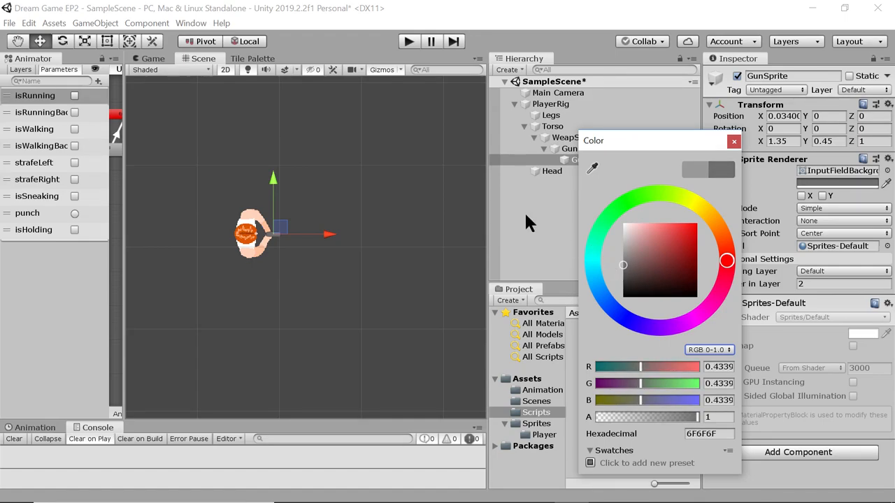
click(733, 139)
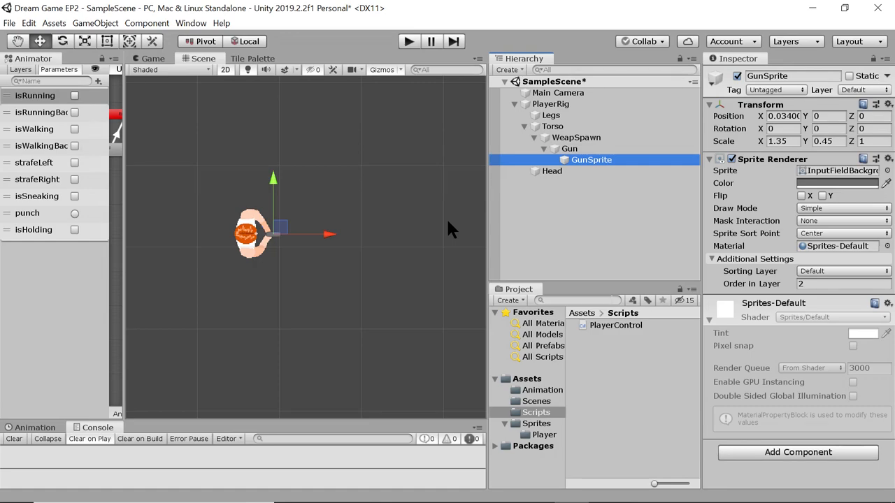
mouse_move(408, 216)
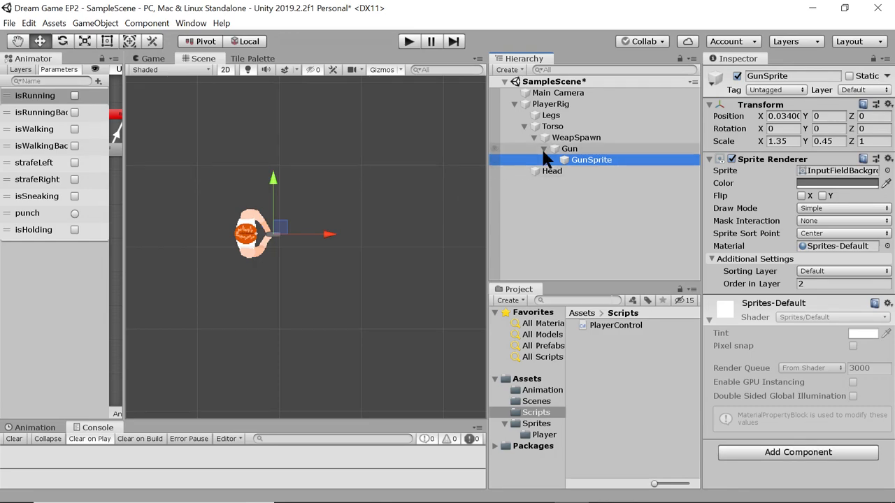
Step: Untick Gun's active checkbox so it and GunSprite start hidden
click(569, 148)
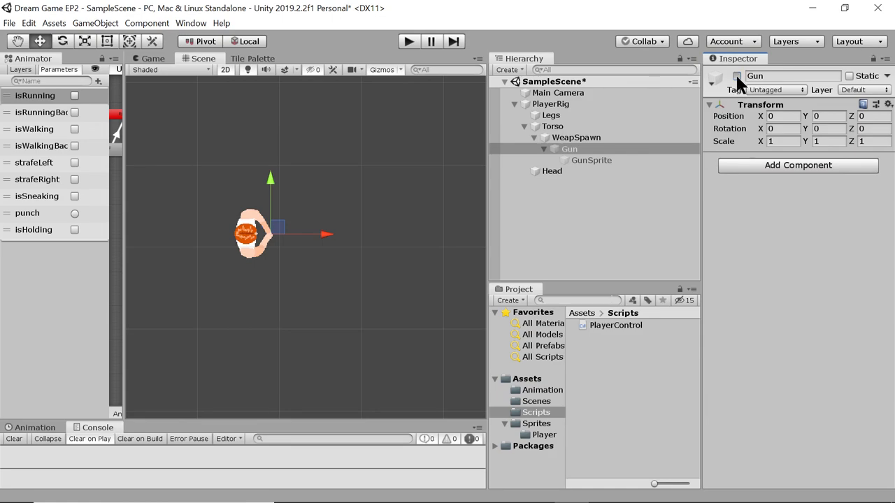
click(736, 75)
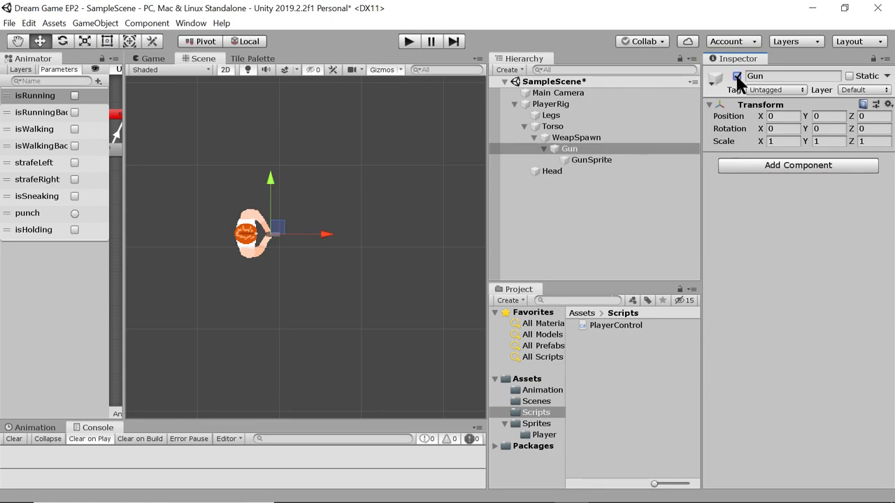
click(736, 75)
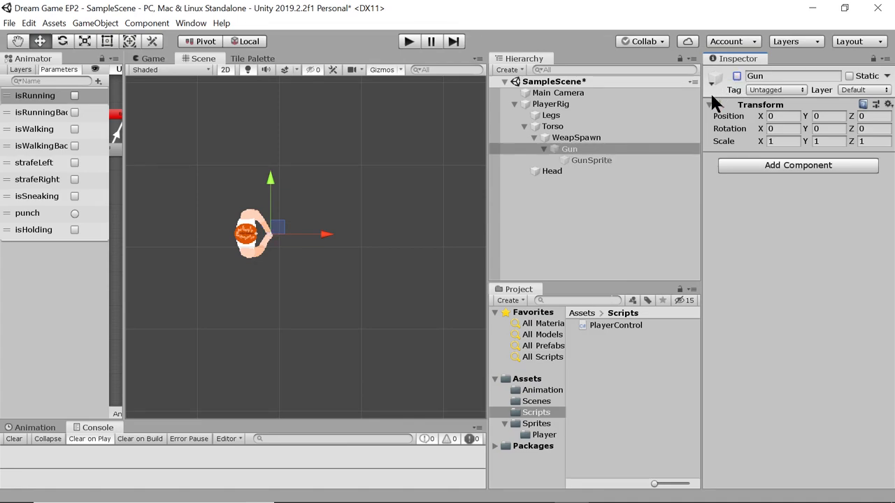
click(735, 76)
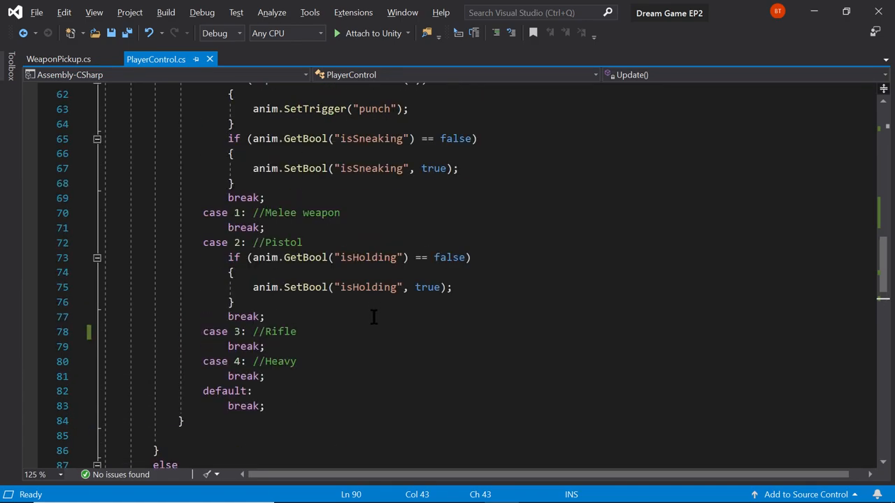
mouse_move(341, 330)
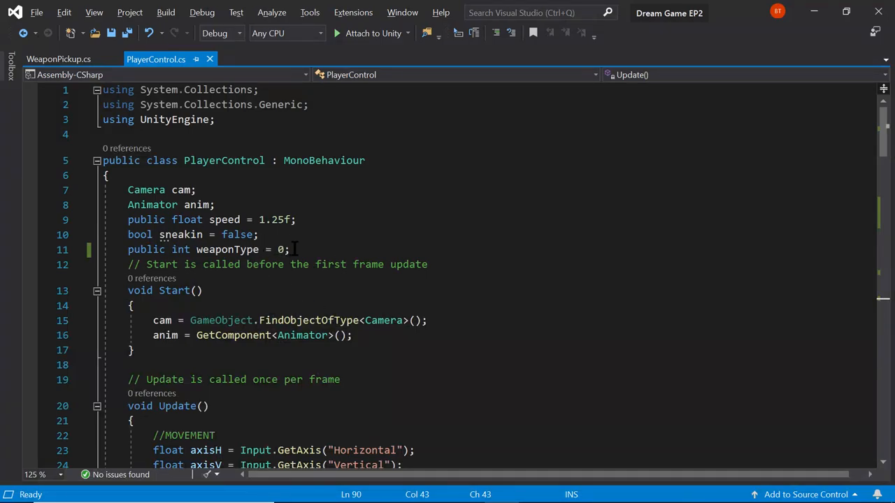
Step: Declare 'GameObject gun;' on a new line below the weaponType field in PlayerControl.cs
click(287, 249)
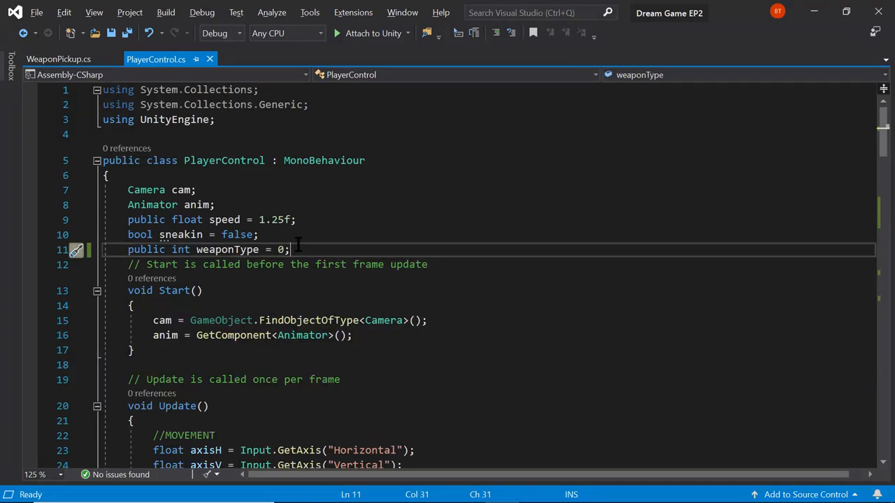
key(enter)
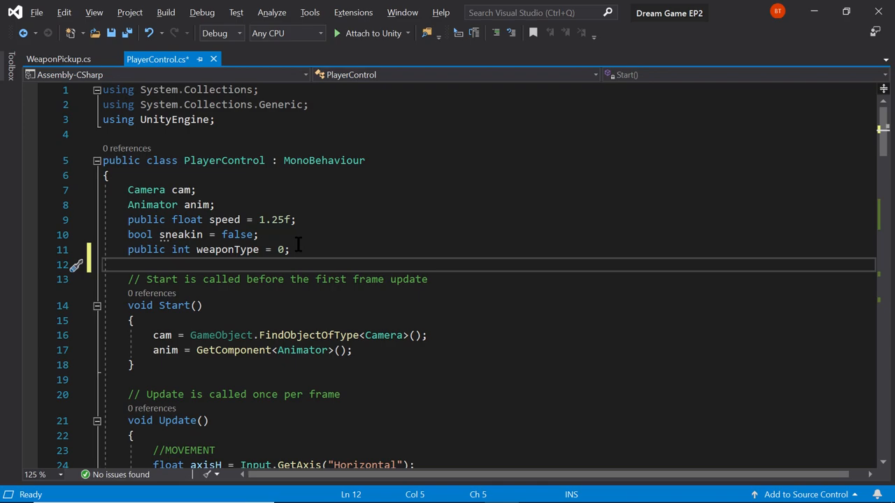
text(Ga)
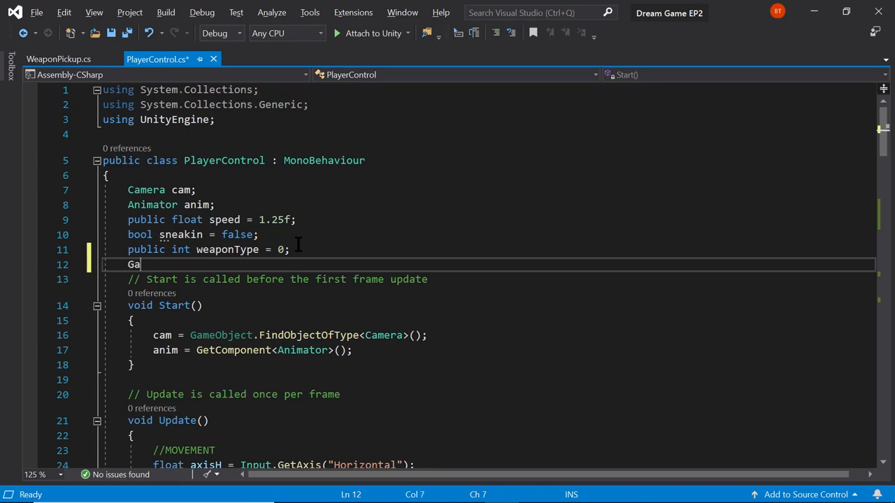
text(meObject)
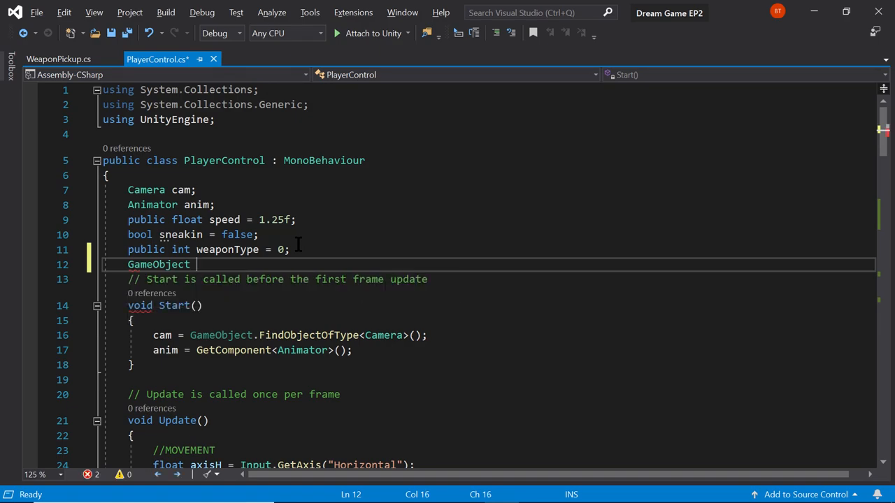
text(gun)
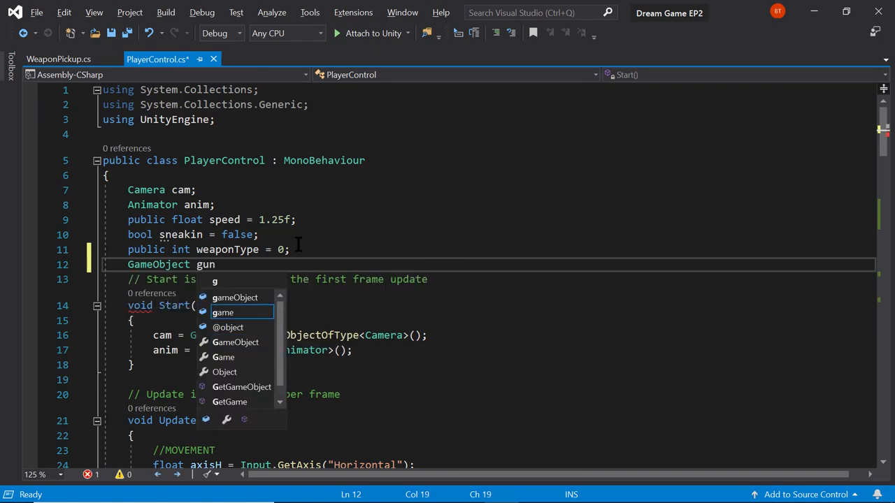
text(un)
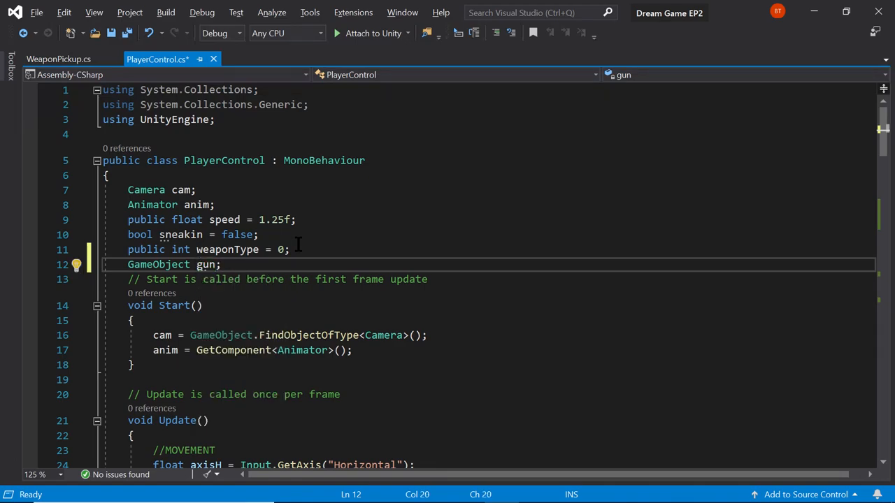
scroll(down, 3)
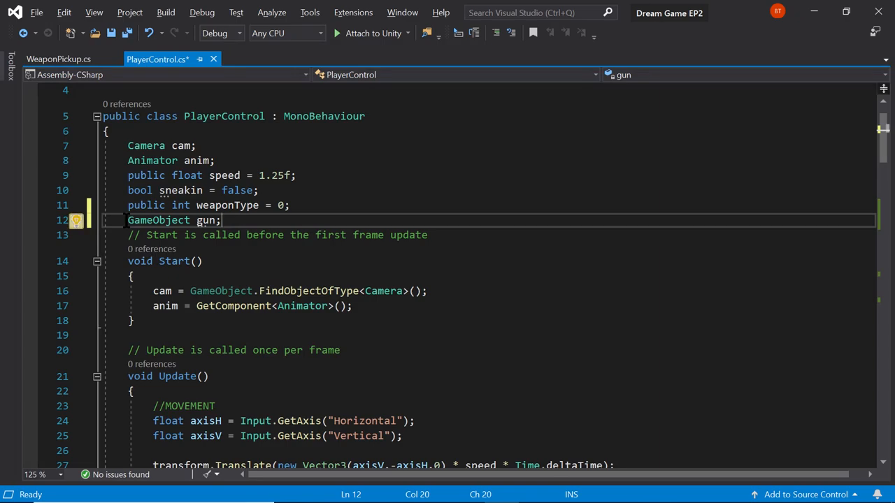
Step: Make the field public and rename gun to pistol
double_click(159, 220)
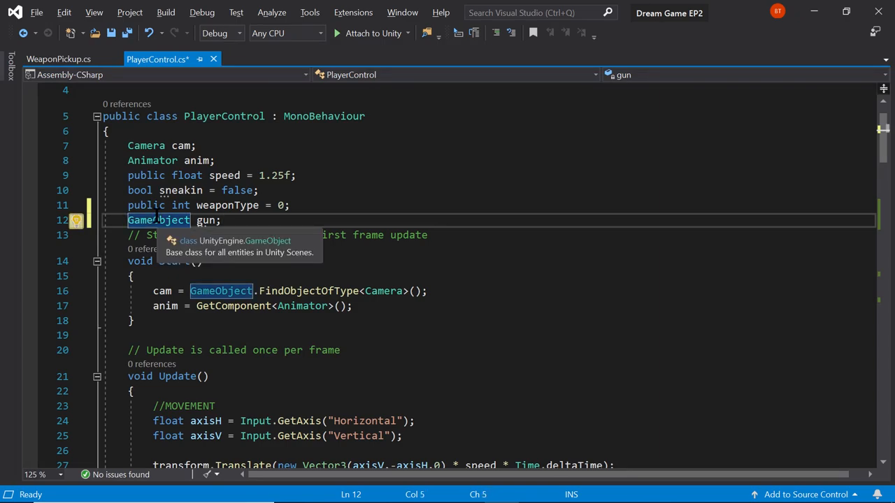
text(public)
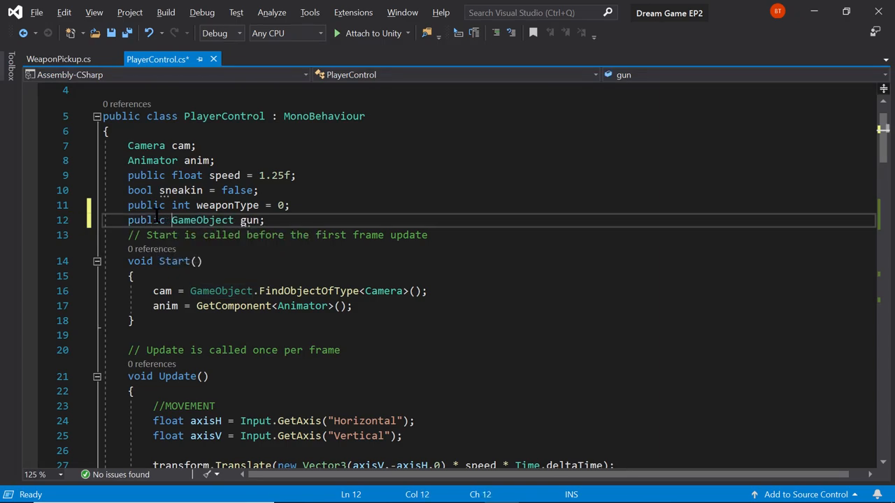
double_click(249, 220)
text(pistol)
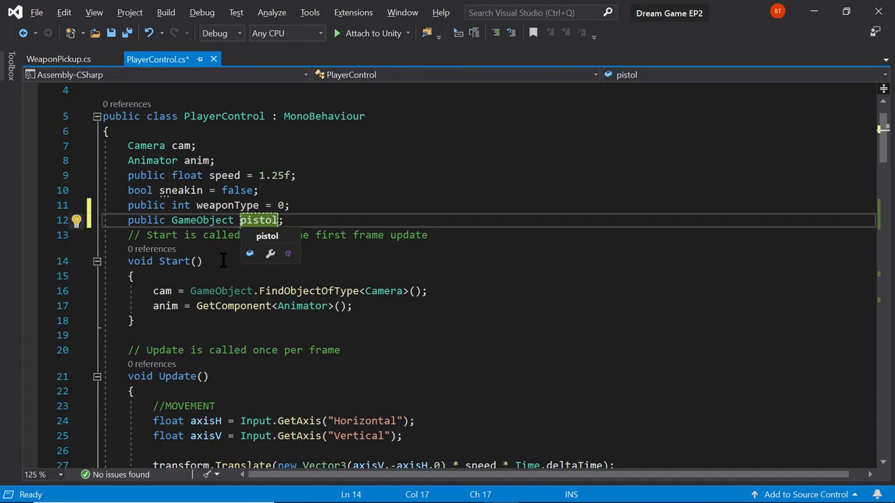
scroll(down, 3)
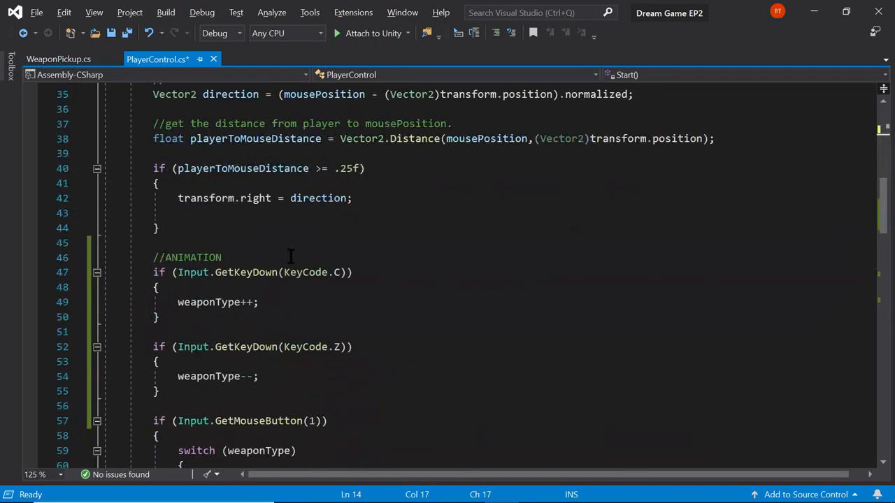
scroll(down, 3)
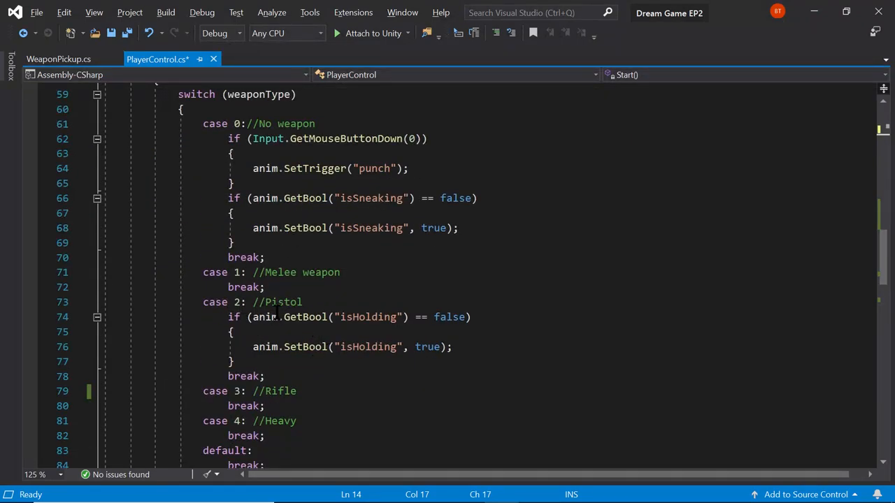
Step: Under case 2 Pistol add pistol.SetActive(...), correcting the mistyped member and argument
click(324, 302)
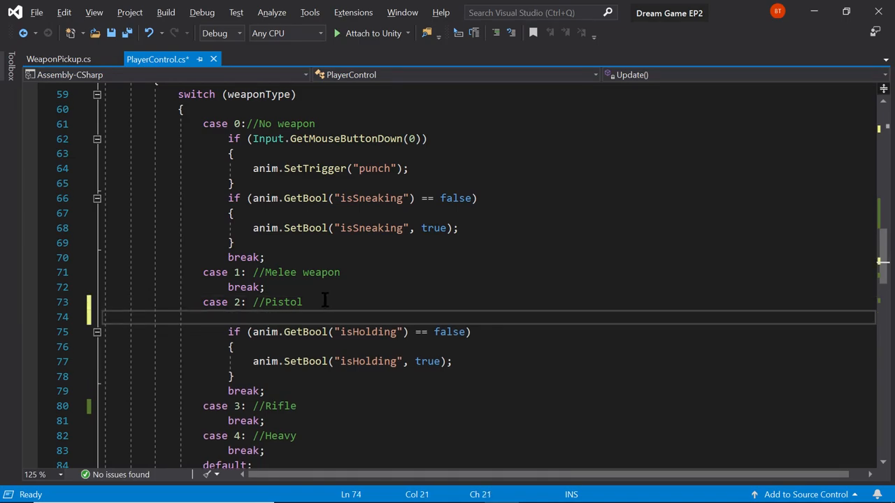
text(pistol)
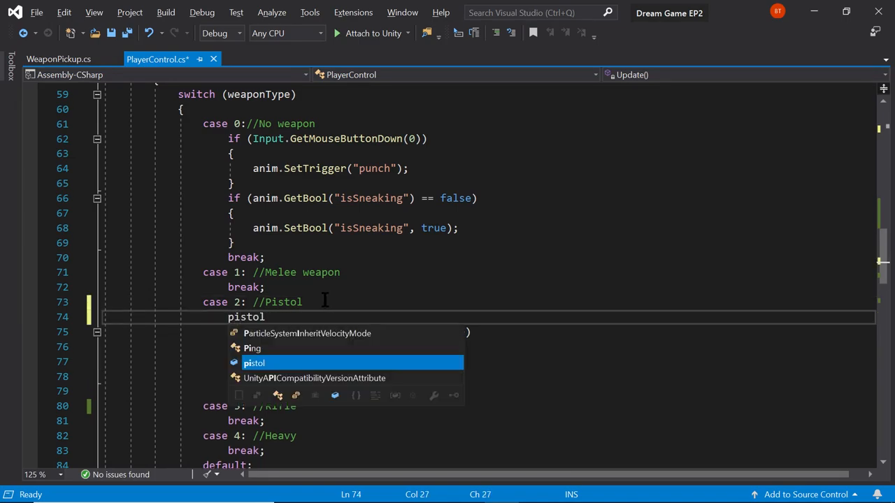
text(.enab)
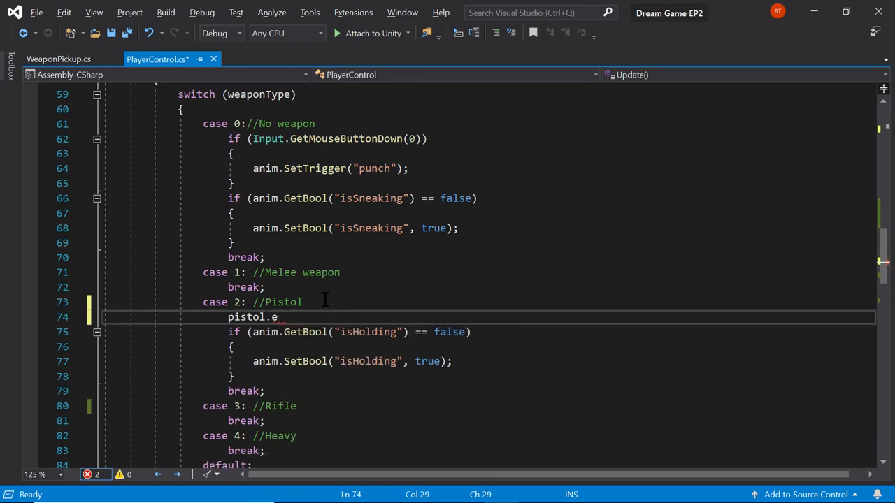
key(Backspace)
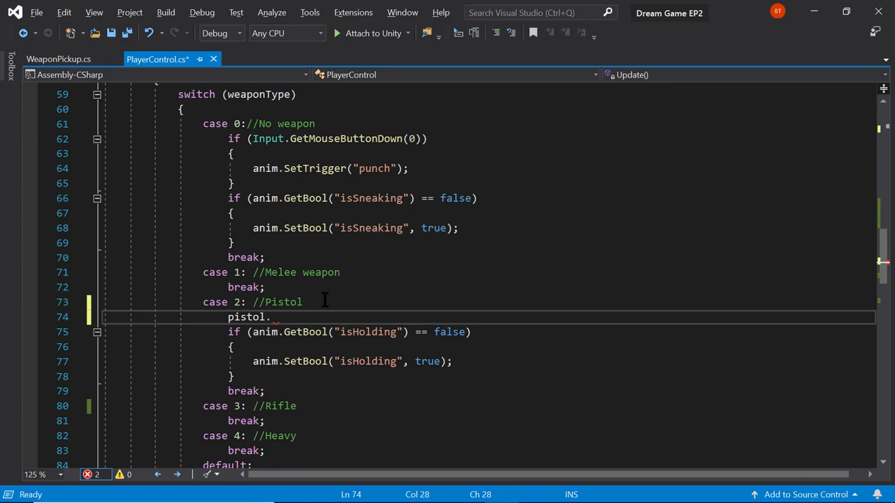
text(active)
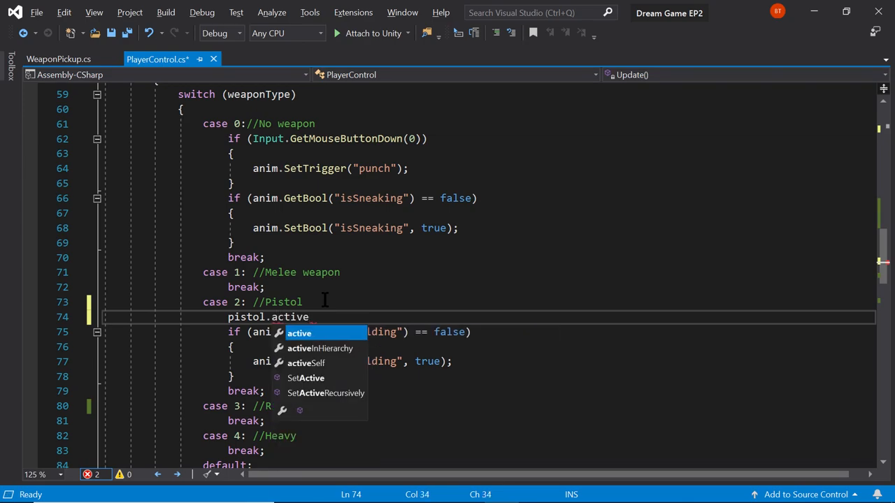
text(= galse;)
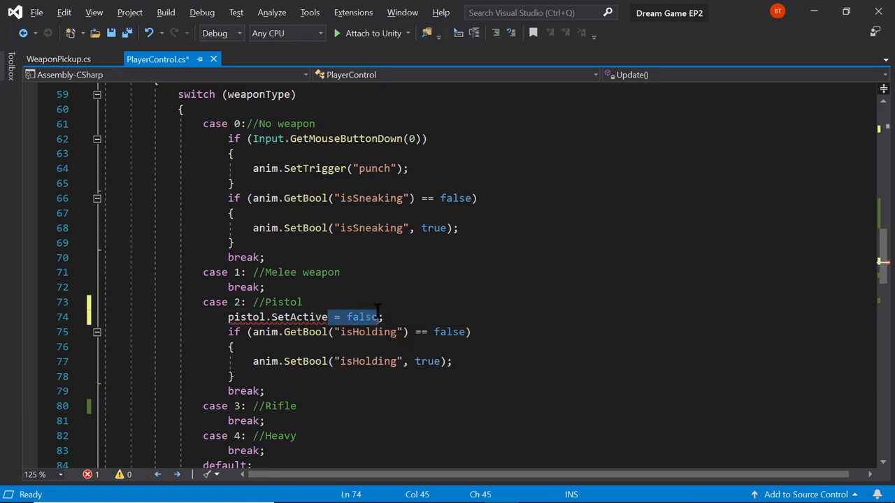
key(Delete)
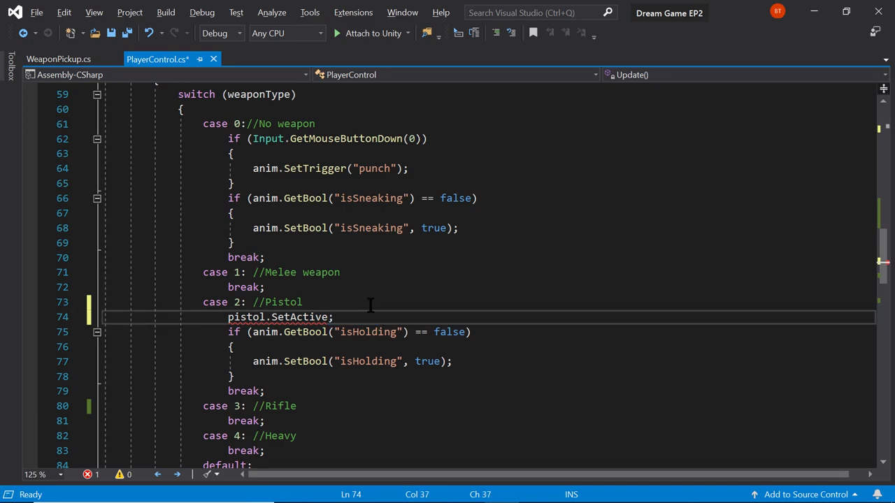
double_click(299, 316)
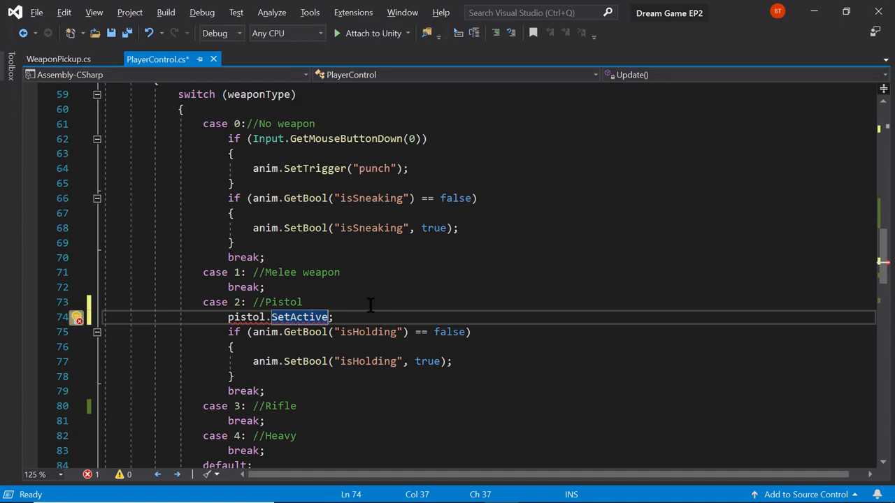
text(()
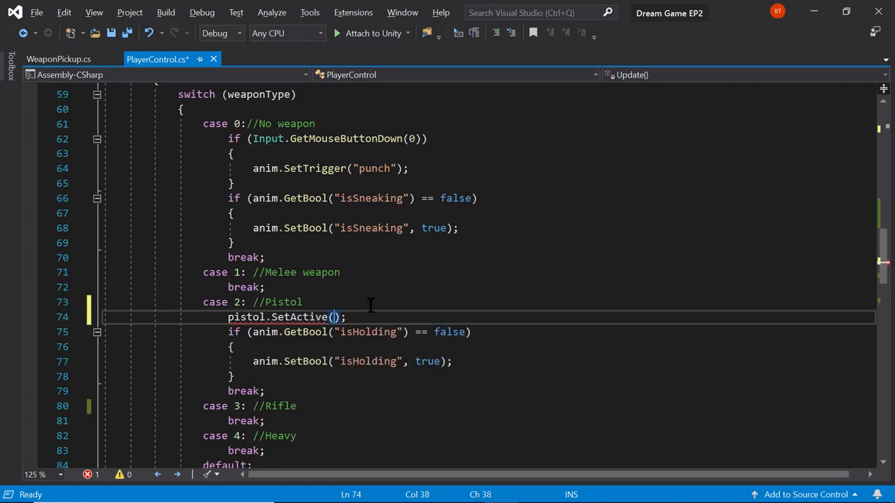
text(fask)
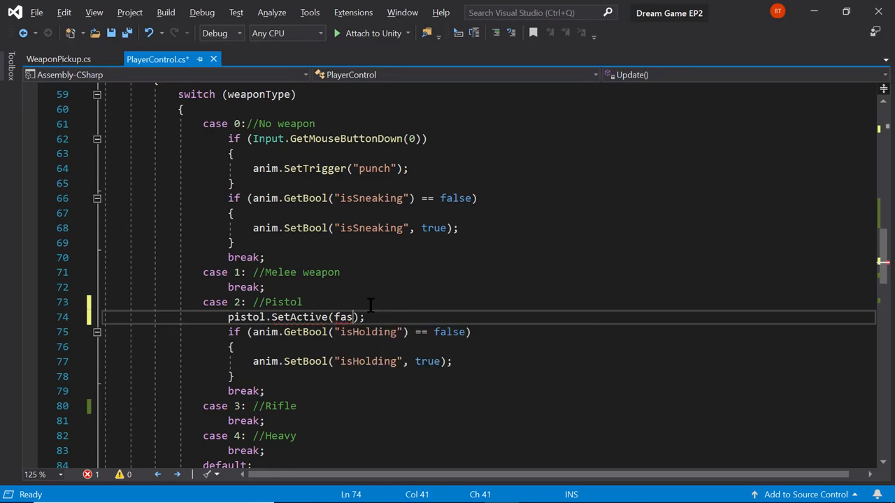
text(le)
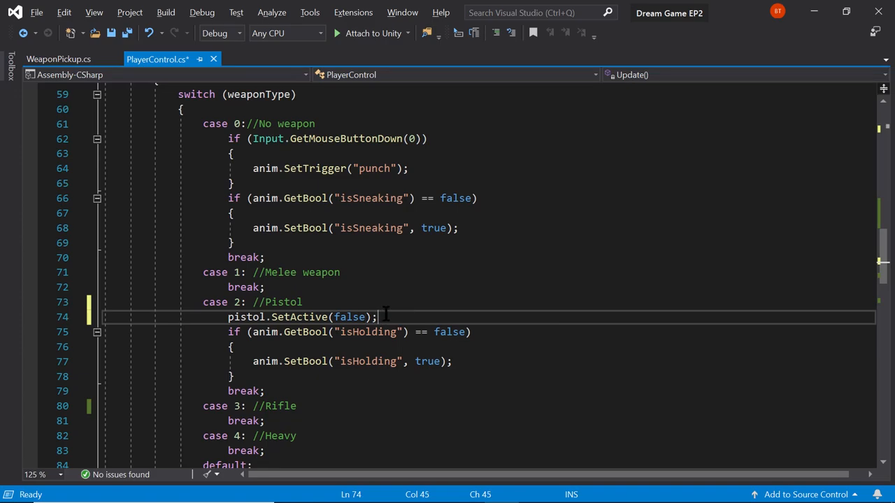
mouse_move(296, 342)
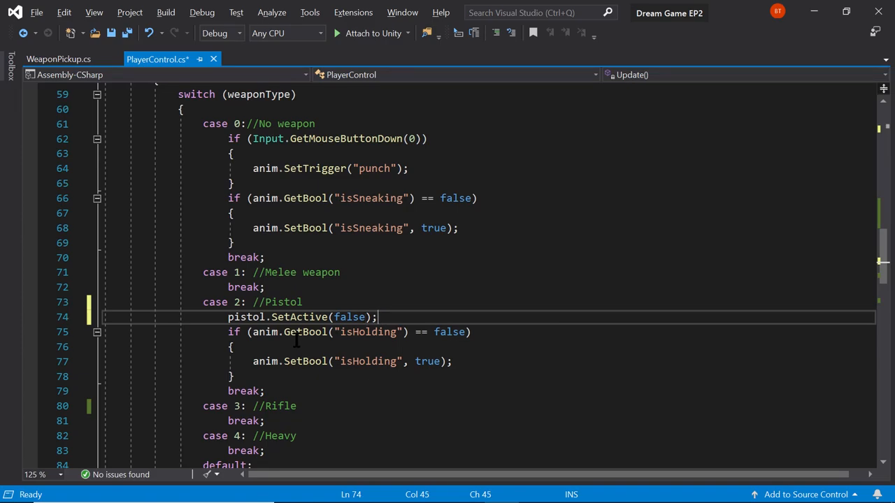
double_click(347, 316)
text(tru)
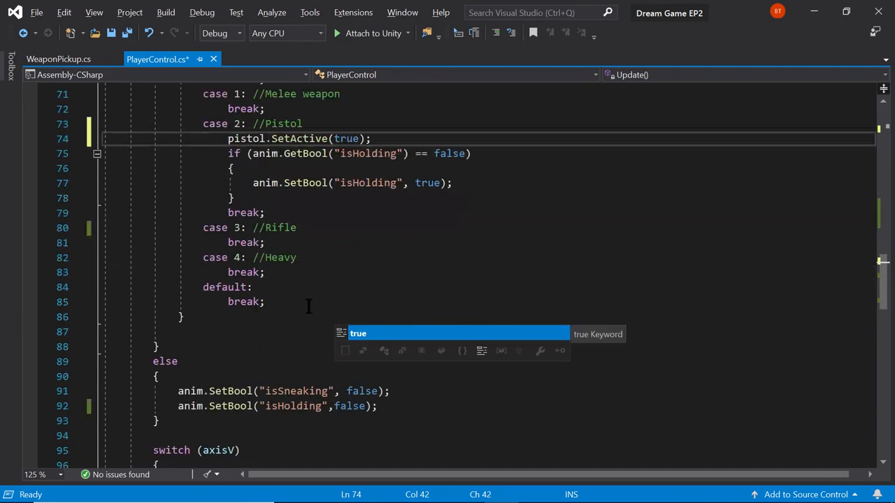
Step: Add 'pistol.SetActive(false);' on a new line in the else block
scroll(down, 3)
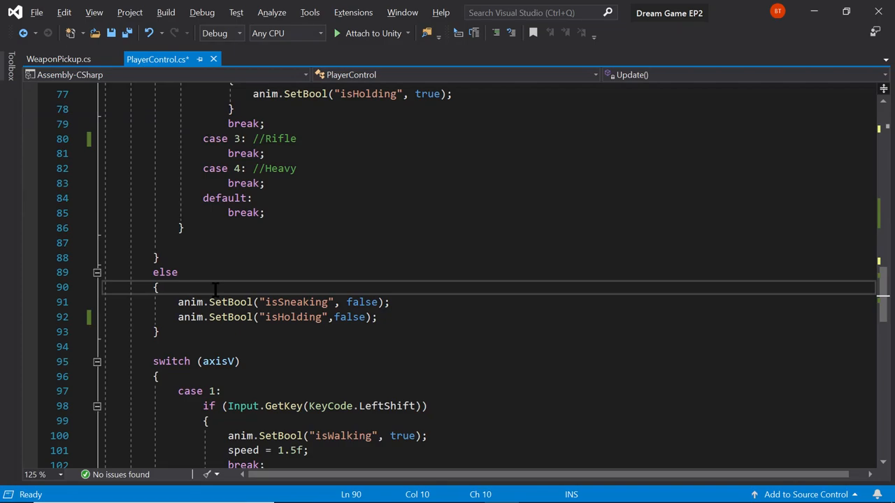
key(enter)
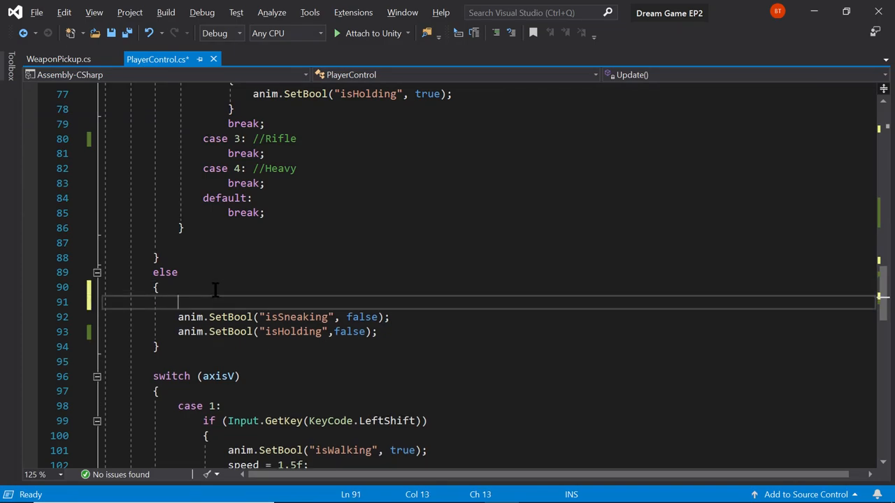
text(G)
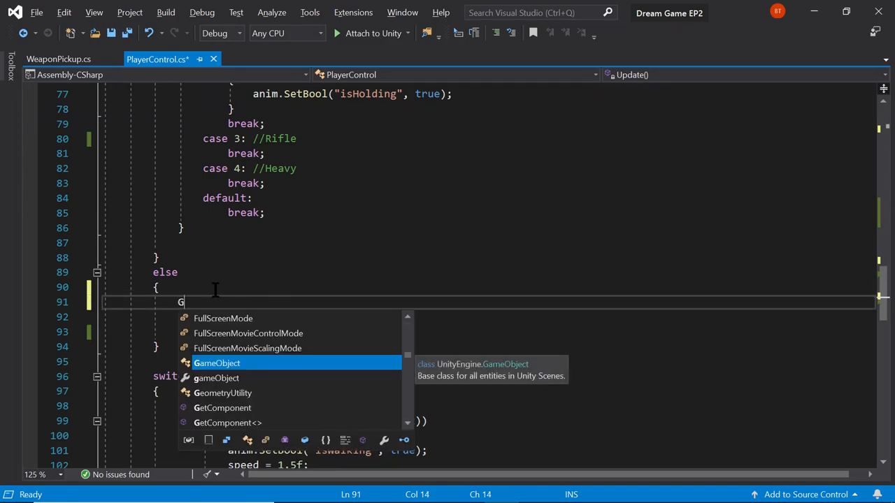
text(pis)
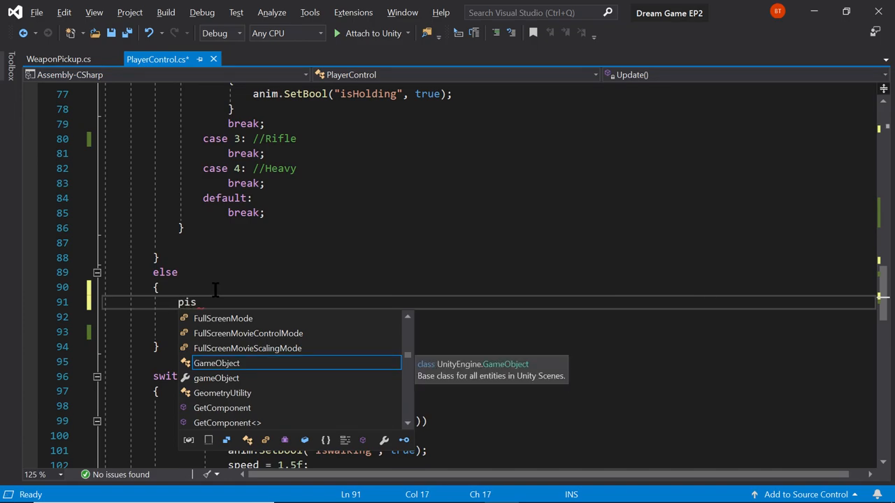
text(tol)
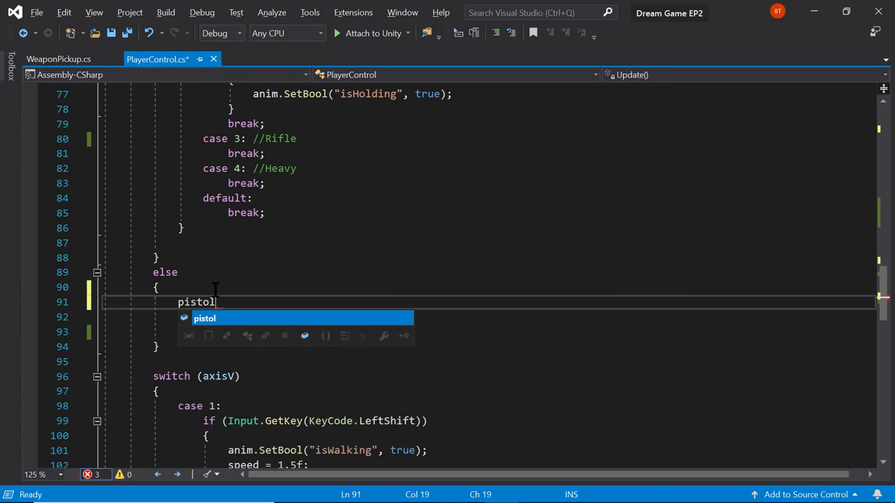
text(.seta)
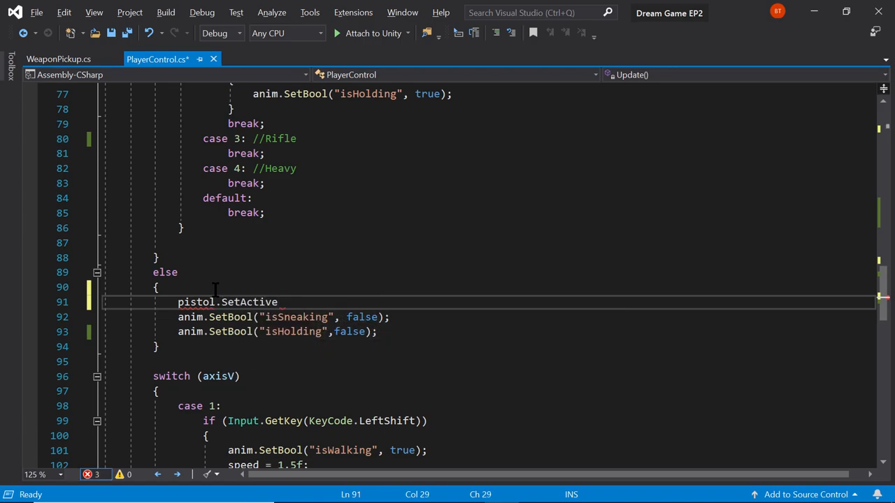
text(())
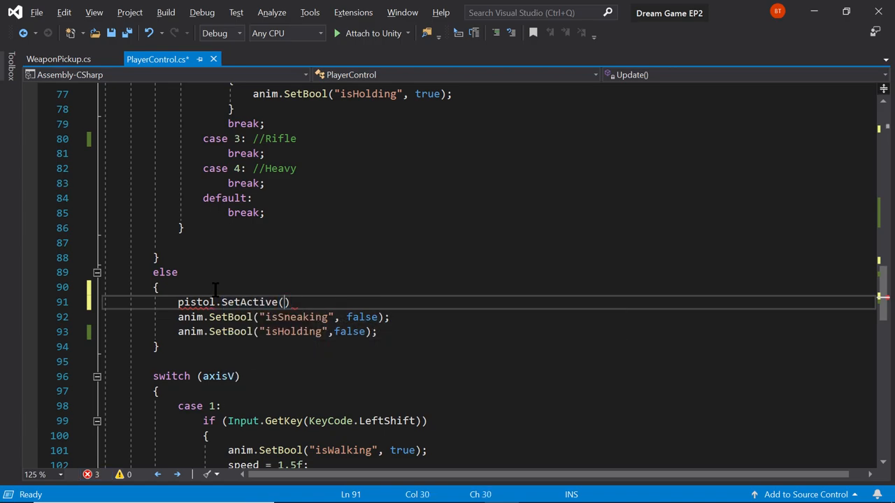
text(false)
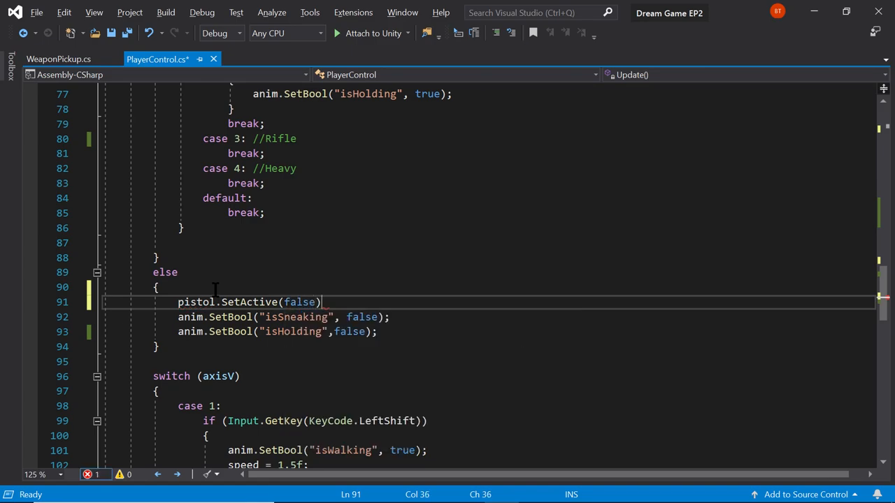
text(;)
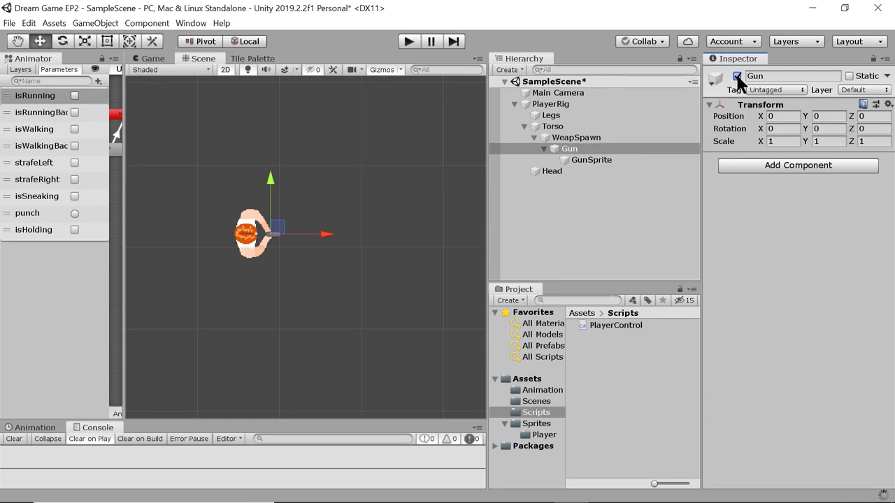
mouse_move(622, 83)
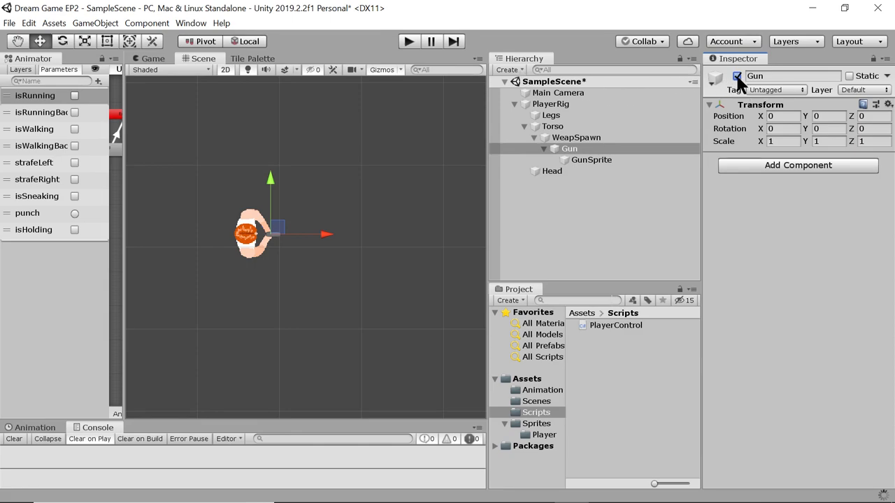
mouse_move(721, 109)
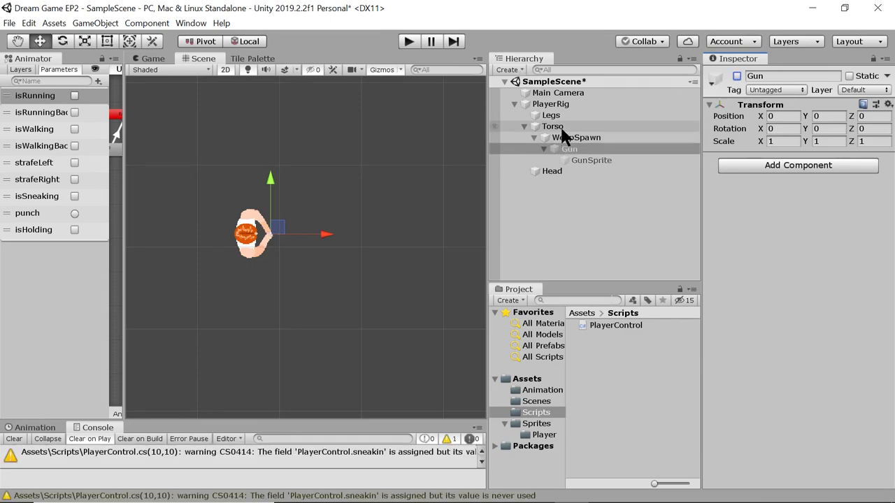
Step: Set the Torso object's sprite to Torso_Idle
click(553, 126)
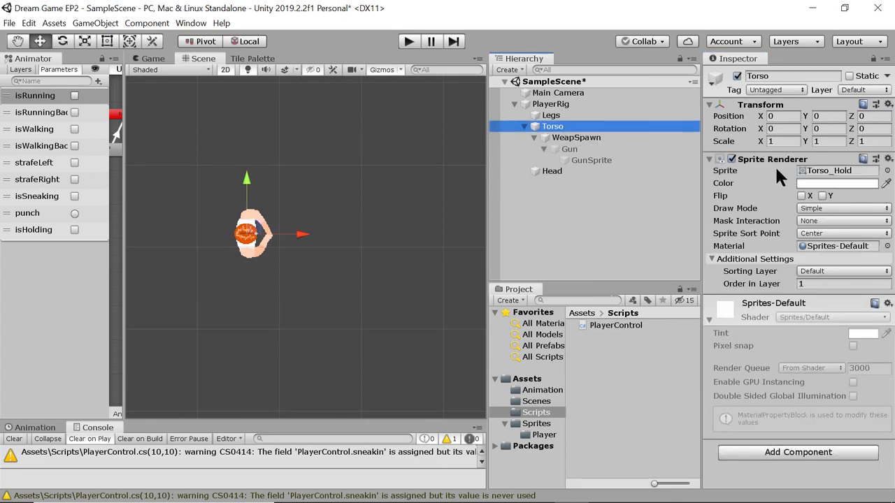
click(886, 170)
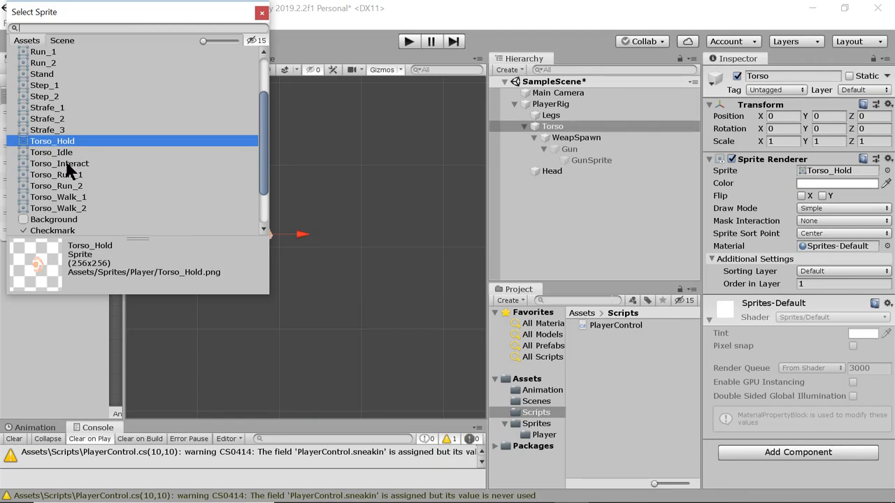
click(52, 151)
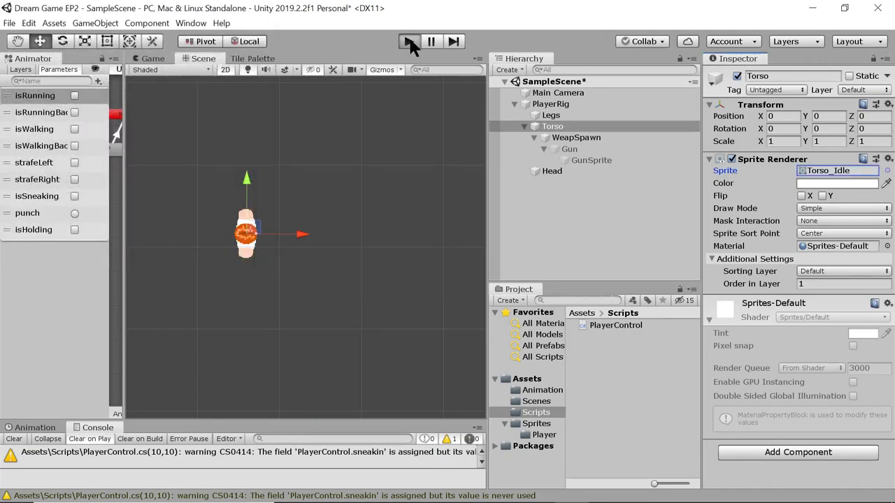
Step: Play-test, hit the unassigned pistol error, stop, and select PlayerRig
click(408, 42)
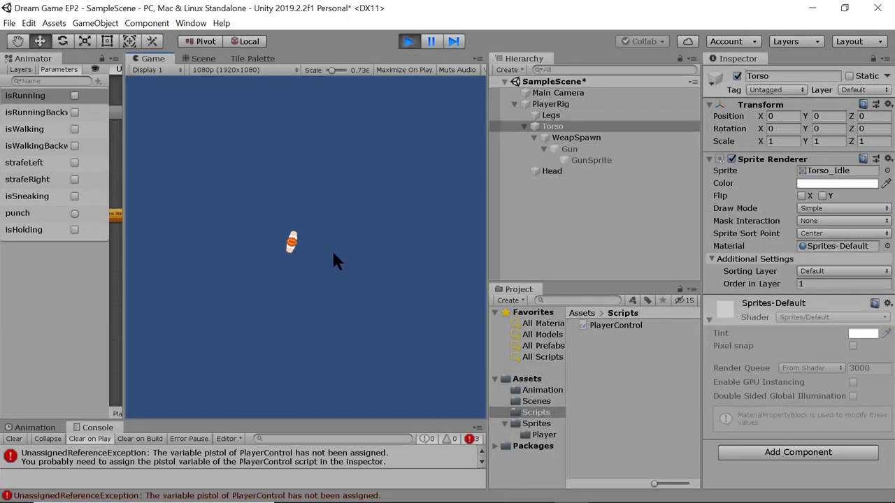
mouse_move(322, 310)
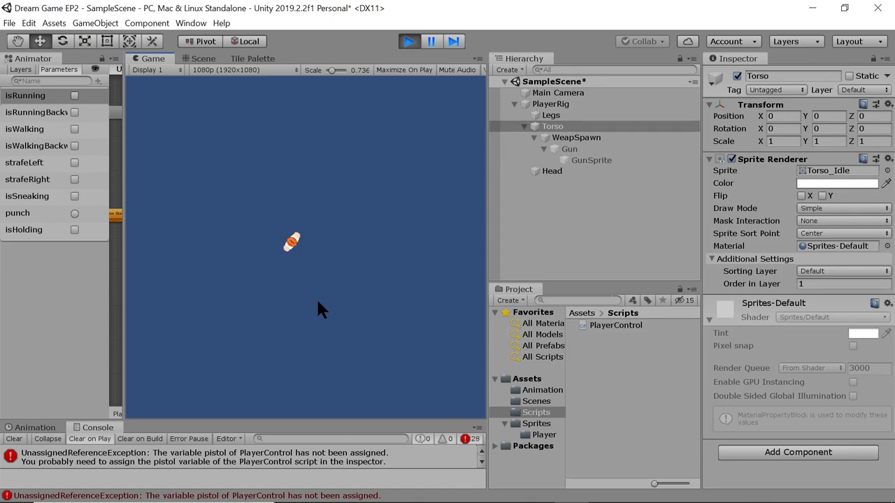
click(408, 42)
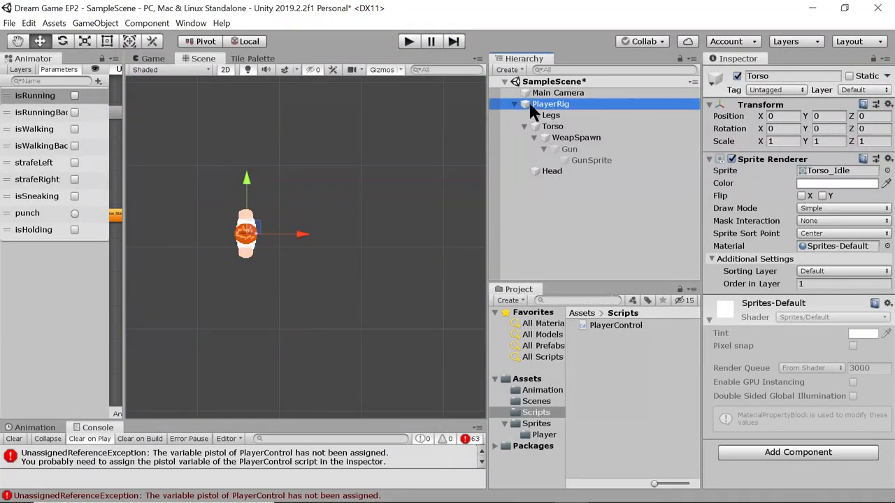
click(551, 103)
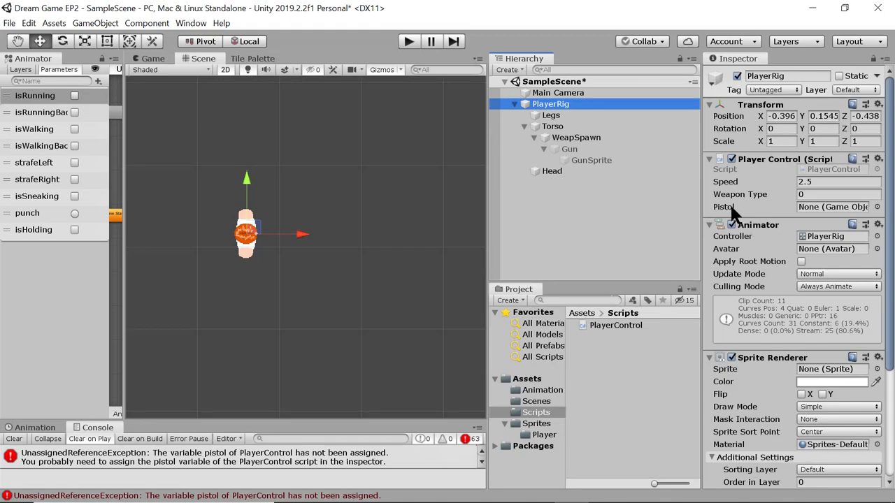
Step: Assign Gun to Player Control's Pistol field and play-test attacks, reaching Weapon Type 2 without errors
click(569, 148)
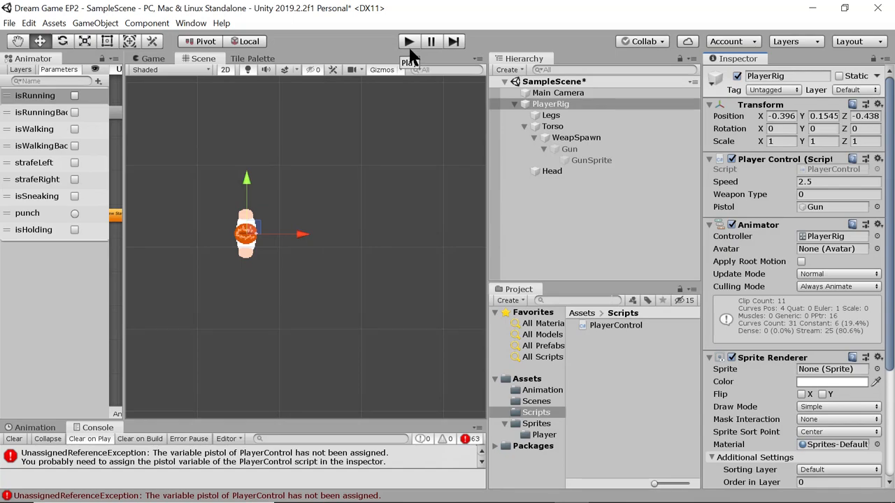
click(409, 42)
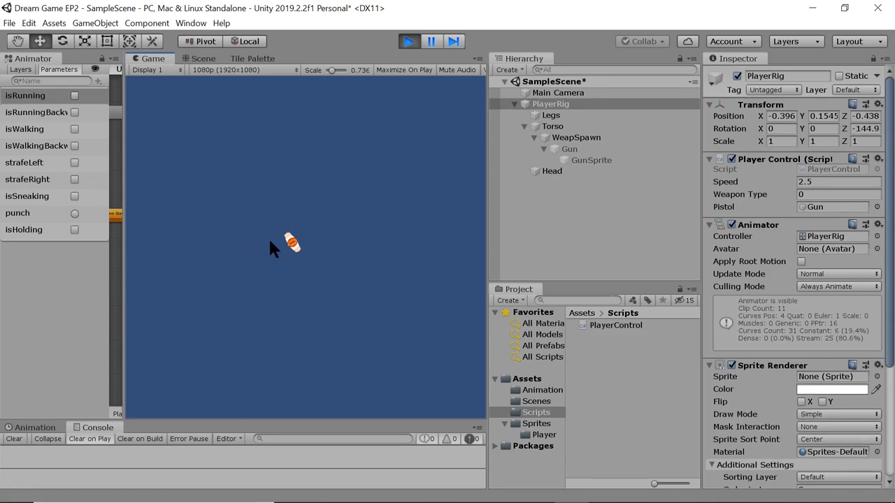
click(74, 196)
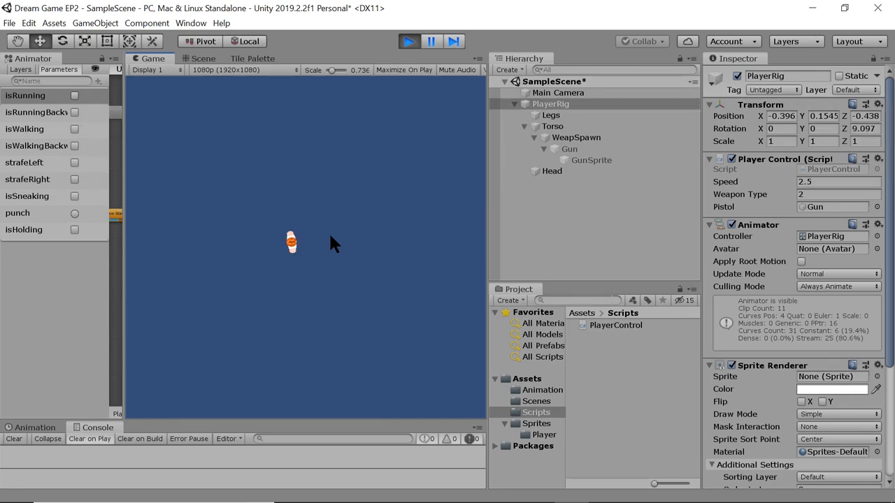
click(74, 229)
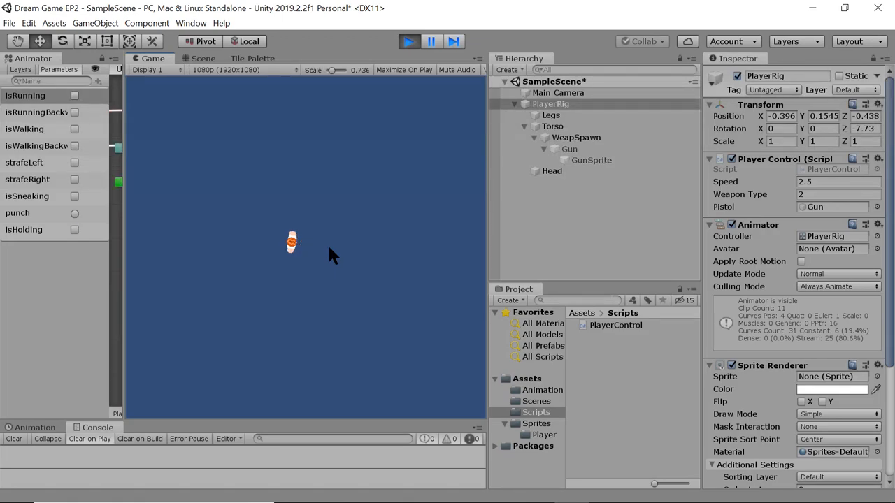
click(74, 230)
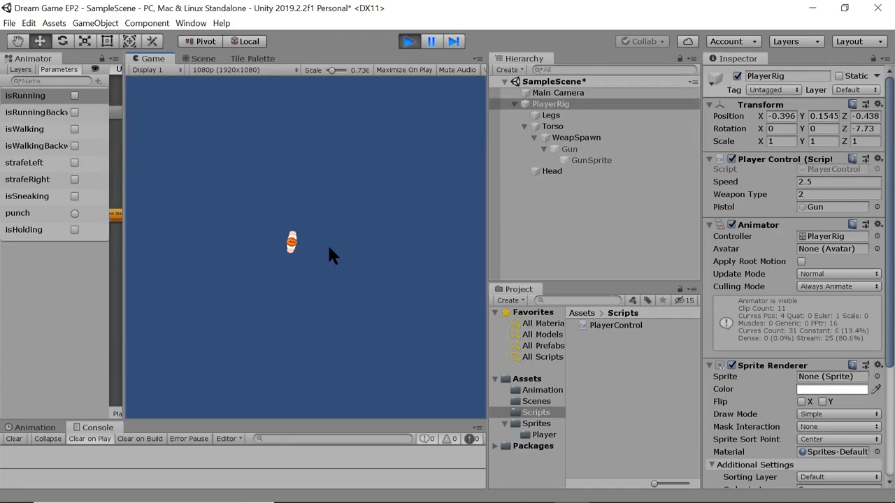
click(74, 229)
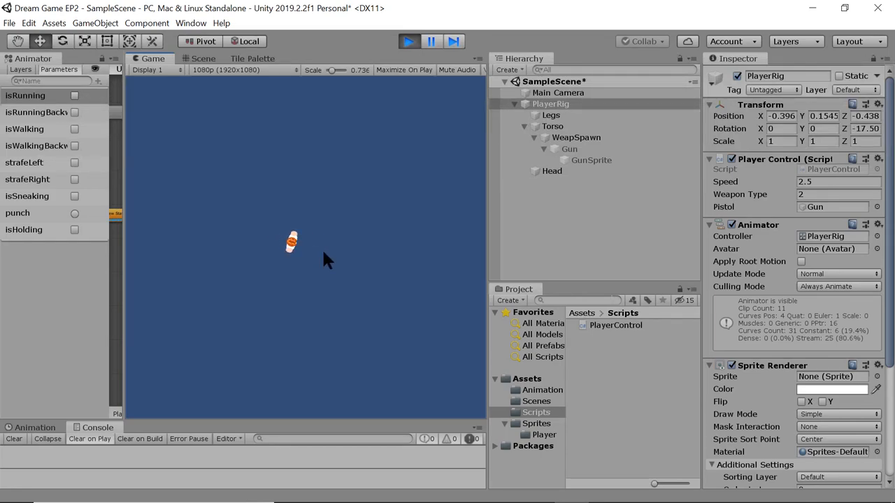
click(75, 229)
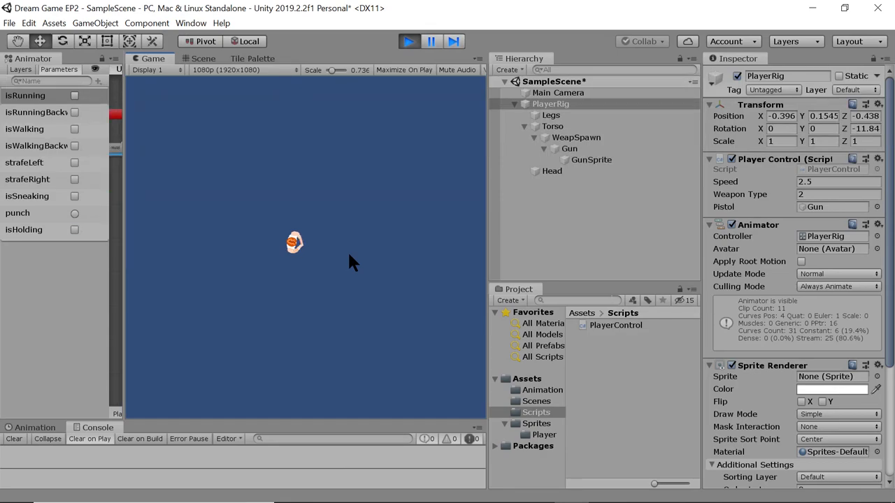
click(74, 230)
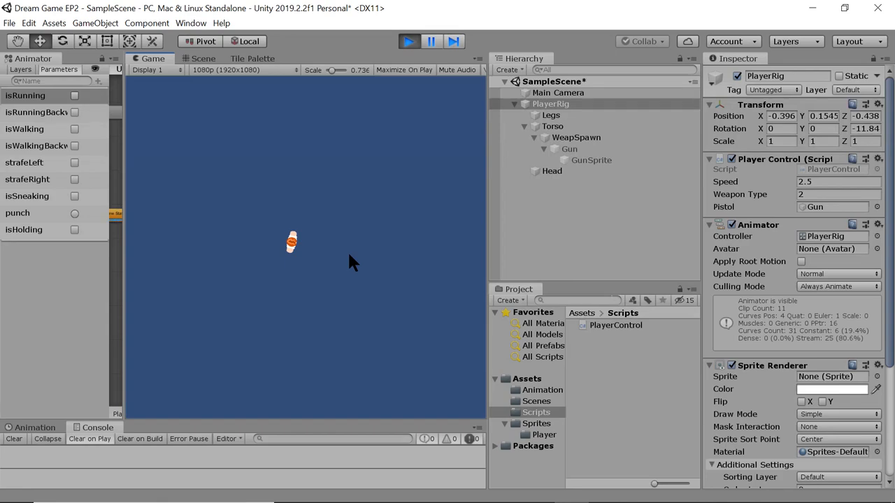
click(74, 196)
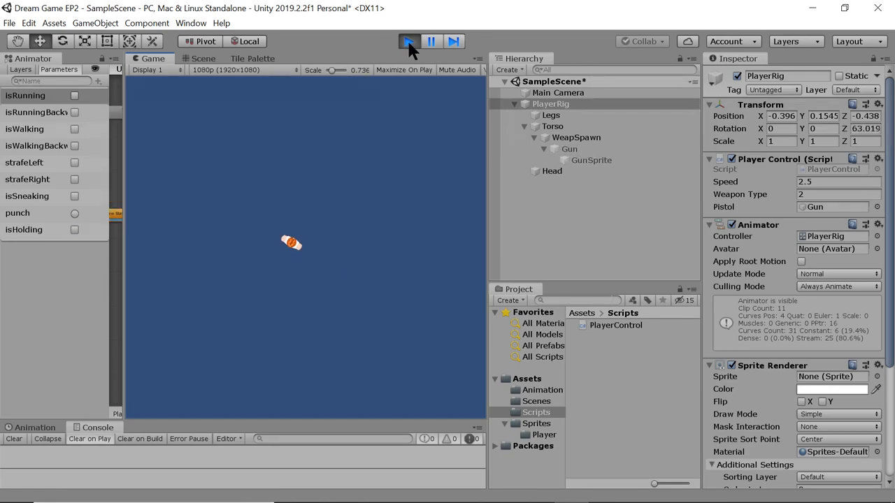
click(408, 42)
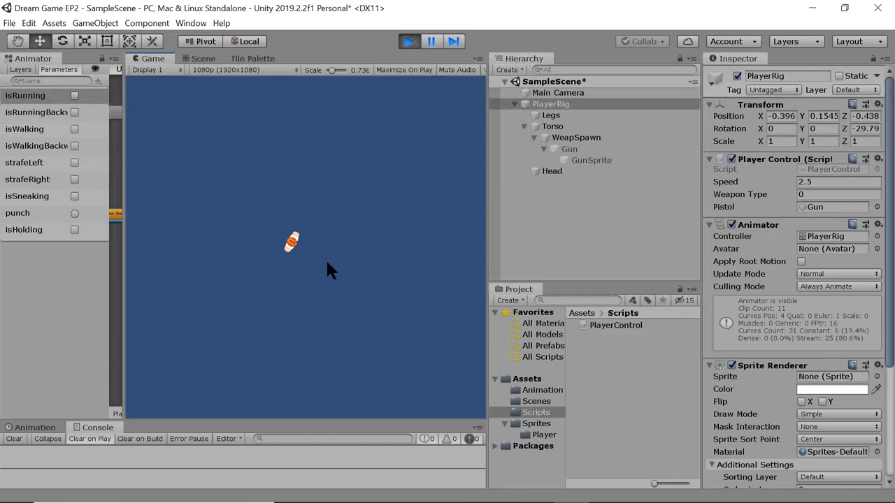
click(74, 196)
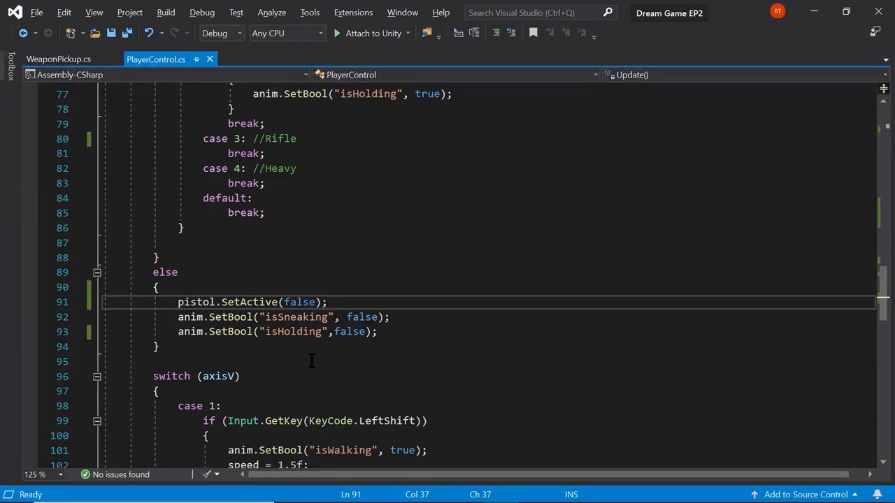
Step: Copy the mouse-click punch code into the pistol case and remove the punch trigger line
scroll(up, 3)
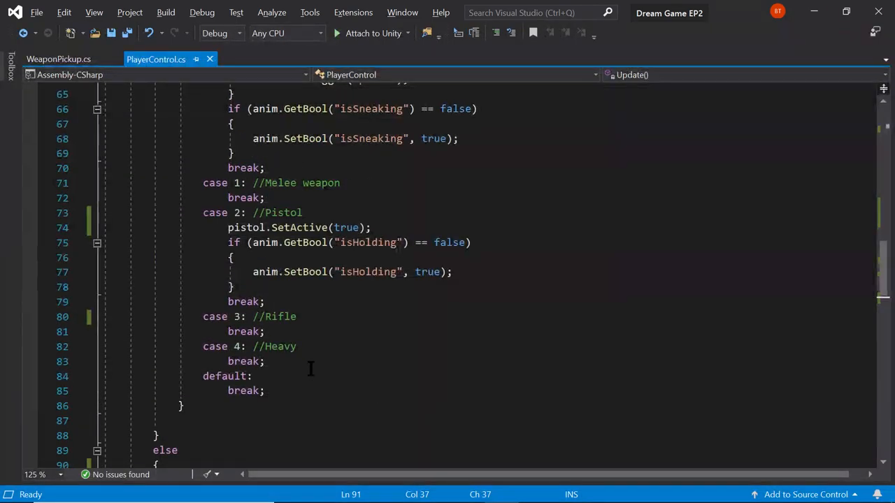
scroll(up, 3)
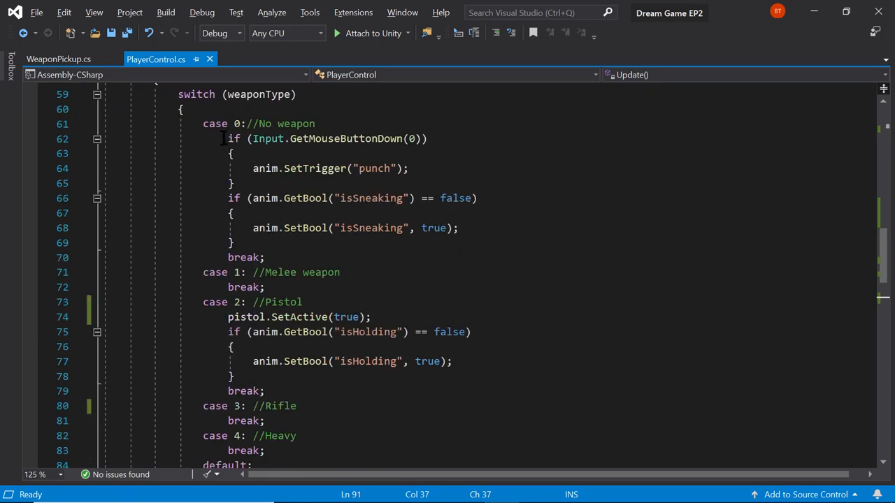
drag(227, 139, 254, 168)
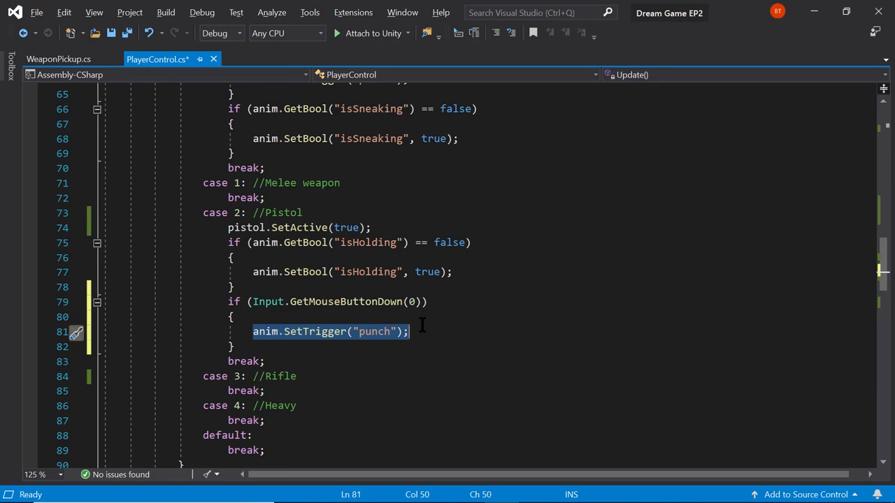
key(Delete)
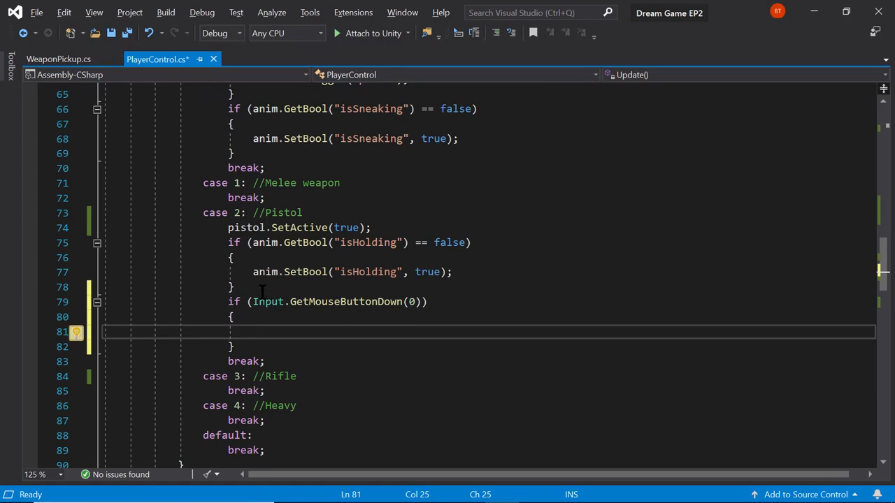
mouse_move(269, 302)
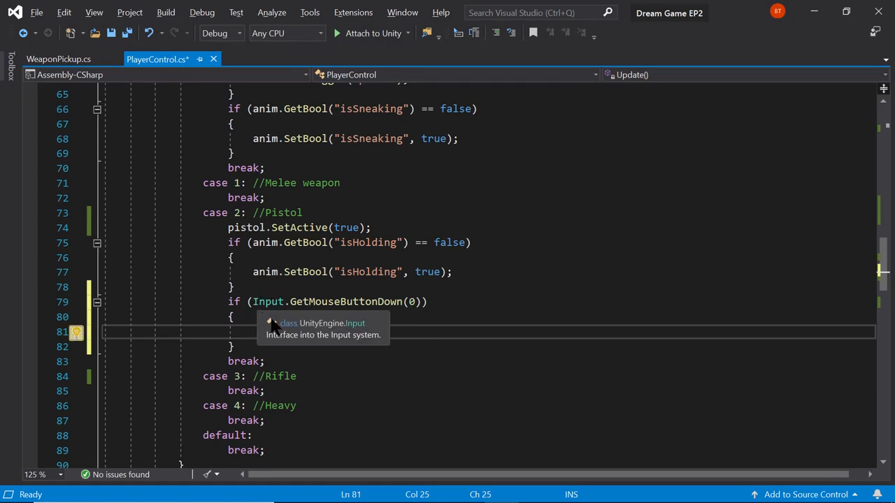
mouse_move(305, 370)
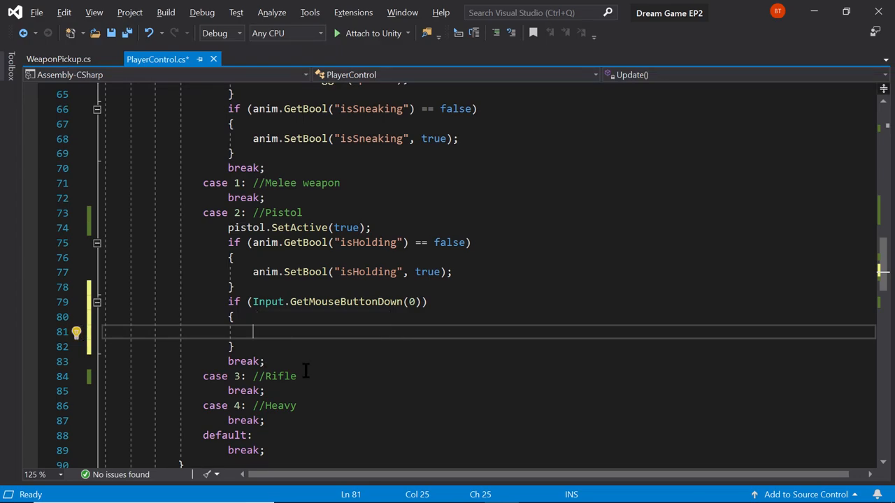
Step: Write RaycastHit2D hit = Physics2D.Raycast(transform.position, transform.forward, 10f);
text(Raycast)
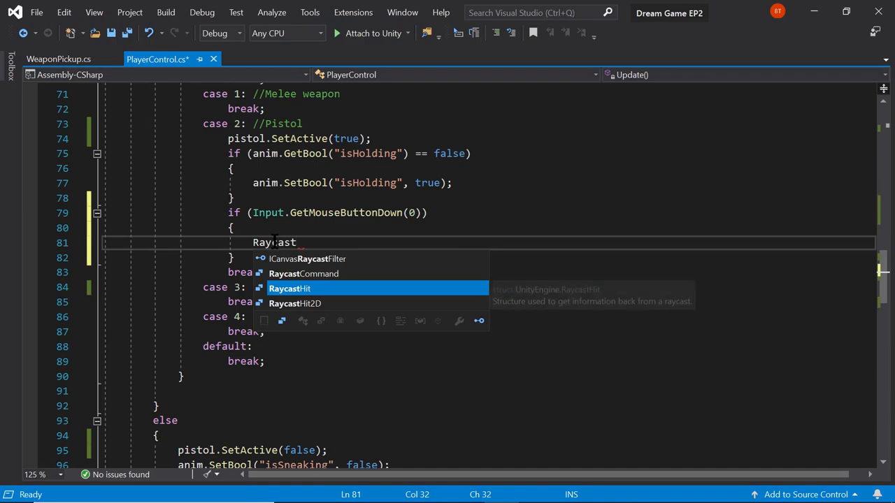
text(Hit2D)
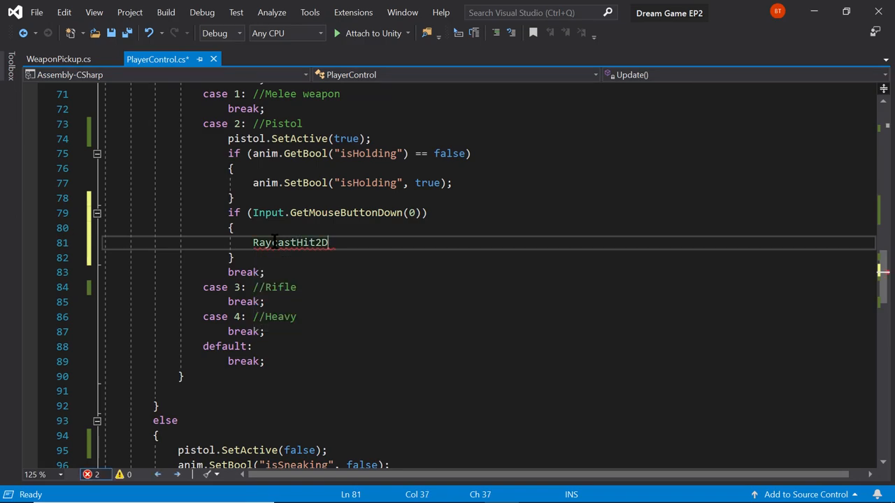
double_click(291, 243)
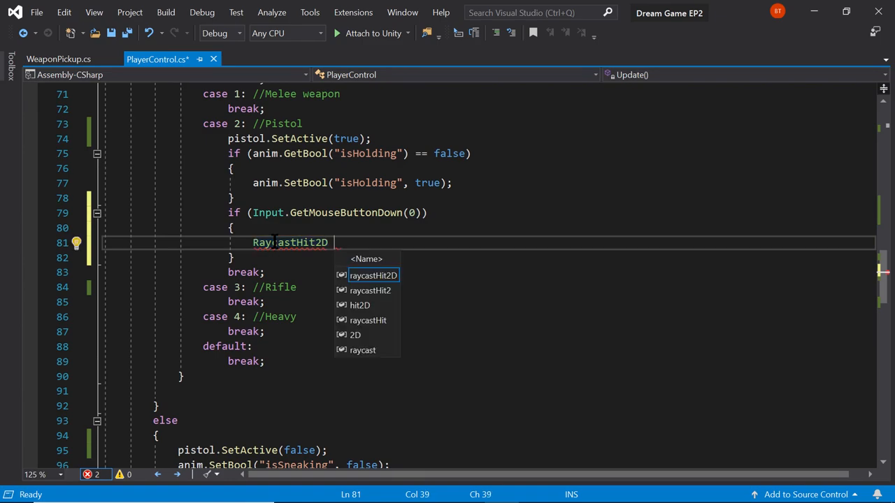
text(hit =)
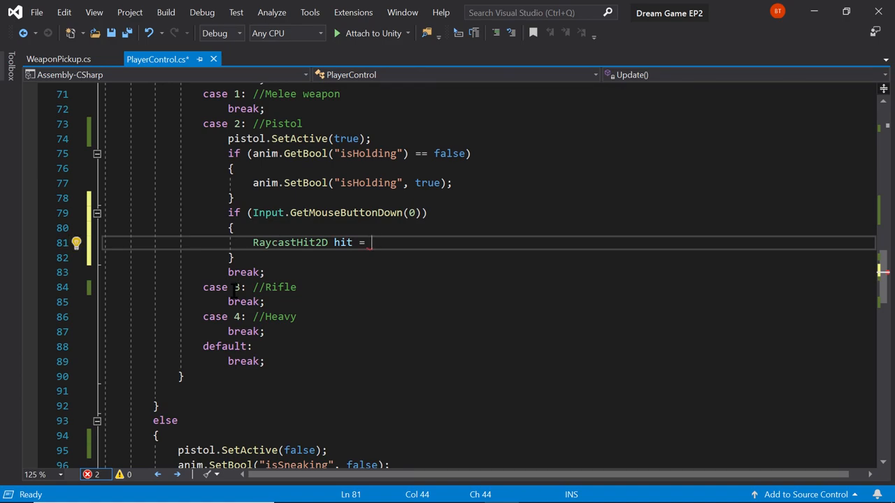
text(Physic)
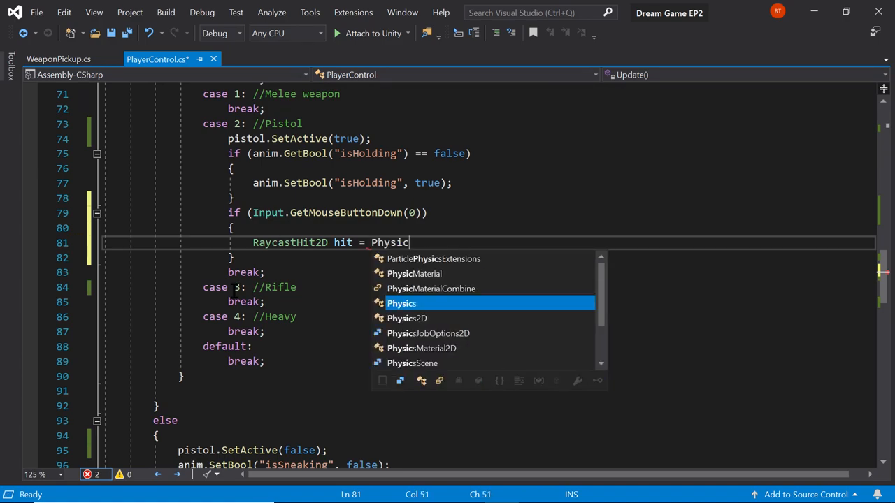
text(.raycast();)
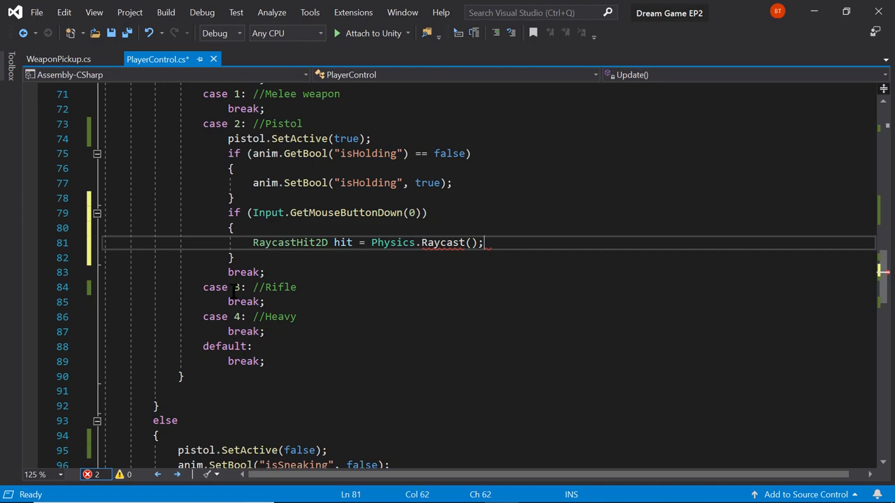
text(transfor)
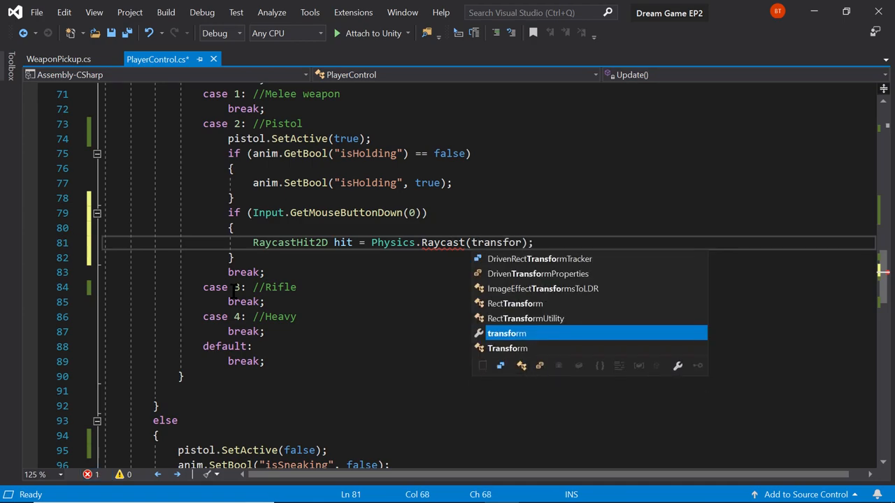
text(.position,)
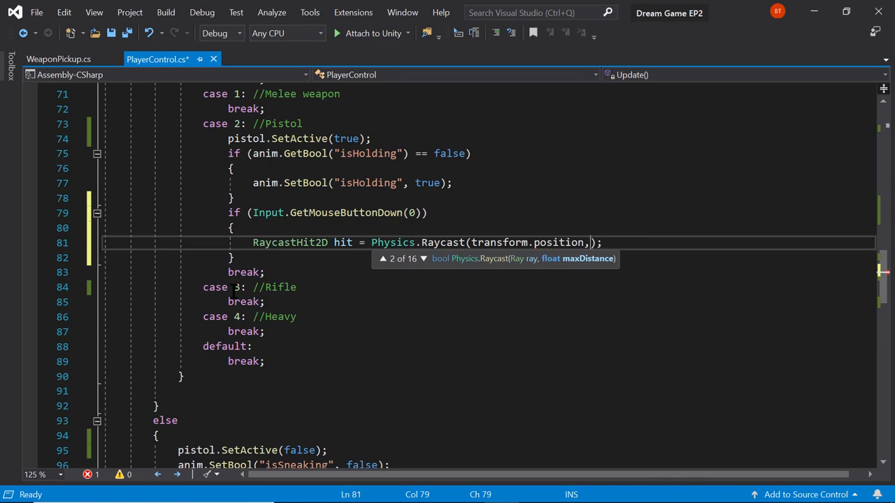
text(tranf)
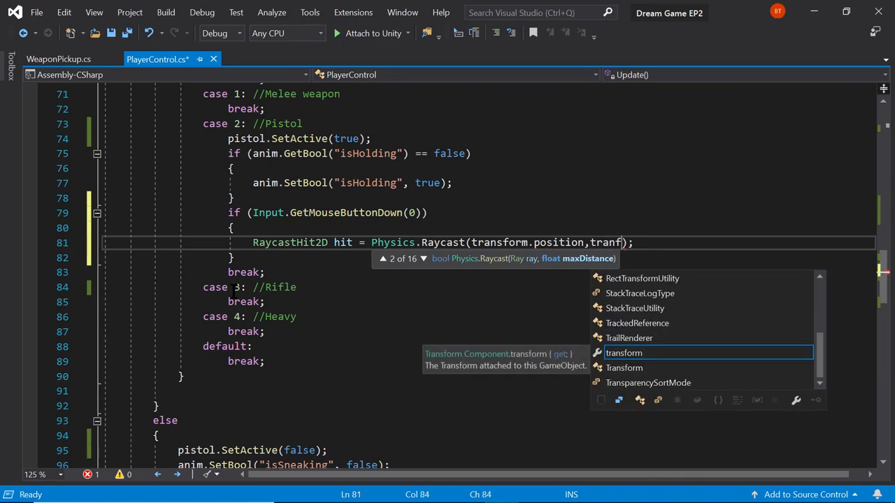
text(m)
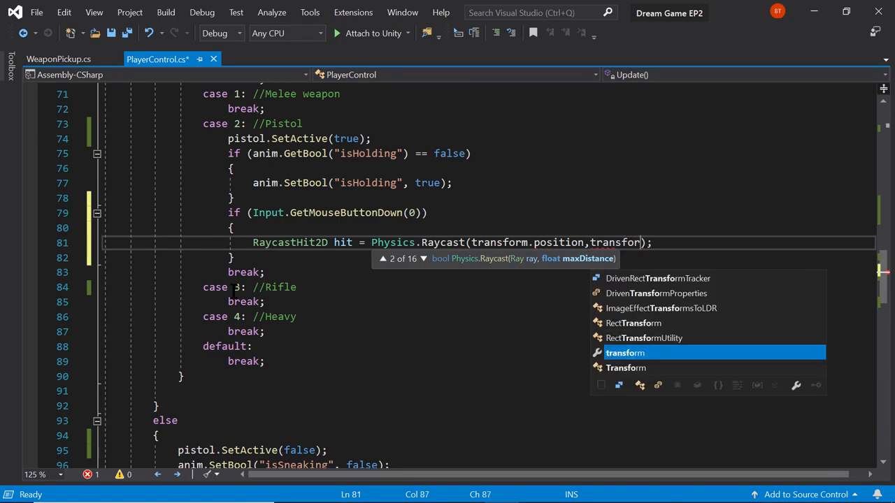
text(.)
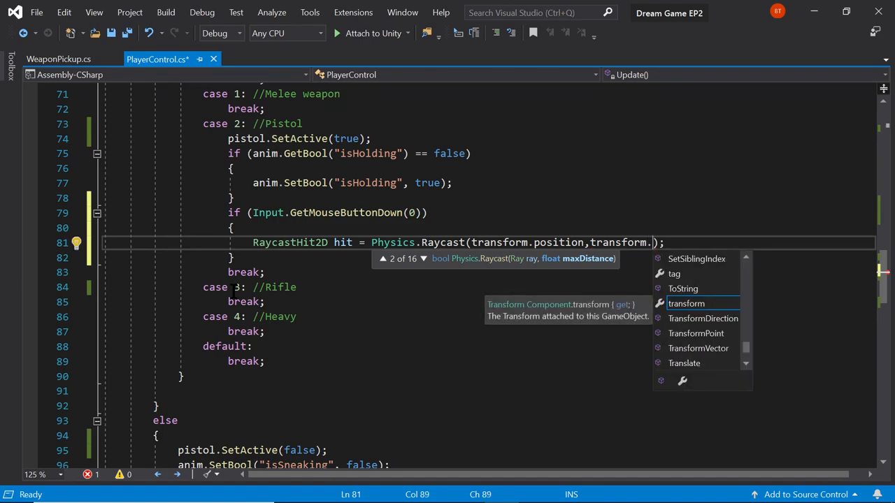
text(forward)
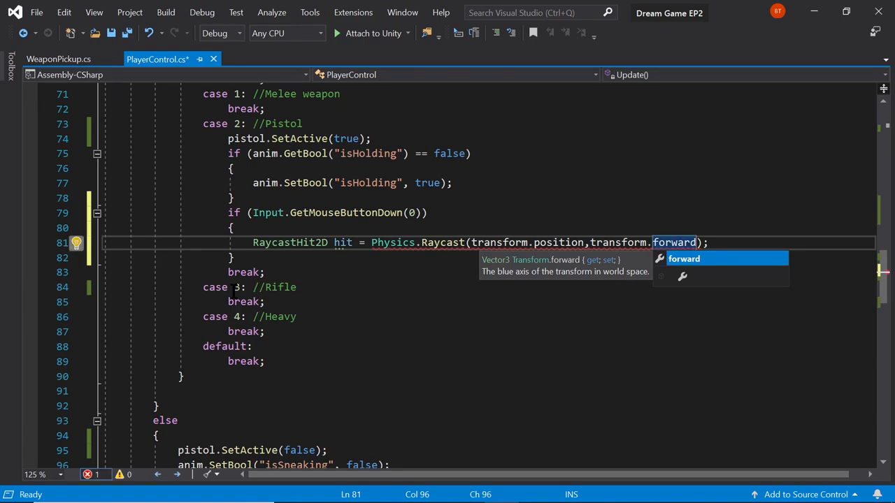
text(,)
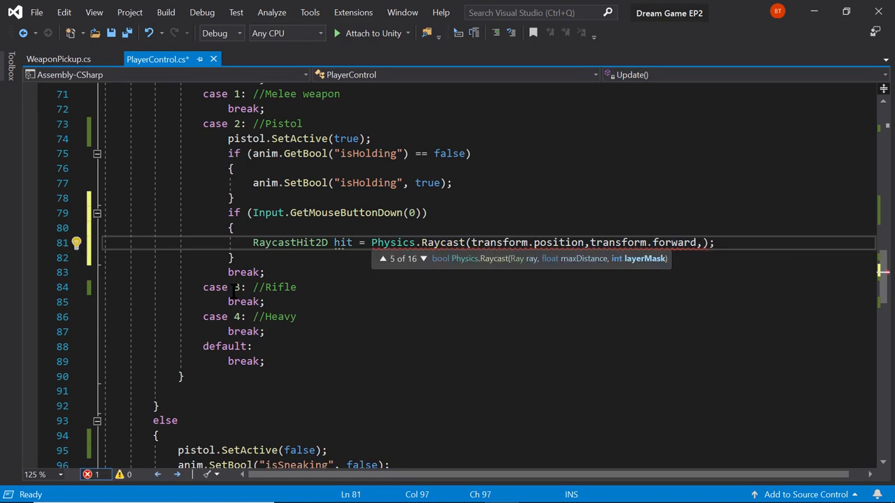
text(10f)
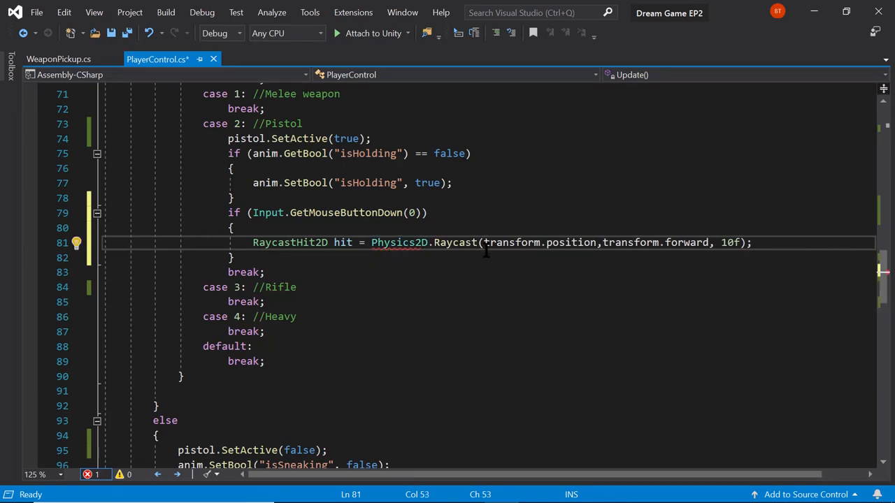
double_click(400, 243)
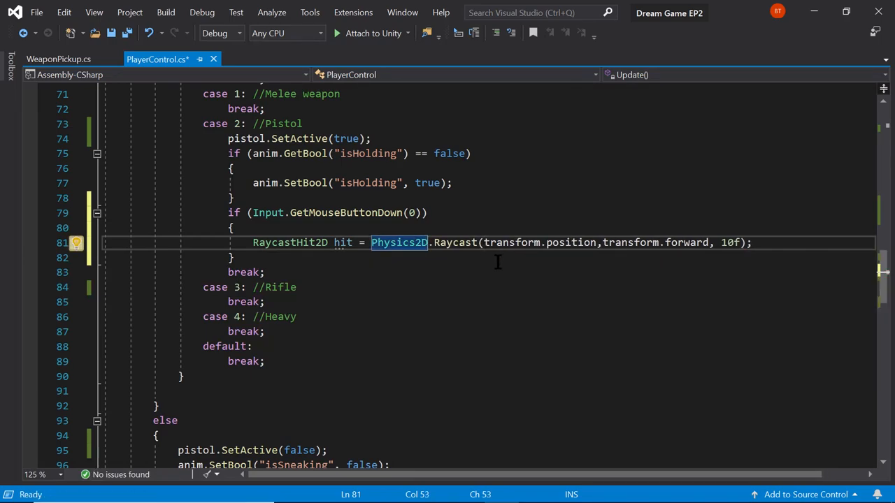
mouse_move(495, 262)
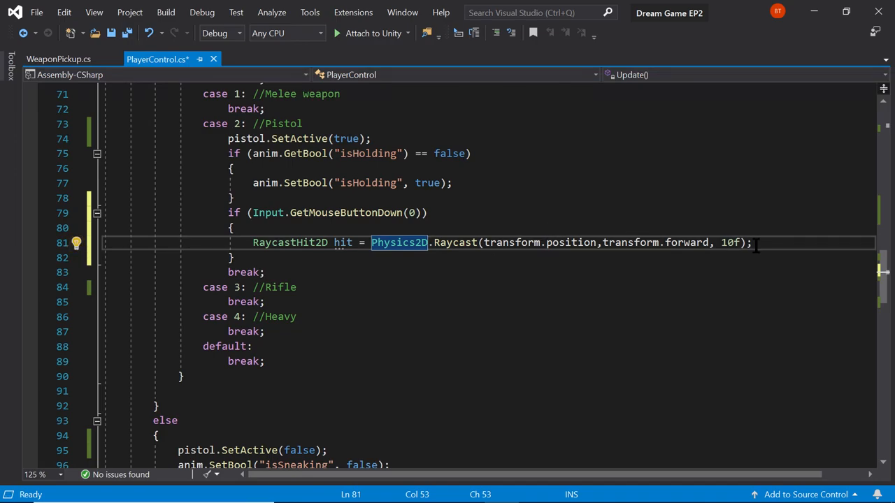
click(752, 243)
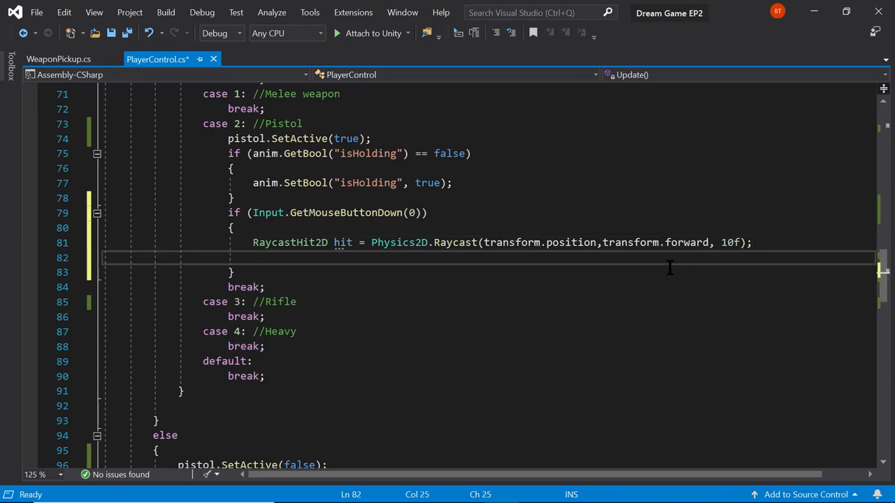
Step: Add a '// Fire a ray from the player outward' comment above the Raycast line
click(253, 258)
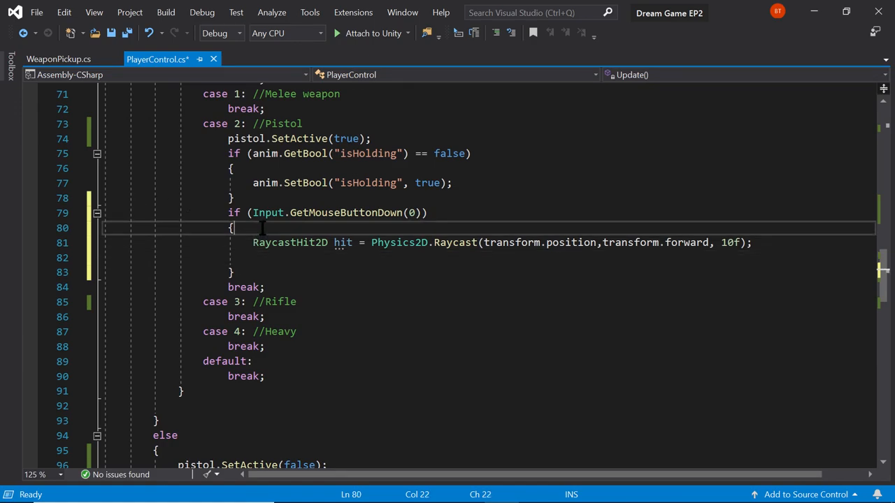
text(//)
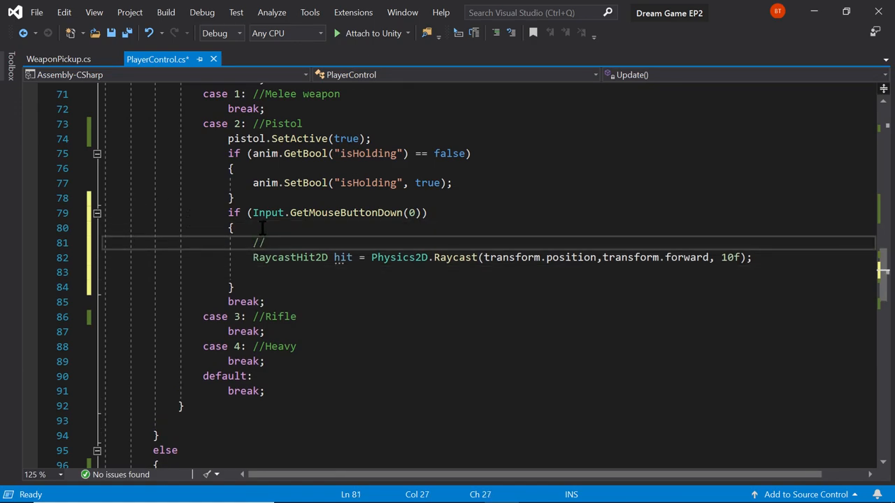
text(Fire a)
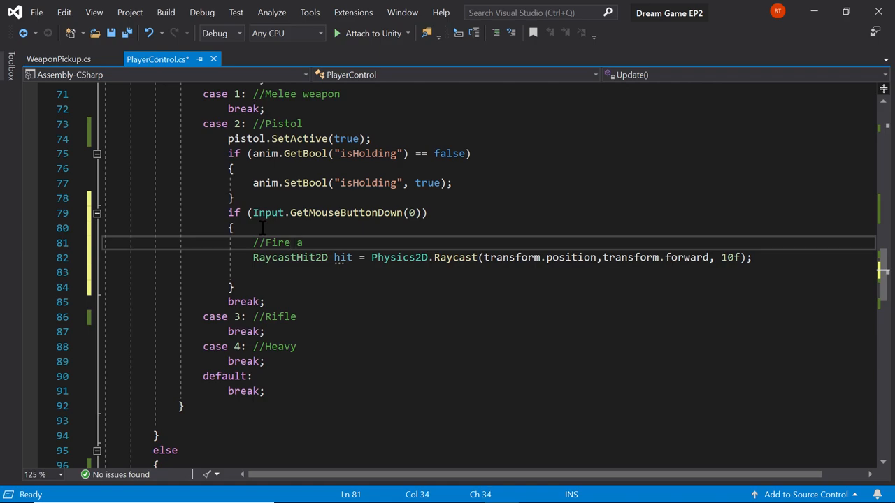
text(ray from the)
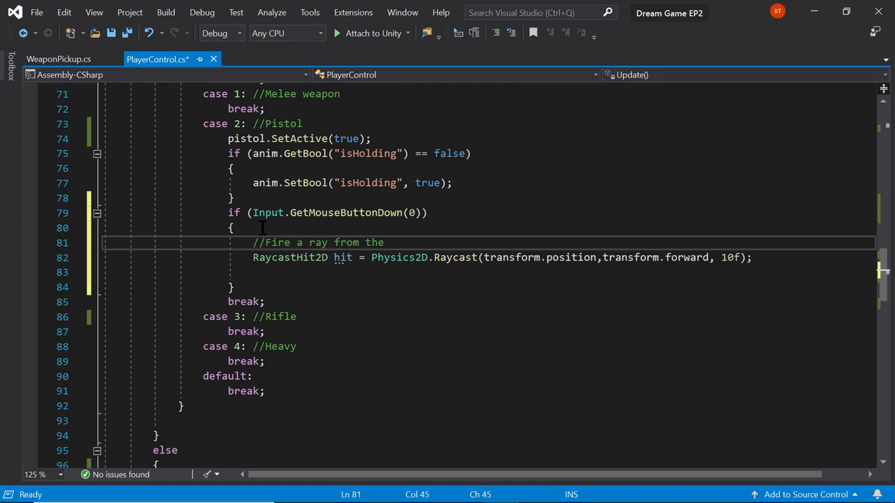
text(player)
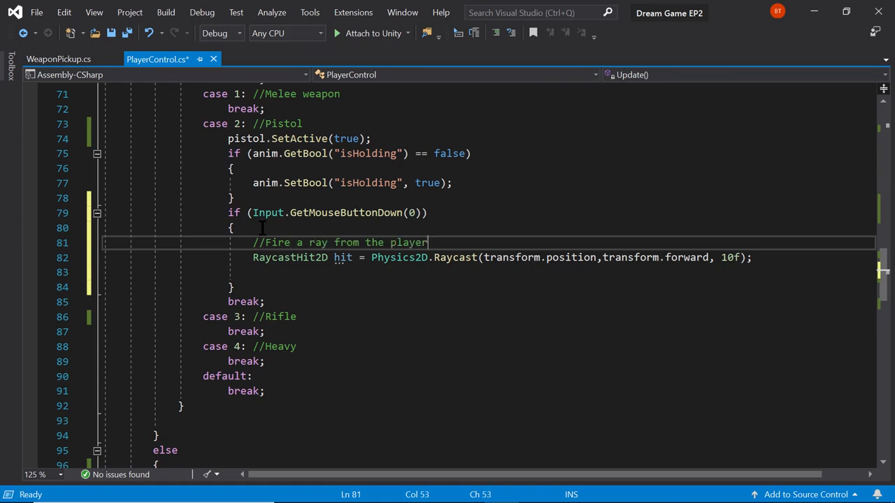
text(outward)
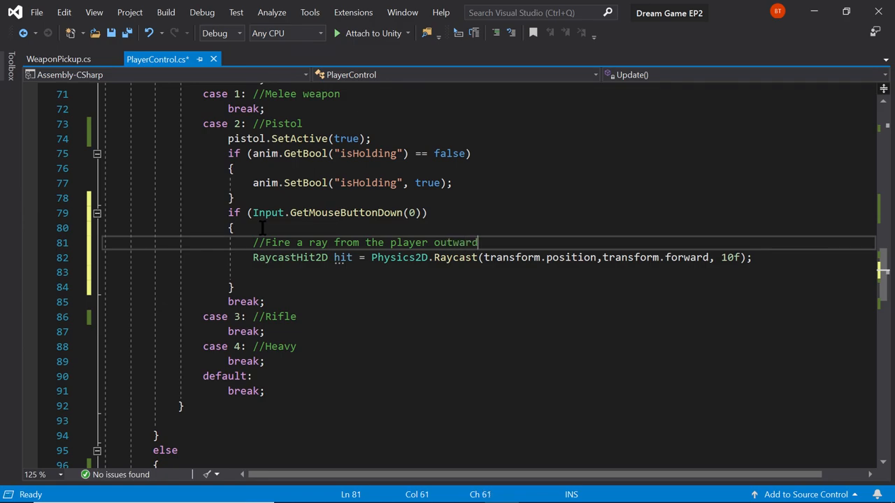
mouse_move(520, 257)
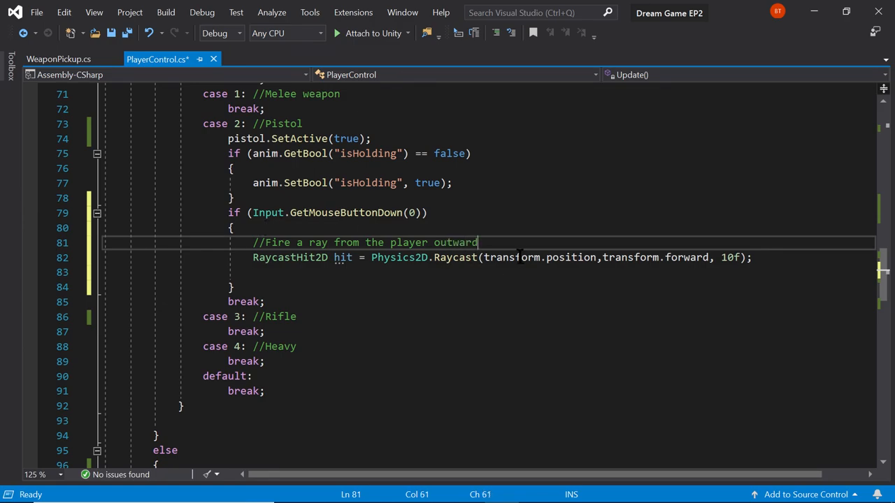
mouse_move(509, 243)
text(pistol.)
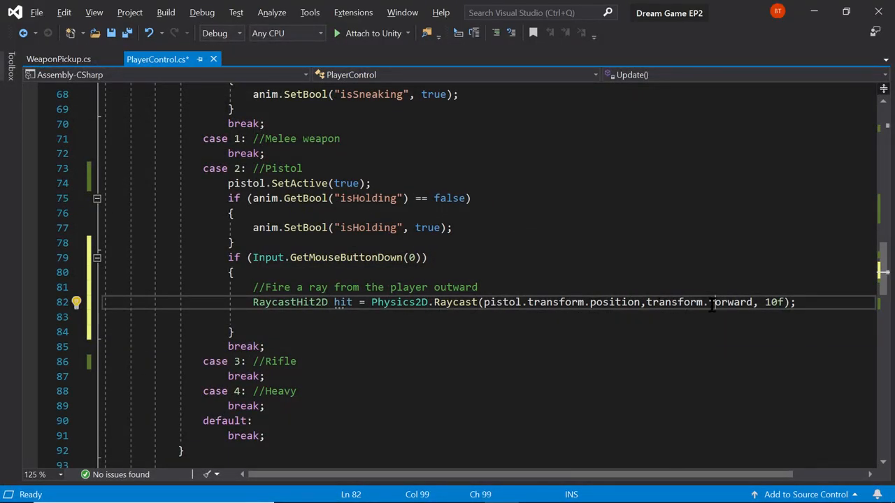
Step: Change the ray direction from forward to right and append '10 "units"' to the comment
double_click(730, 302)
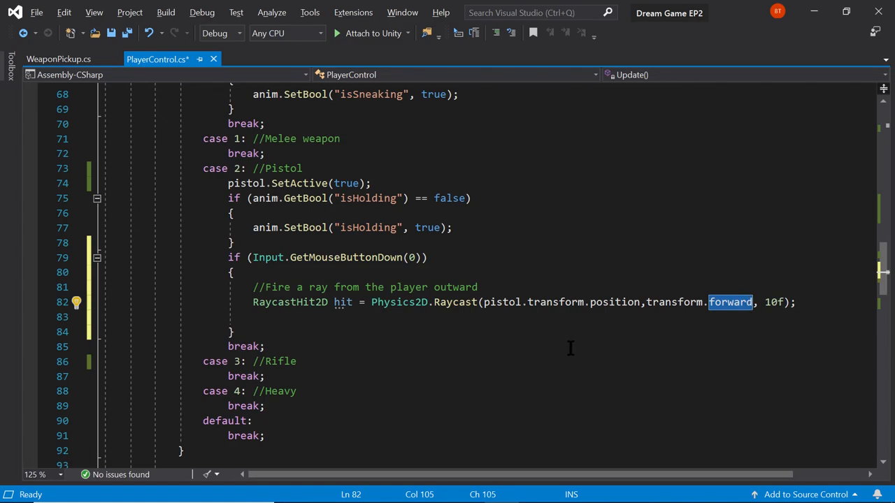
text(right)
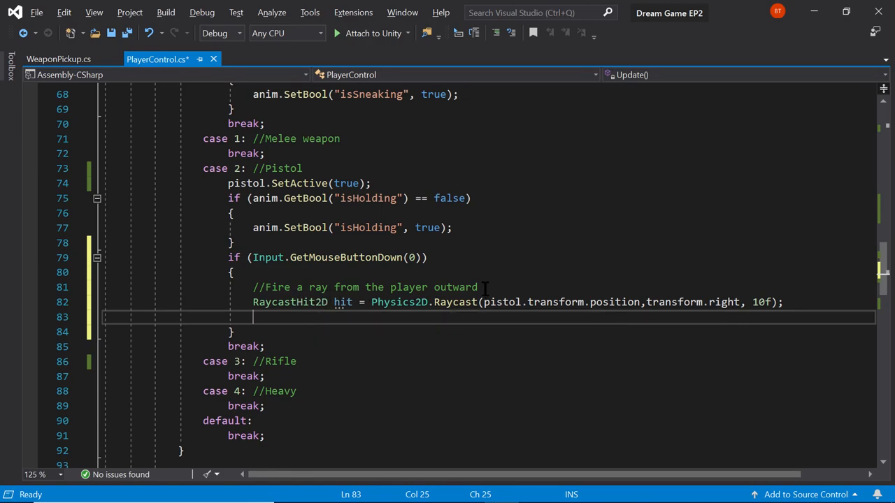
click(478, 288)
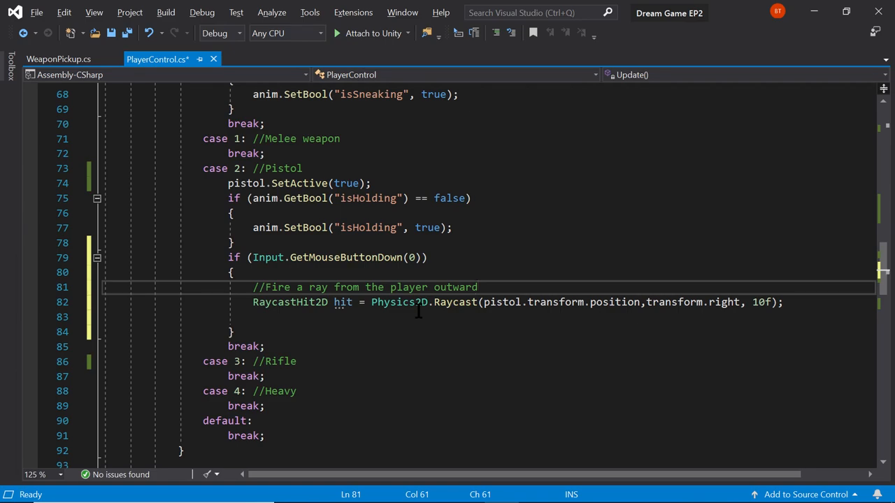
text(1)
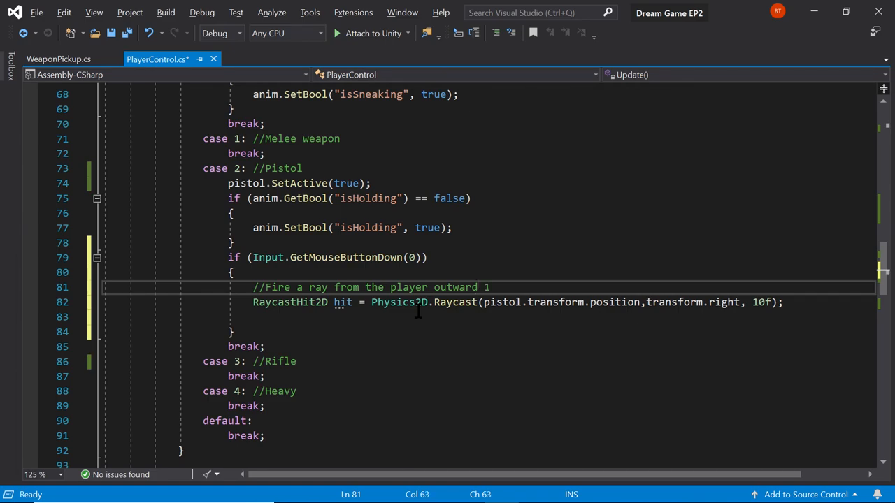
text(0 "units)
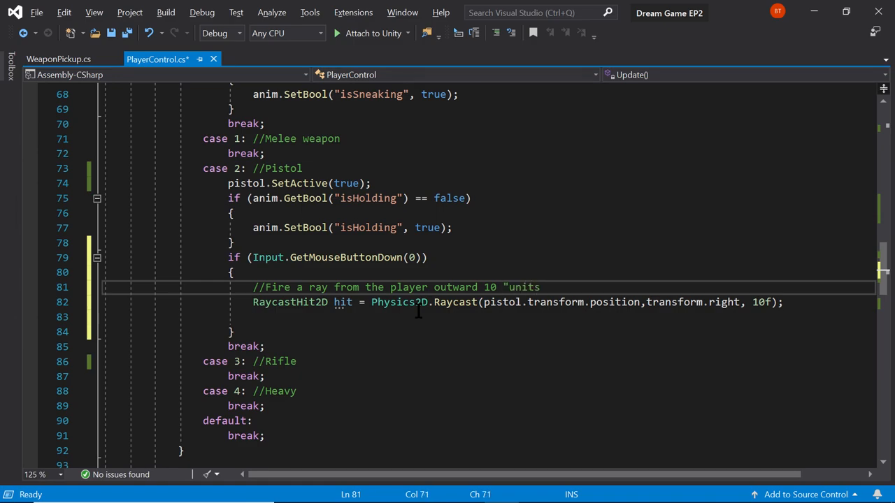
text(")
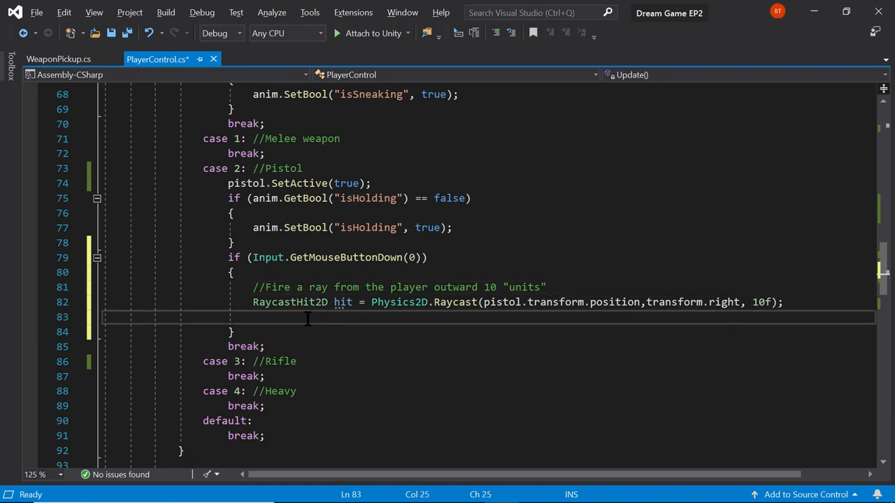
Step: Write the if (hit.collider != null) condition around the pistol raycast result
text(if)
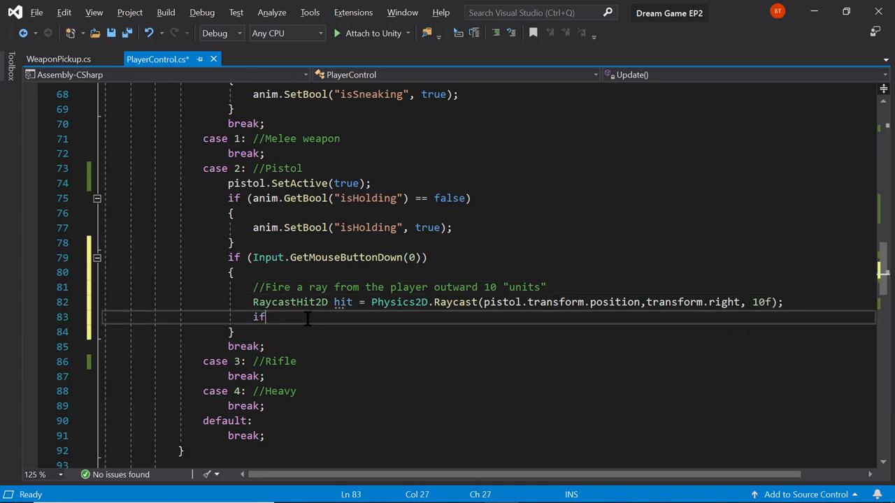
text((h)
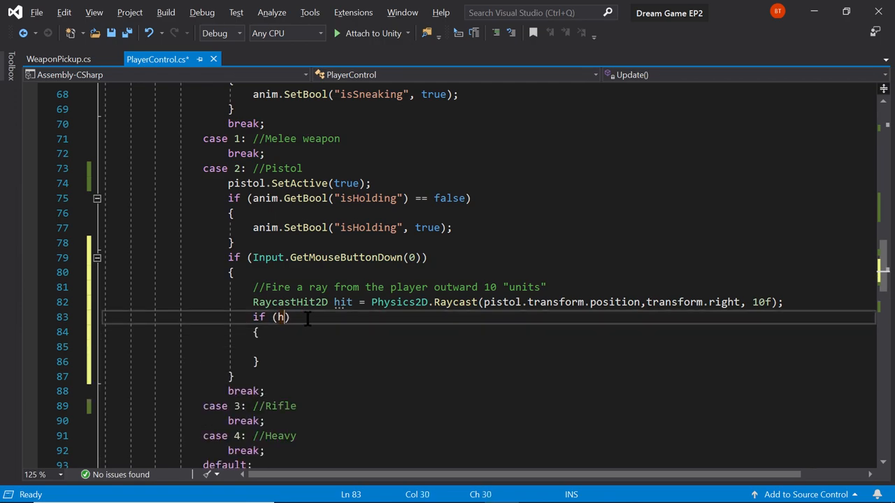
text(it != null)
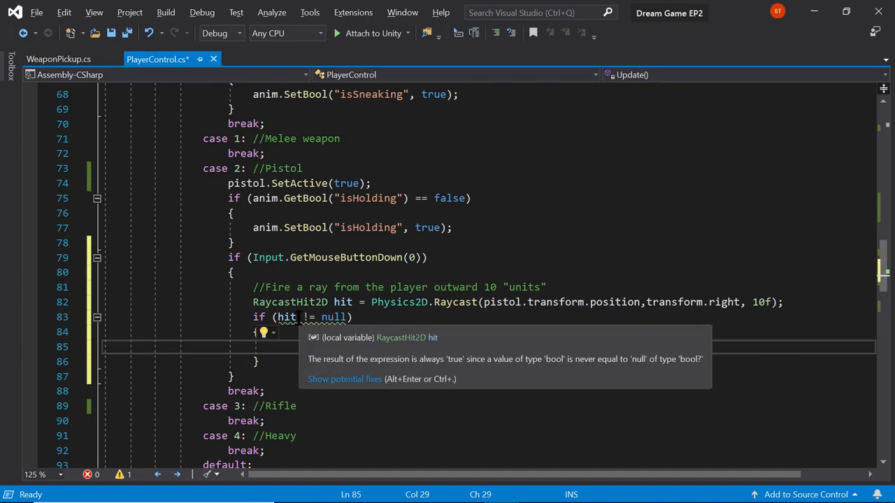
text(colli)
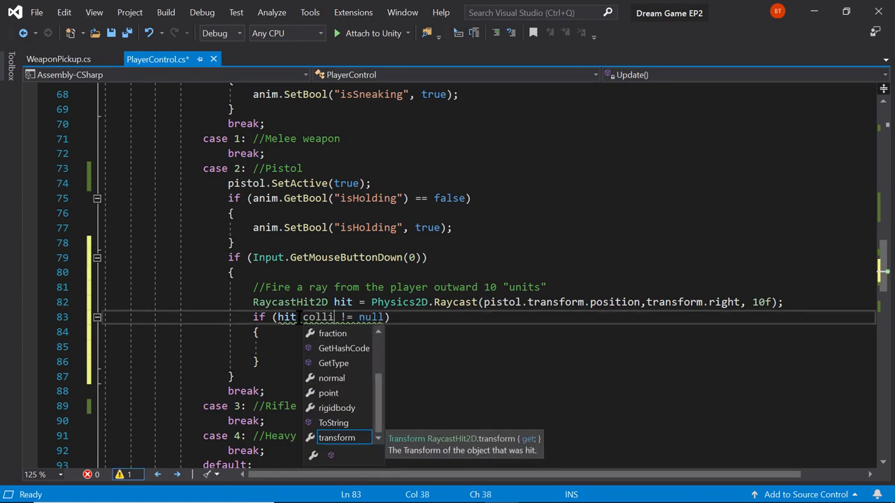
text(der)
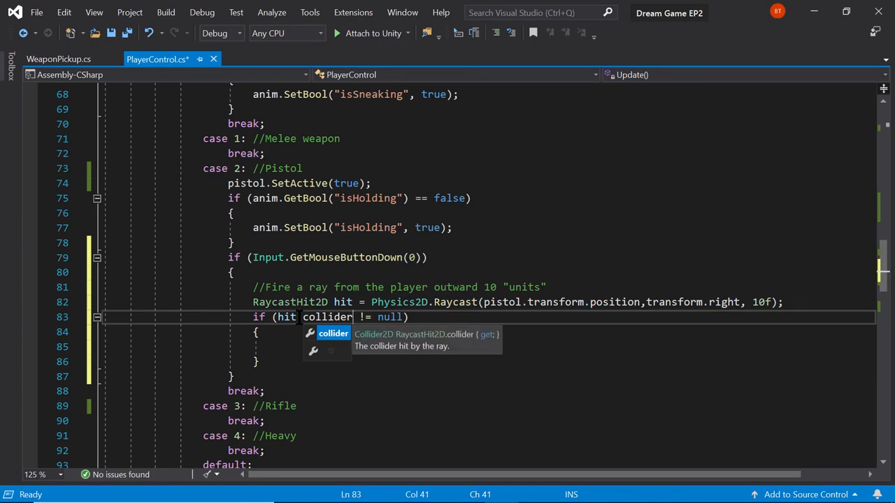
key(Enter)
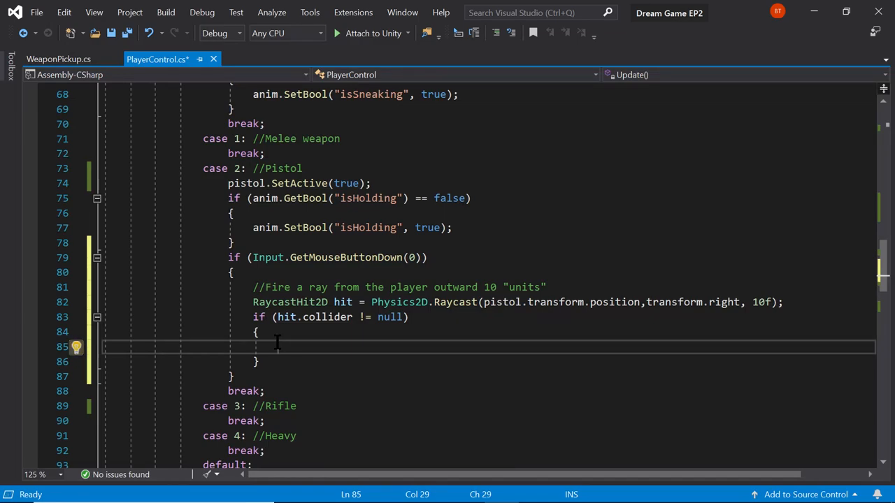
Step: Declare GameObject go = hit.collider.gameObject; inside the block, fixing the type's capitalisation
text(gameObject)
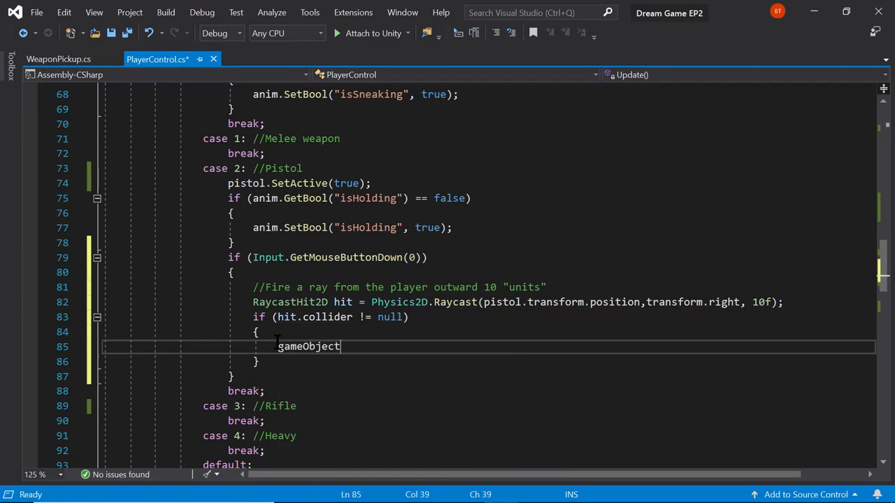
text(go)
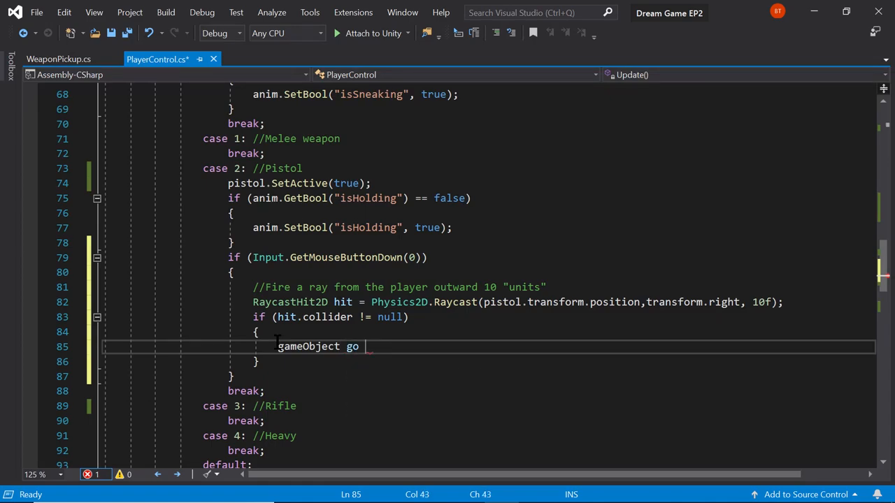
text(=)
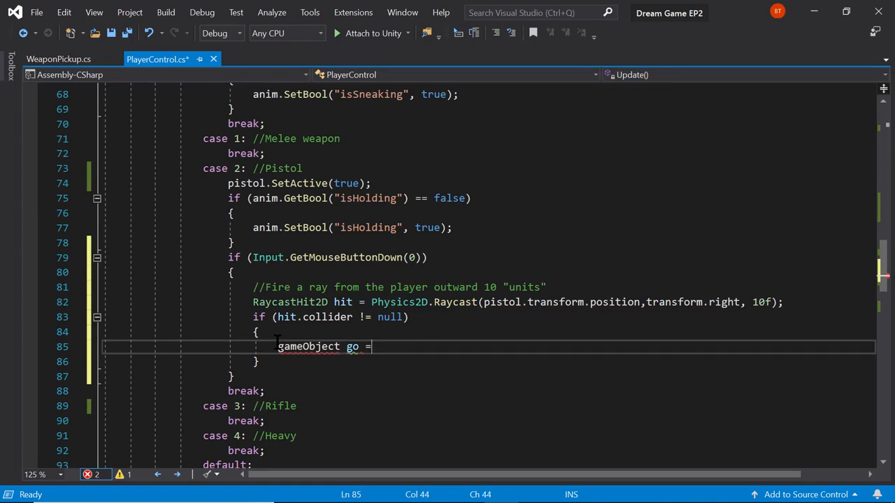
text(" ")
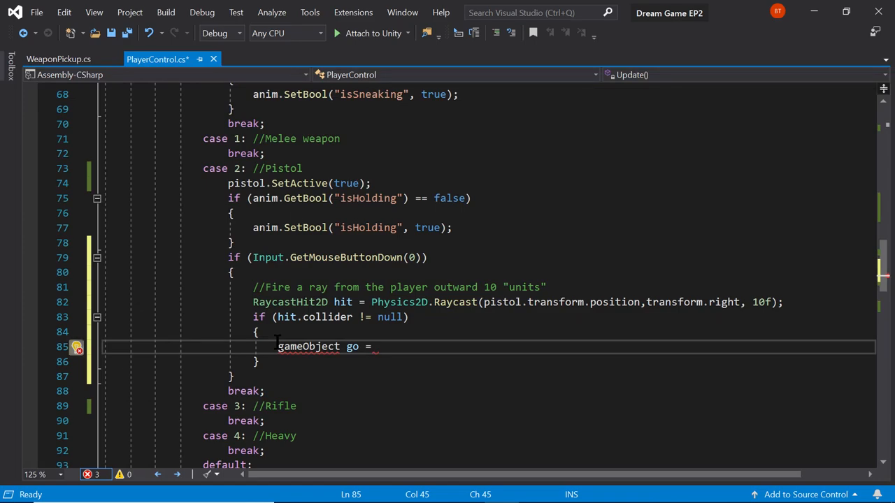
text(hit)
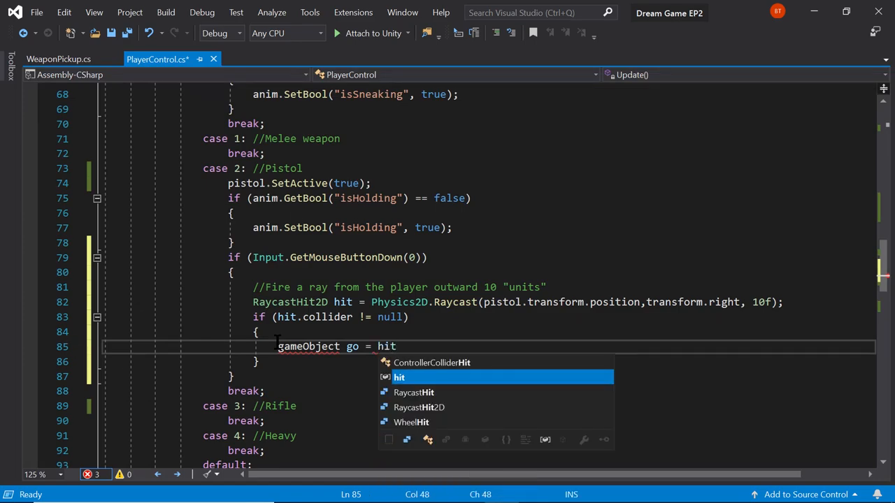
text(.gam)
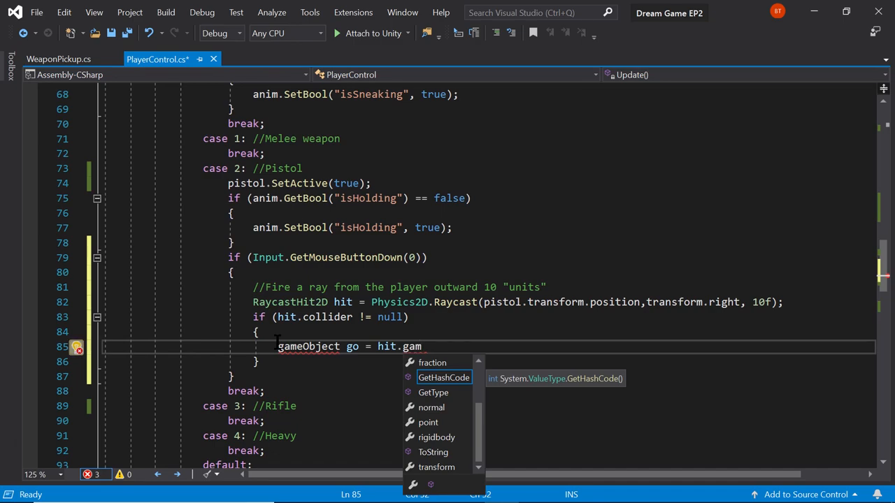
key(backspace)
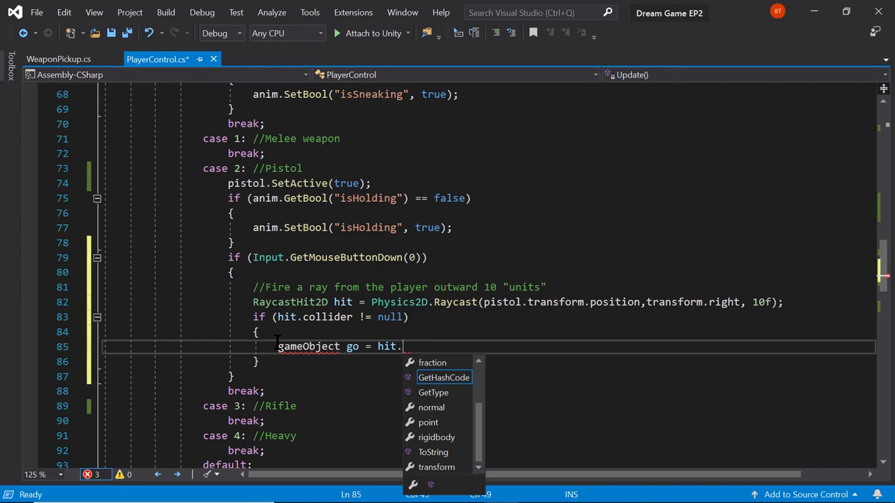
text(collider.gam)
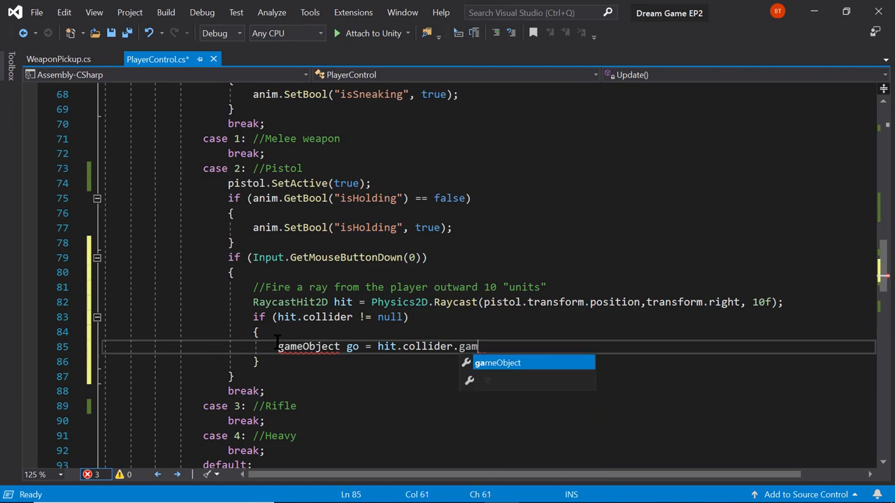
text(eObject;)
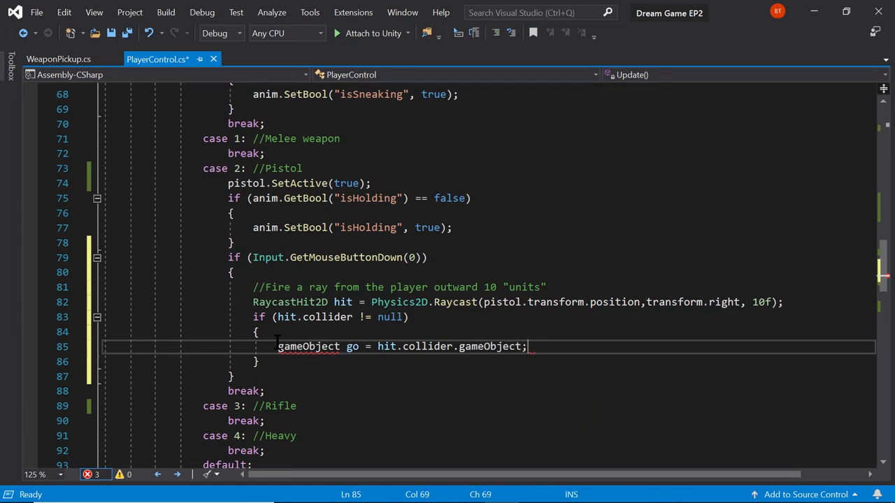
double_click(309, 347)
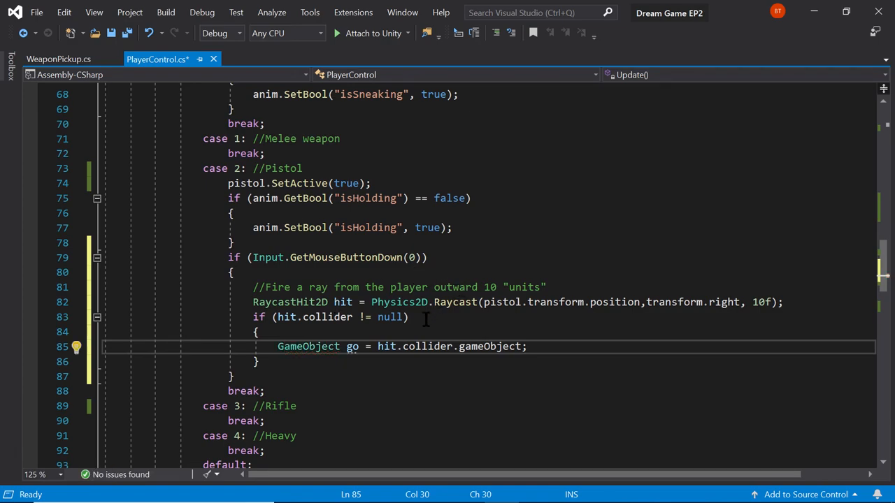
click(529, 347)
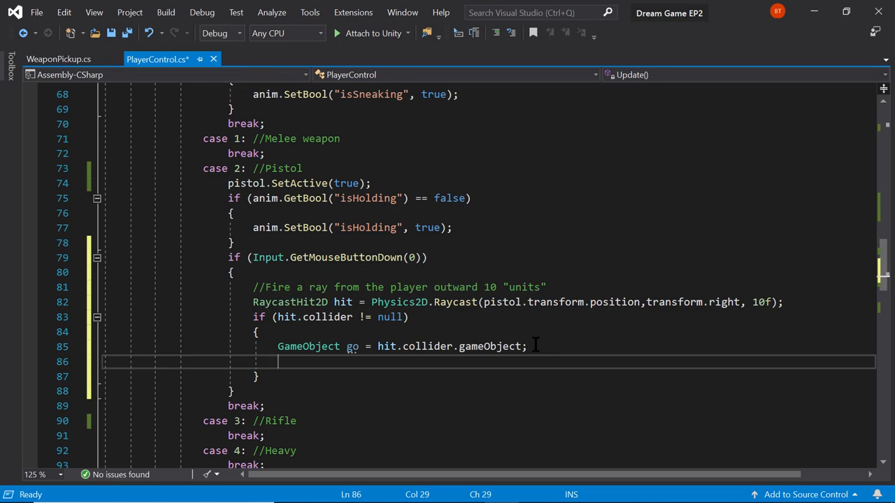
Step: Add switch (go.tag) with an "Enemy" case assigning activeEnemy = go;
text(switch (go.tag)
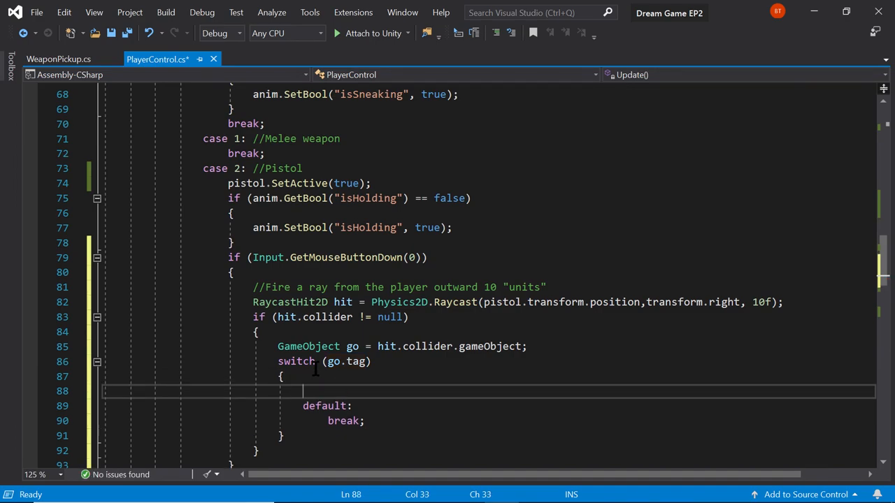
text(case "Enem)
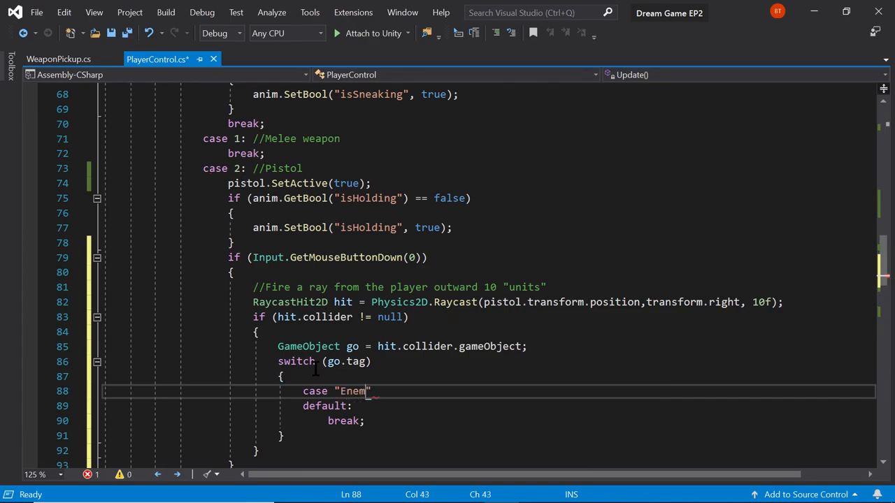
text(y)
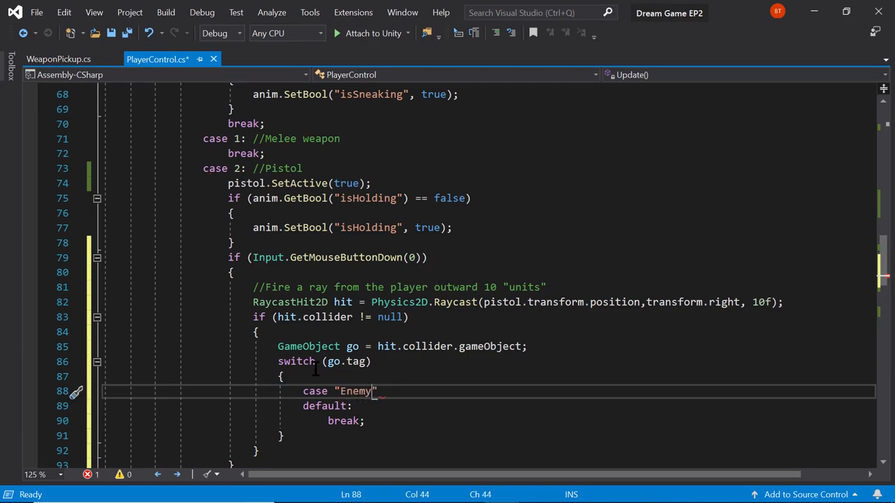
text(:)
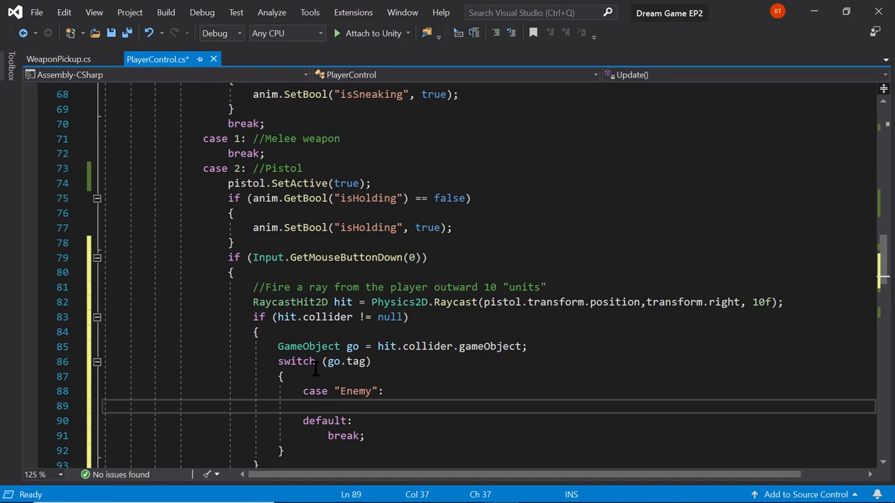
text(activeE)
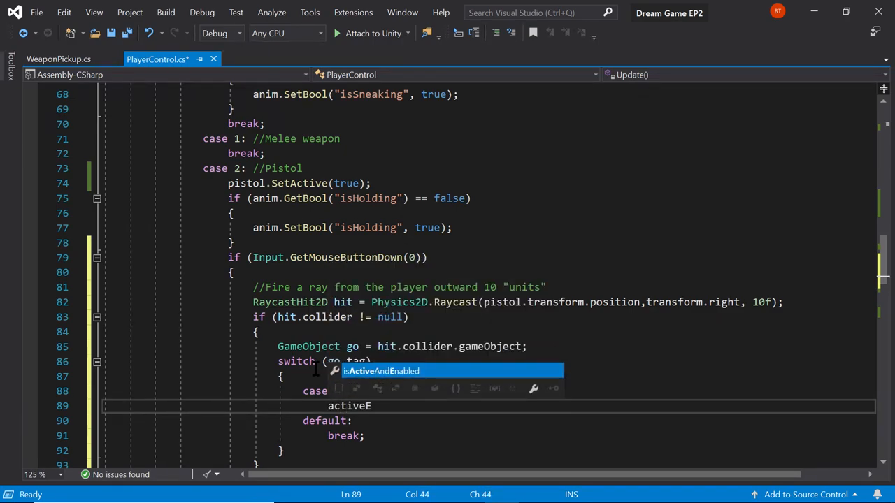
text(nemy =)
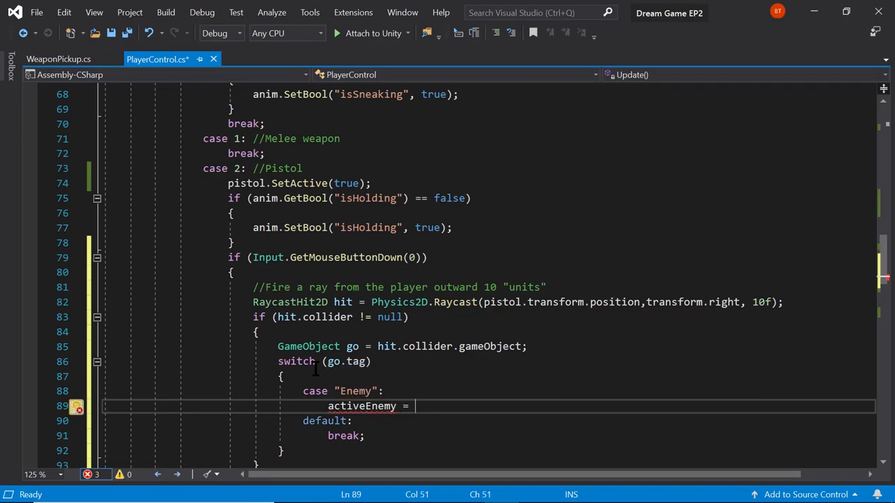
text(go;)
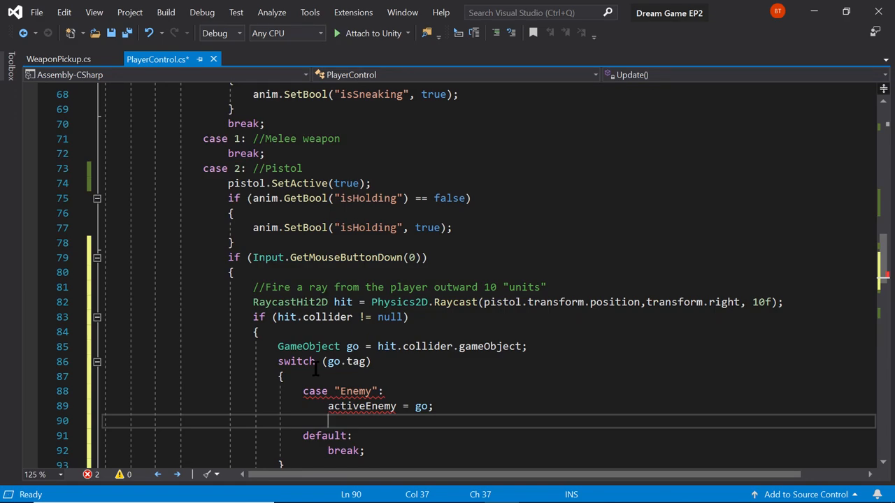
Step: Add a commented-out //DealDamage() call in the Enemy case
text(//Deal)
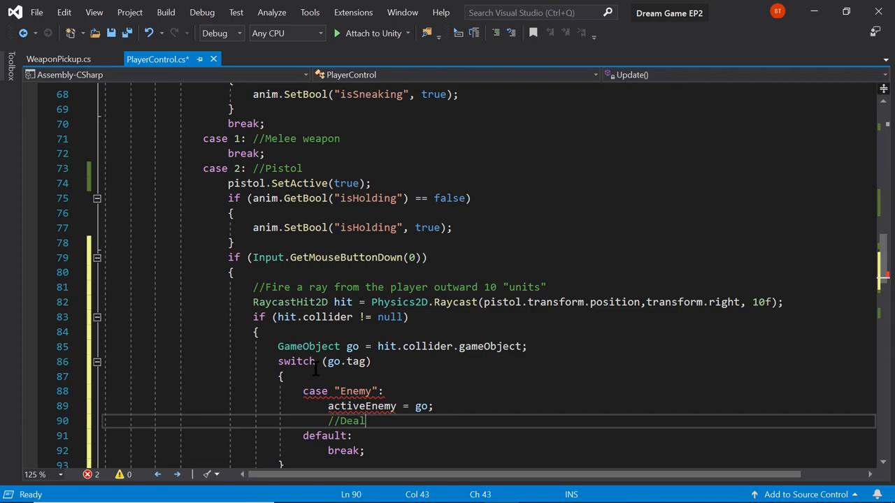
text(Damage)
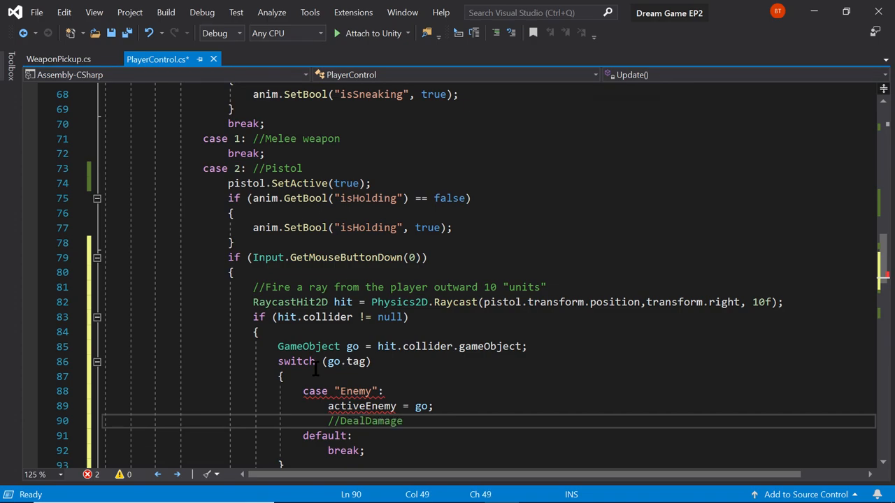
text(();)
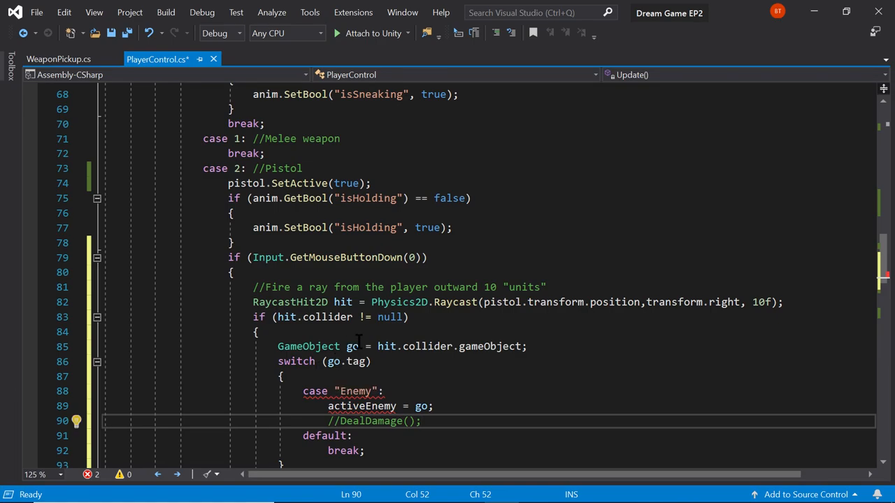
scroll(up, 3)
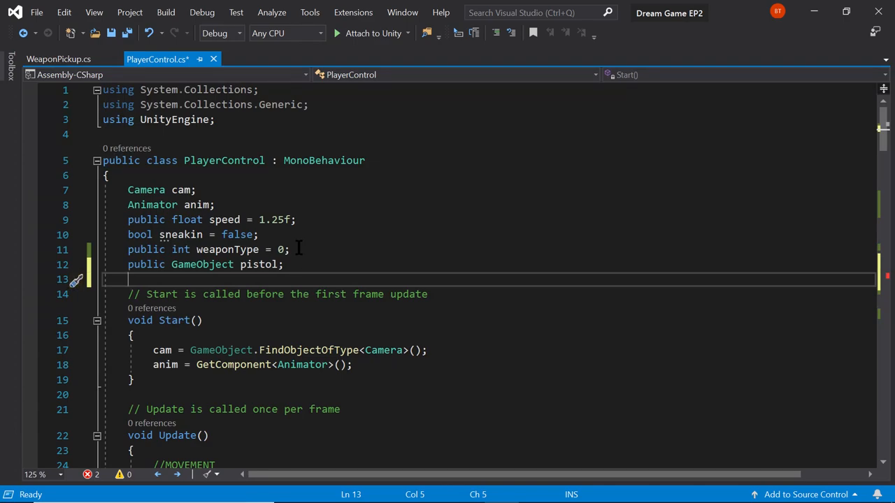
Step: Declare a public GameObject activeEnemy field at the top of PlayerControl
text(public)
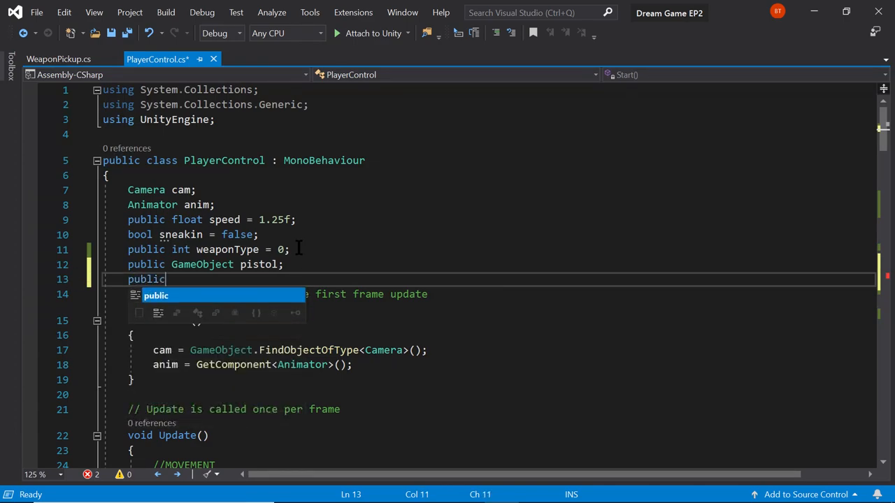
text(GameObjec)
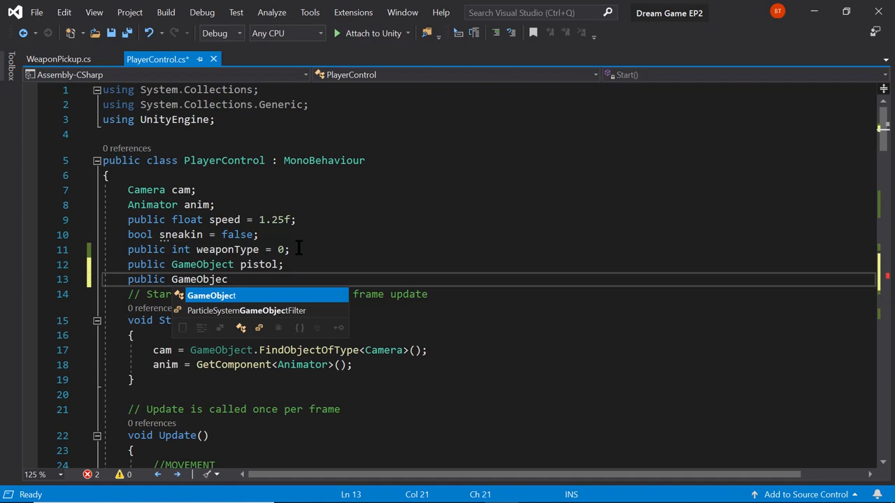
text(activeEnemy;)
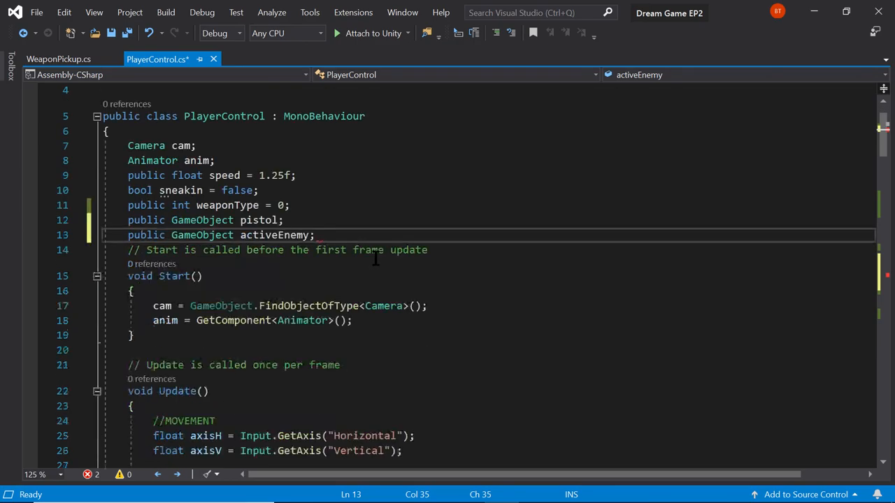
Step: End the Enemy case with break; after the commented DealDamage call
scroll(down, 3)
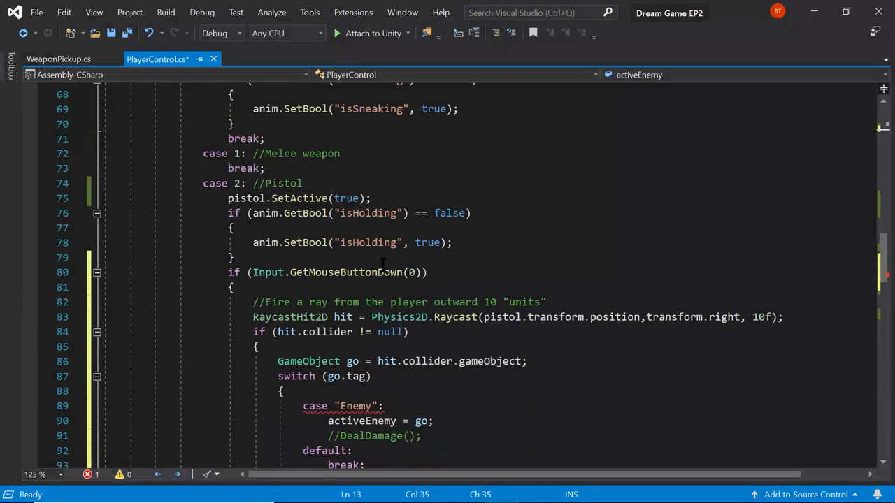
scroll(down, 3)
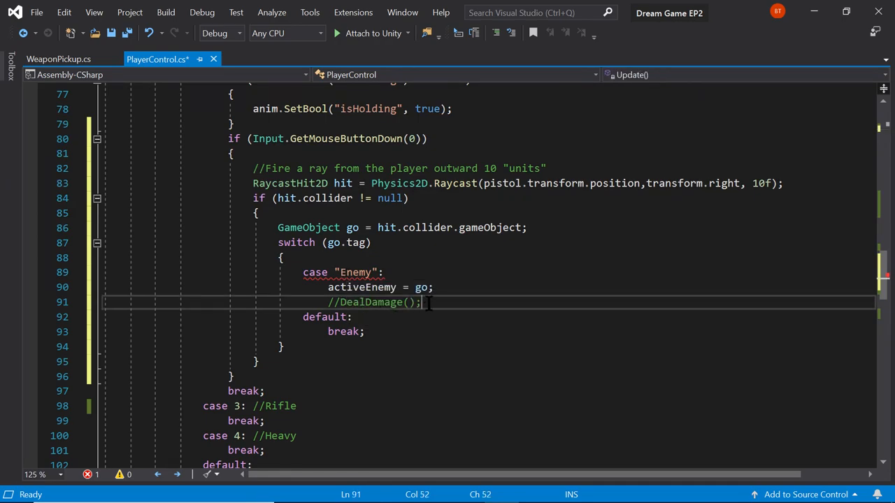
text(bre)
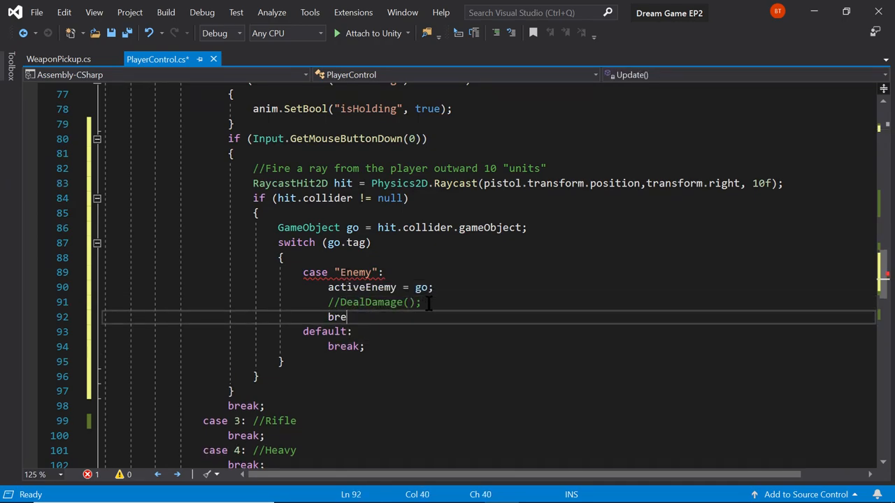
text(ak;)
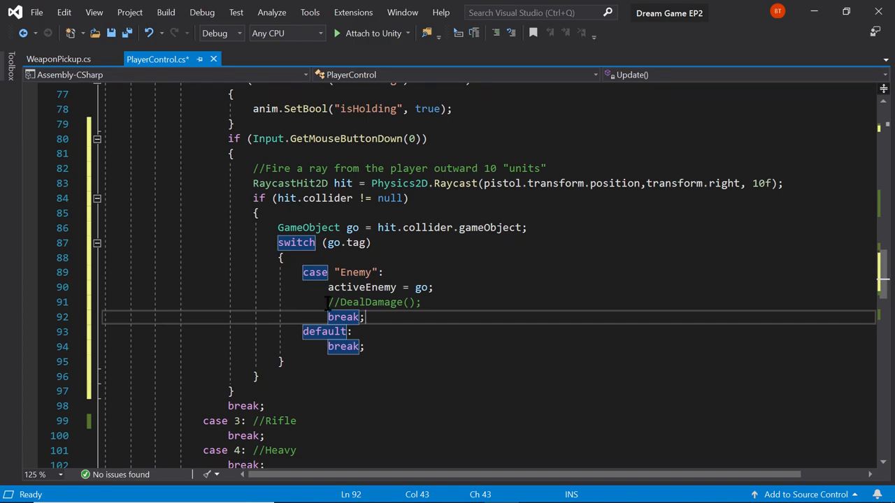
Step: Add an empty void DealDamage() { } method below Update in PlayerControl
scroll(down, 3)
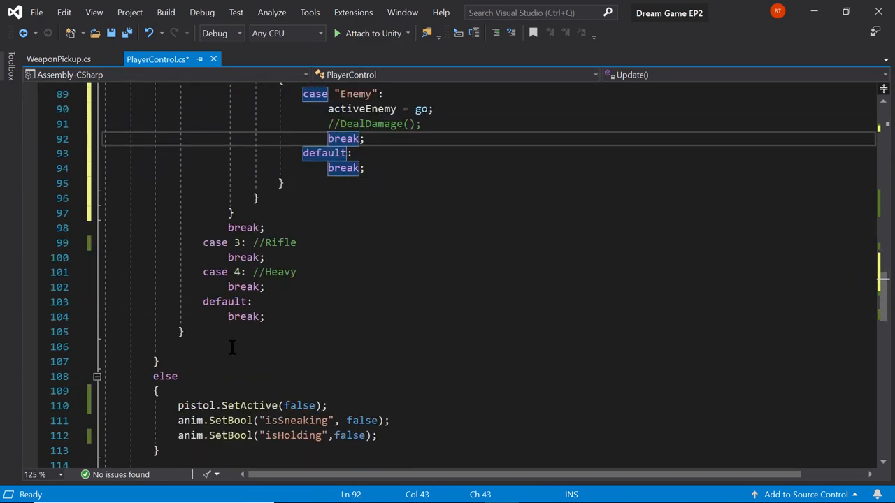
scroll(down, 3)
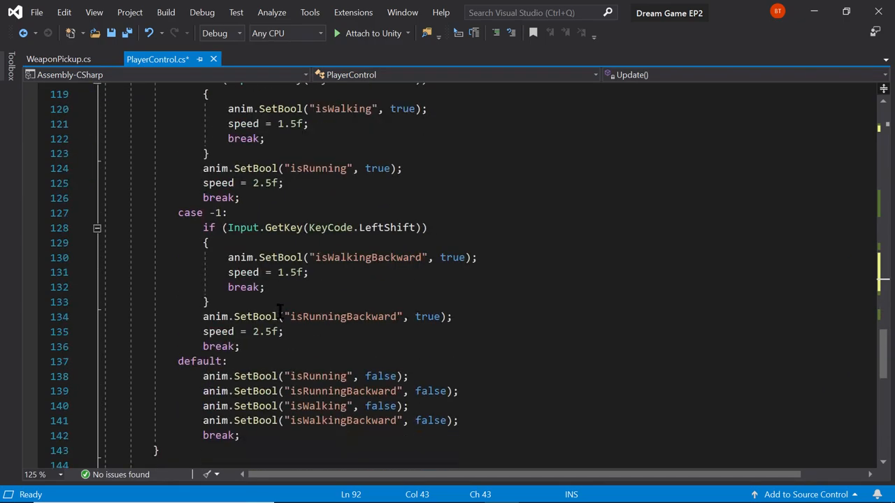
scroll(down, 3)
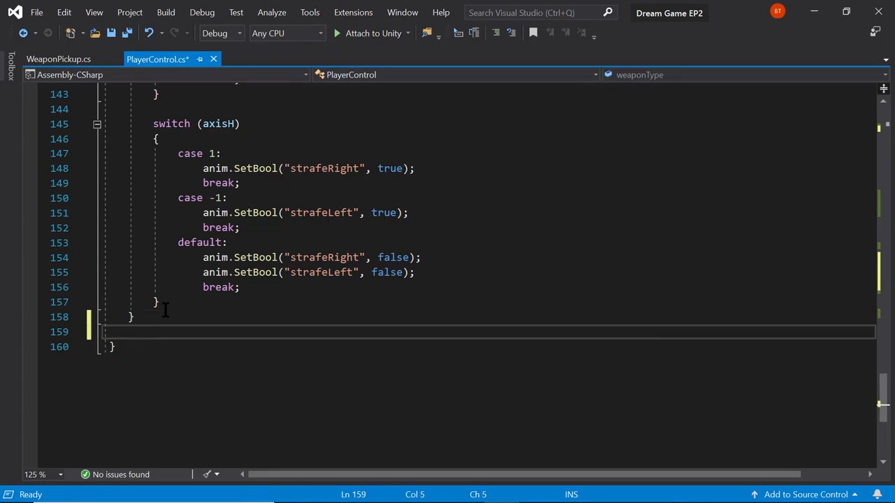
text(void)
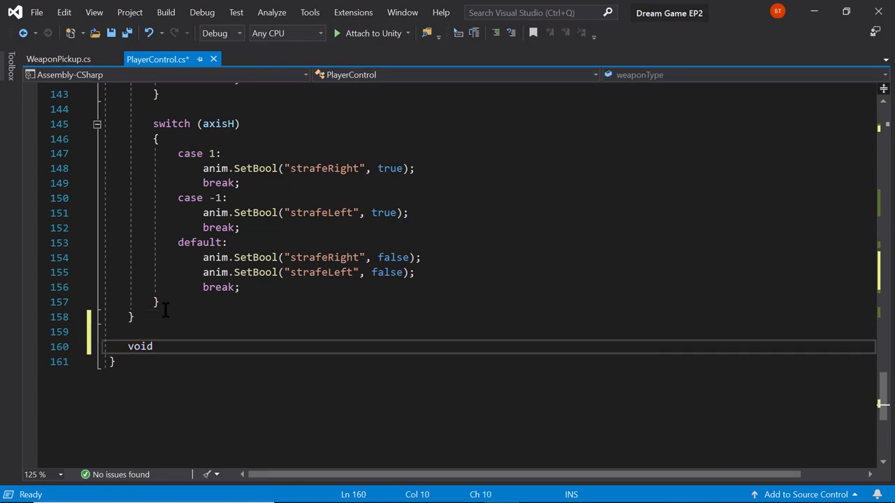
text(Deal)
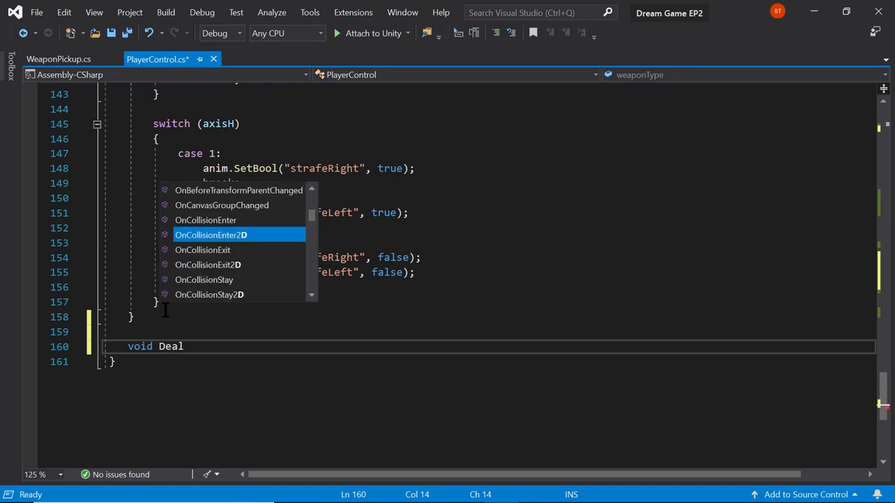
text(Damage()
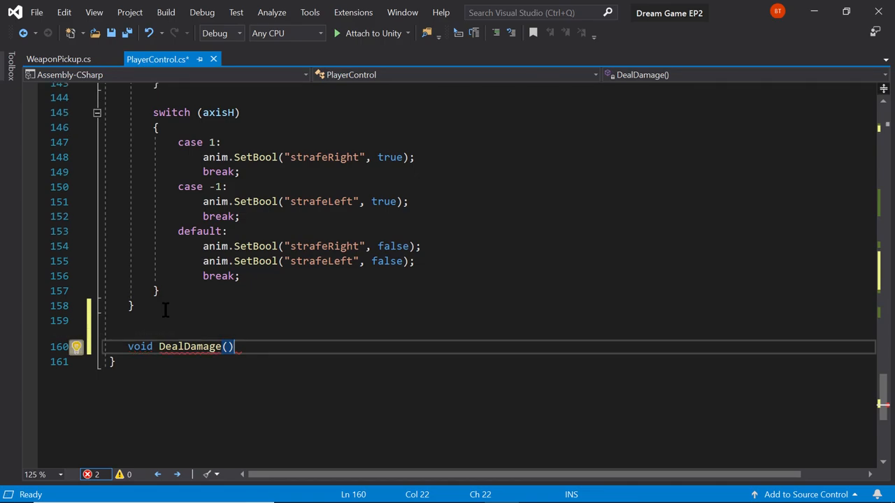
text({ })
text(activeEnem)
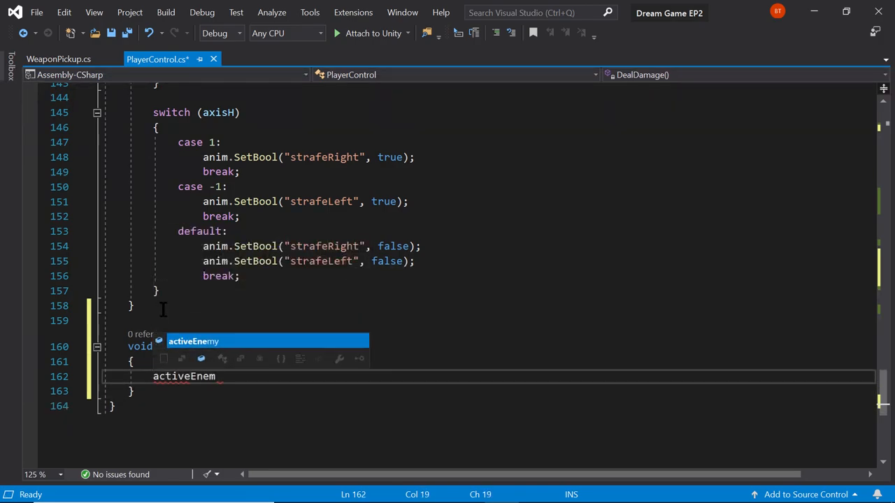
Step: Write activeEnemy.GetComponent<AiControl>(); inside DealDamage
text(y)
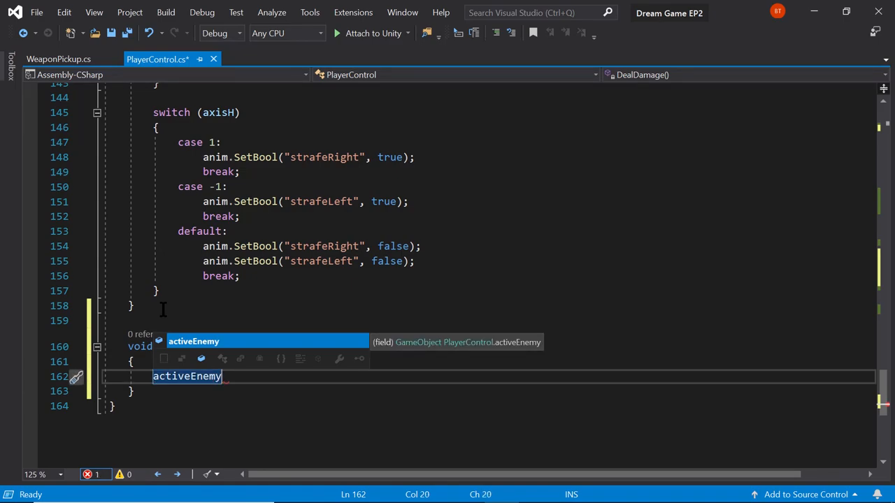
text(.)
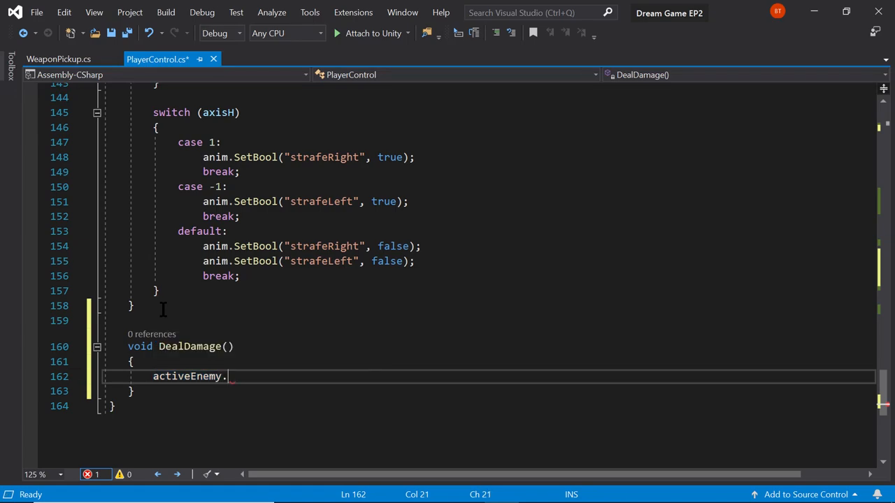
text(getComponent<>)
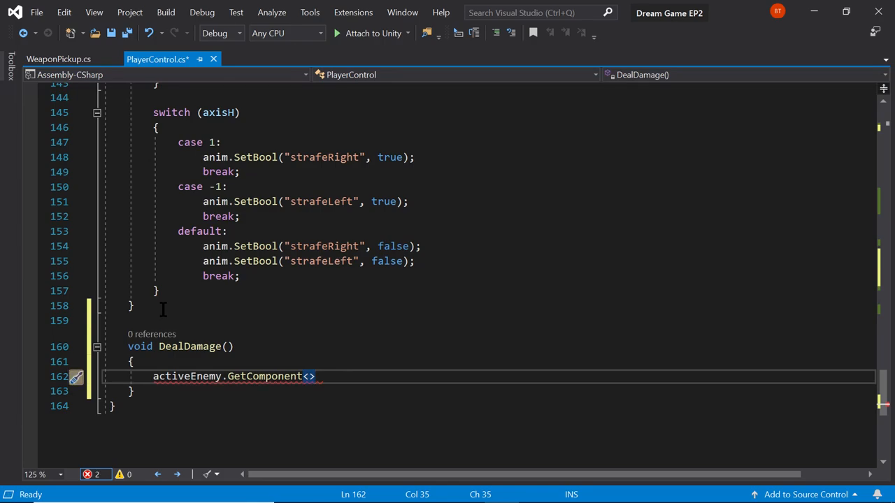
text(*())
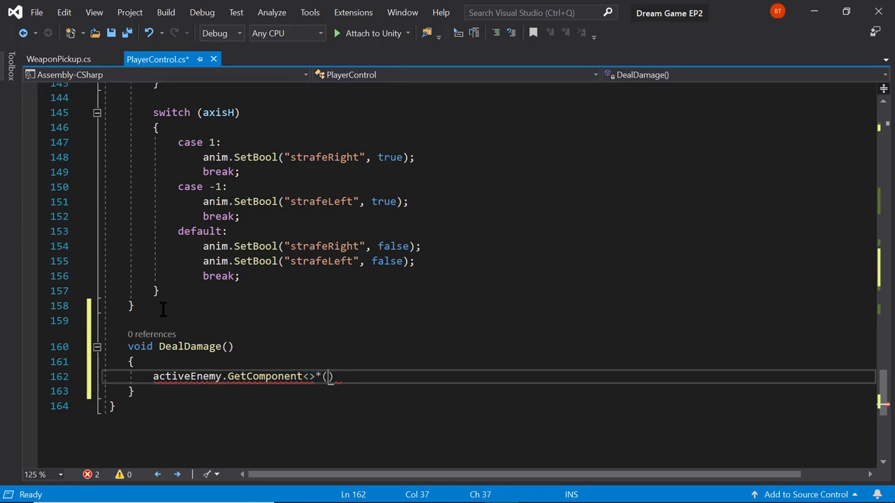
key(Backspace)
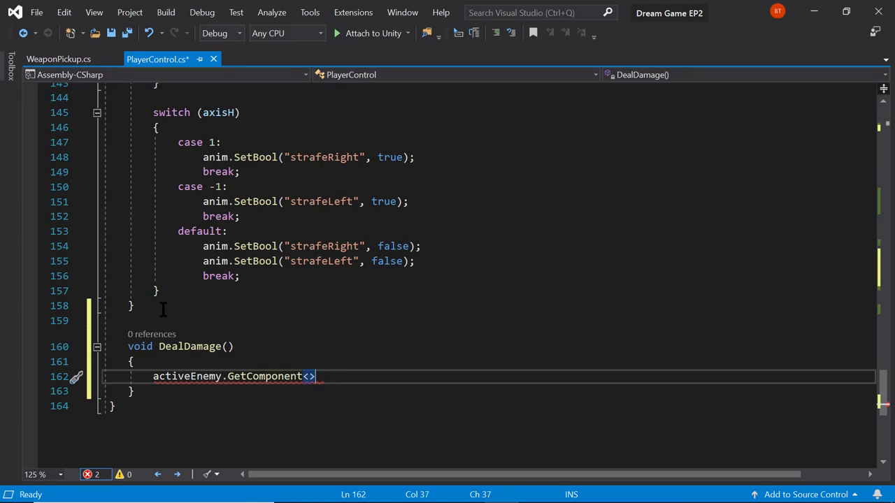
text(();)
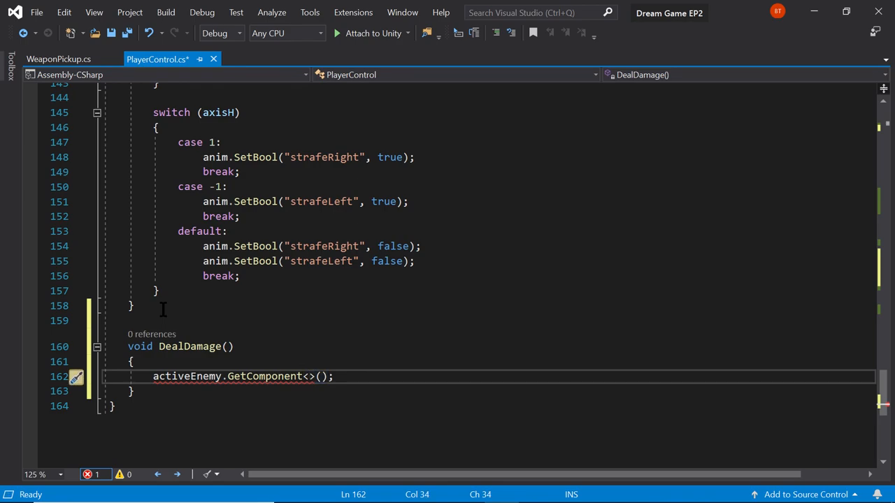
text(E)
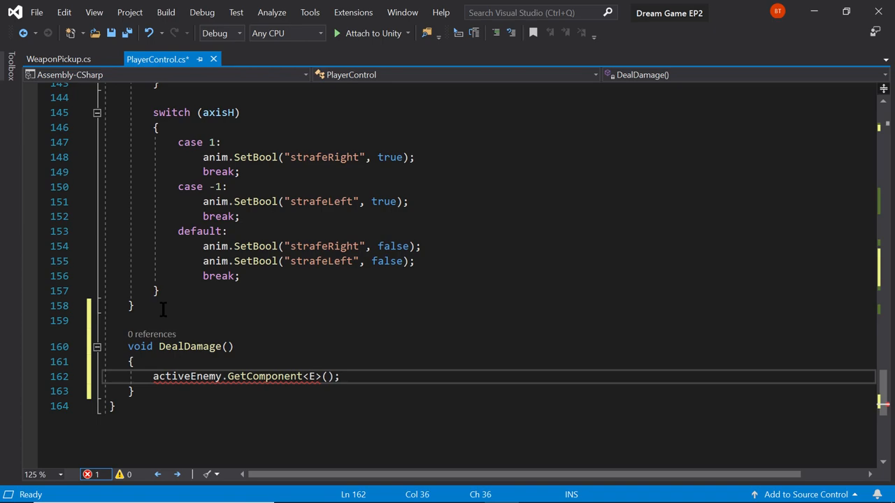
text(EnemyC)
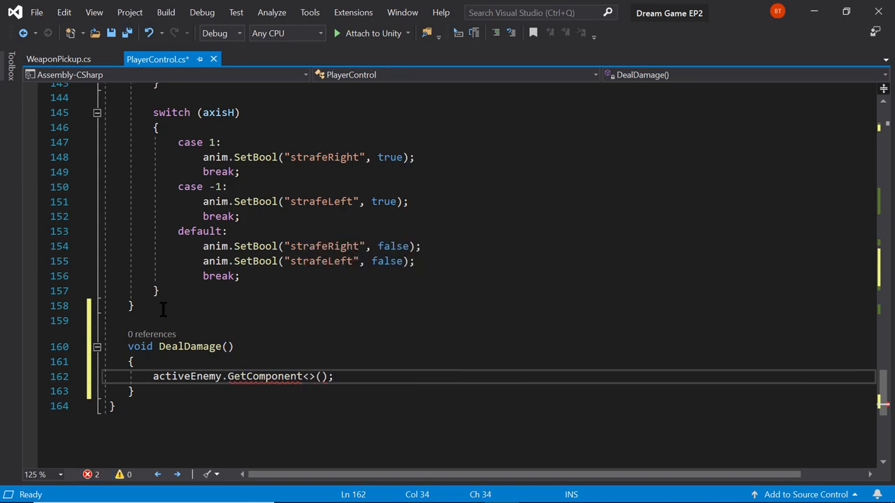
text(AiCon)
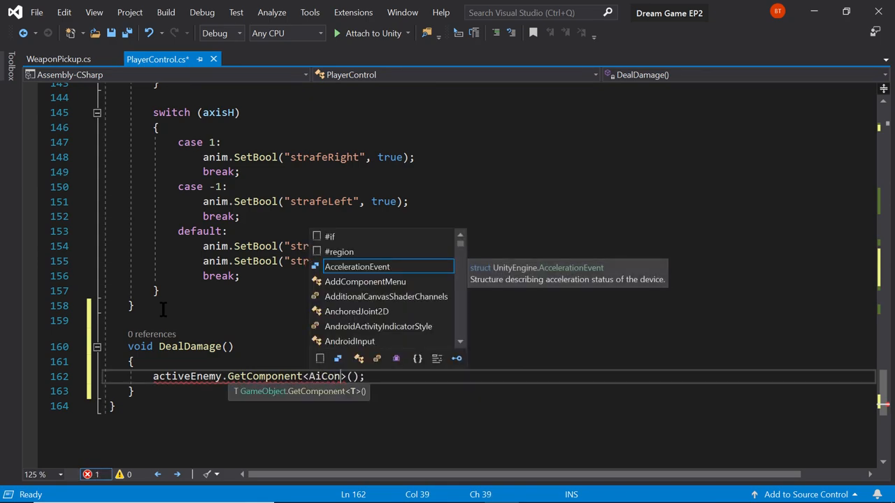
text(trol)
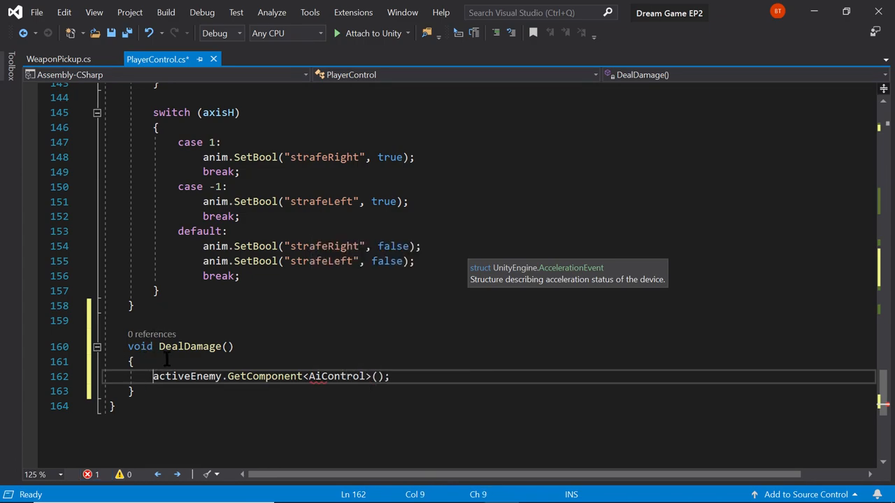
Step: Prefix the call with AiControl enemyScript = to store the component in a variable
double_click(187, 376)
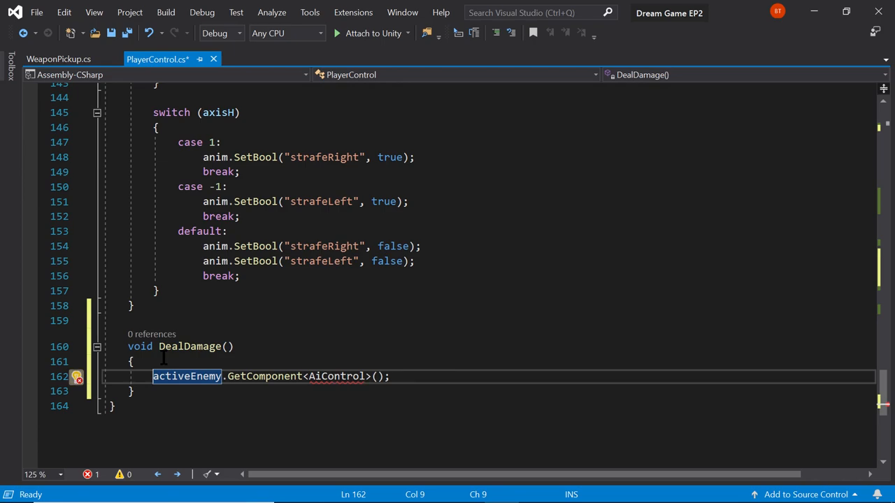
text(AiControl)
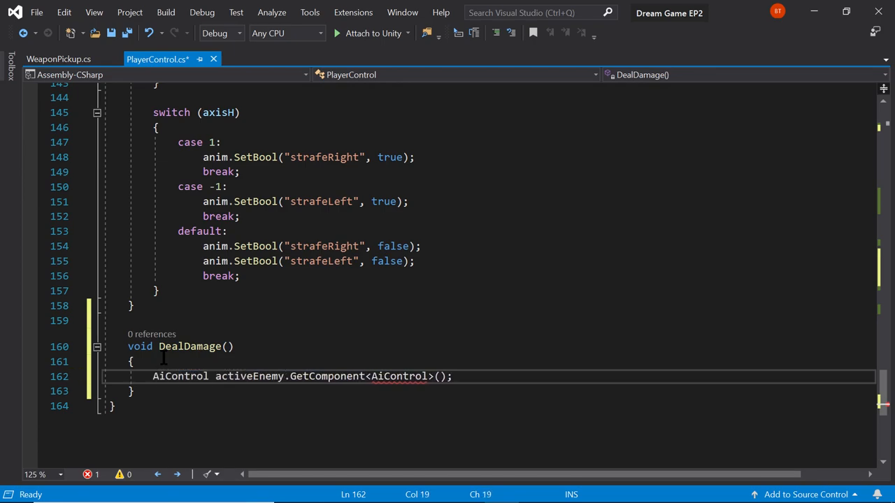
double_click(248, 376)
text( enemyScript =)
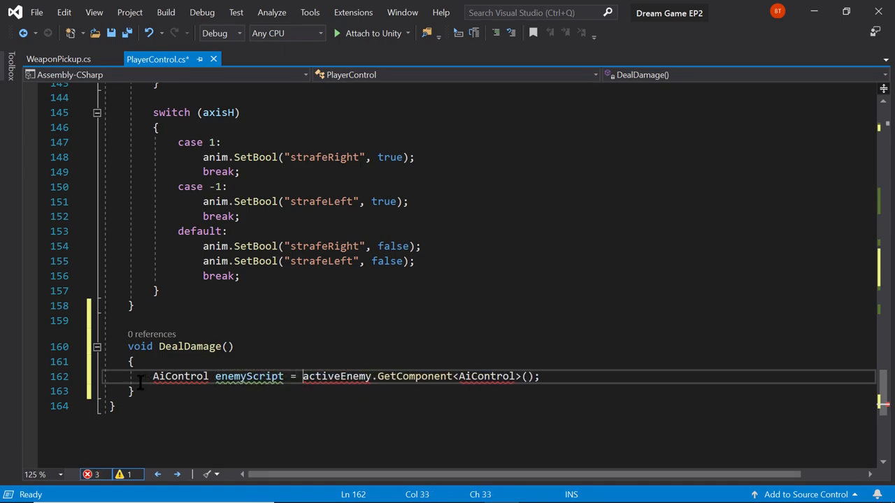
double_click(336, 376)
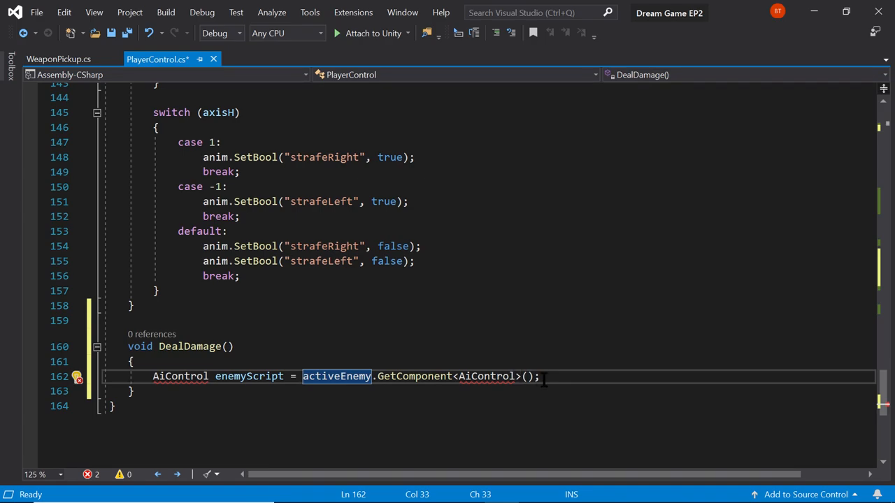
click(487, 376)
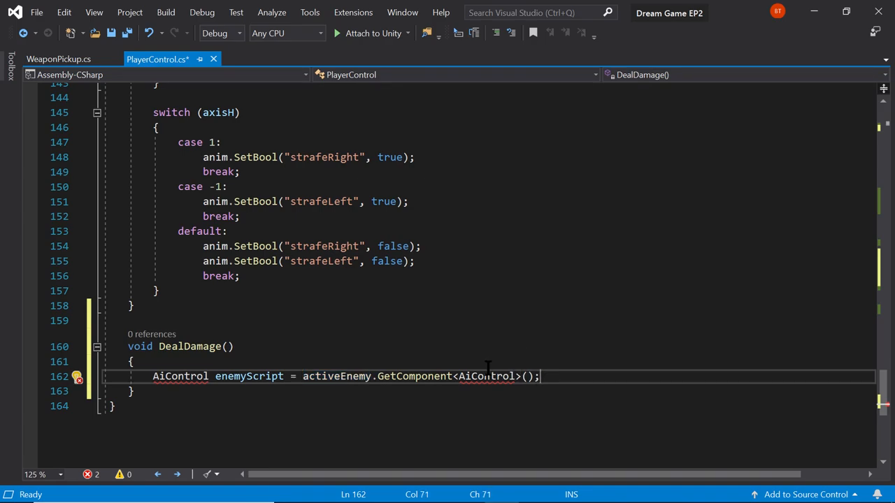
Step: Start a new DealDamage line reading enemyScript.health -=
key(enter)
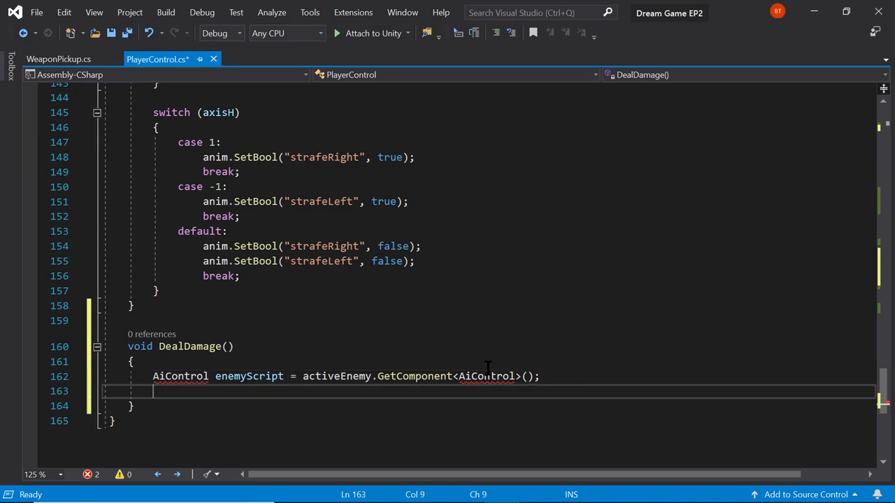
text(enemyScript.)
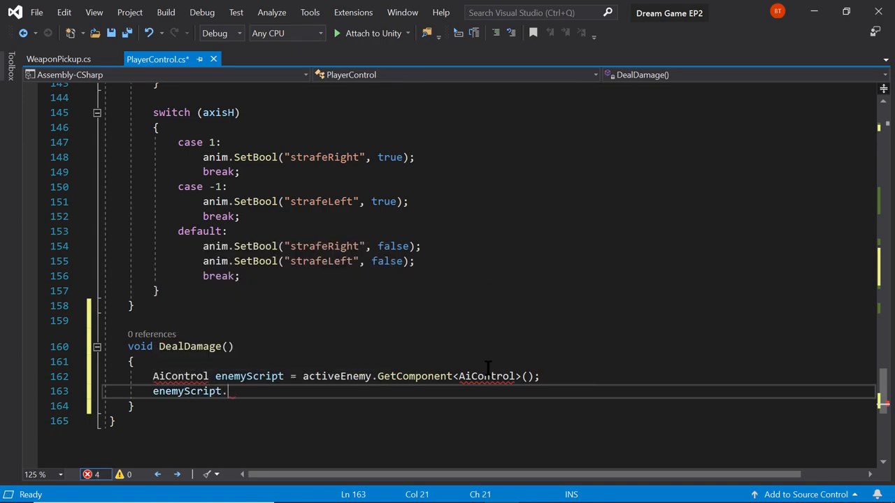
text(health)
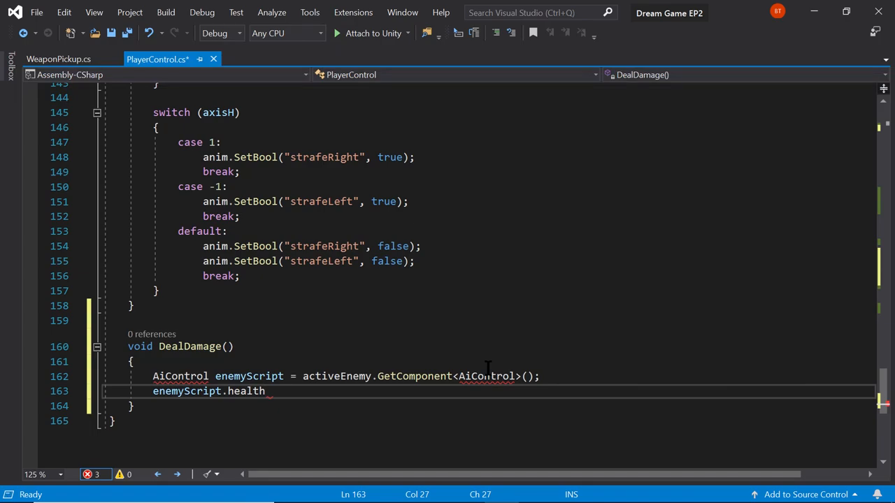
text(-+)
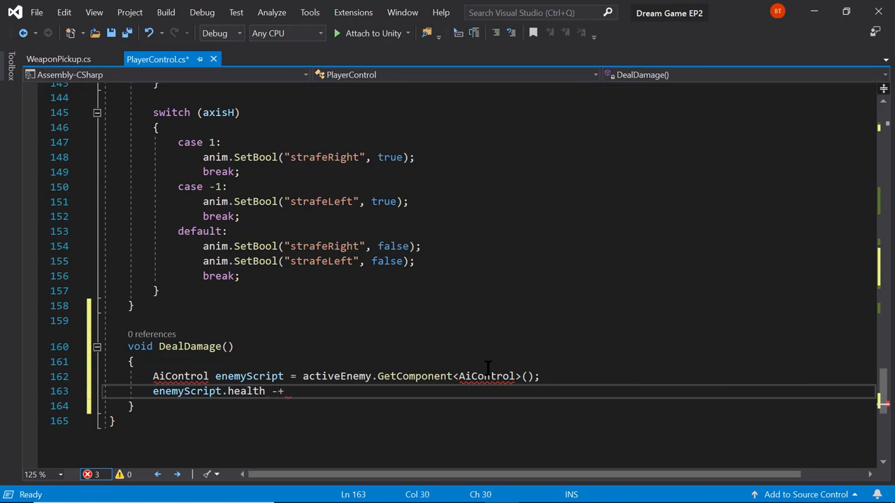
text(=)
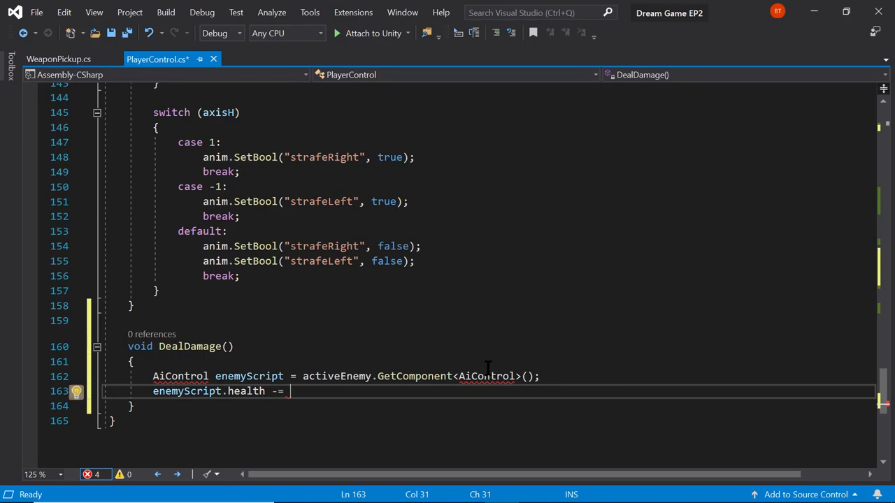
Step: Type the damage variable as the subtracted amount, correcting a wrong pistol completion
text(p)
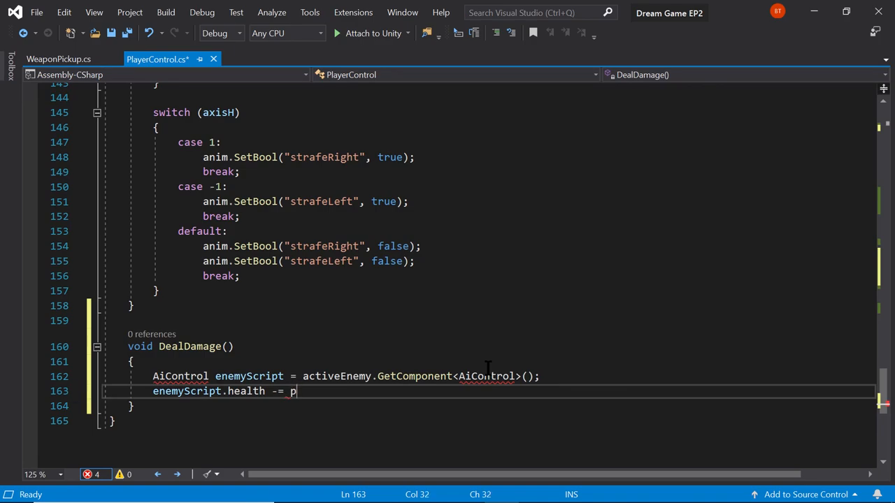
text(istol)
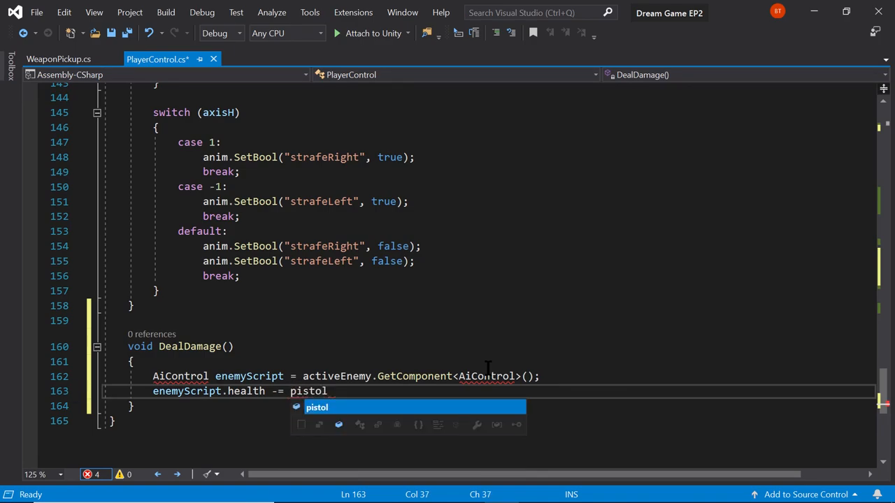
text(D)
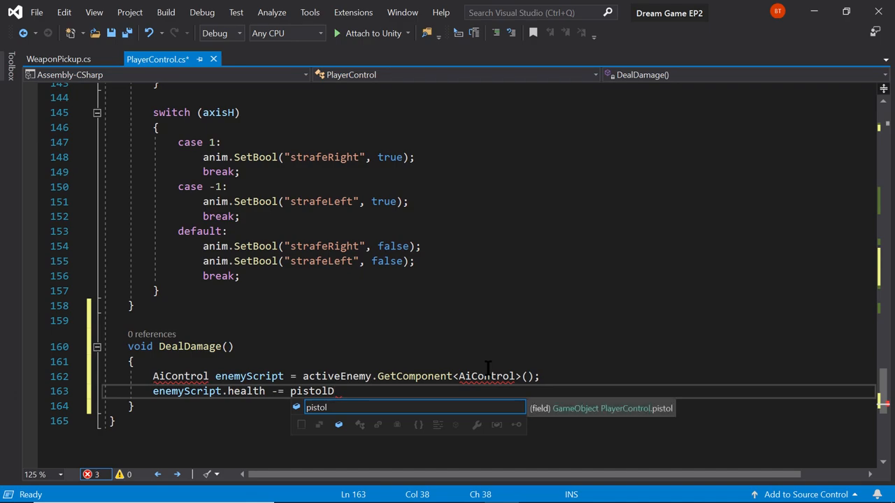
key(BackSpace)
text(DealDamage;)
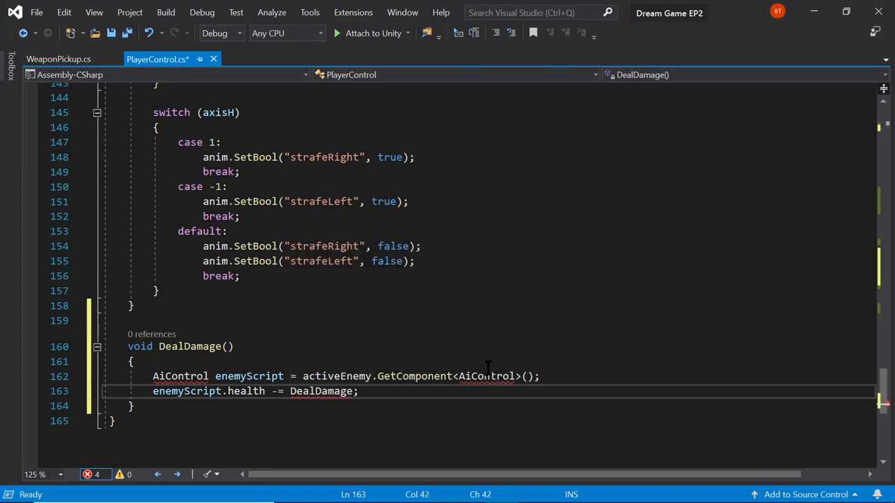
key(BackSpace)
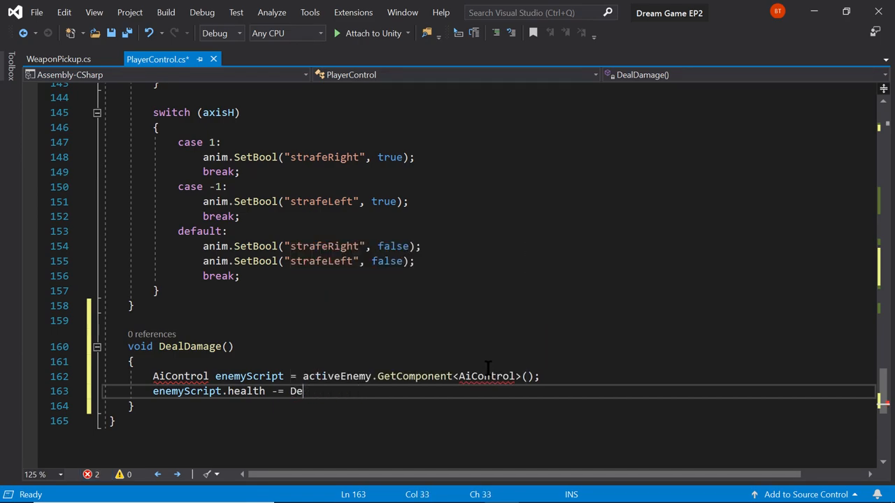
text(a)
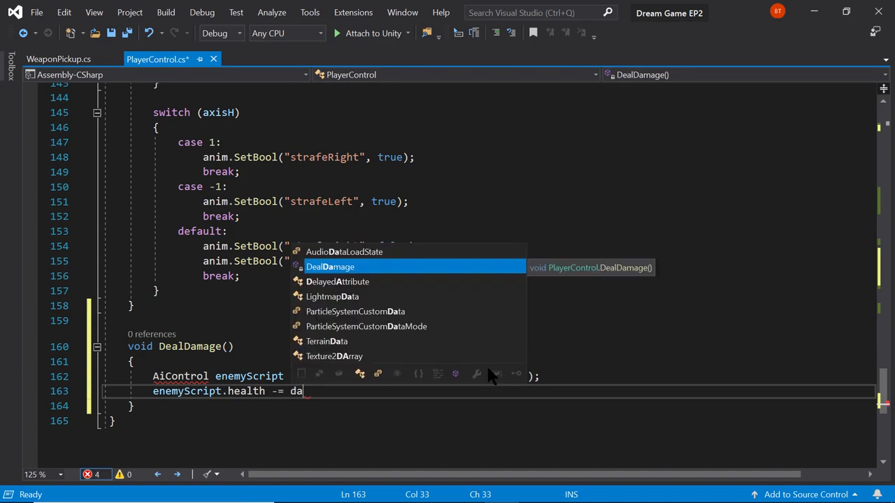
text(mage)
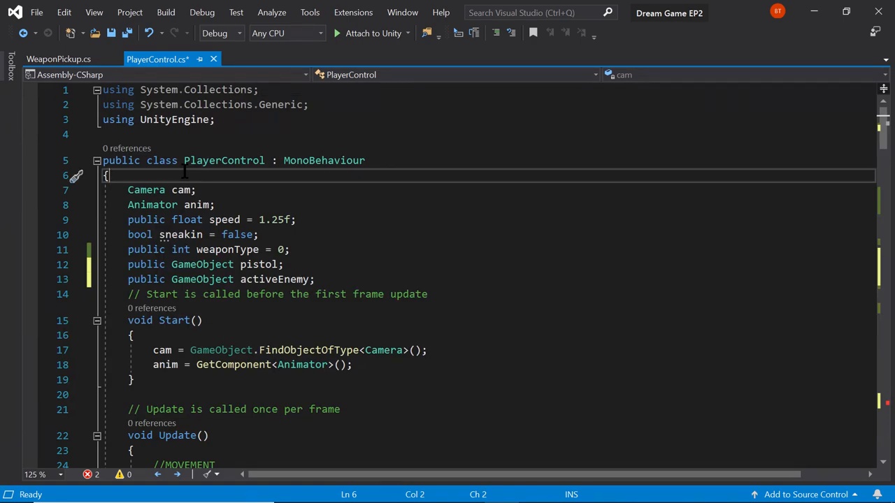
Step: Declare a public int damage field at the top of the PlayerControl class
text(i)
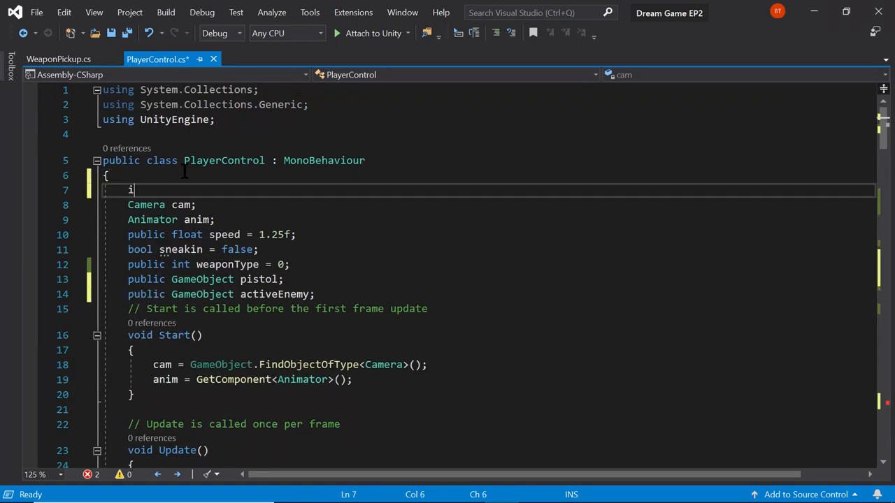
text(ublic)
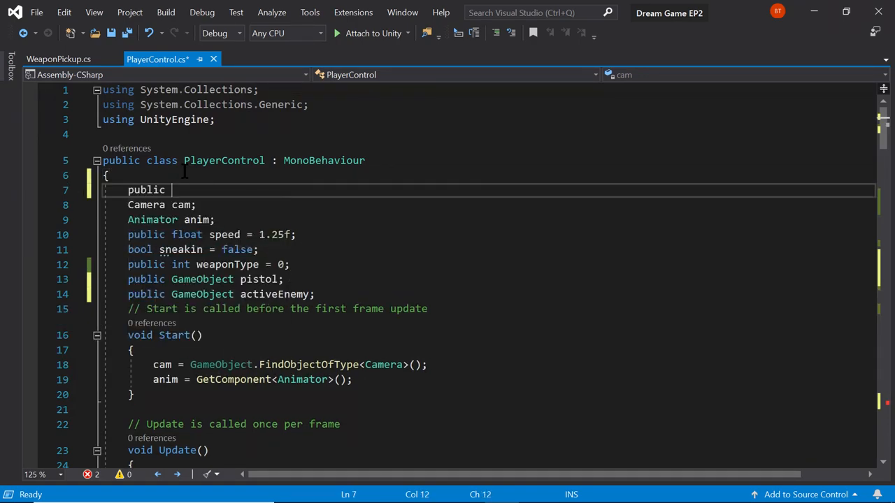
text(int damage,)
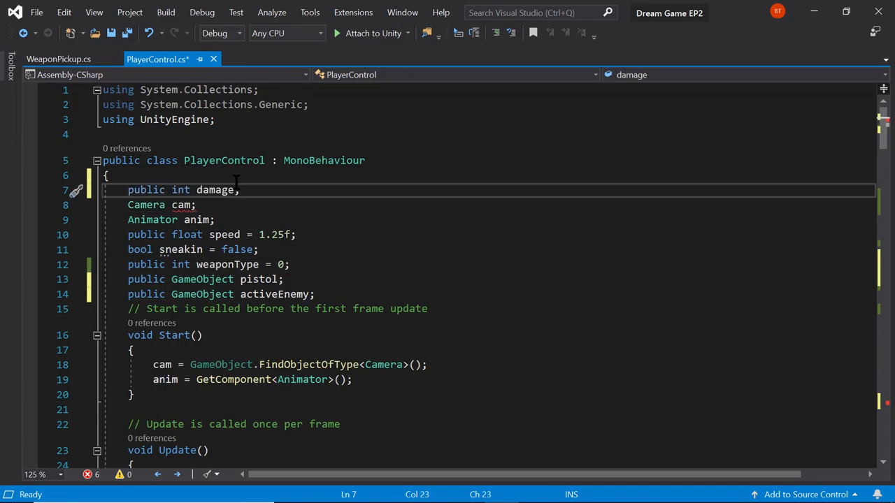
Step: Set damage = 100; in the Pistol case before pistol.SetActive(true)
scroll(down, 3)
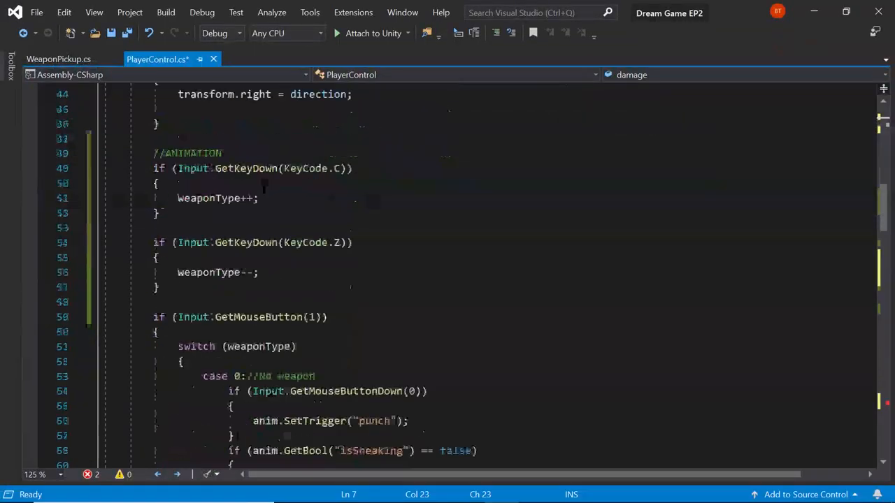
scroll(down, 3)
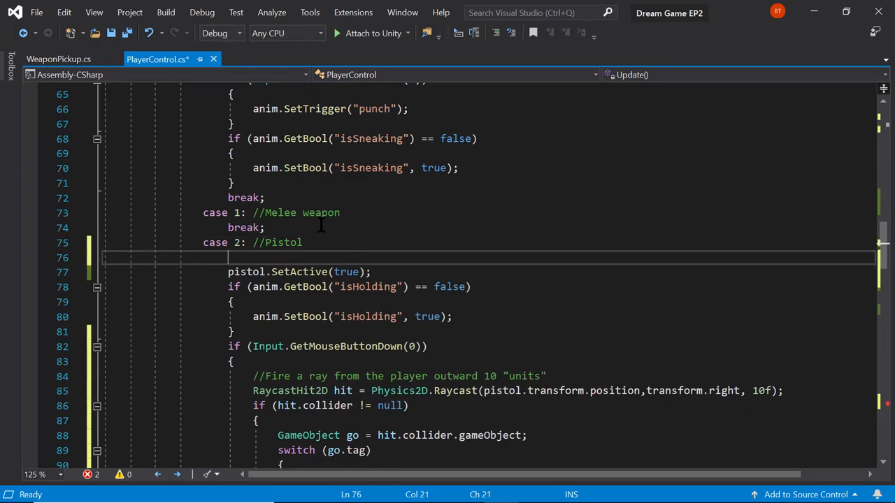
text(da)
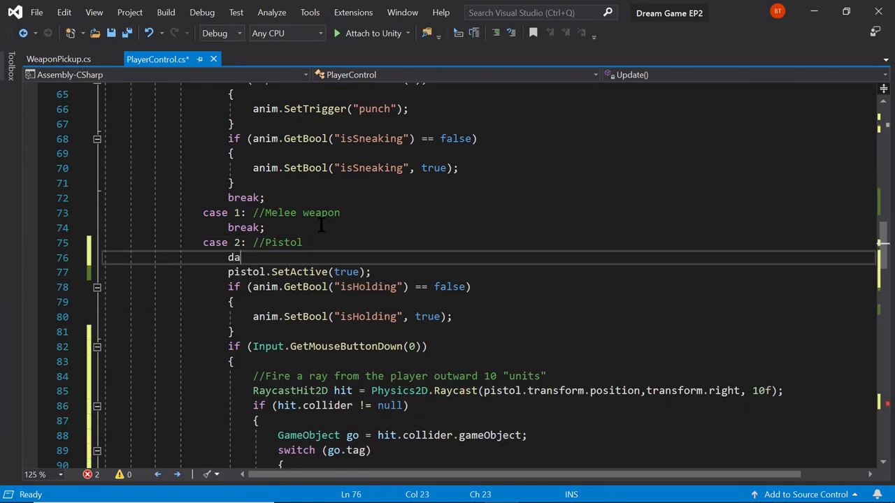
text(mage =)
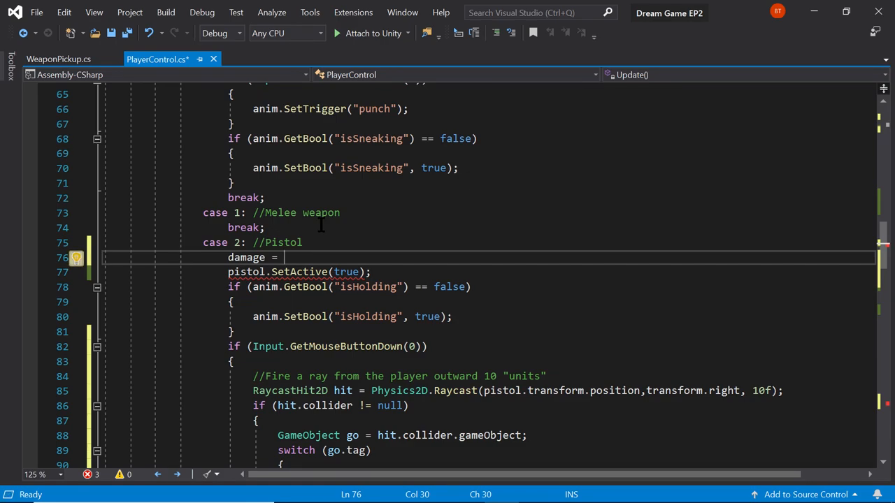
text(100)
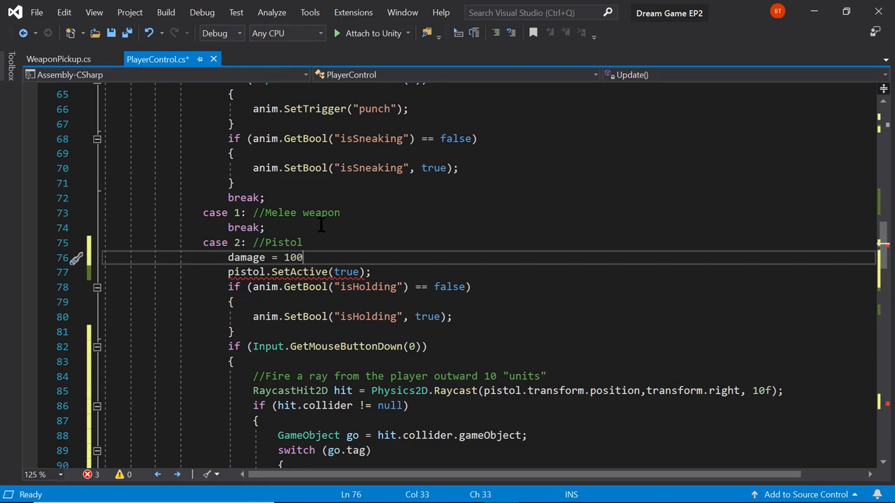
text(;)
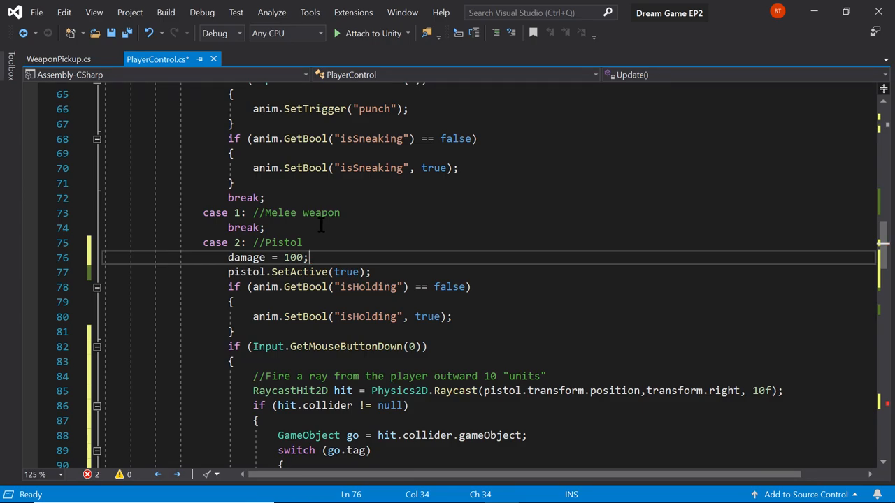
mouse_move(391, 352)
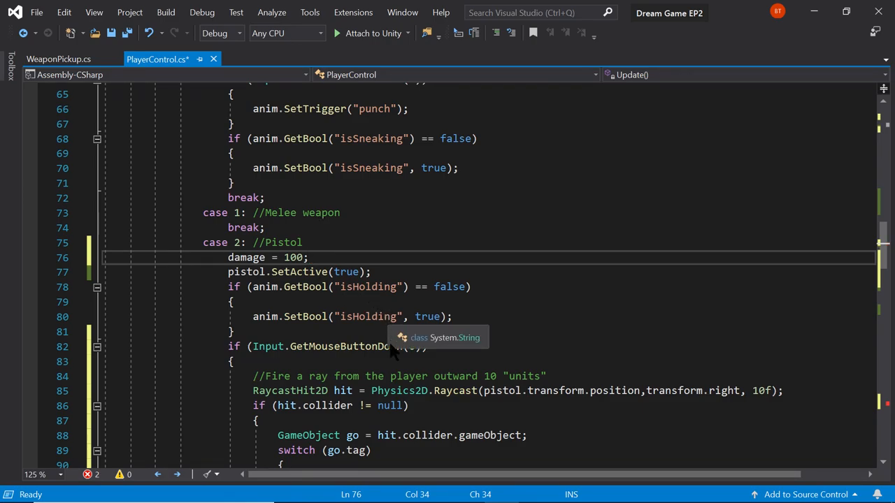
scroll(down, 3)
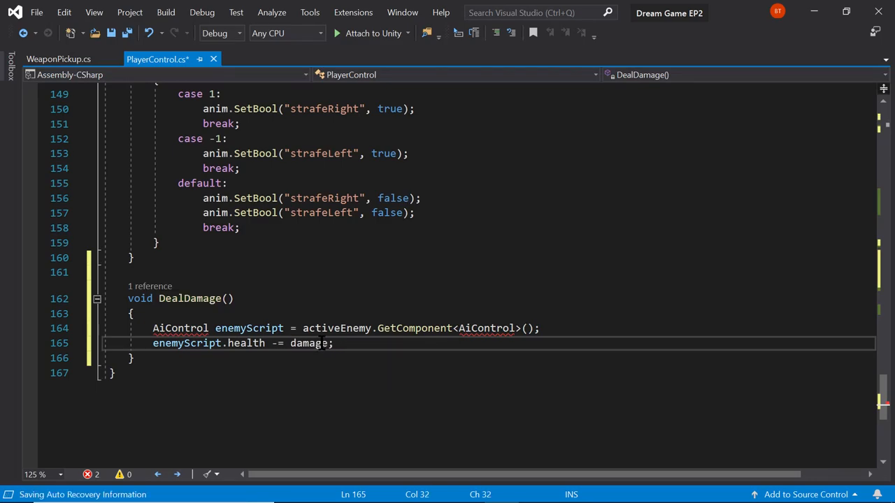
Step: Select damage in enemyScript.health -= damage; to confirm the subtraction
double_click(308, 344)
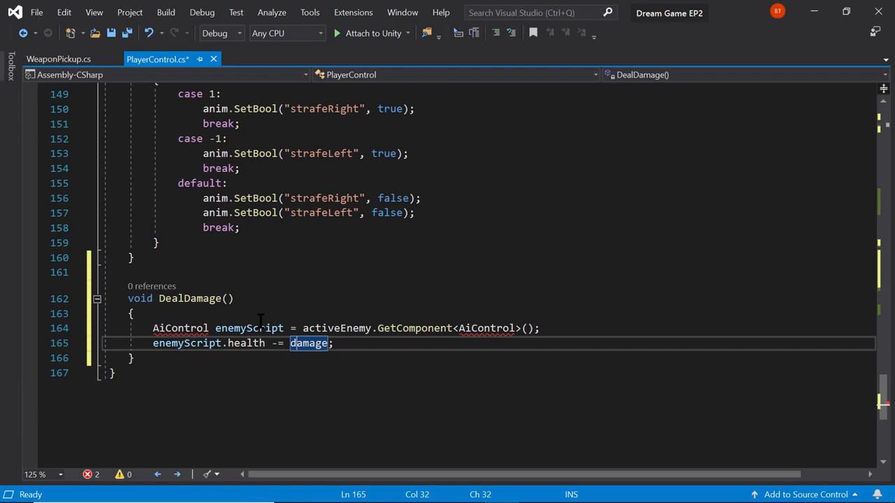
mouse_move(369, 316)
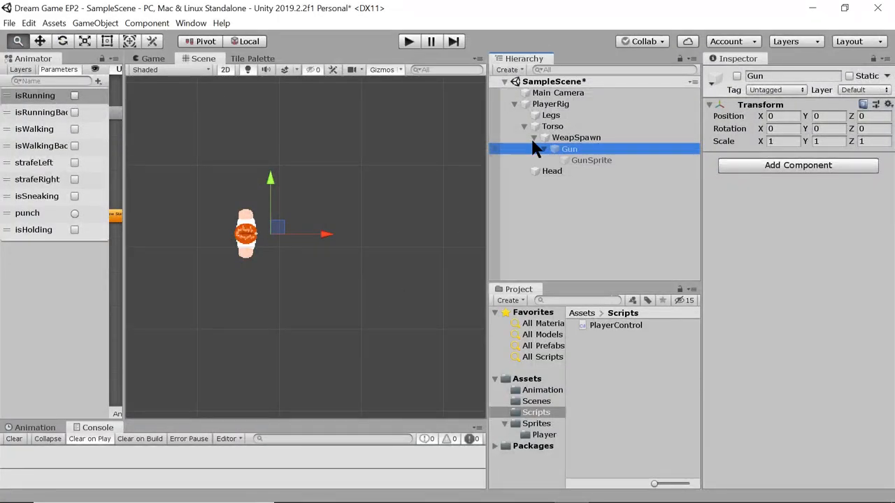
Step: Duplicate PlayerRig in the Hierarchy and rename the copy 'Enemy'
click(551, 104)
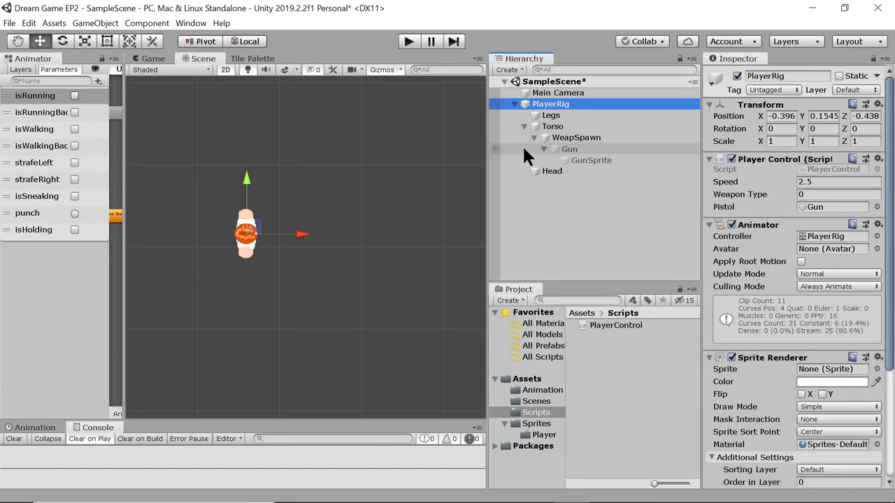
key(ctrl+d)
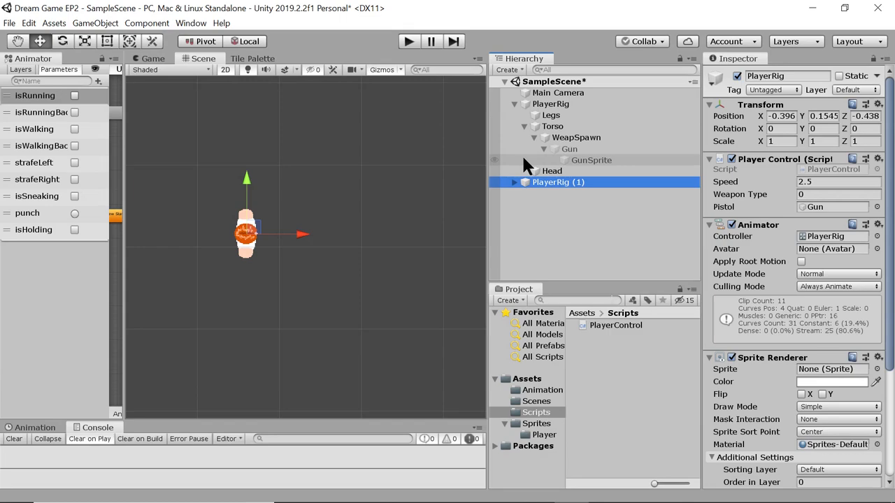
click(559, 181)
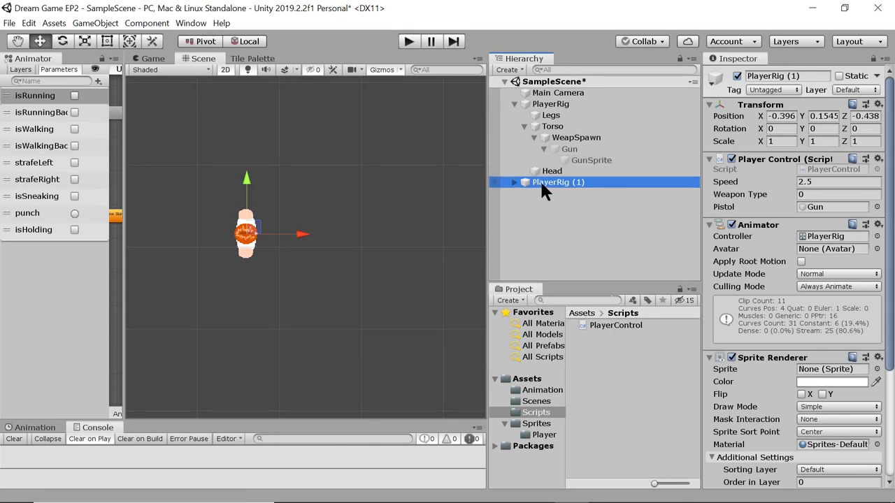
double_click(558, 182)
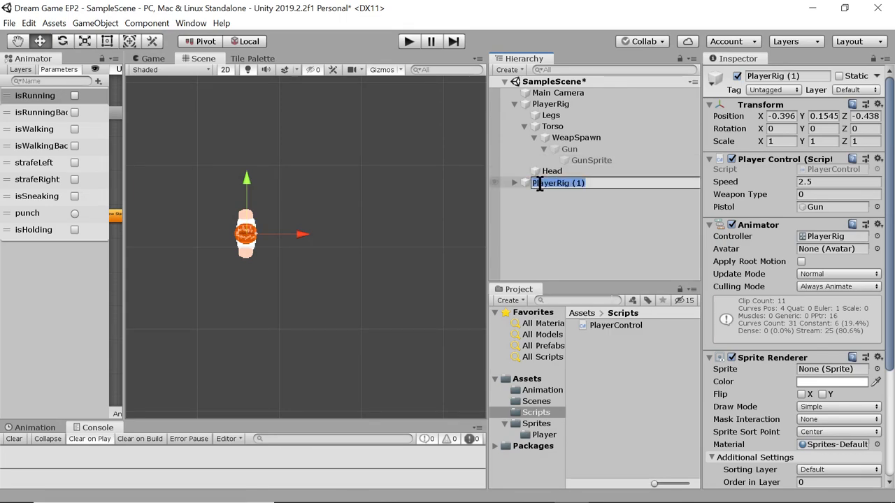
text(Enemy)
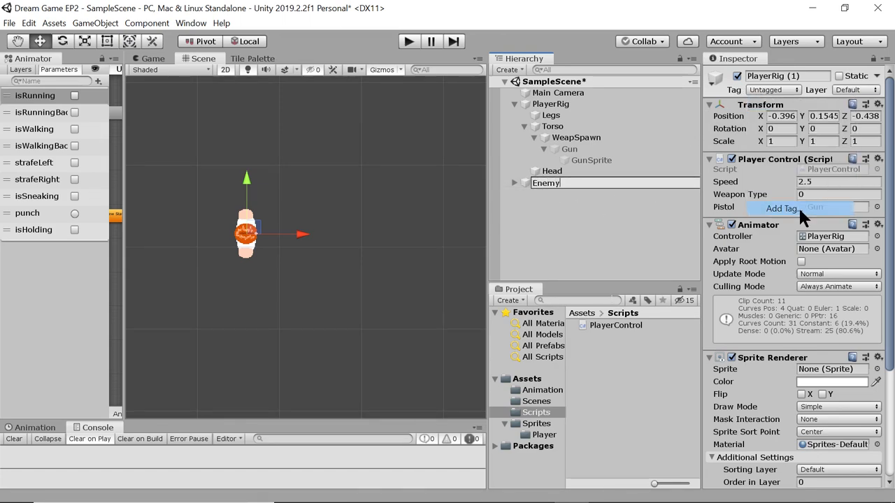
Step: Add a new 'Enemy' tag and set the Enemy object's Tag to Enemy
click(783, 209)
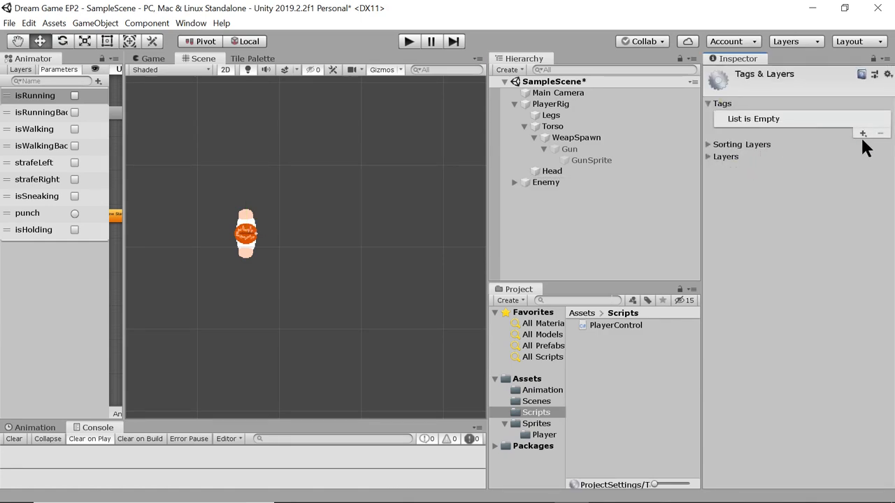
click(863, 133)
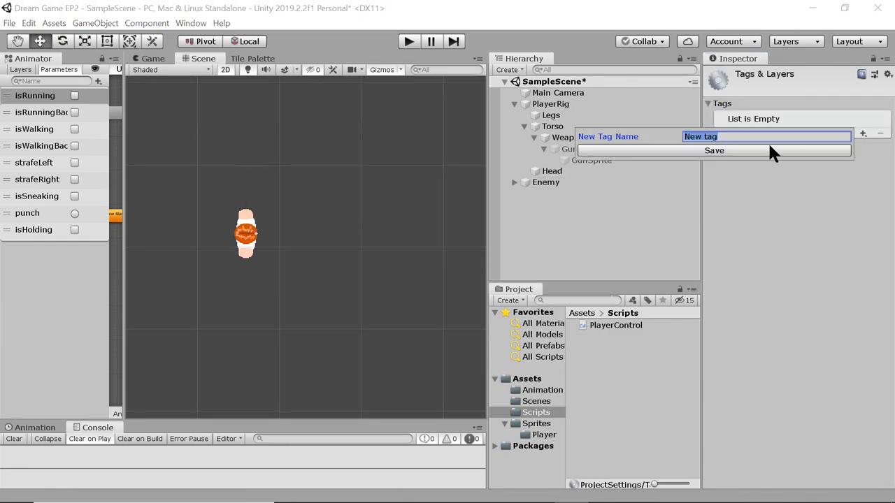
click(713, 151)
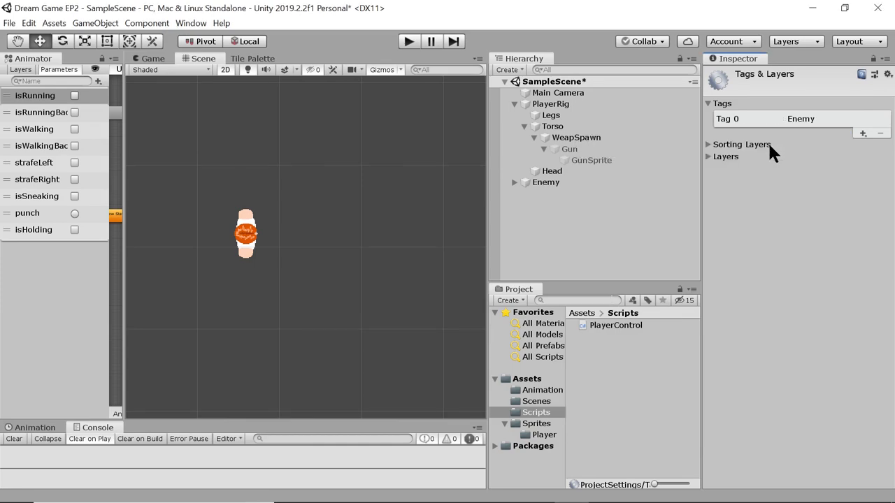
click(546, 181)
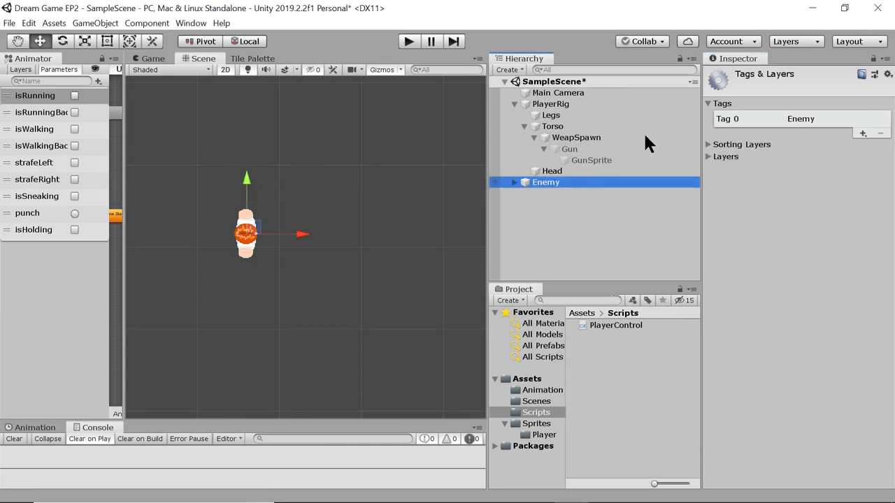
click(772, 89)
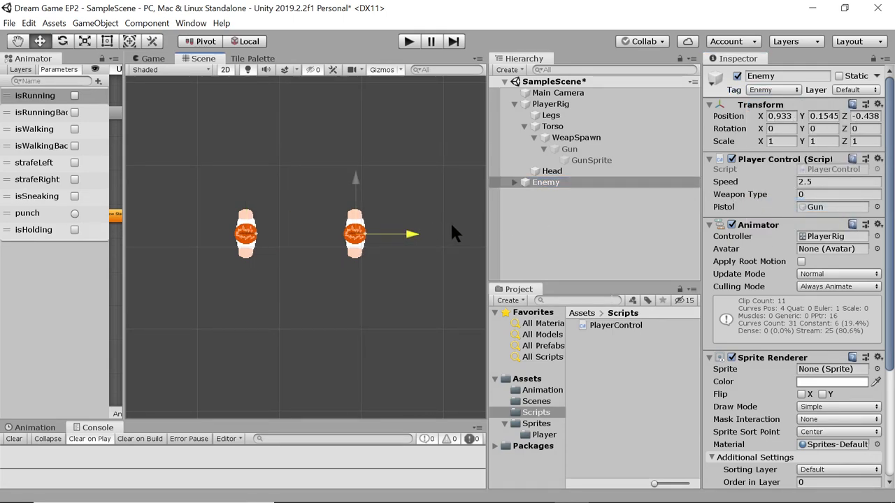
Step: Move Enemy right of the player and set its Transform Rotation Z to 180
drag(356, 235, 406, 235)
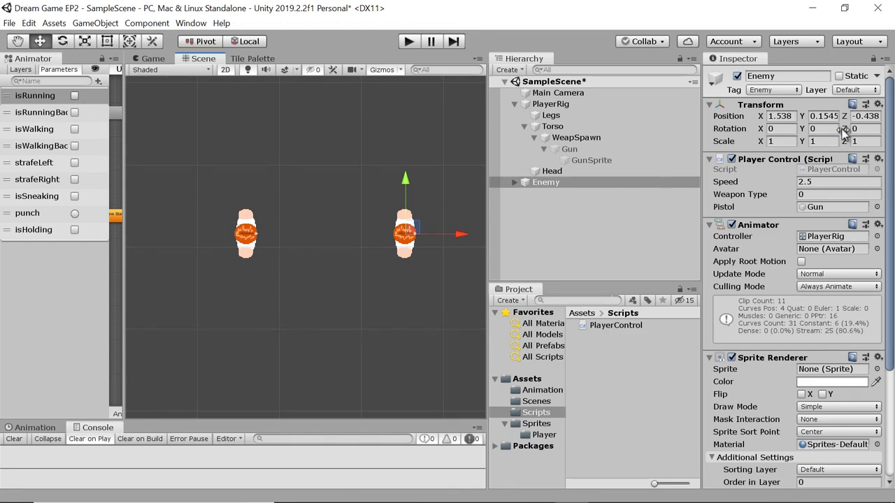
click(824, 128)
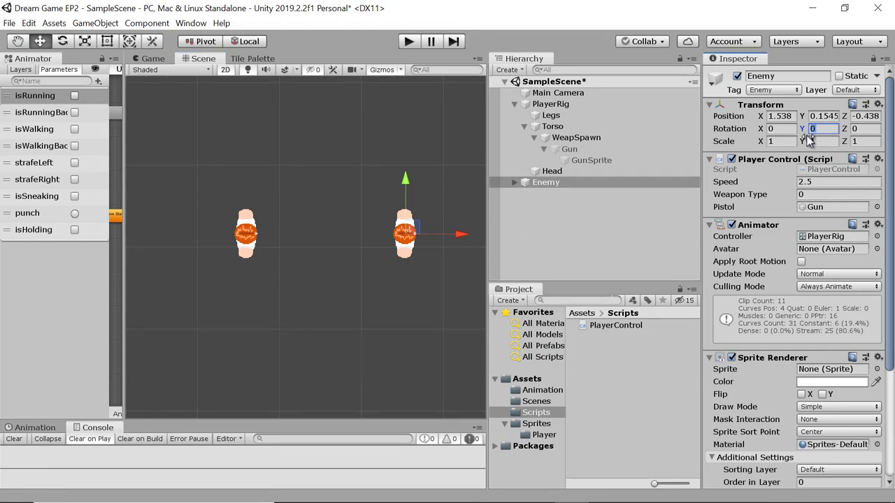
click(776, 129)
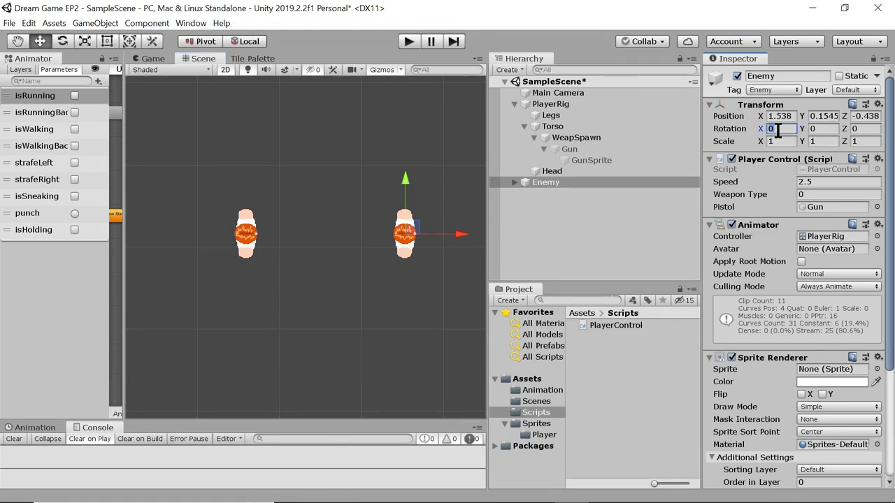
text(180)
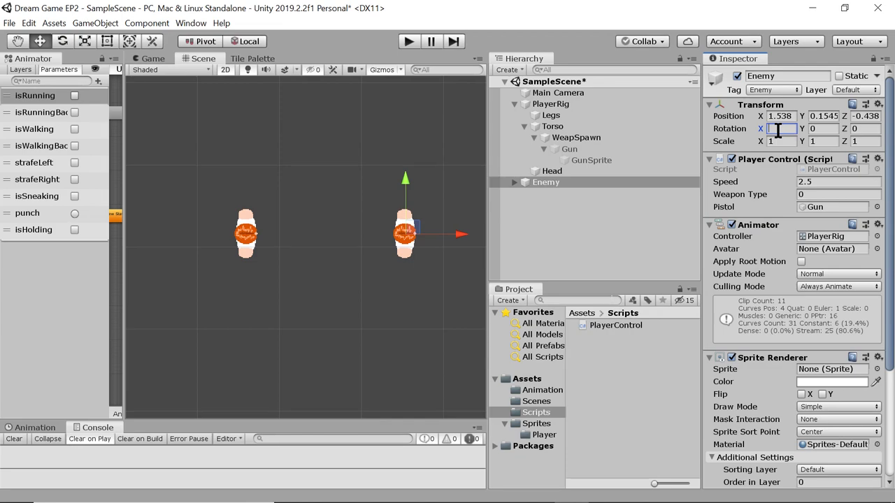
click(867, 129)
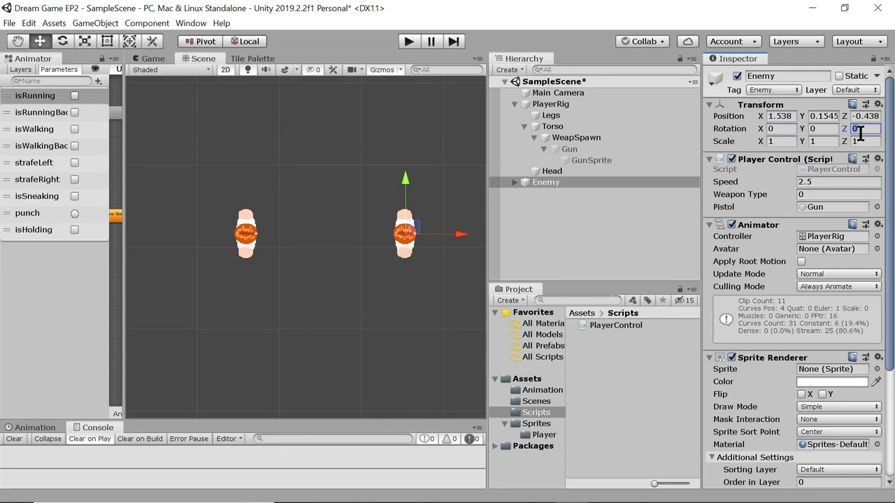
text(180)
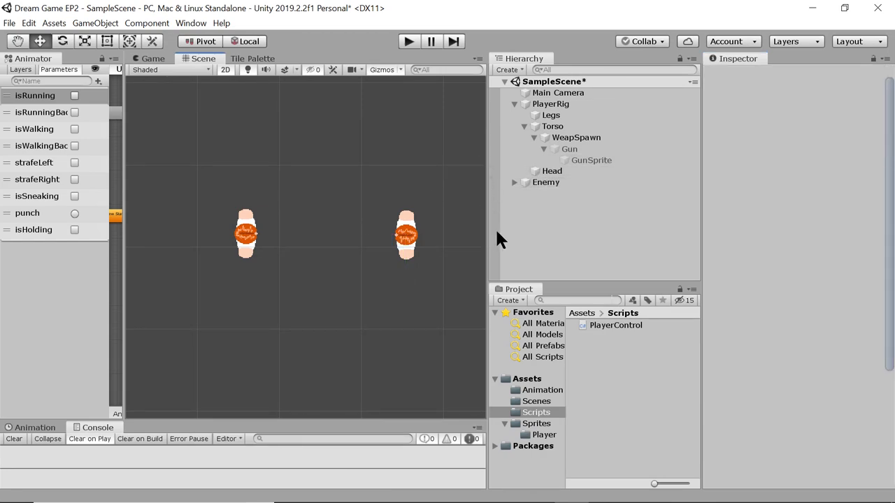
click(545, 182)
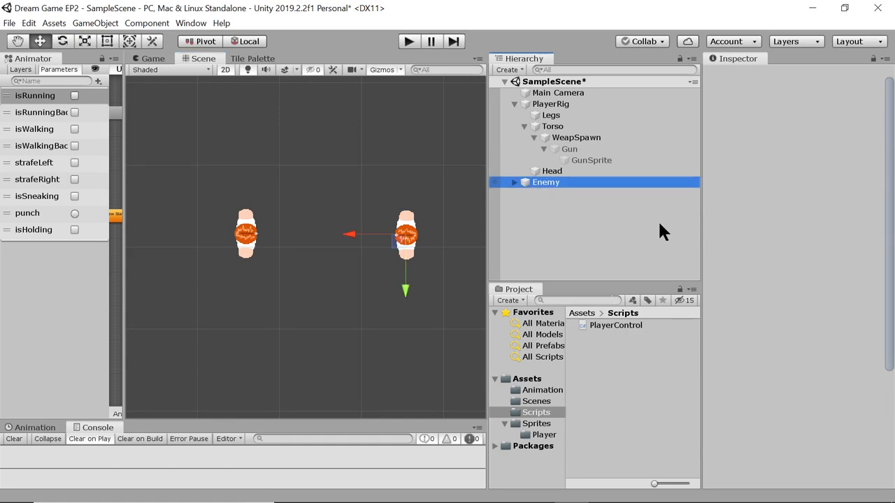
click(546, 182)
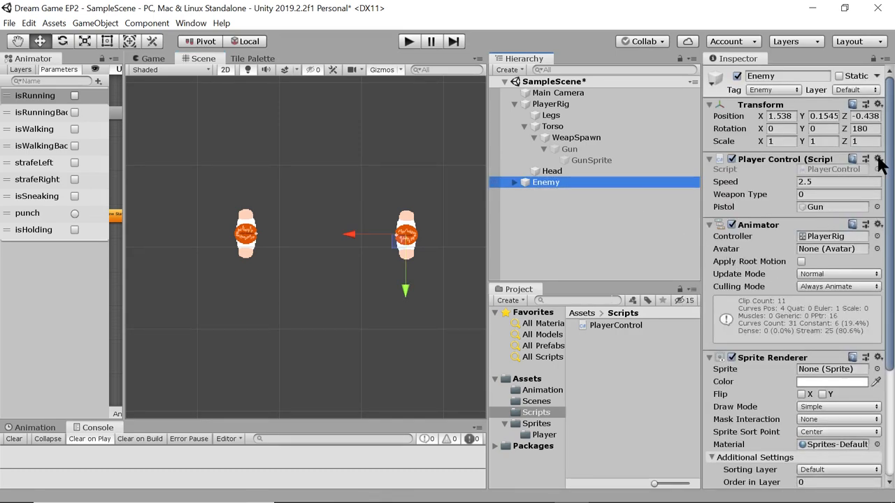
Step: Remove the Player Control script component from the Enemy object
click(878, 160)
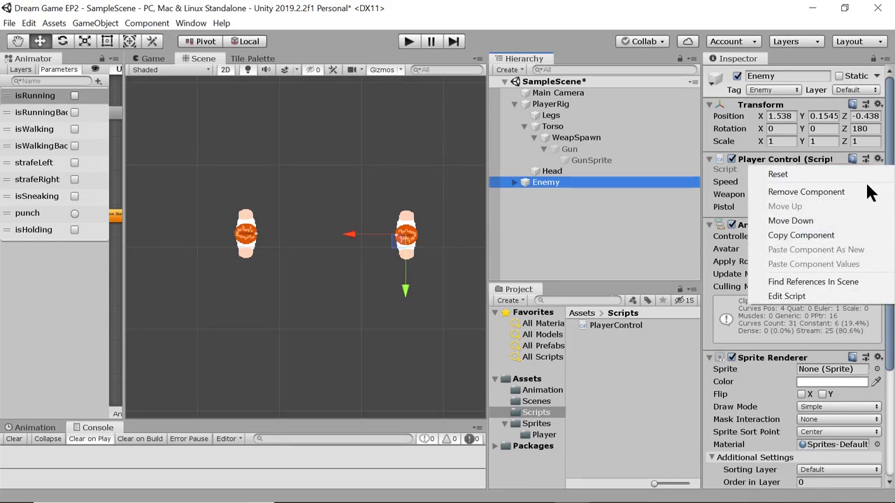
click(805, 192)
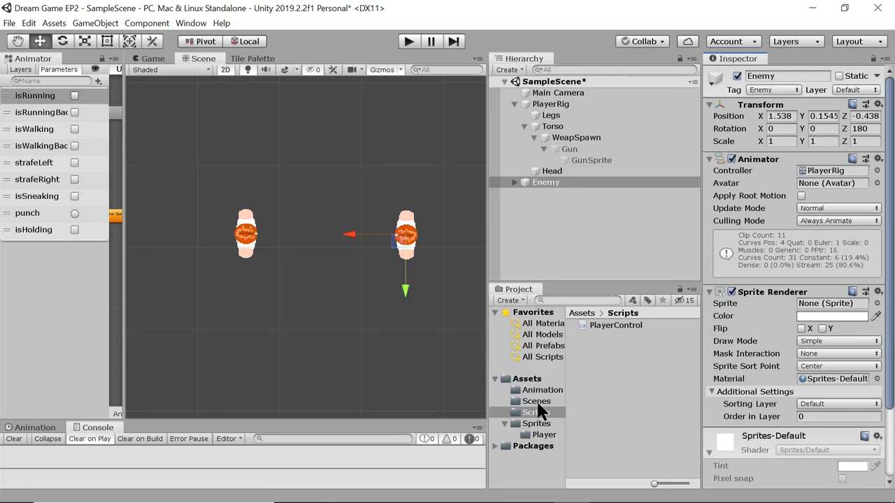
click(537, 411)
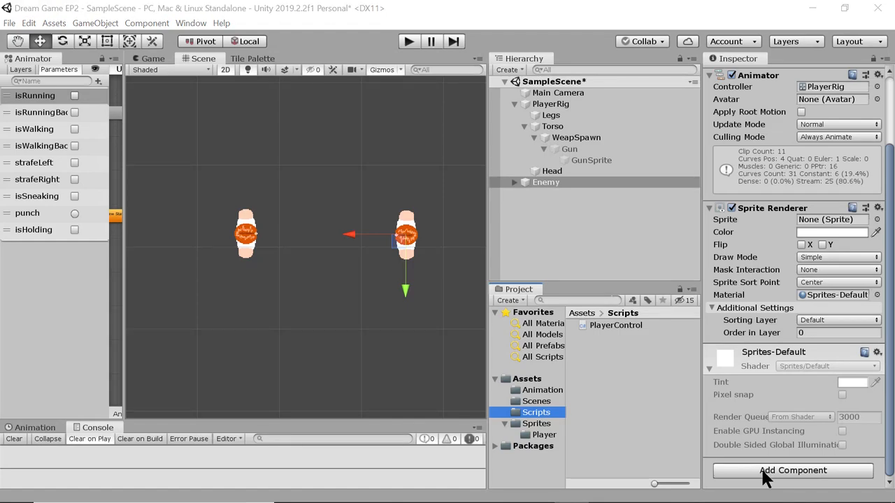
Step: Create and add a new AiControl script component to Enemy
click(791, 470)
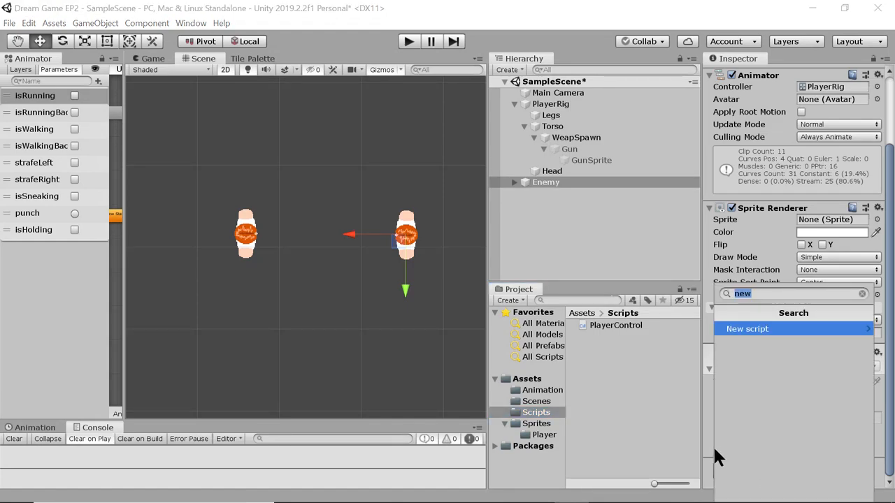
text(AiCo)
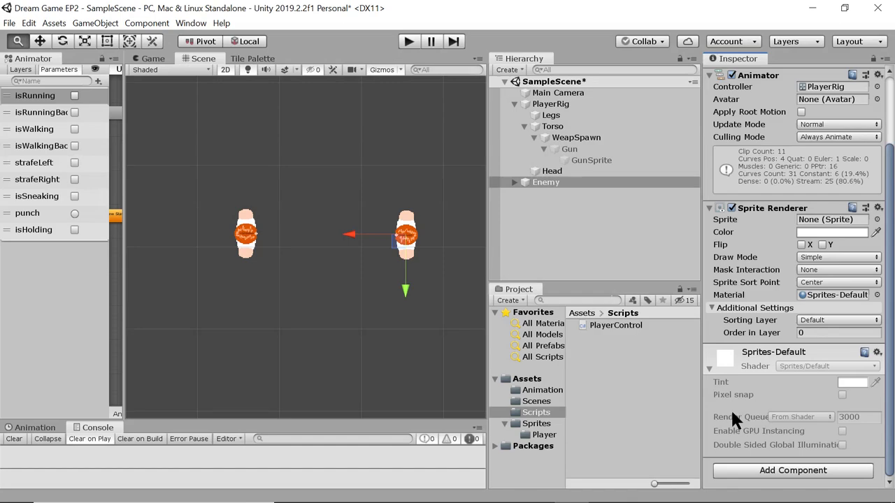
mouse_move(730, 419)
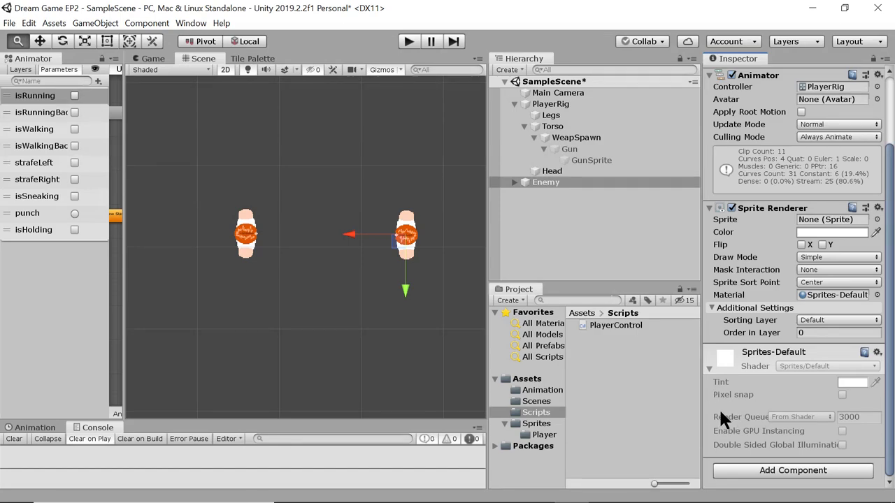
mouse_move(740, 413)
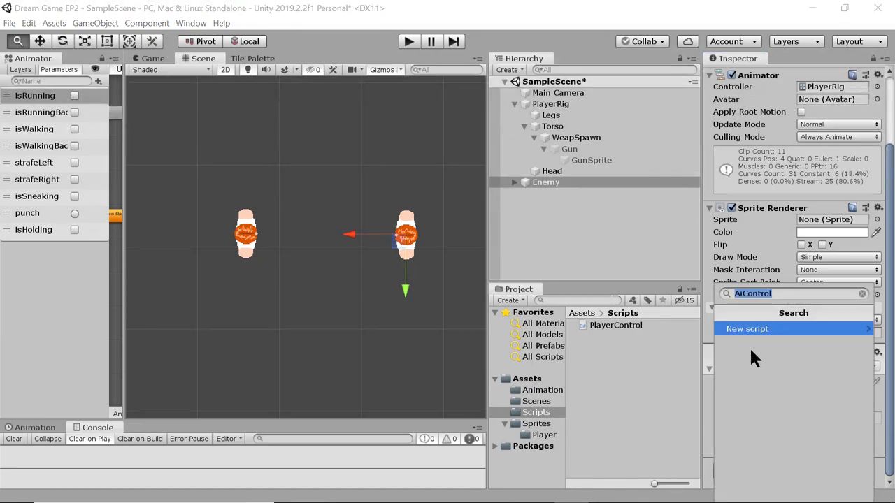
click(746, 329)
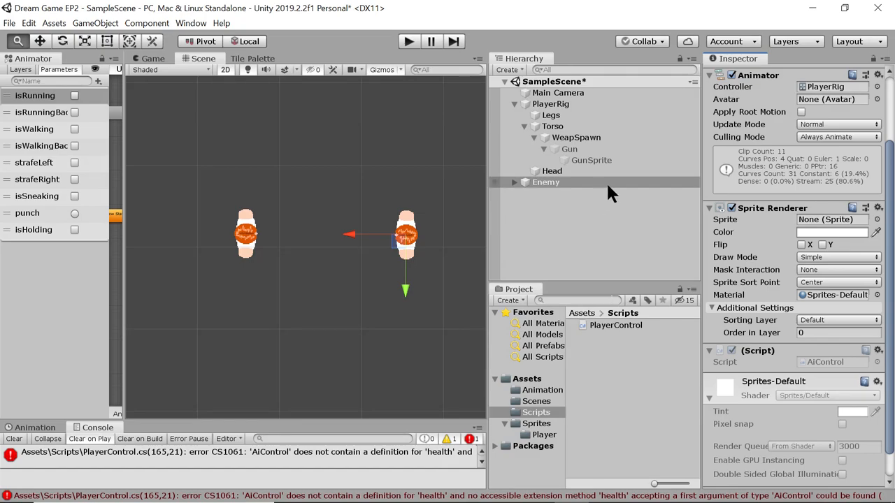
click(545, 182)
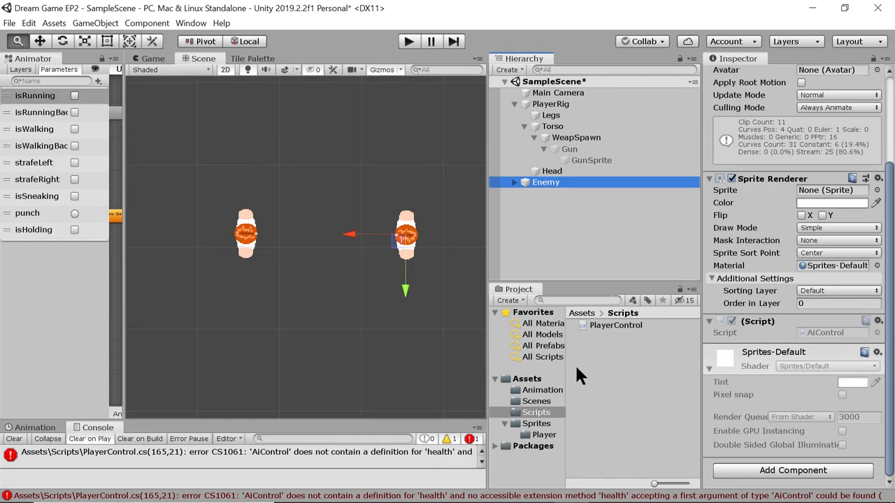
Step: Declare 'public int health;' above Start in AiControl.cs
click(526, 378)
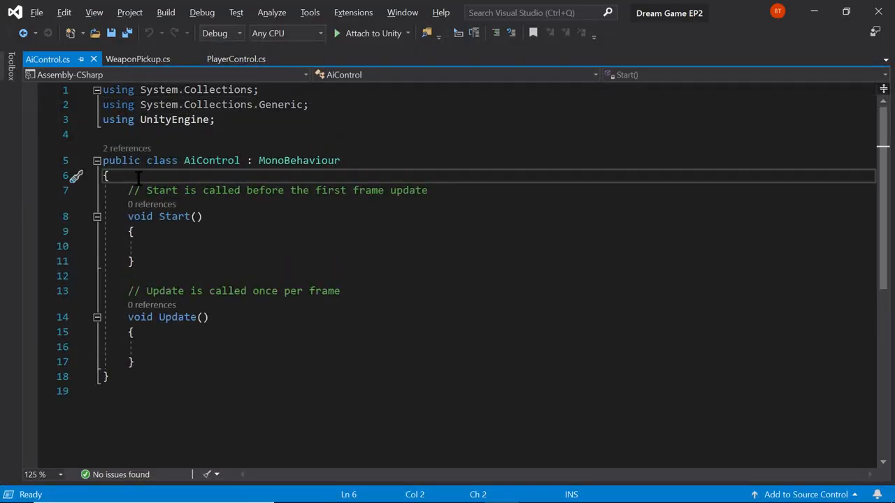
key(Enter)
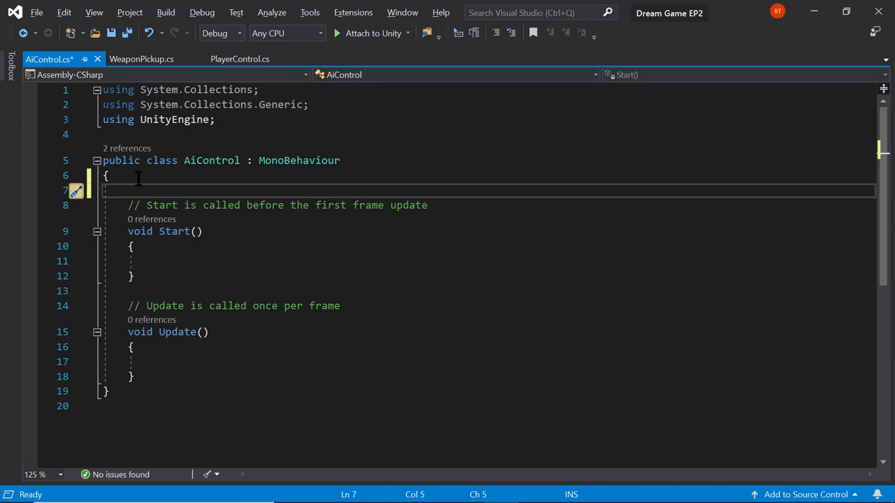
text(int)
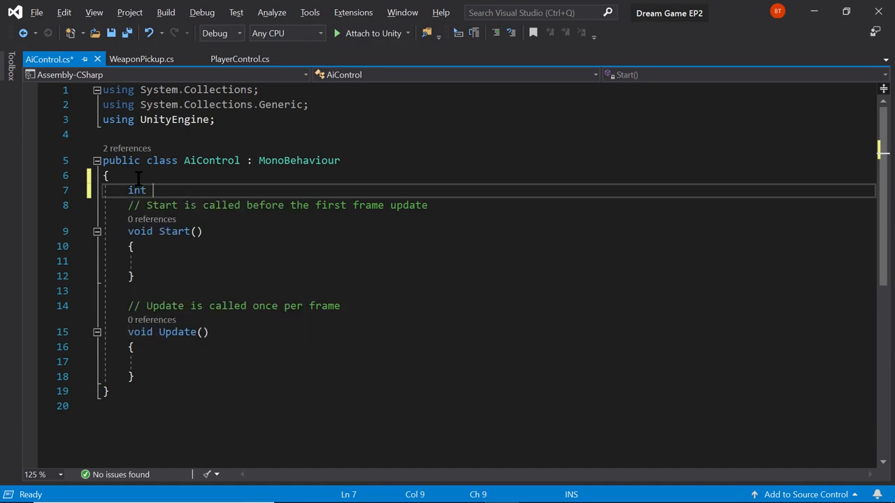
text(health)
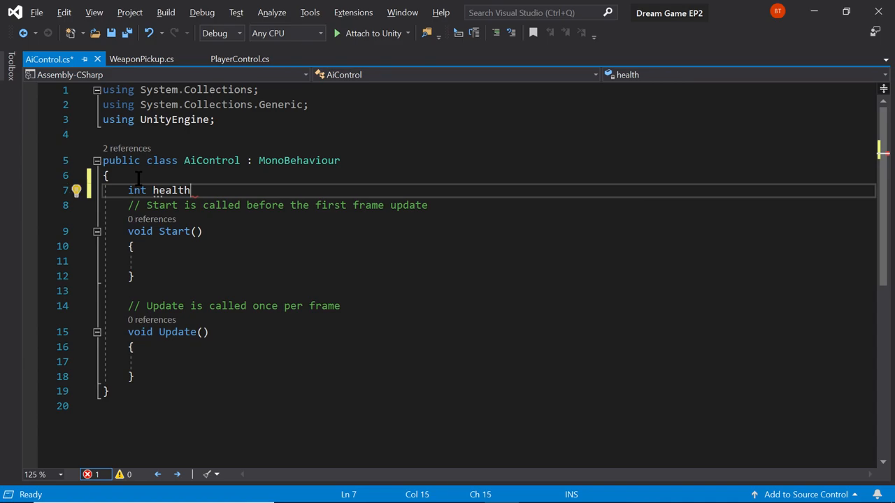
text(;)
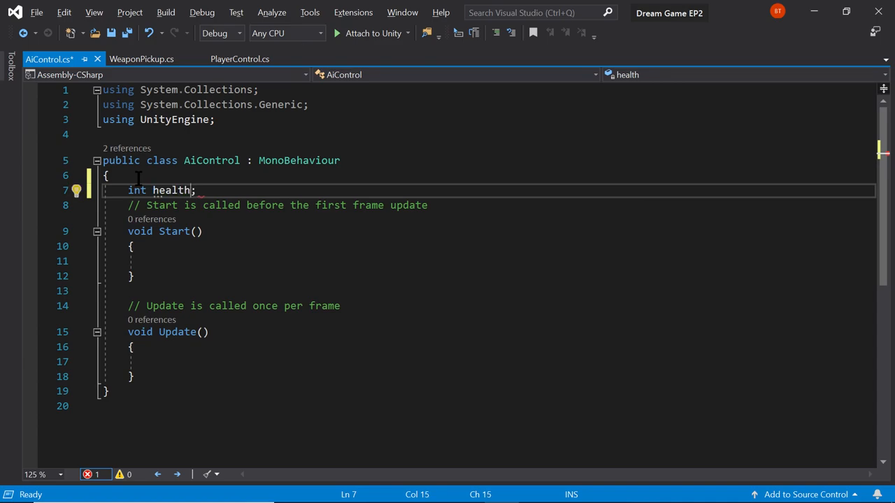
double_click(137, 190)
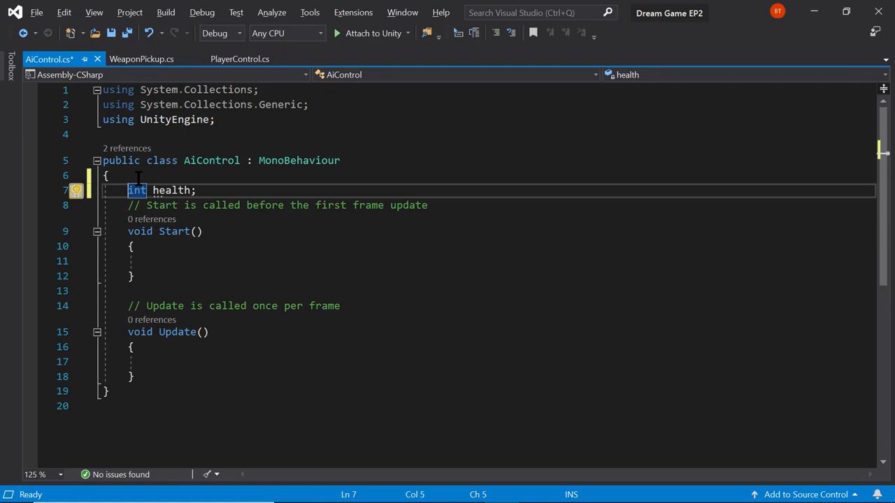
text(public)
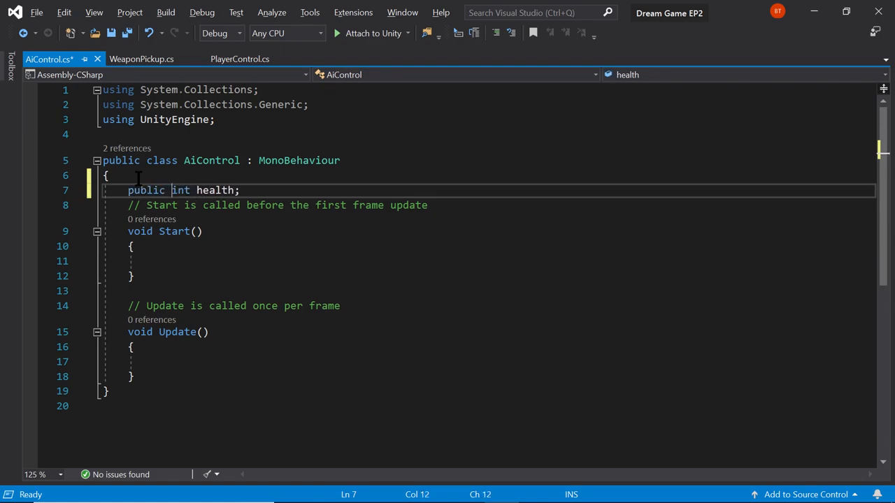
Step: In Update, add 'if (health <= 0) { Destroy(this.gameObject); }'
double_click(180, 190)
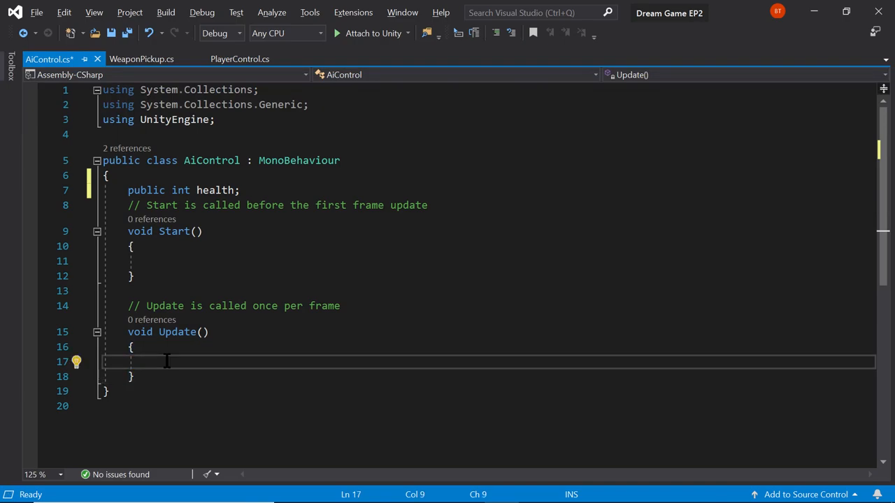
text(if (true))
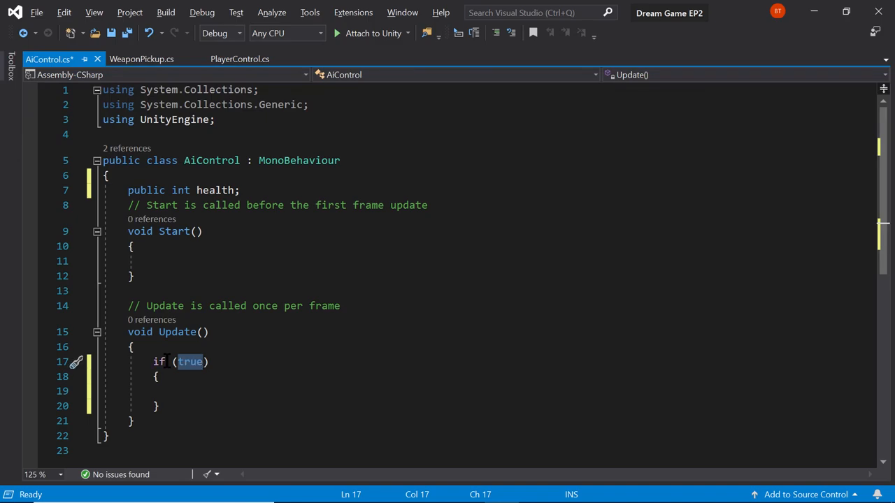
text(H)
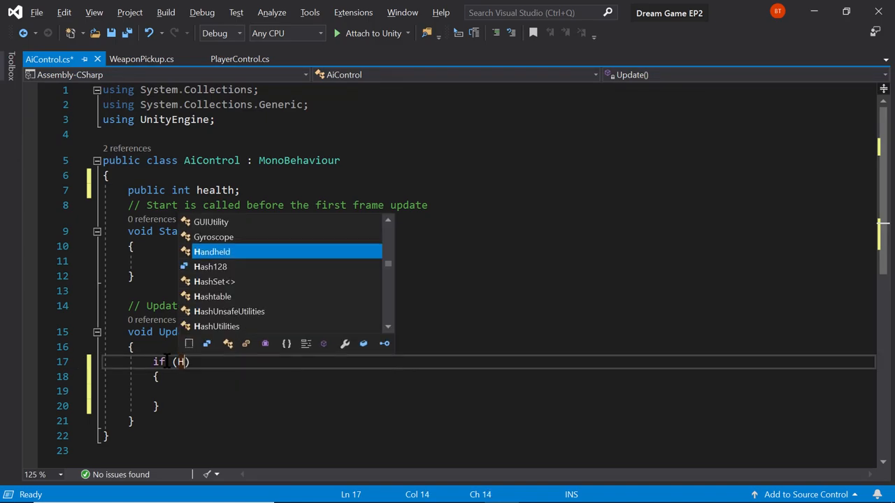
text(ea)
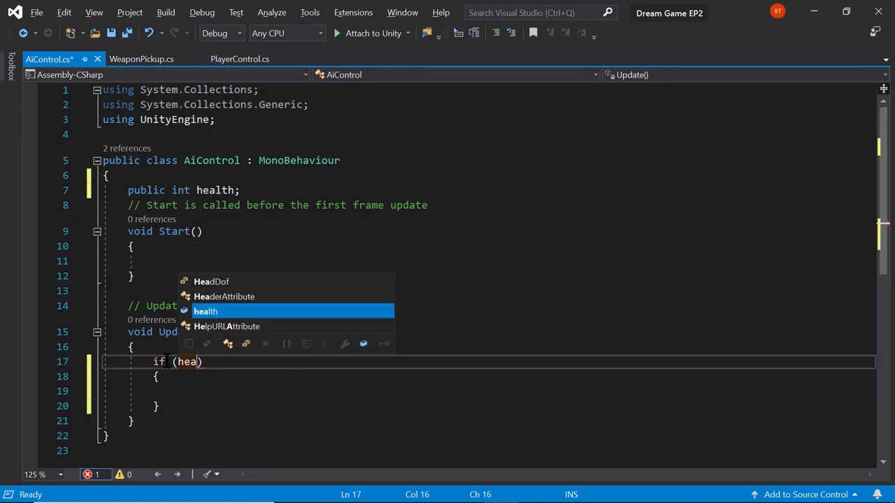
key(Tab)
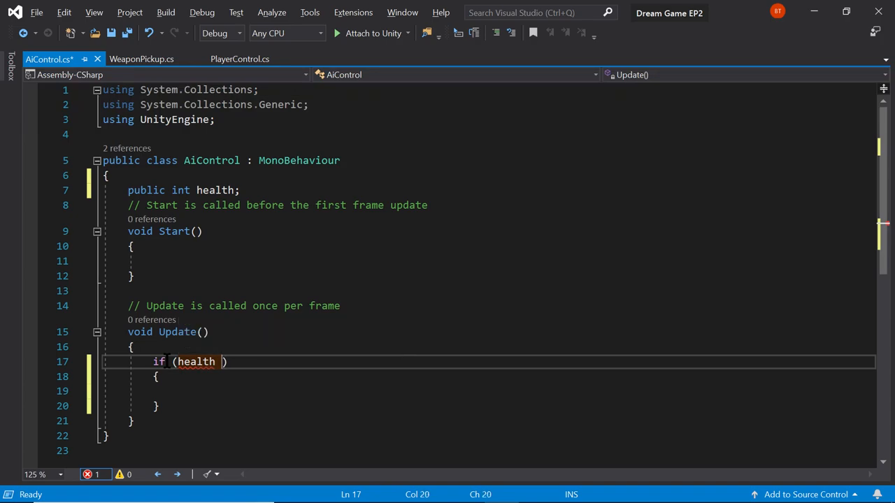
text(<=)
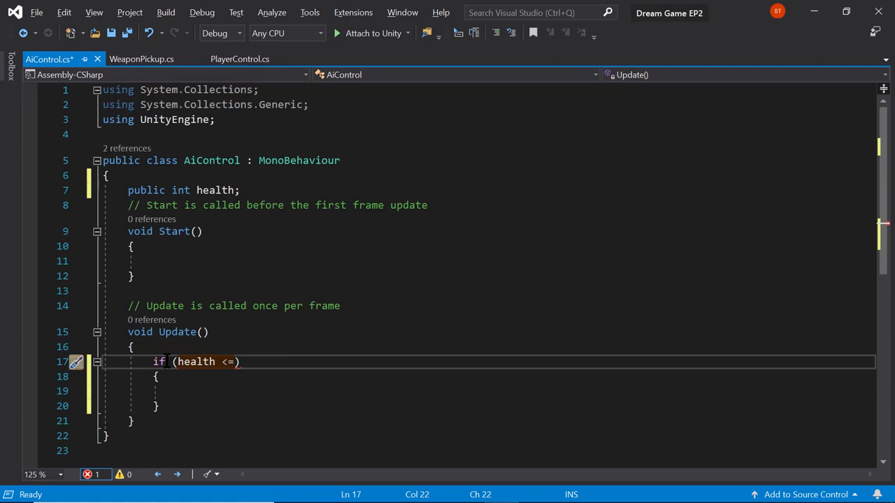
text(0)
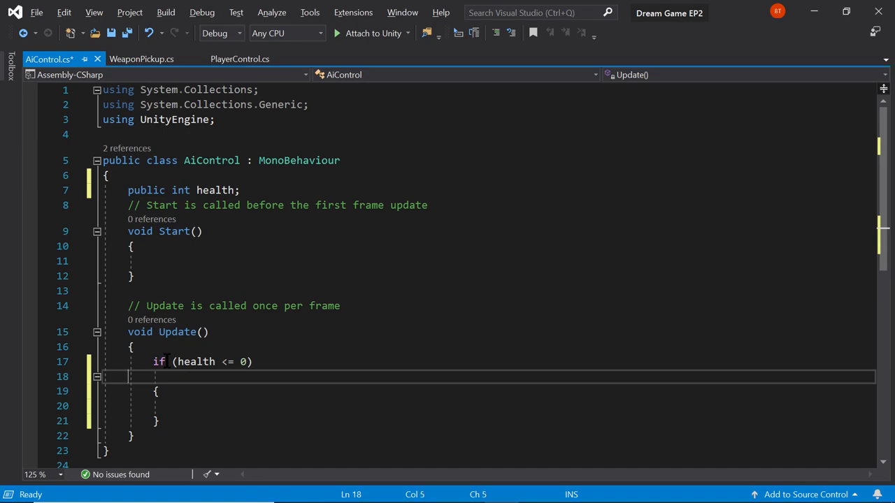
key(Backspace)
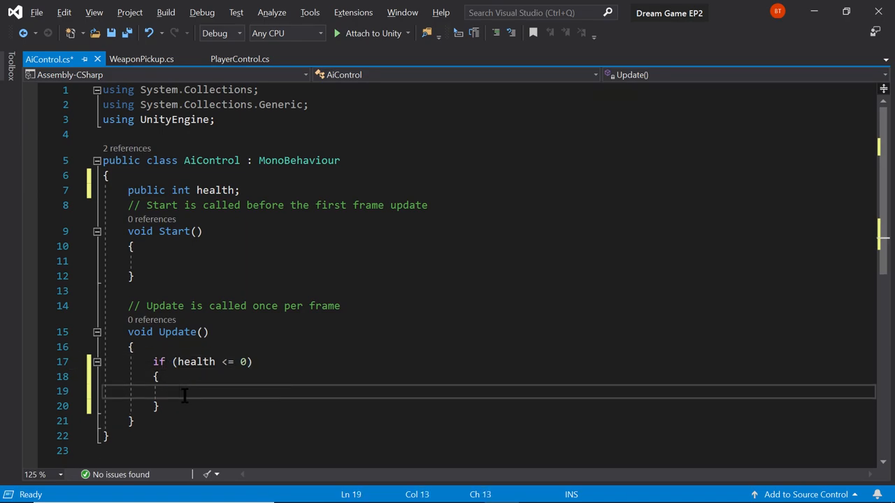
text(Des)
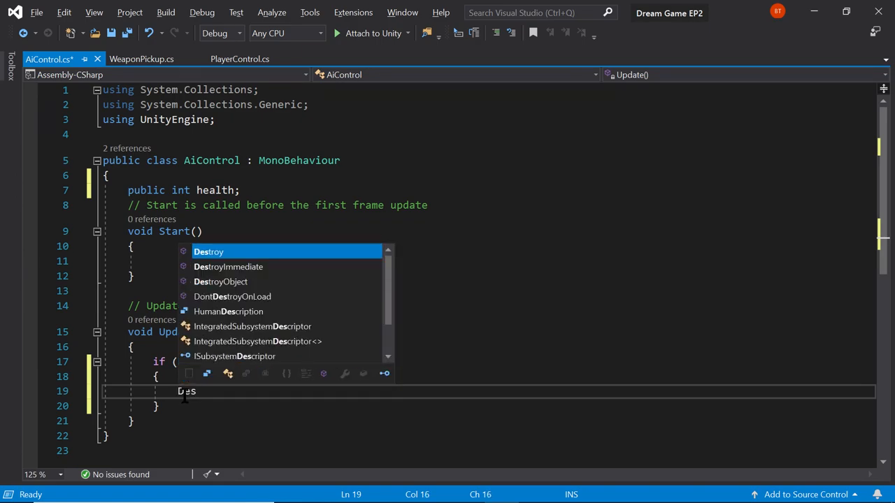
text(troy()
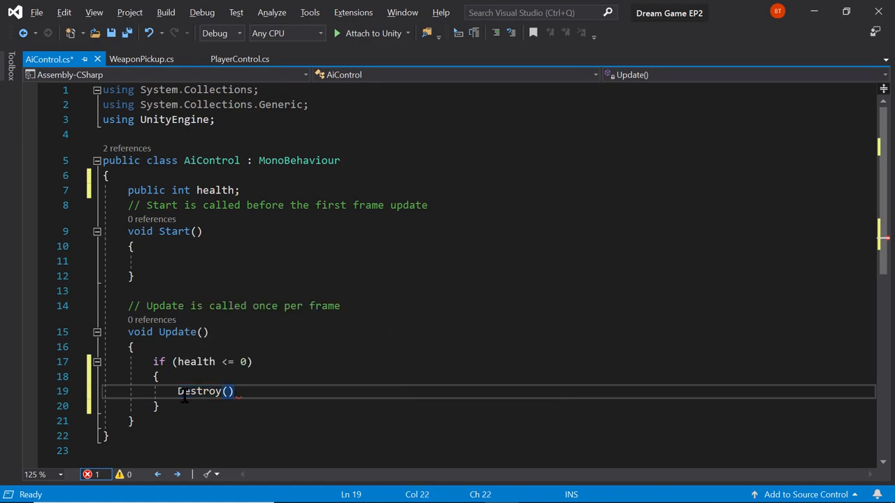
text(;)
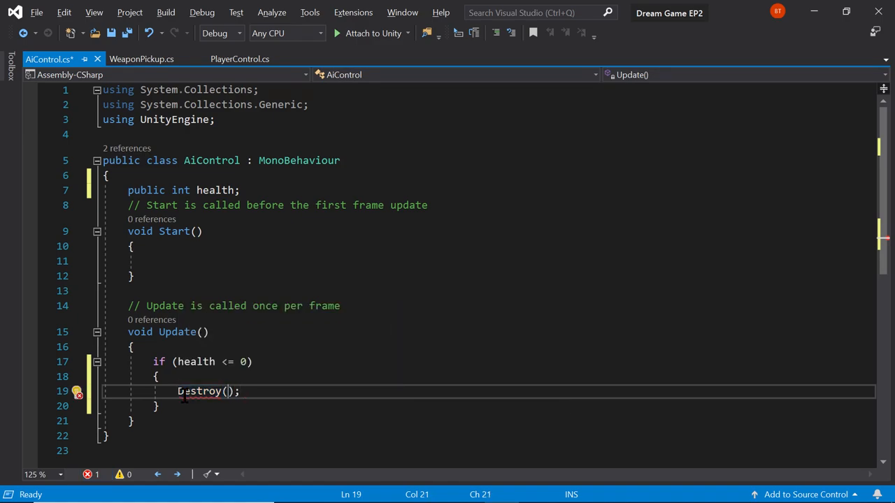
text(this.gameObject)
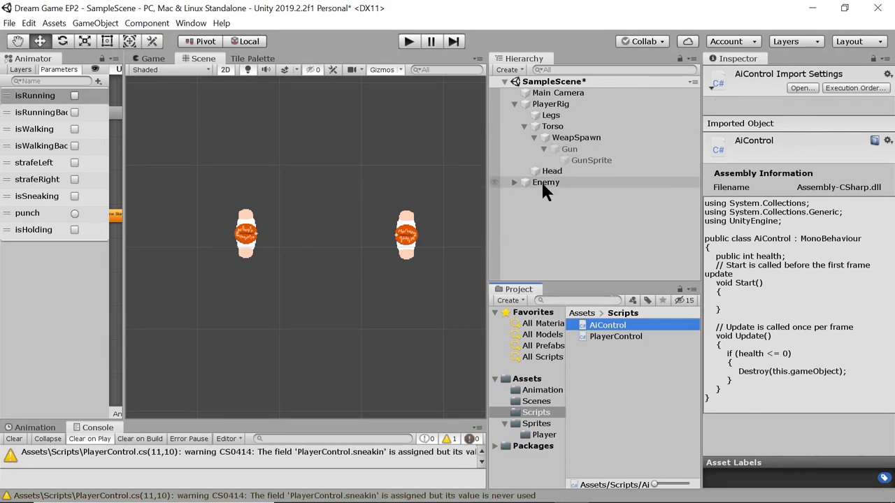
Step: Set the Enemy's AiControl Health value to 200
click(546, 181)
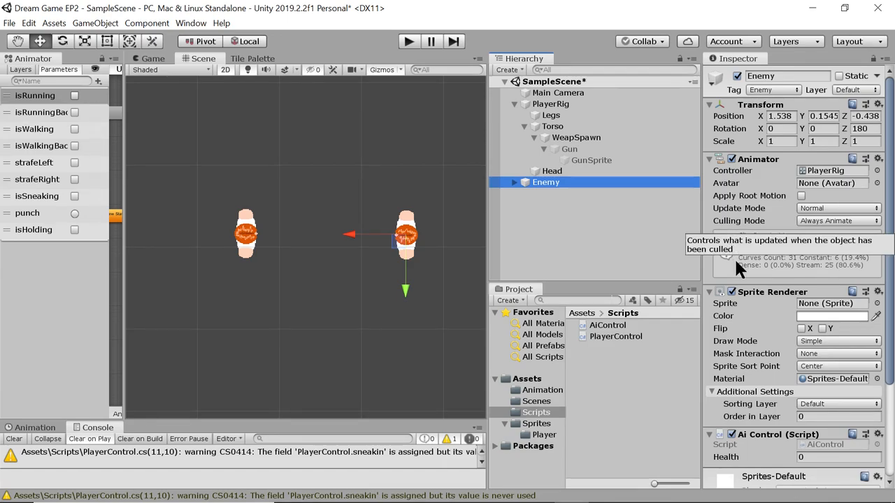
scroll(down, 3)
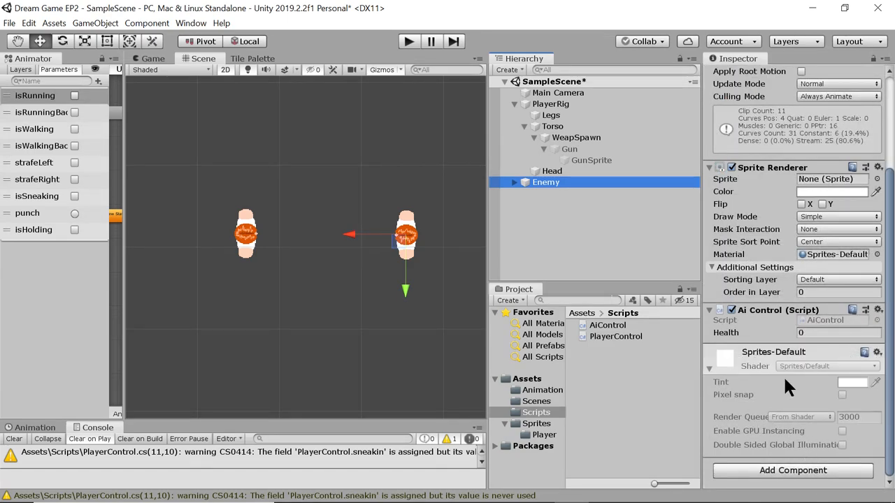
click(839, 333)
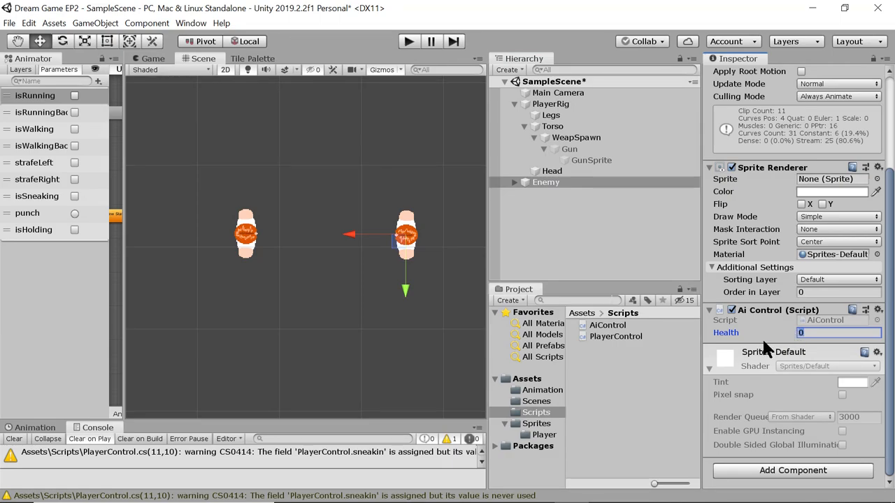
text(200)
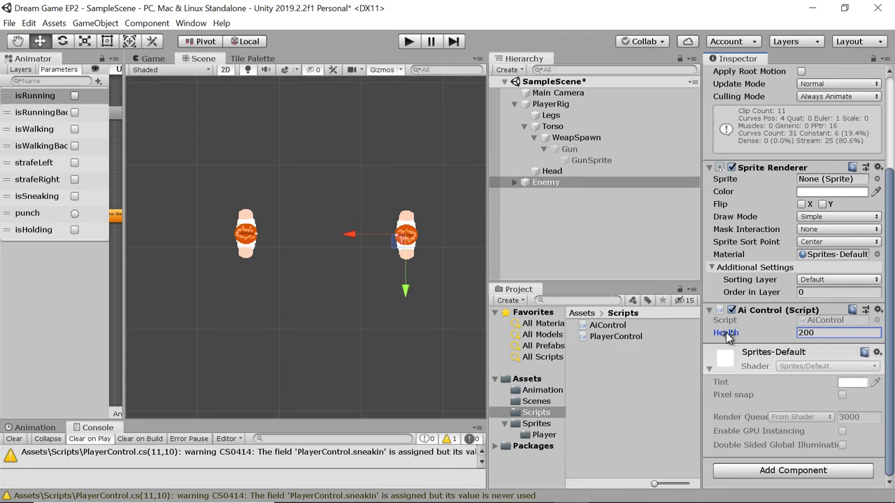
mouse_move(454, 325)
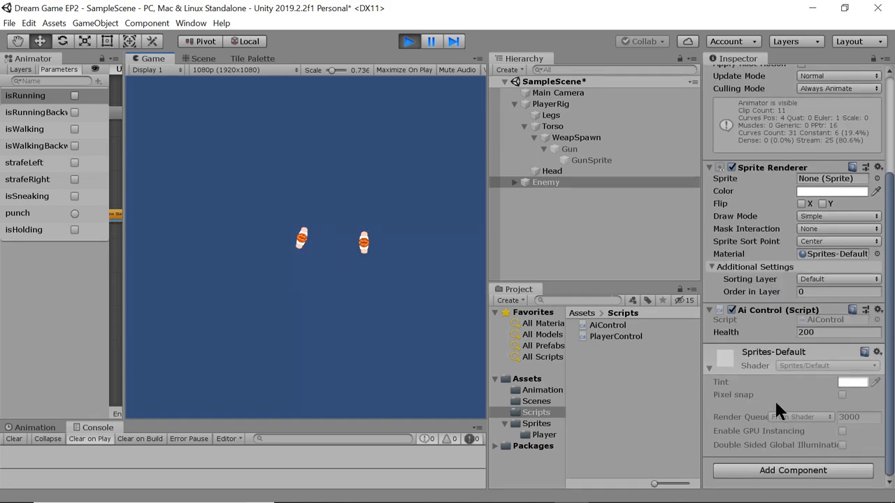
Step: Stop the game and add a Circle Collider 2D to Enemy with radius about 0.31
click(408, 42)
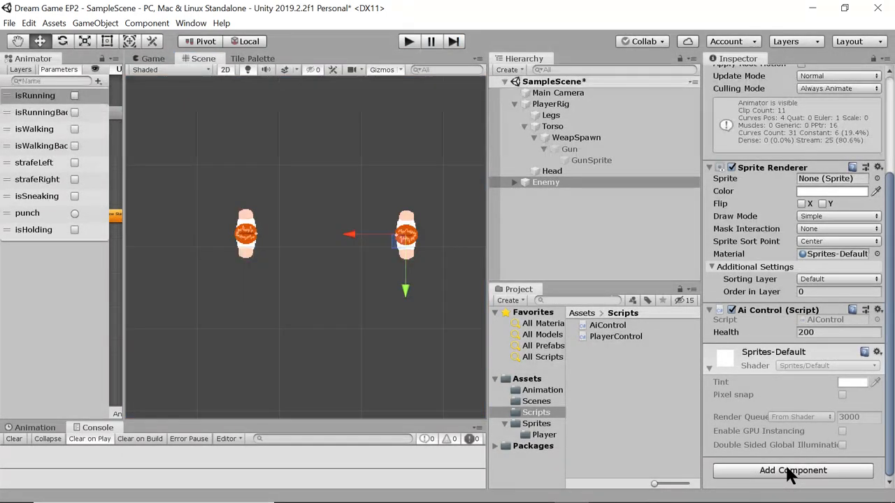
click(792, 470)
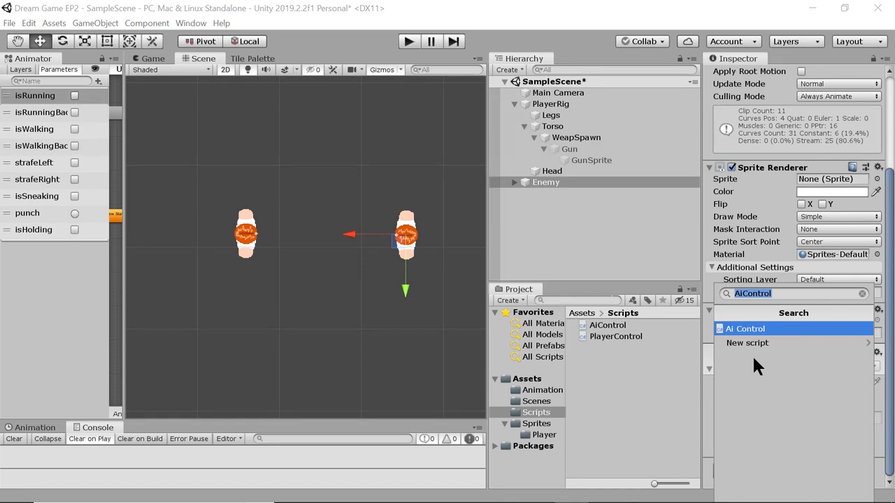
mouse_move(752, 263)
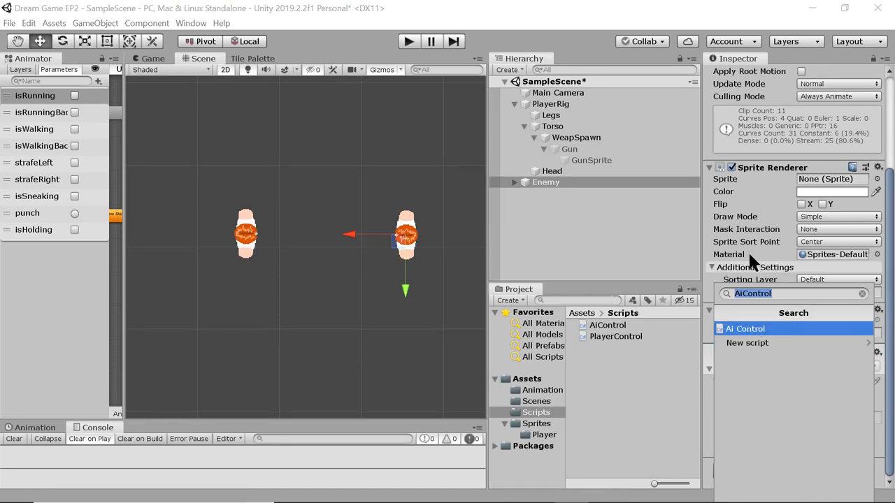
text(box)
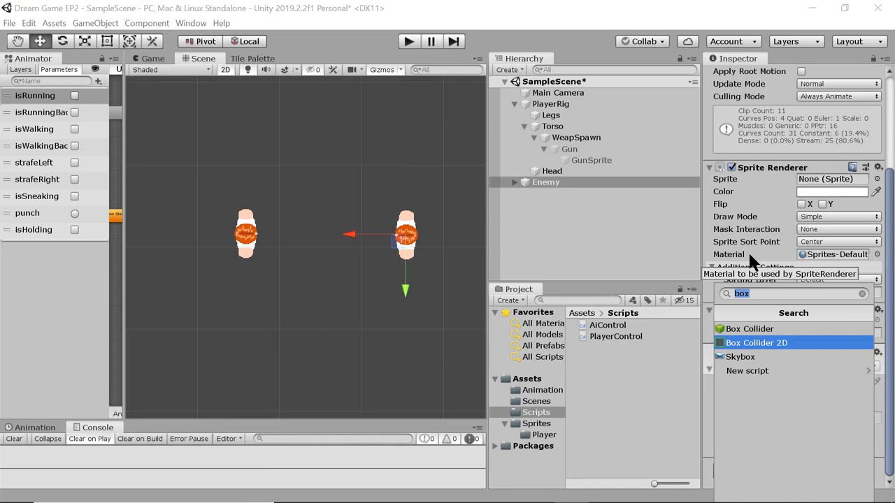
text(cir)
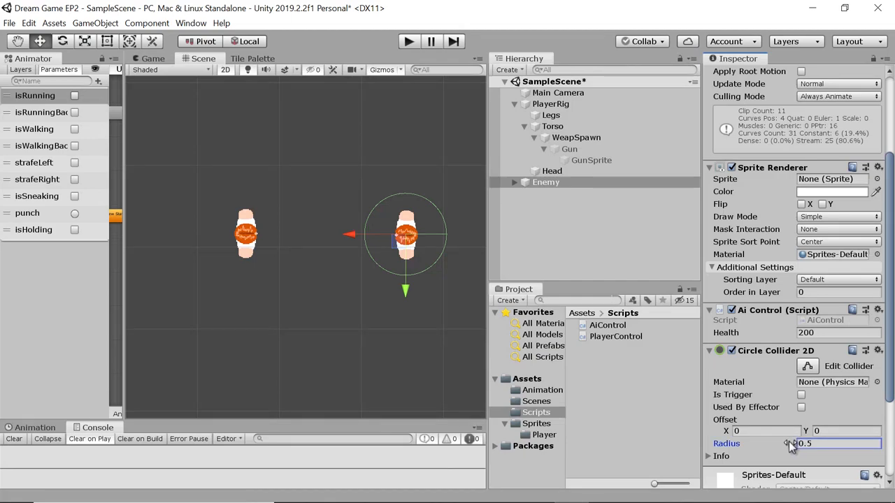
text(0.15)
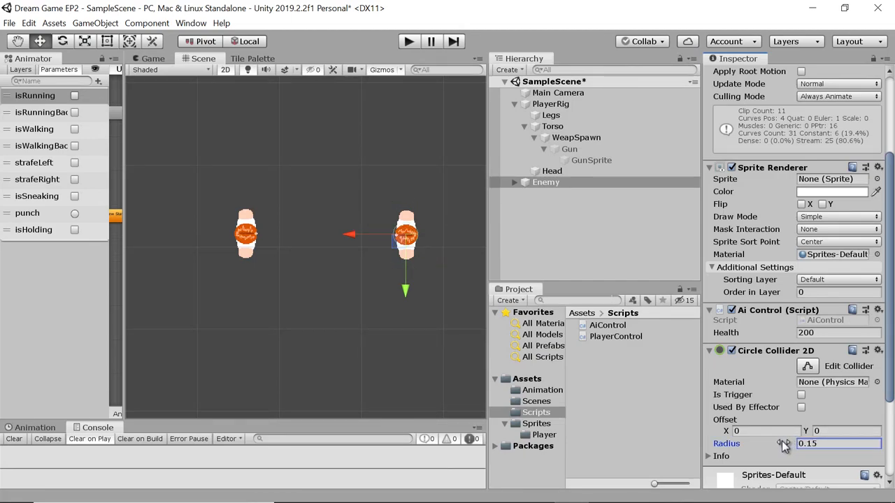
drag(769, 444, 790, 444)
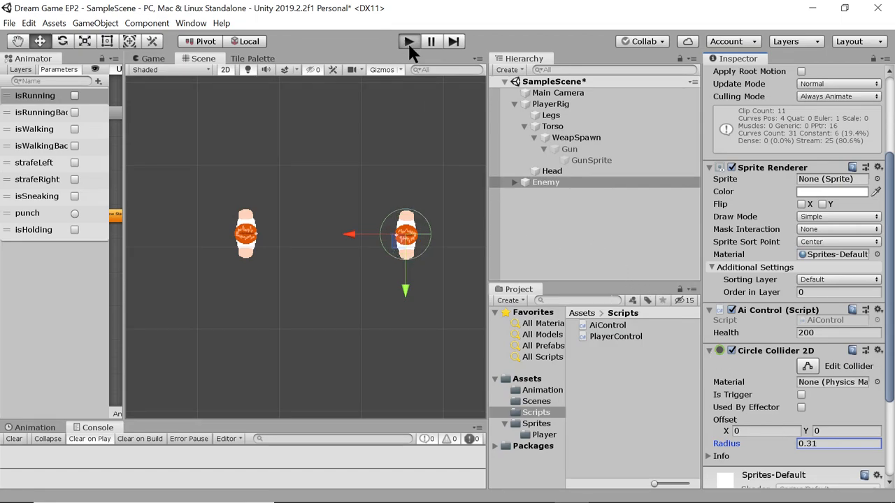
click(408, 42)
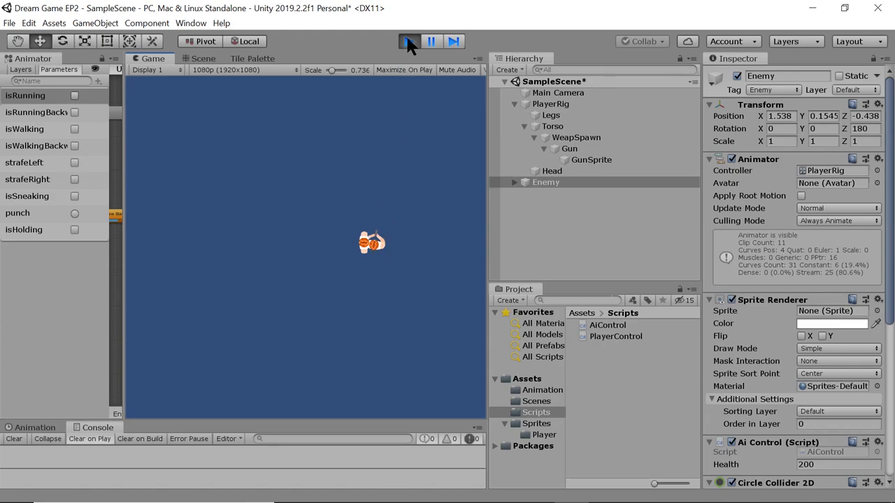
click(408, 42)
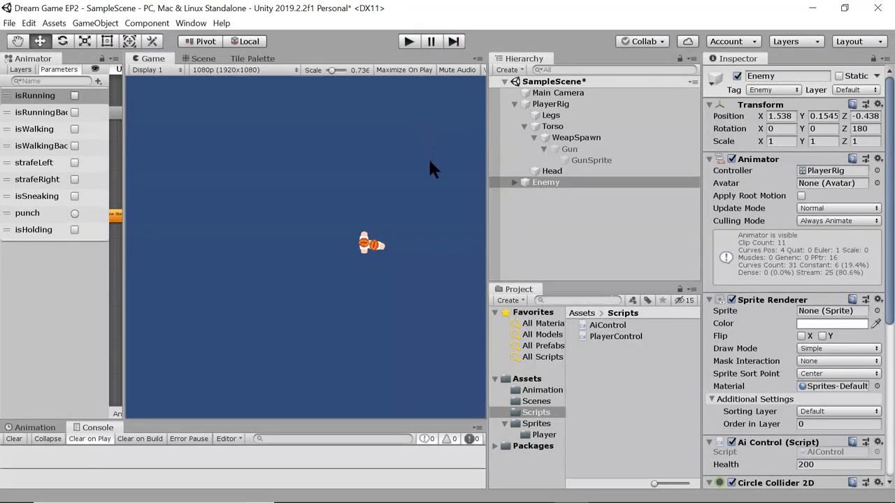
click(198, 59)
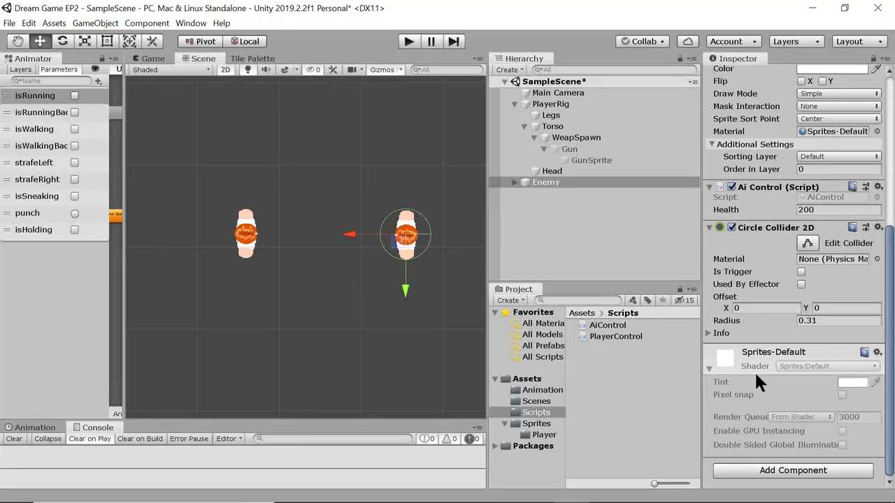
mouse_move(517, 143)
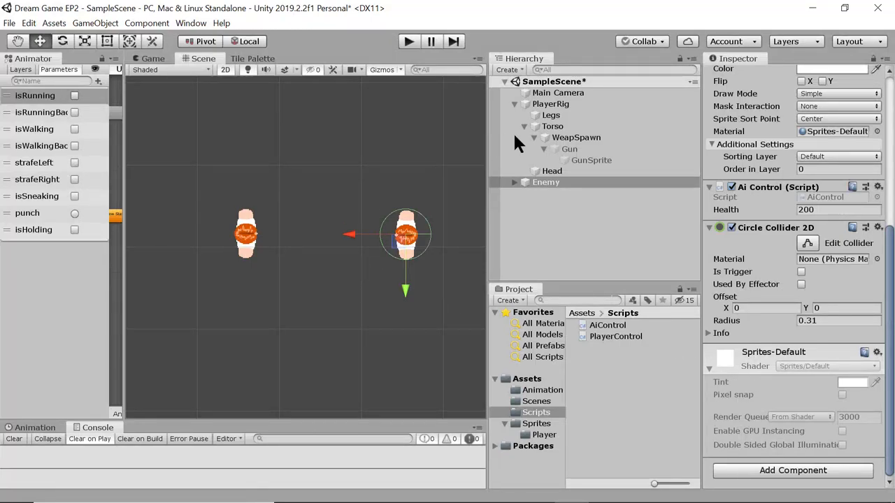
Step: Add a Rigidbody 2D to PlayerRig and set its Body Type to Kinematic
click(551, 103)
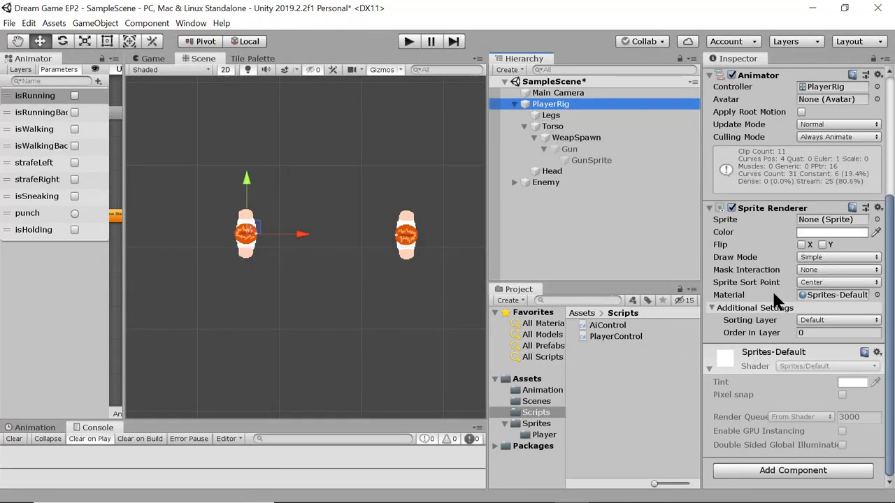
text(cir)
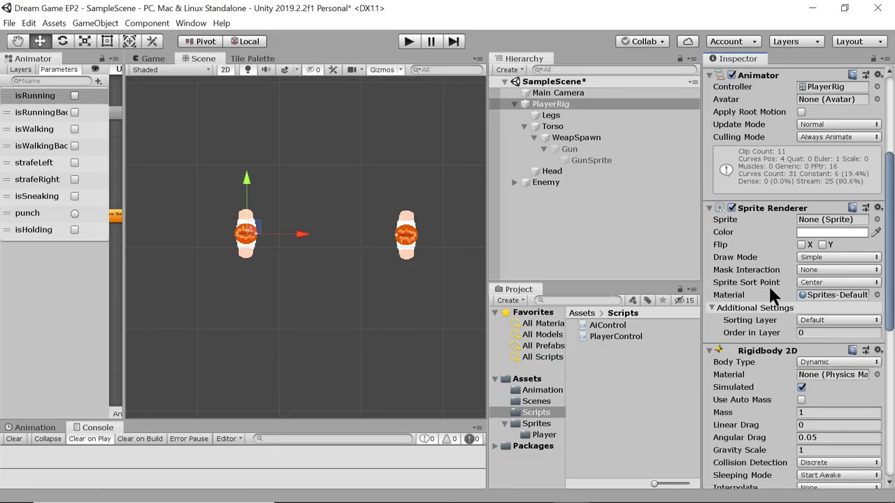
mouse_move(808, 263)
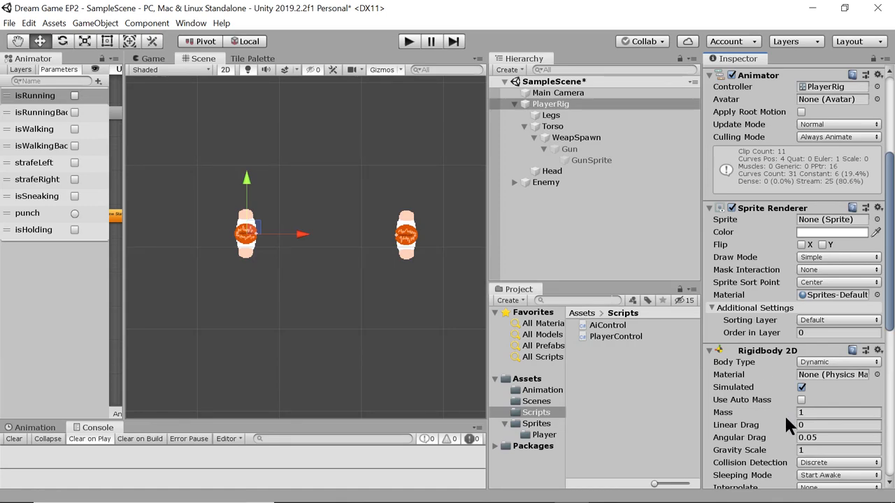
click(837, 361)
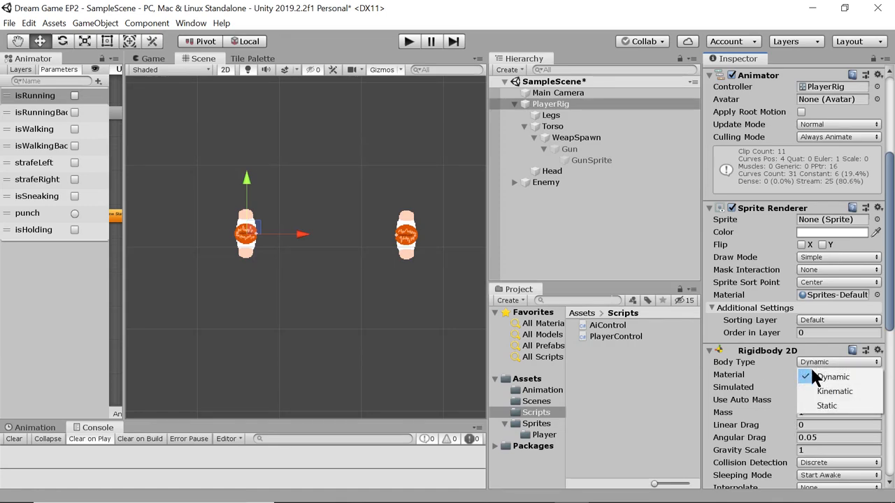
click(833, 391)
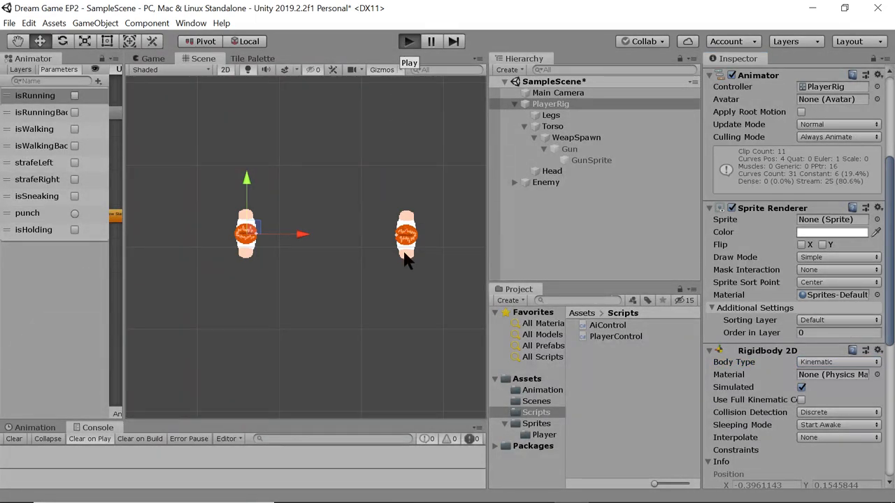
mouse_move(391, 271)
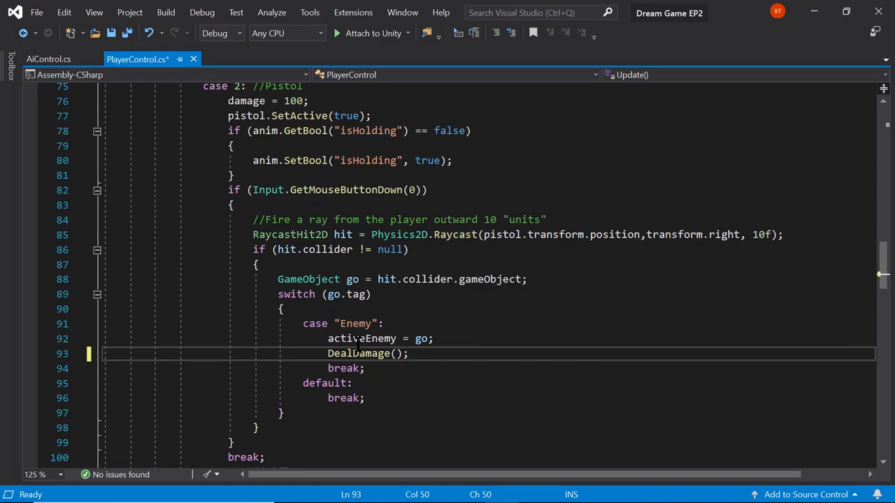
Step: Save PlayerControl.cs with Ctrl+S and switch back to the Unity window
key(ctrl+s)
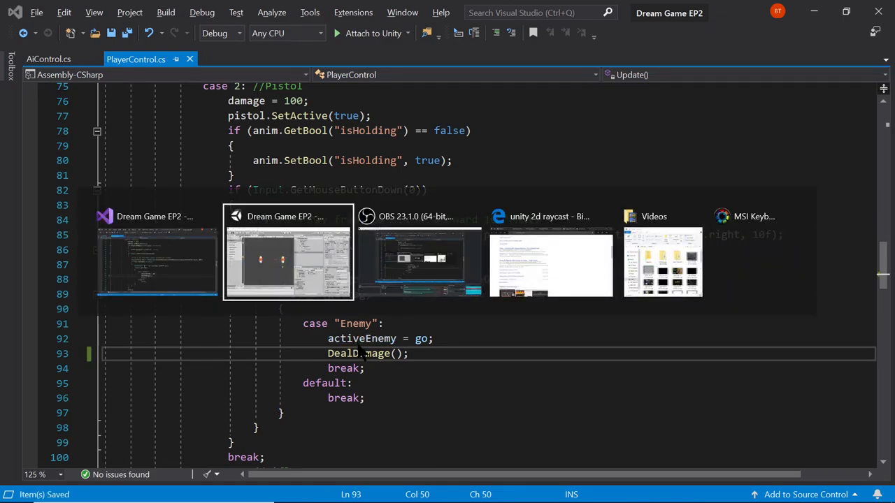
click(288, 263)
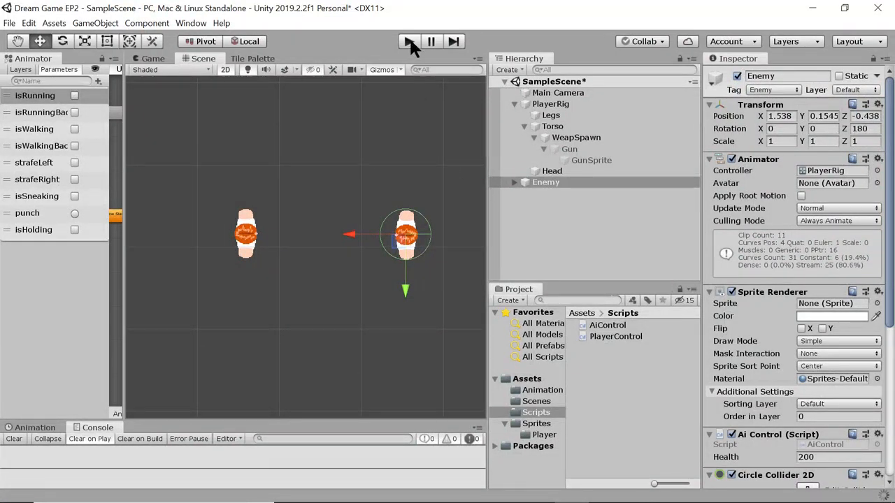
Step: Run the game, check PlayerRig's Player Control, and fire the pistol to destroy the Enemy
click(409, 42)
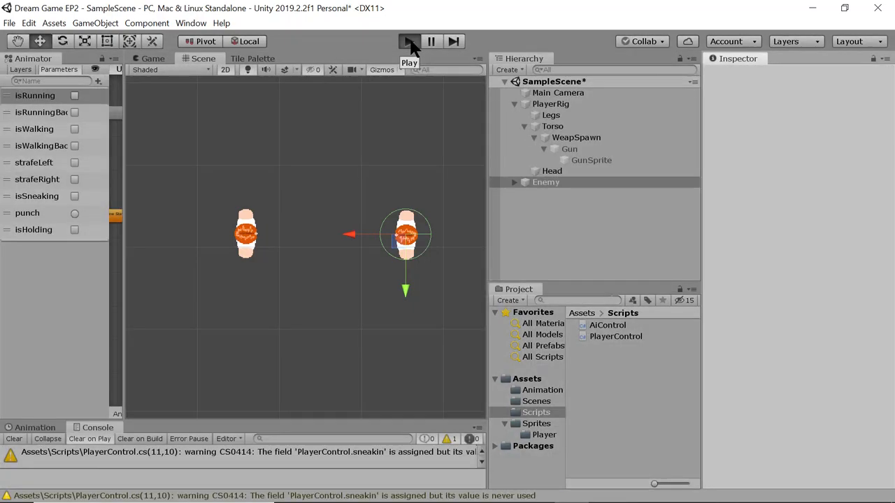
click(408, 41)
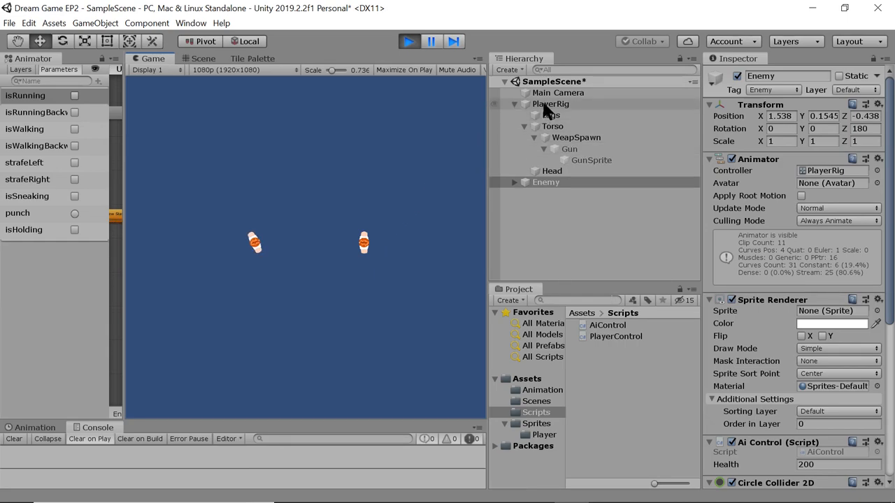
click(551, 104)
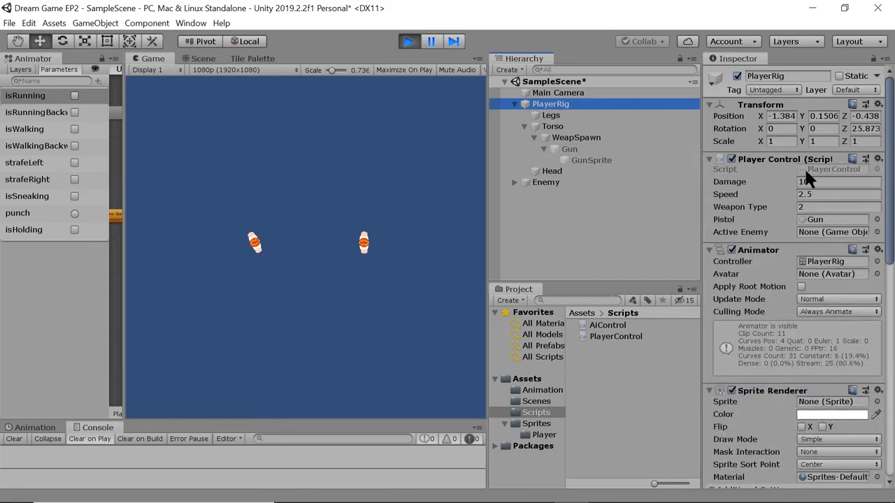
click(545, 182)
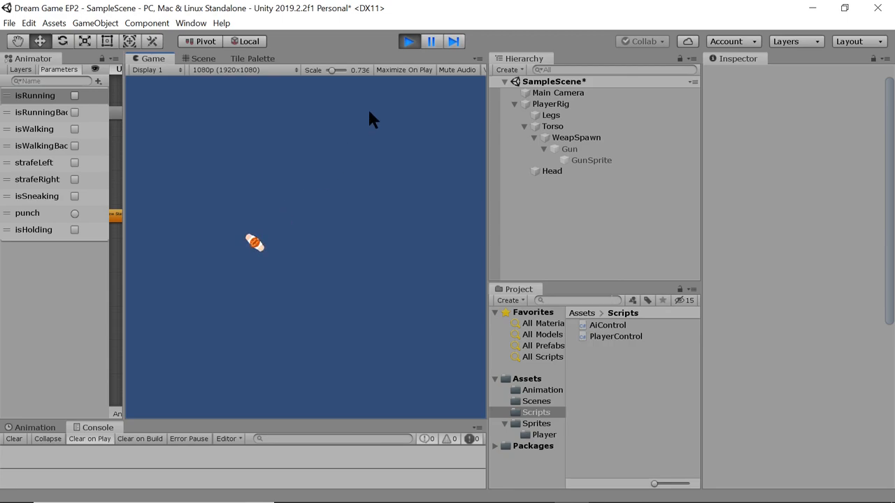
mouse_move(403, 98)
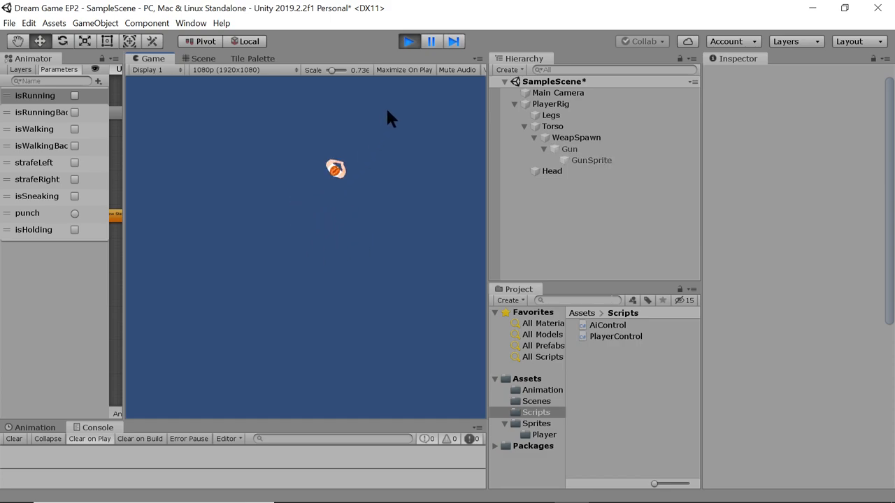
mouse_move(366, 213)
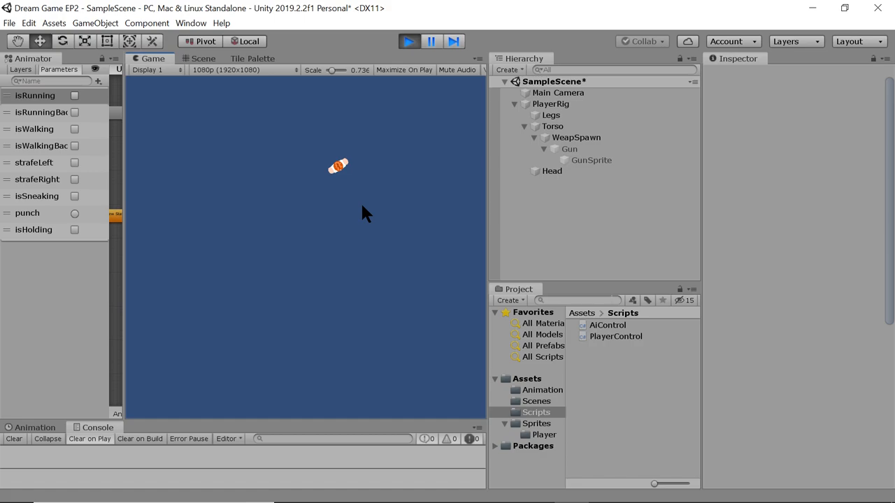
mouse_move(378, 257)
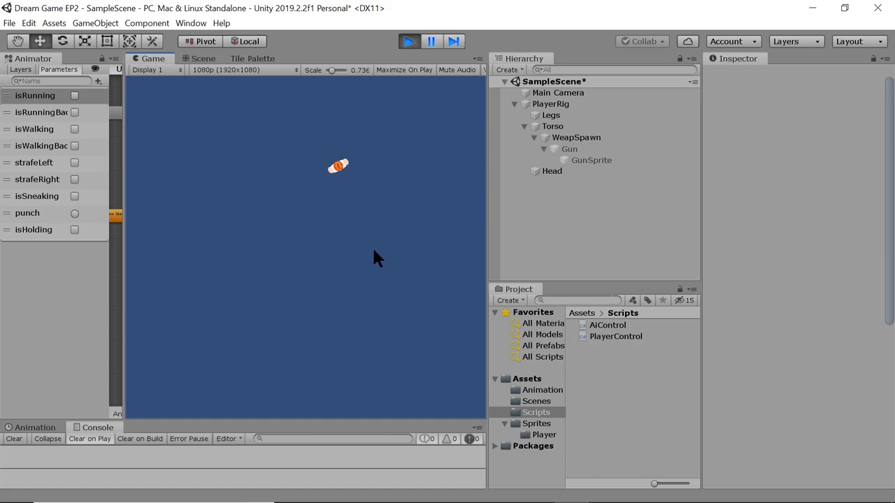